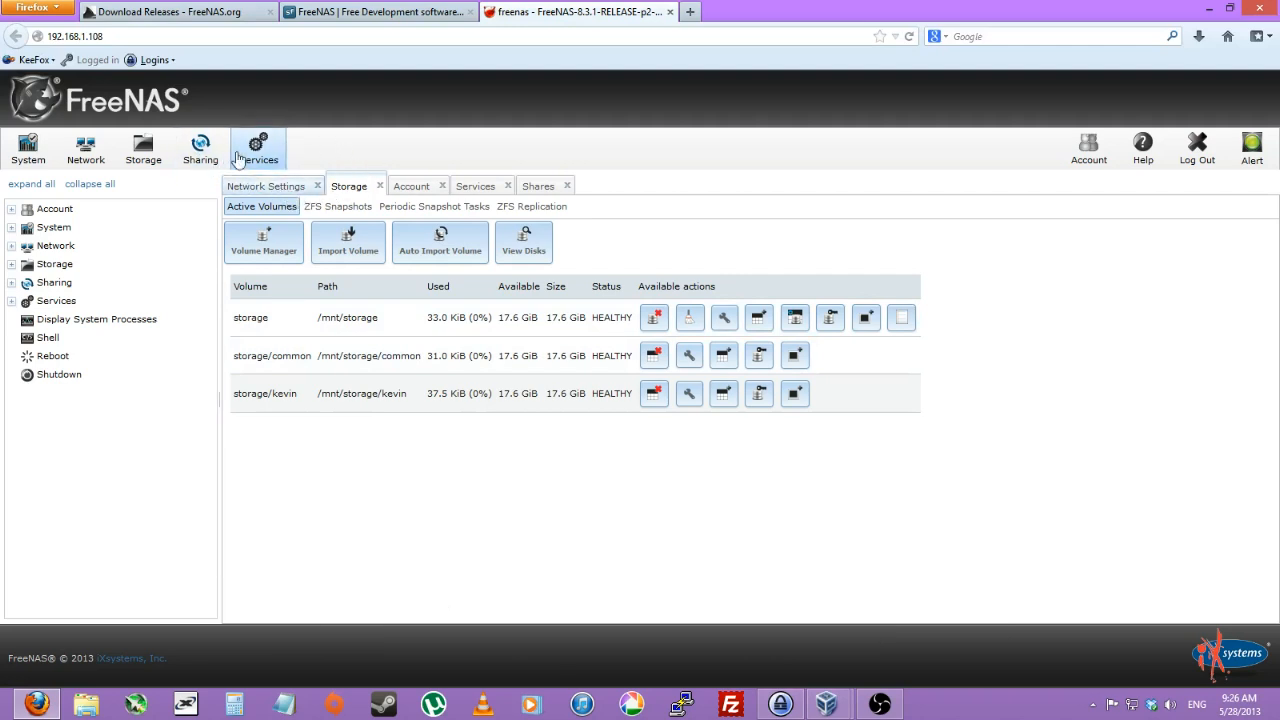
mouse_move(200, 148)
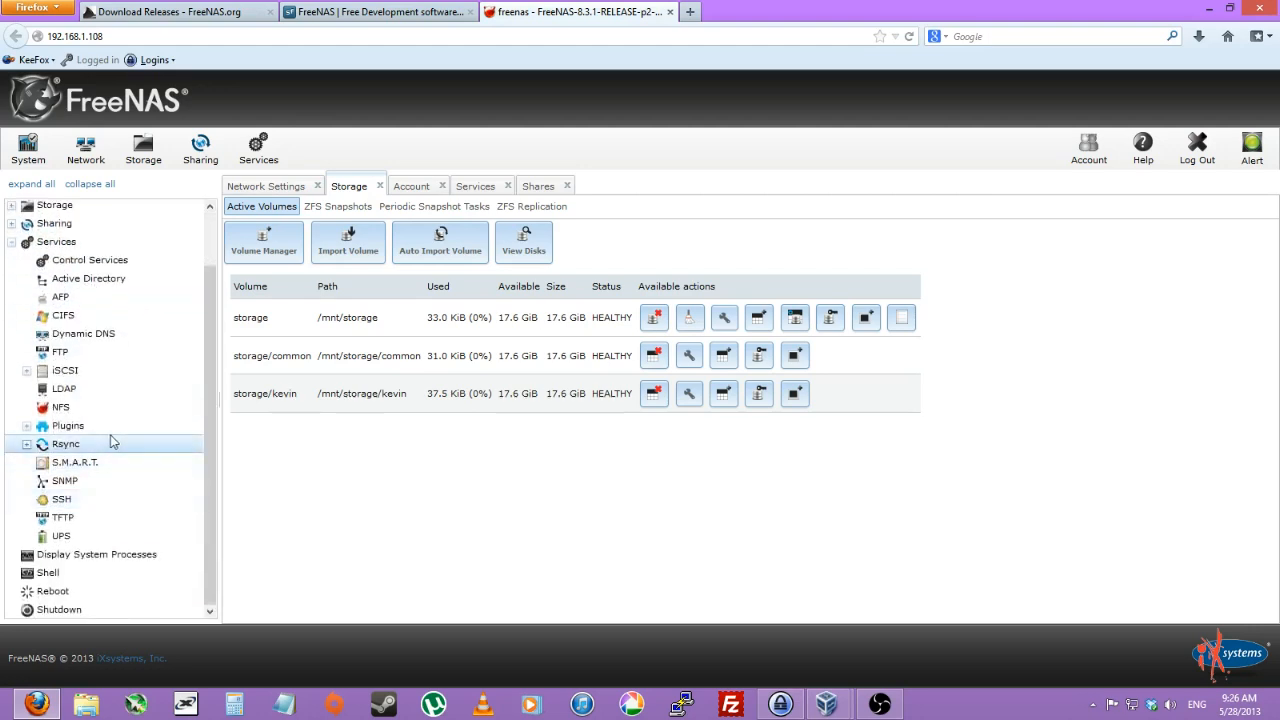
Step: Expand the Plugins service entry to show Management and Settings, then switch to the SourceForge page
left_click(68, 424)
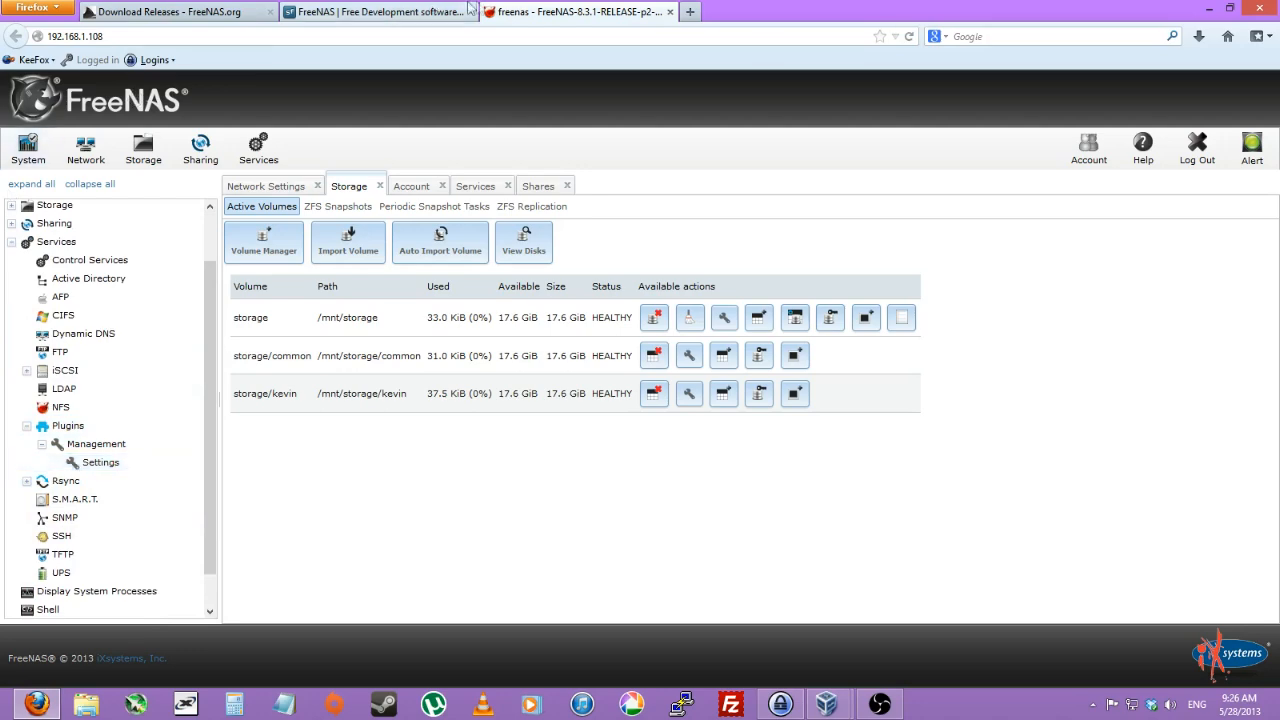
left_click(578, 12)
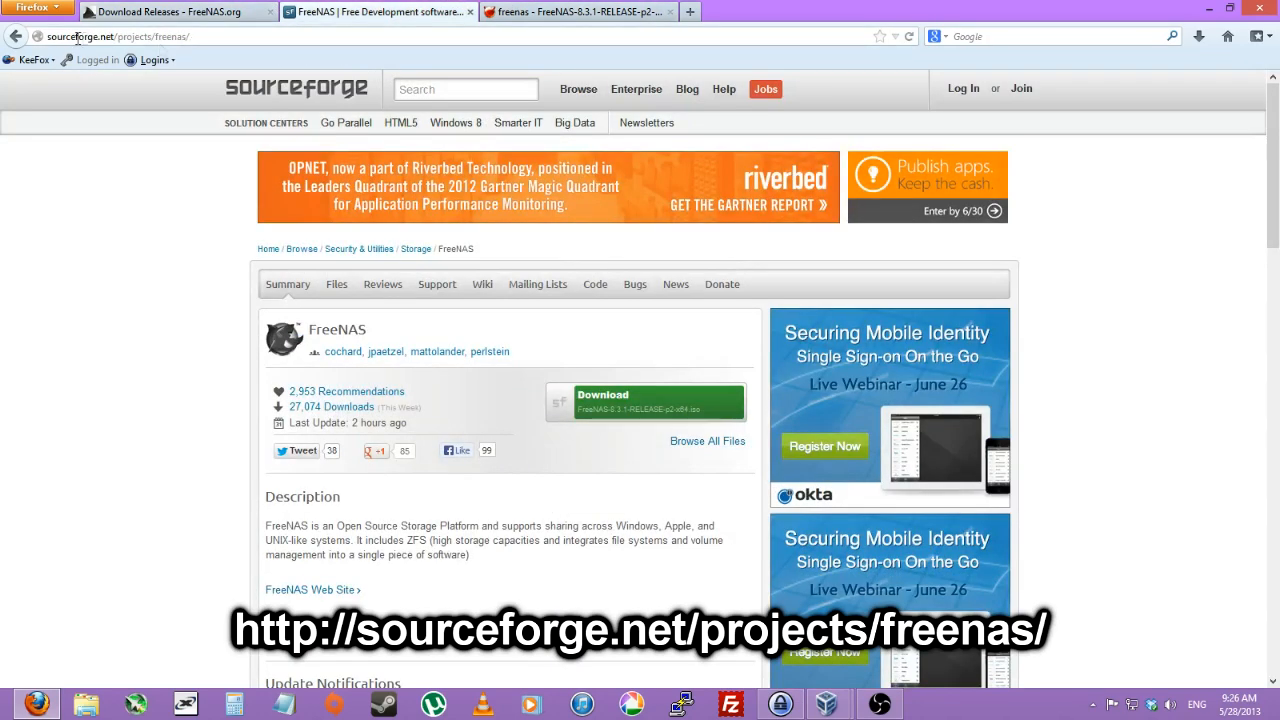
Step: Browse SourceForge Files > FreeNAS-8.3.1 > RELEASE-p2 > x64 and note the plugins folder
left_click(150, 36)
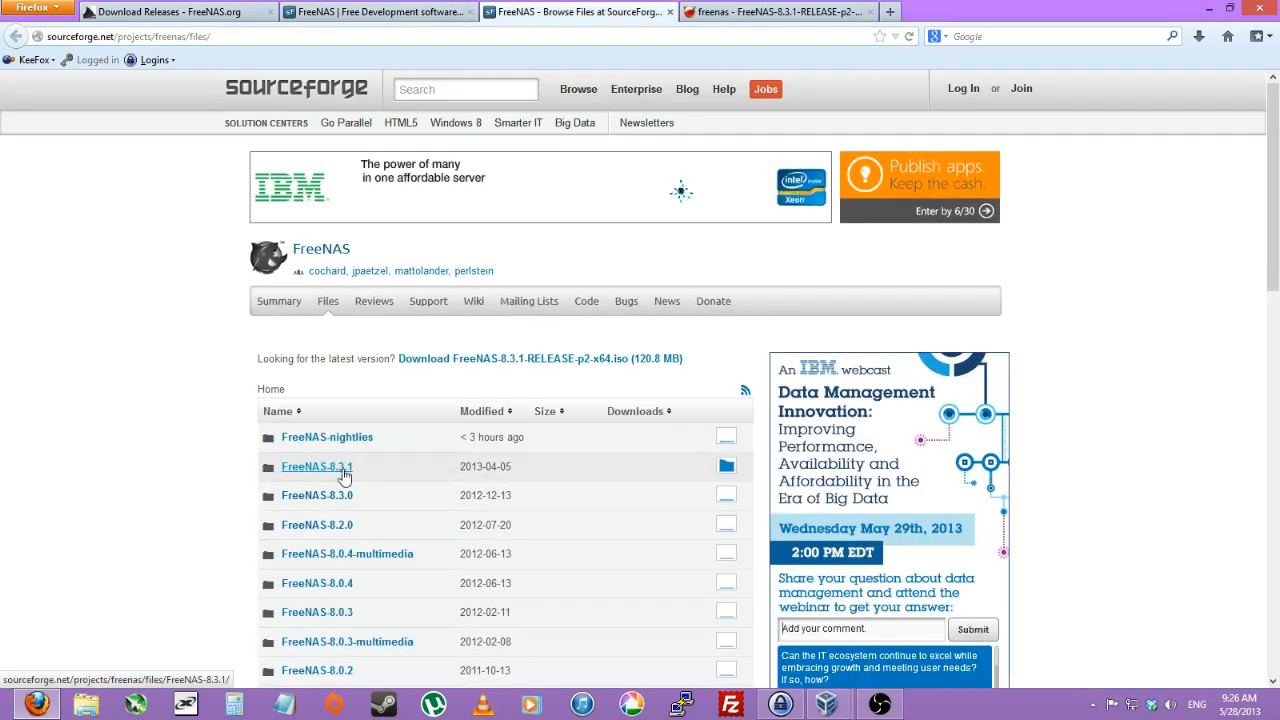
left_click(316, 466)
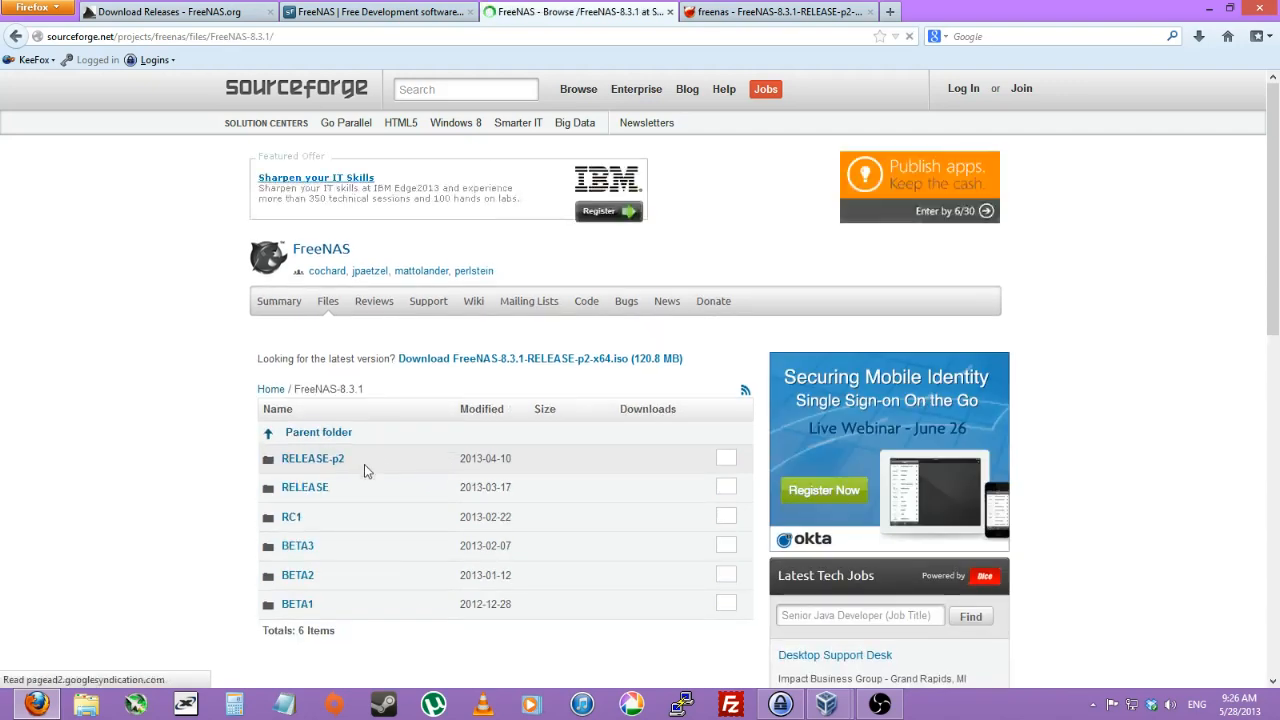
left_click(312, 458)
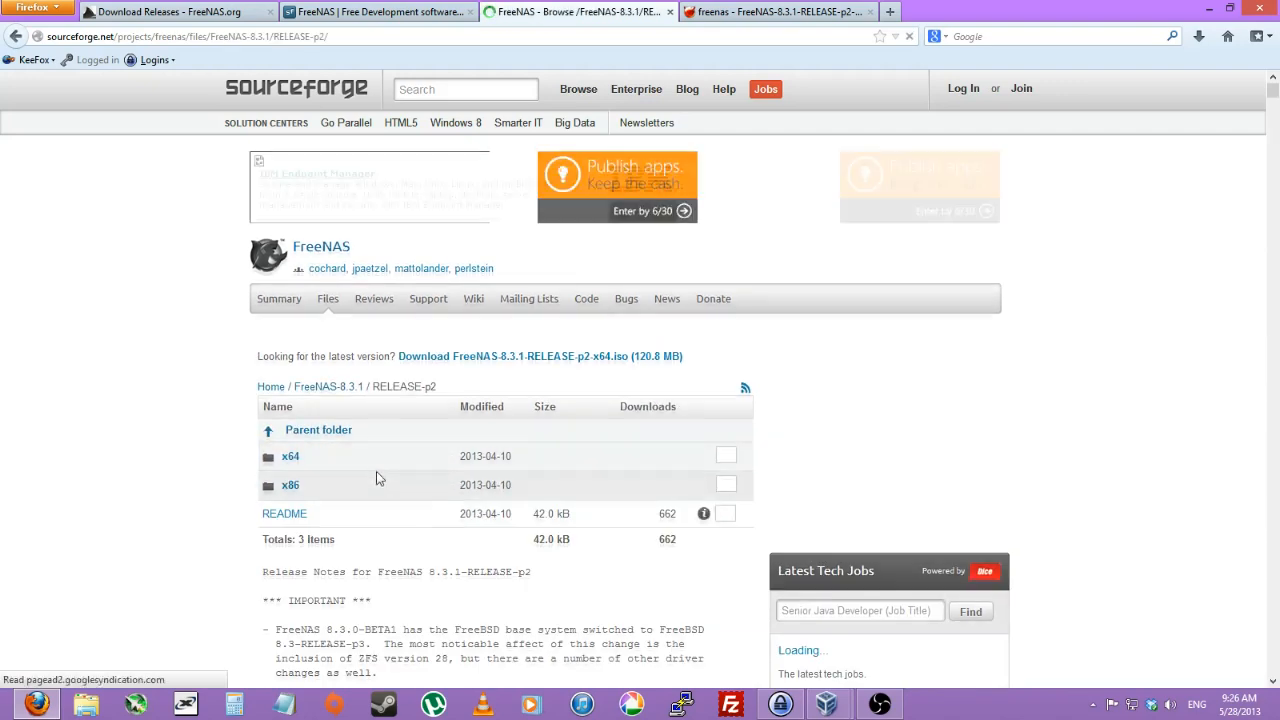
left_click(290, 456)
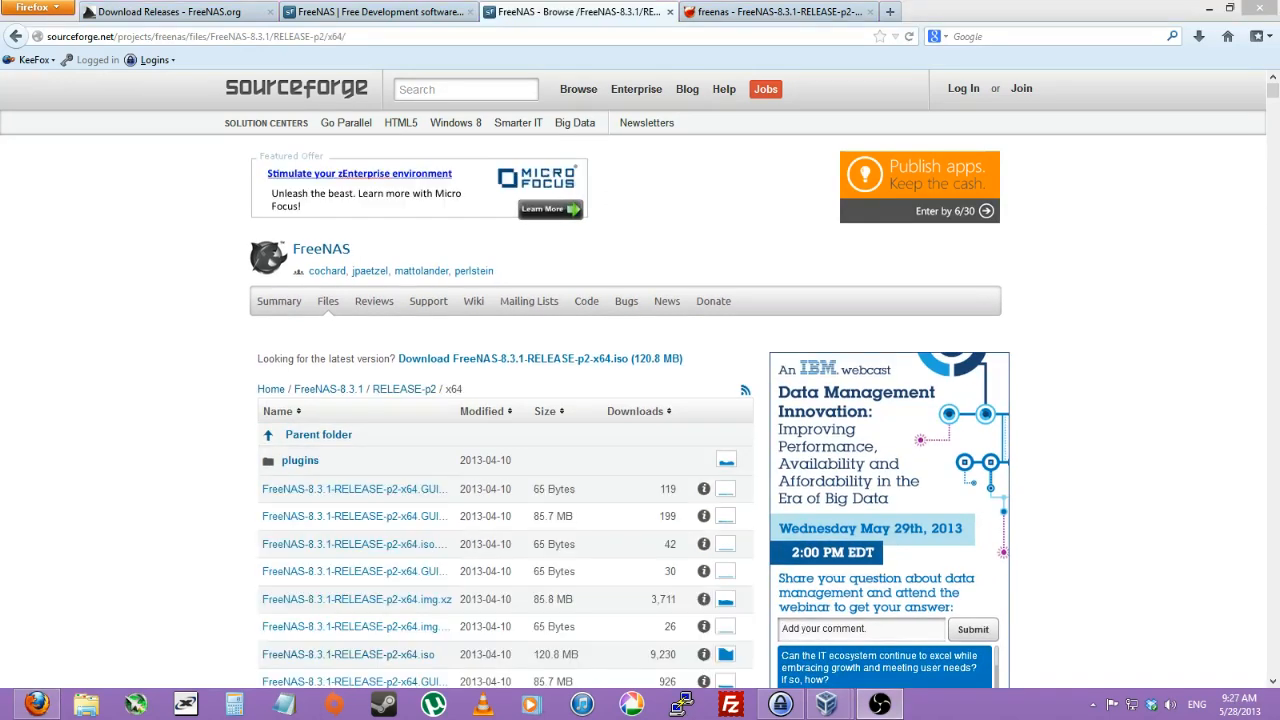
double_click(300, 460)
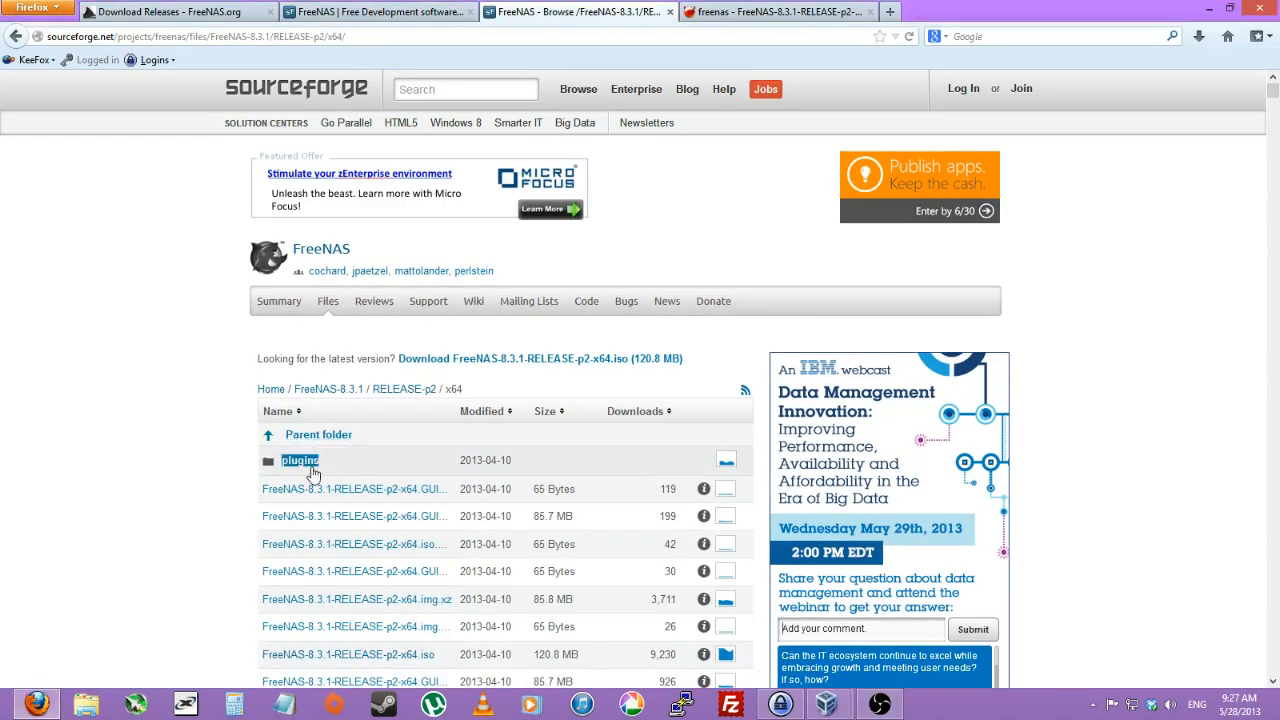
left_click(300, 460)
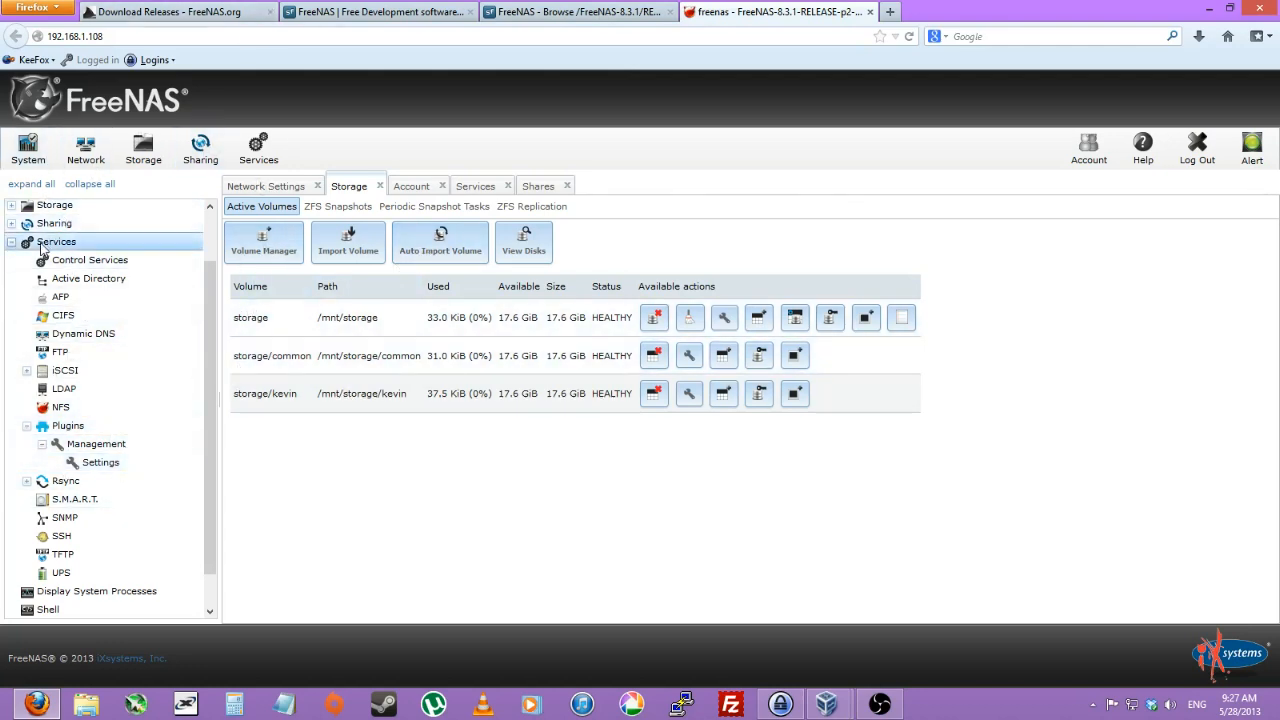
Step: Run the Plugins settings wizard, accept the temporary PBI location and close it
left_click(100, 462)
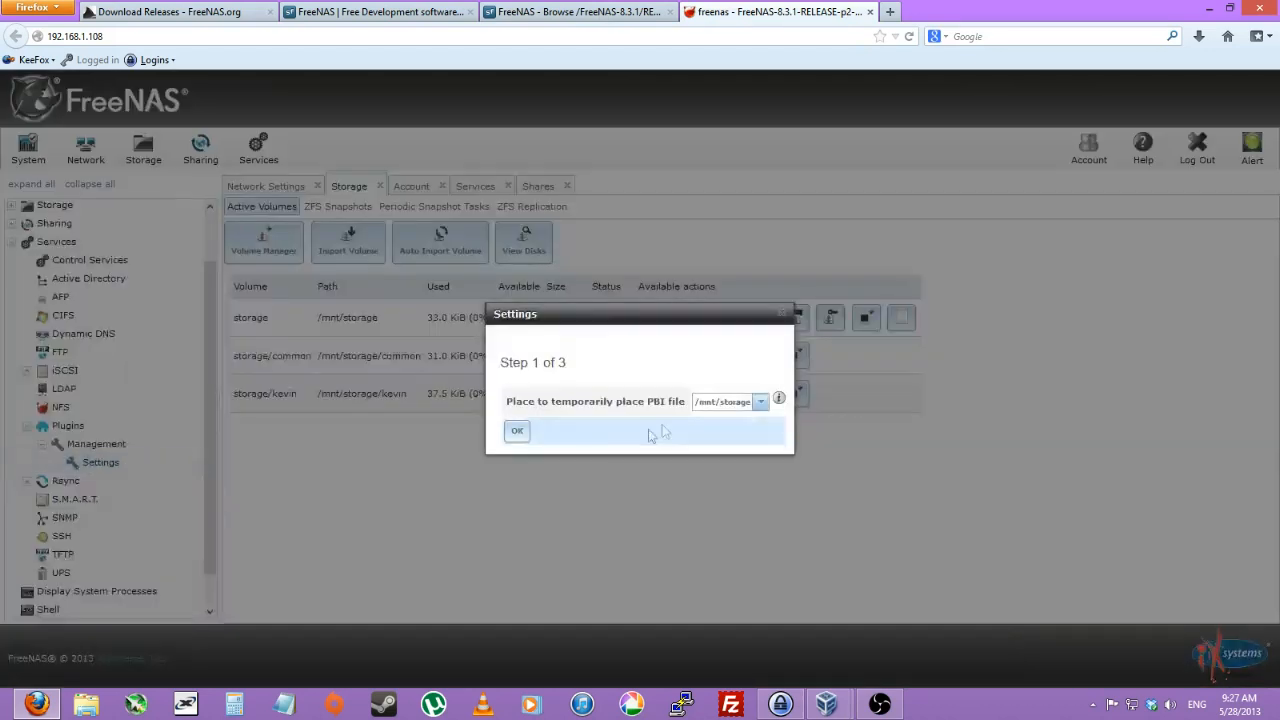
left_click(516, 430)
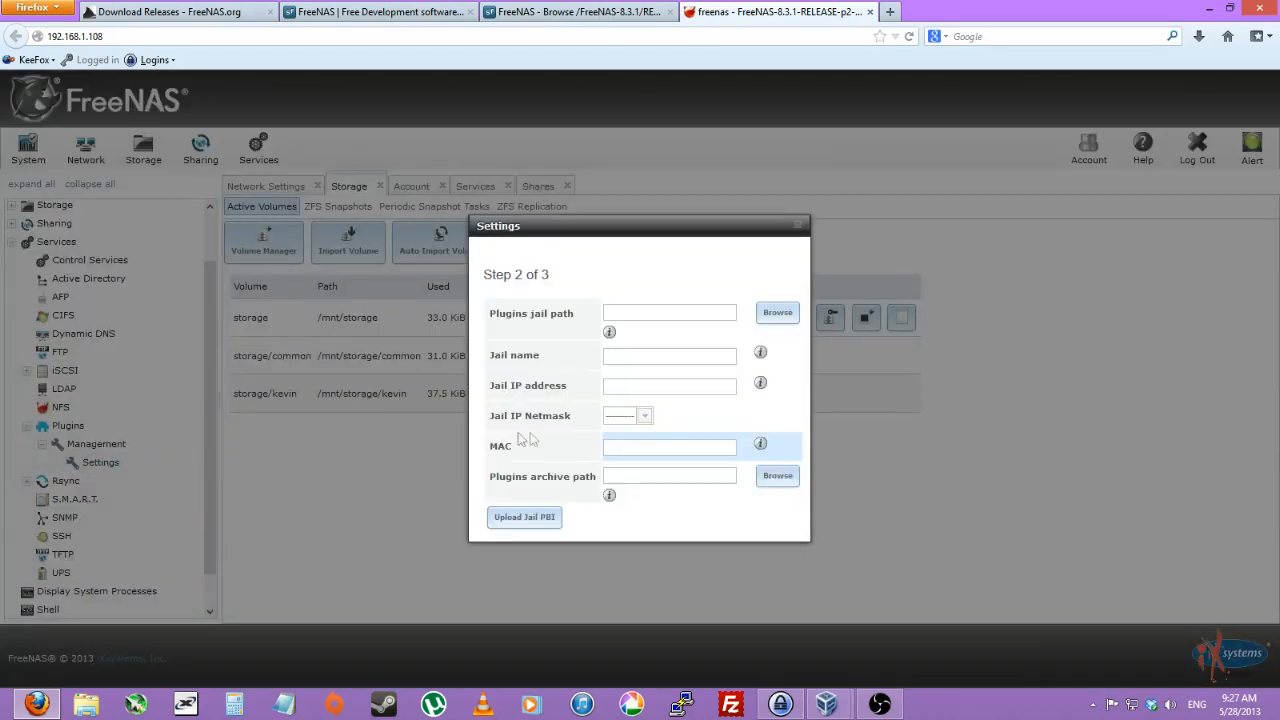
left_click(776, 312)
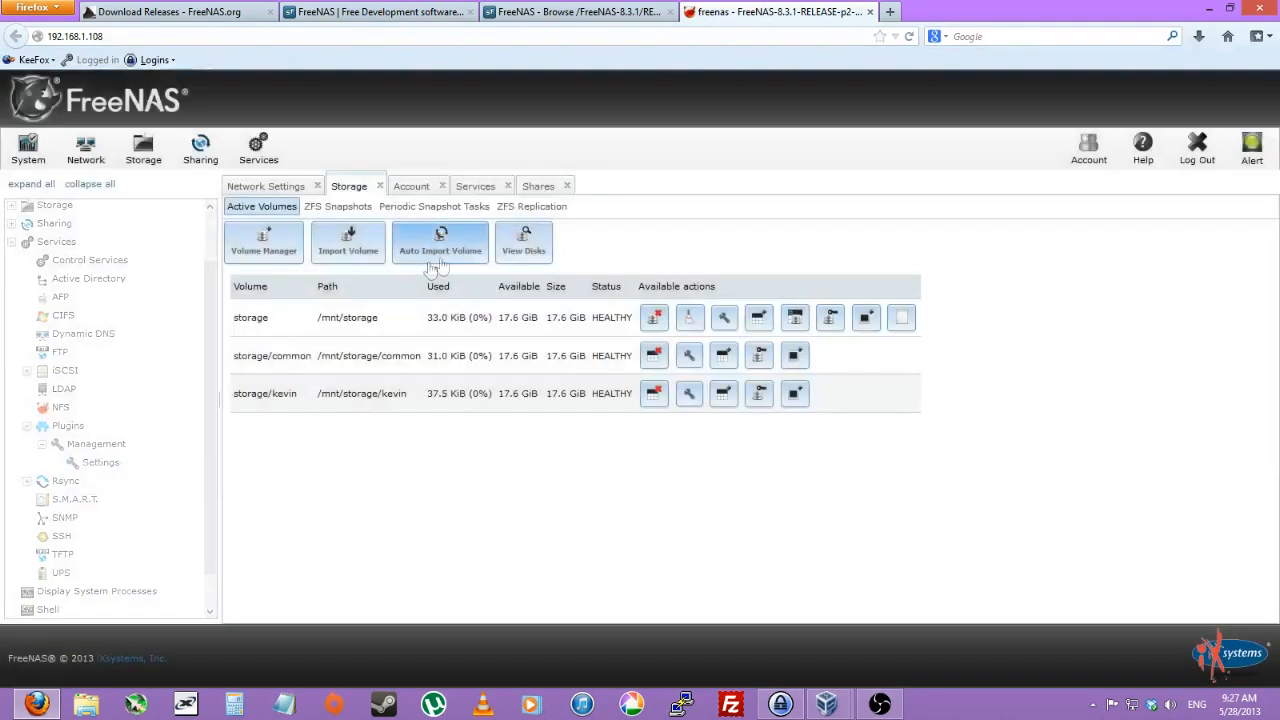
Step: Create a ZFS dataset named PluginsJail under the storage volume
left_click(250, 316)
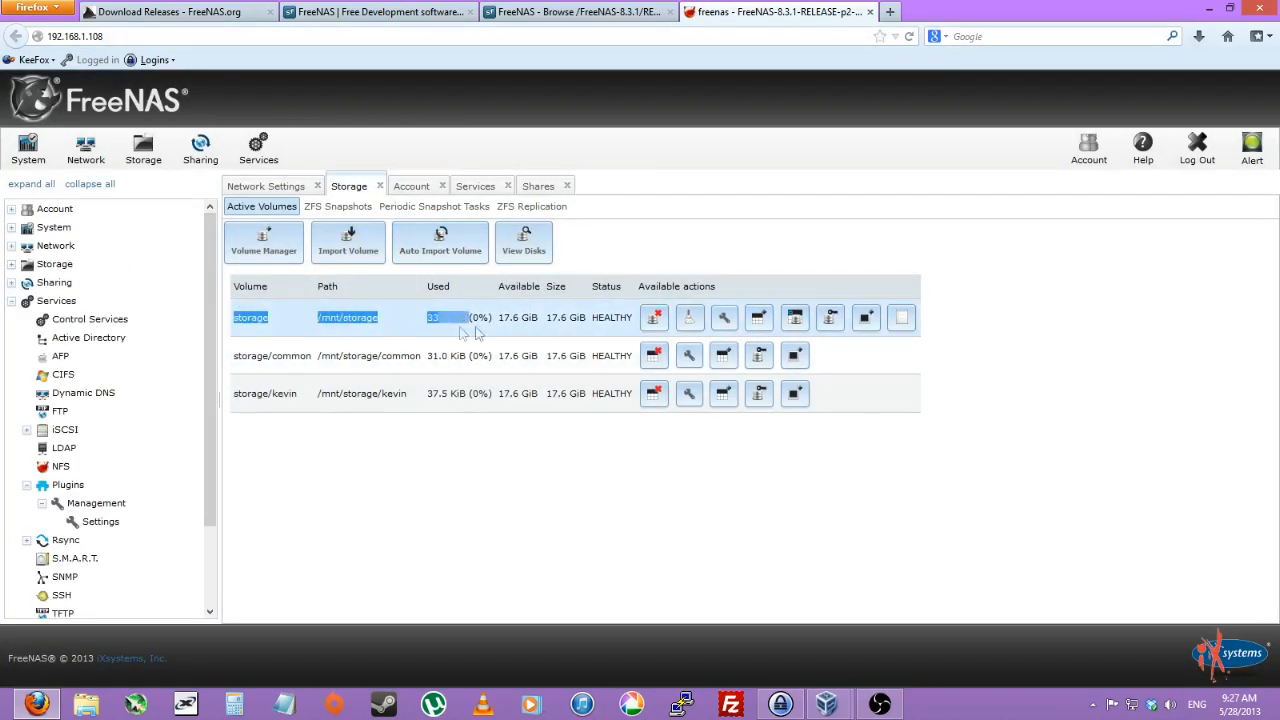
left_click(760, 316)
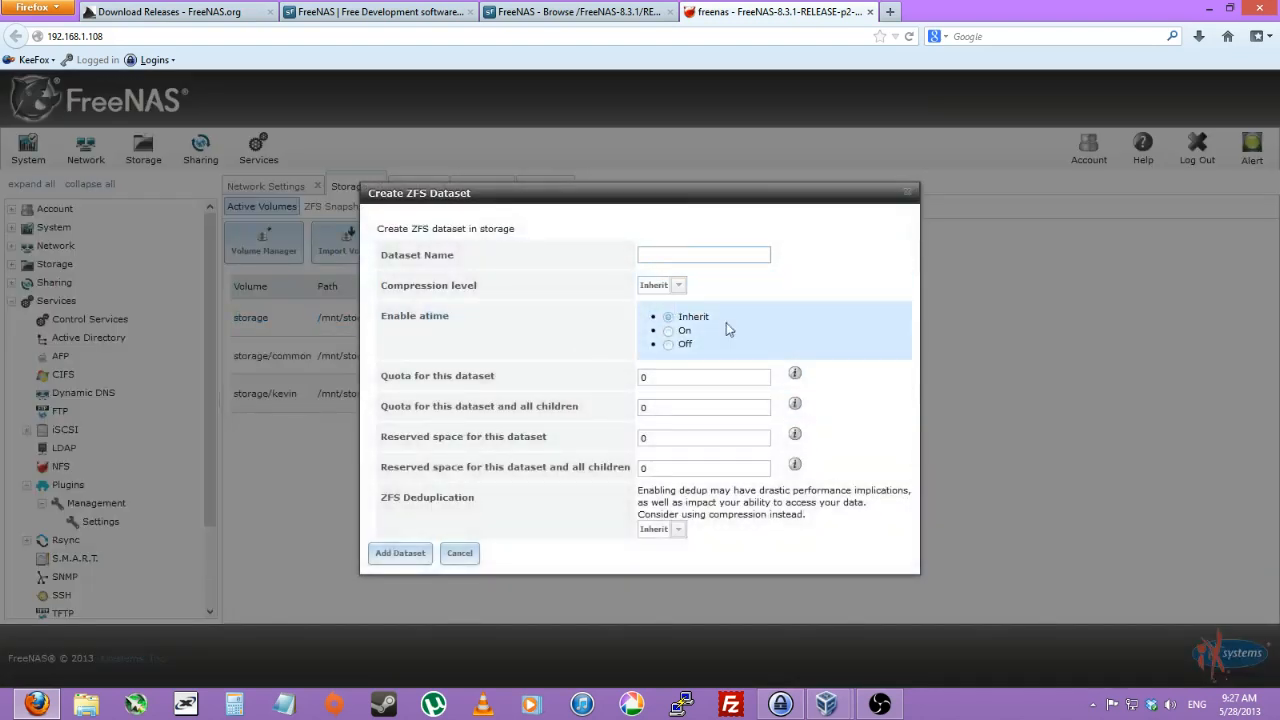
type("PluginsJail")
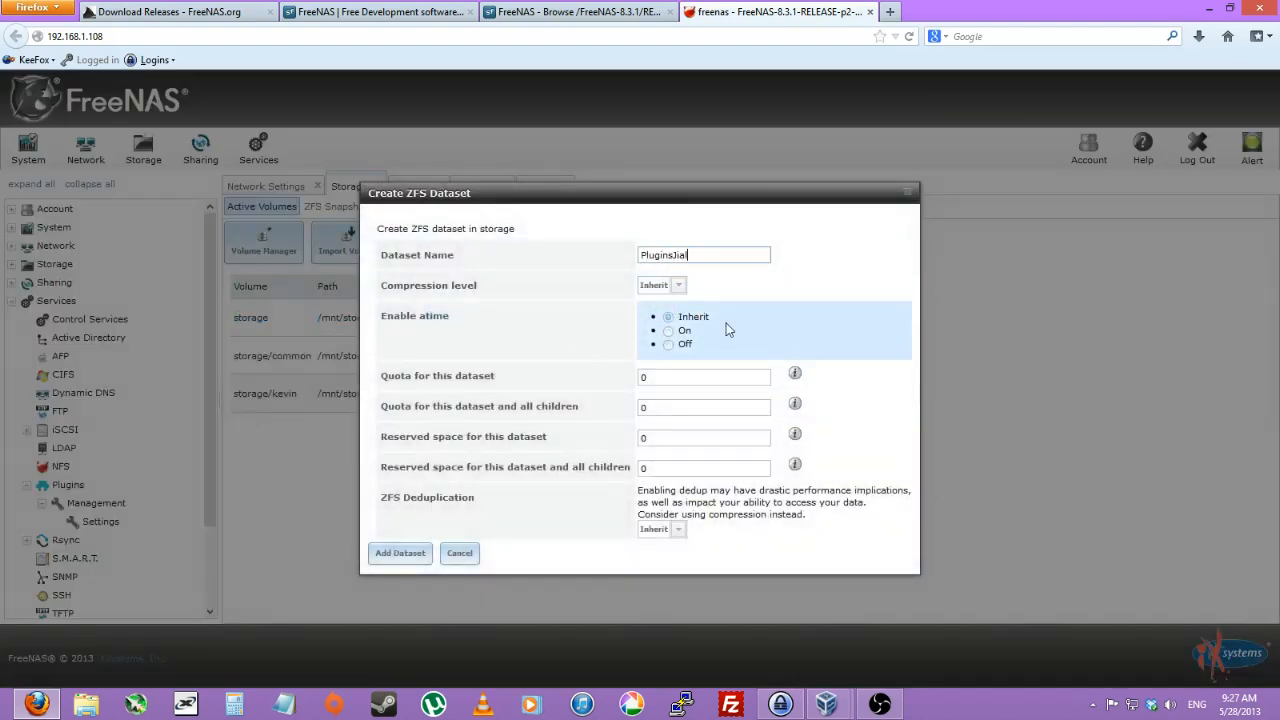
mouse_move(538, 624)
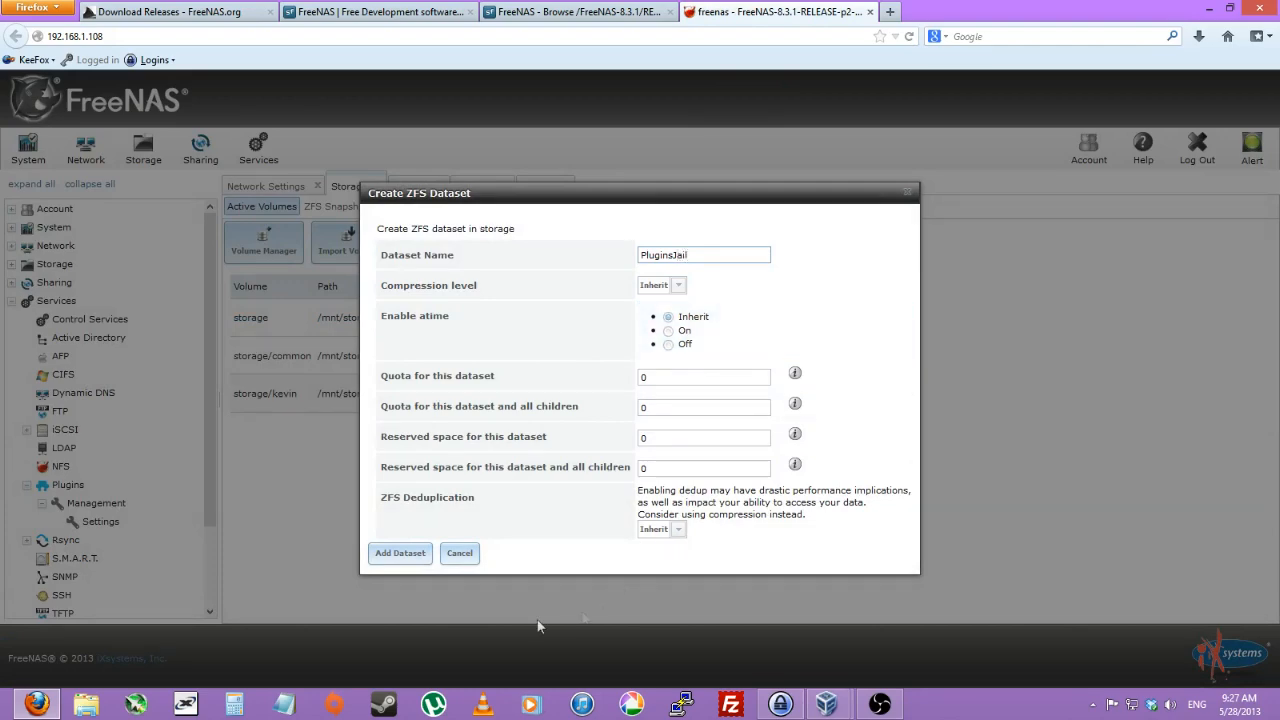
left_click(400, 552)
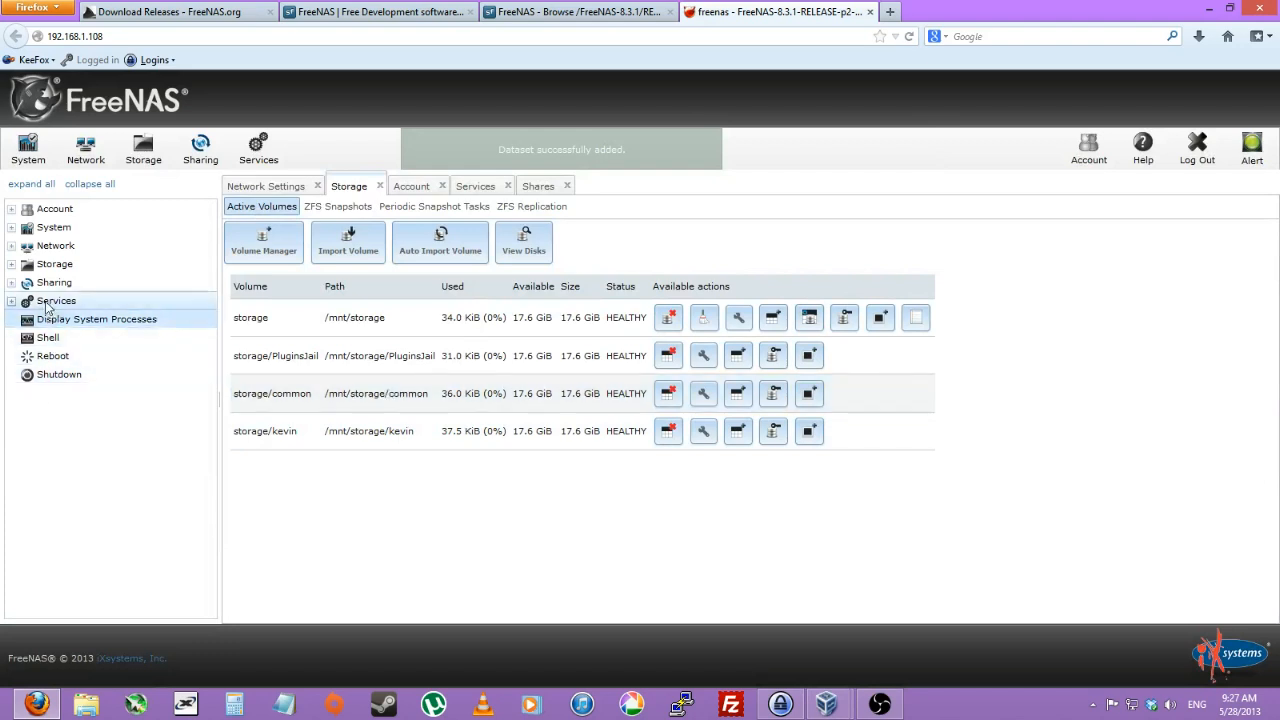
Step: Reopen the Plugins settings wizard and name the jail 'plugins' on the /mnt path
left_click(56, 300)
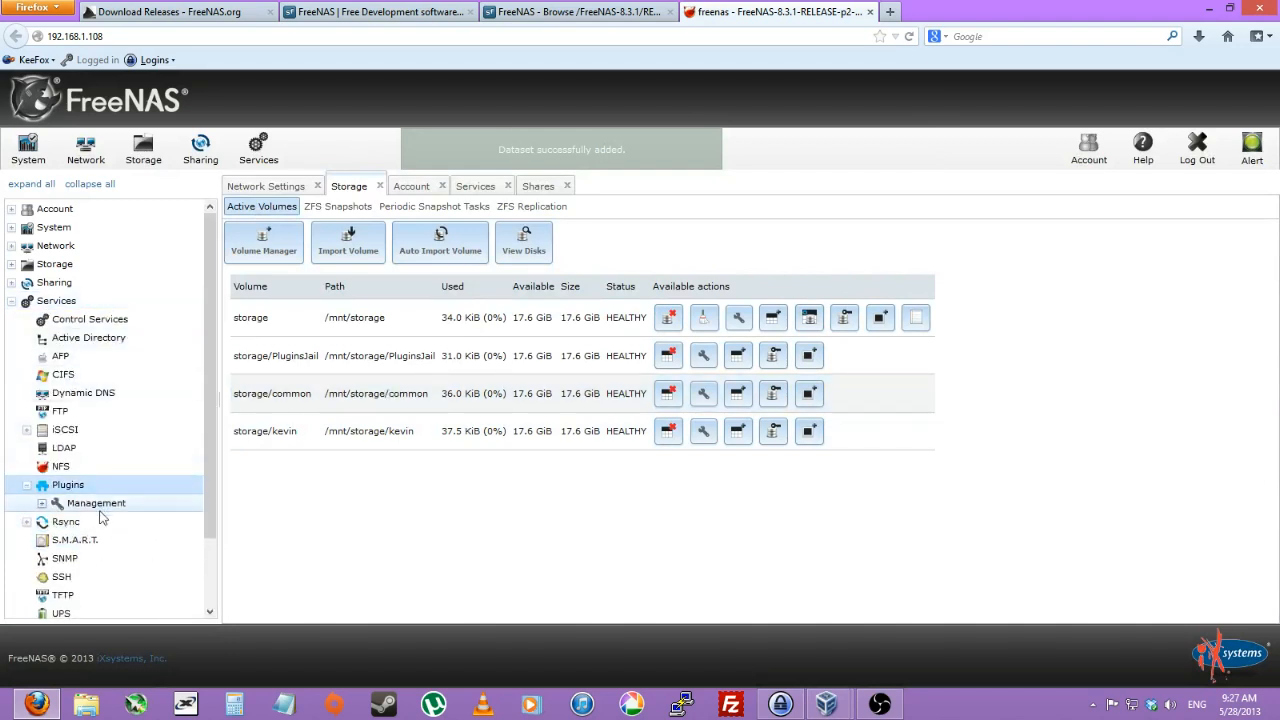
left_click(96, 502)
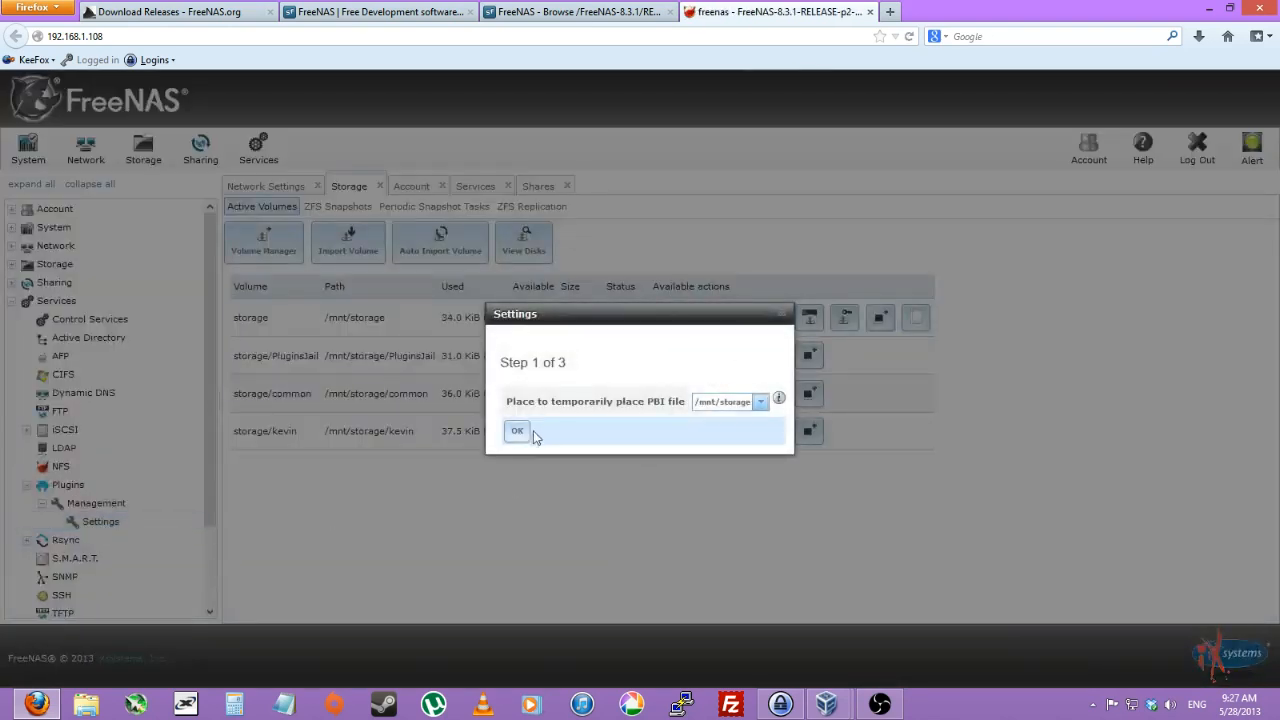
left_click(516, 430)
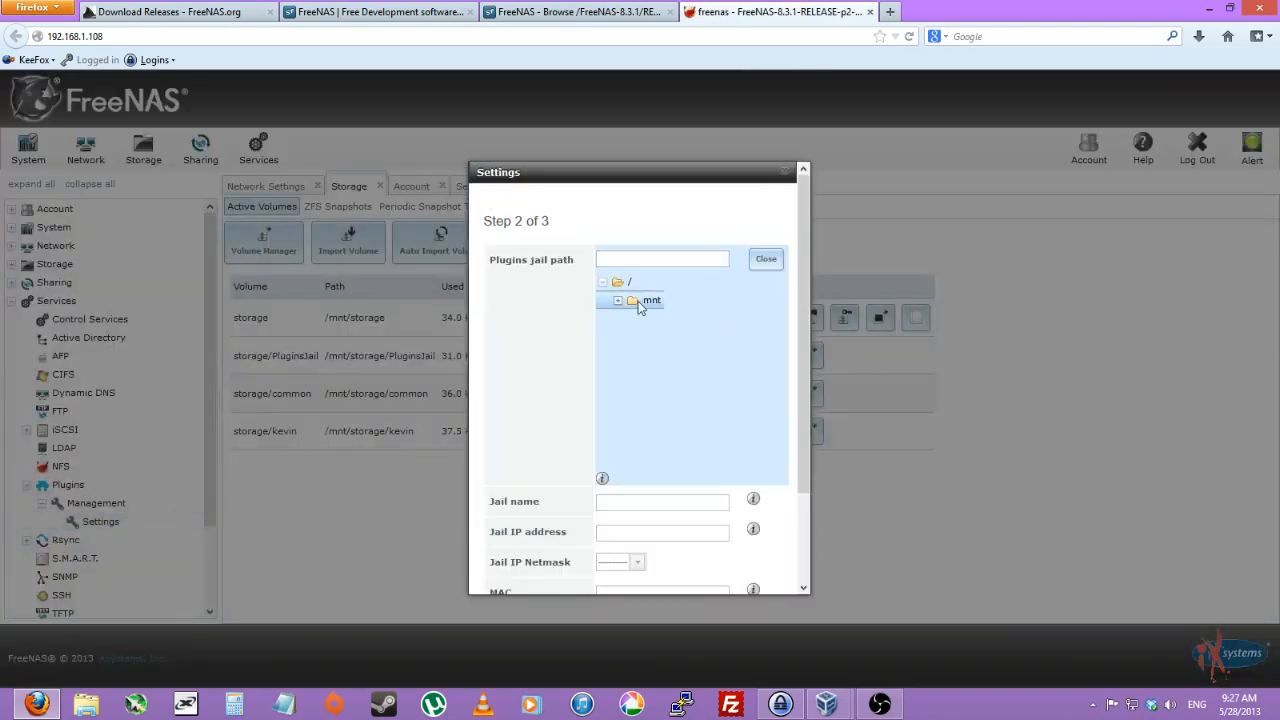
left_click(618, 300)
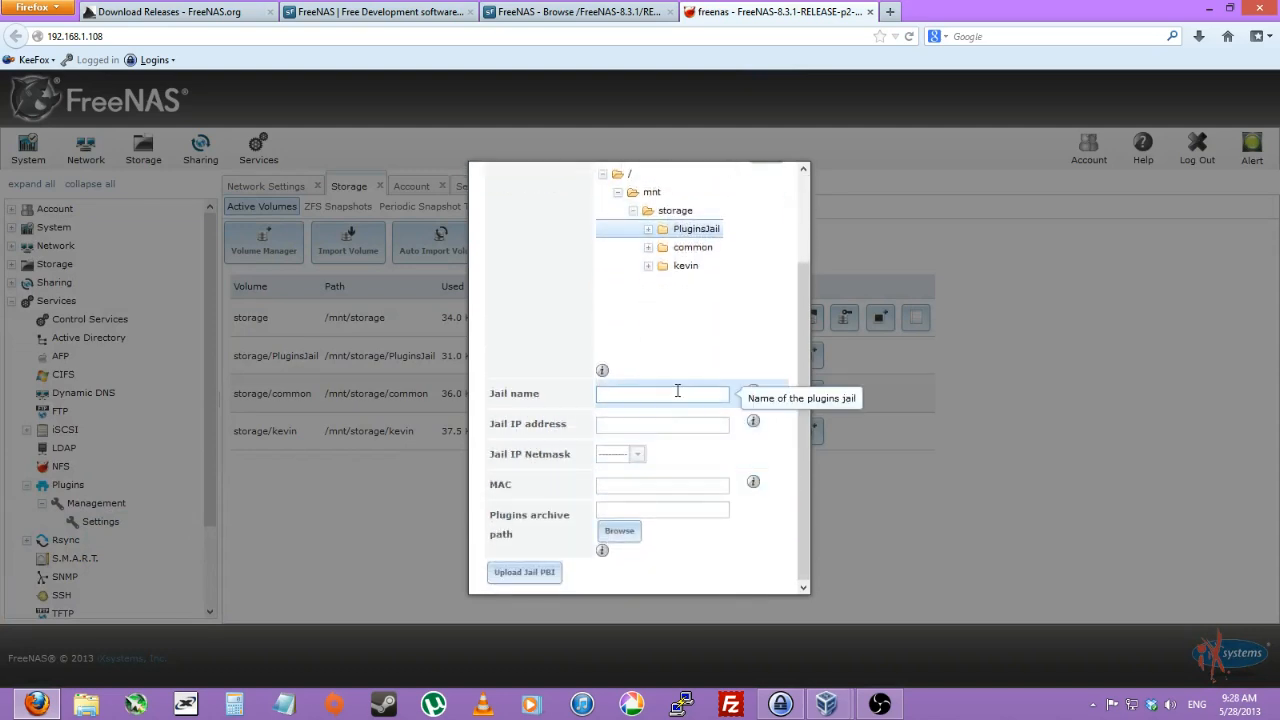
type("plugis")
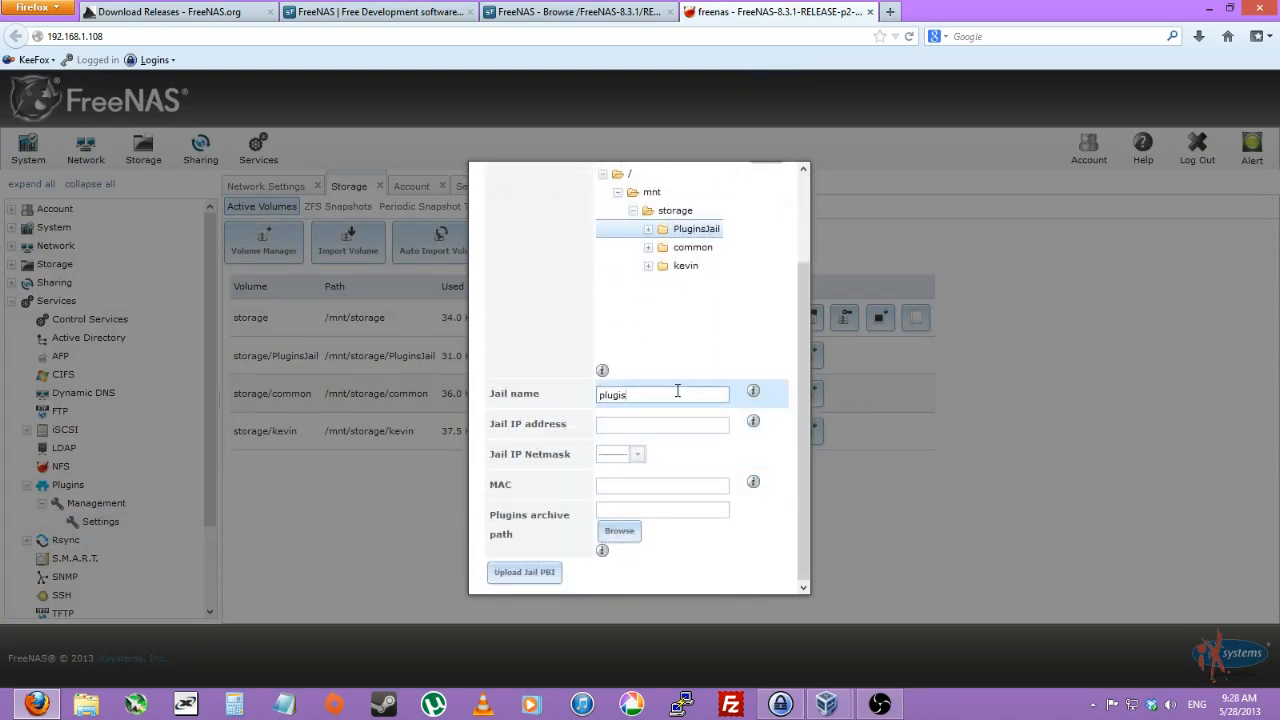
type("n")
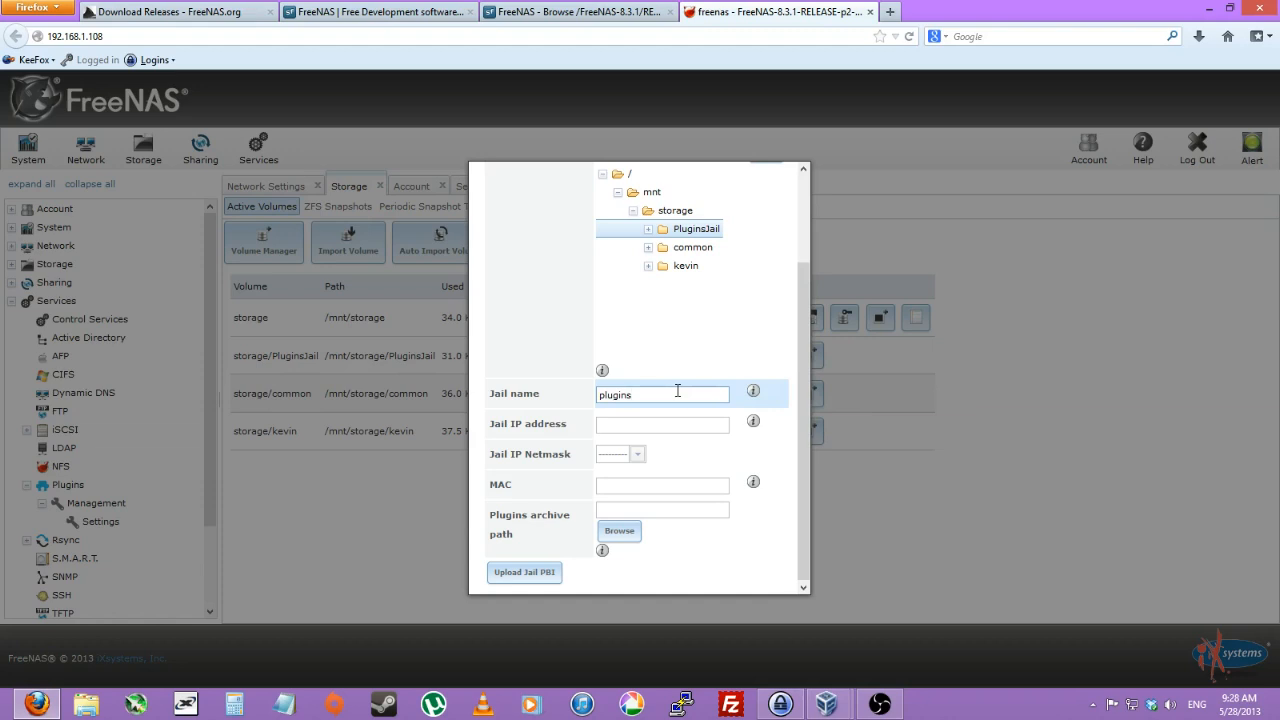
Step: Give the jail IP address 192.168.1.245 with a /24 netmask
left_click(662, 424)
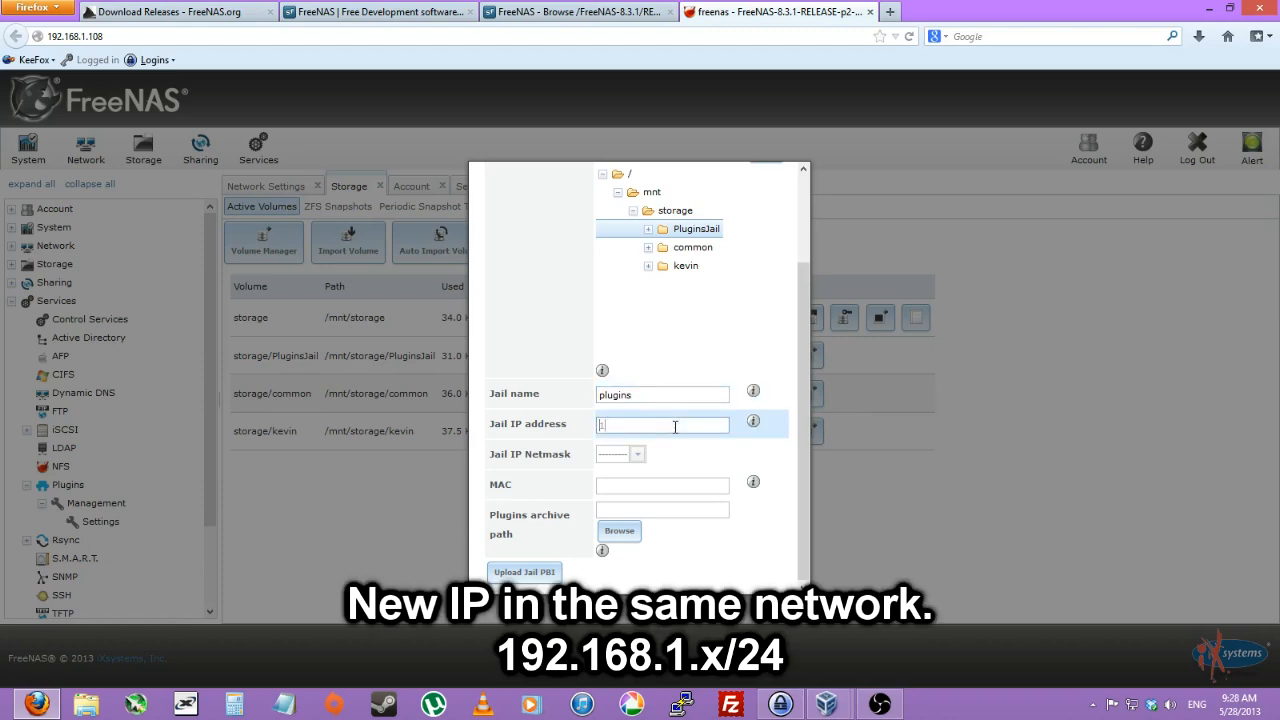
type("192.168.")
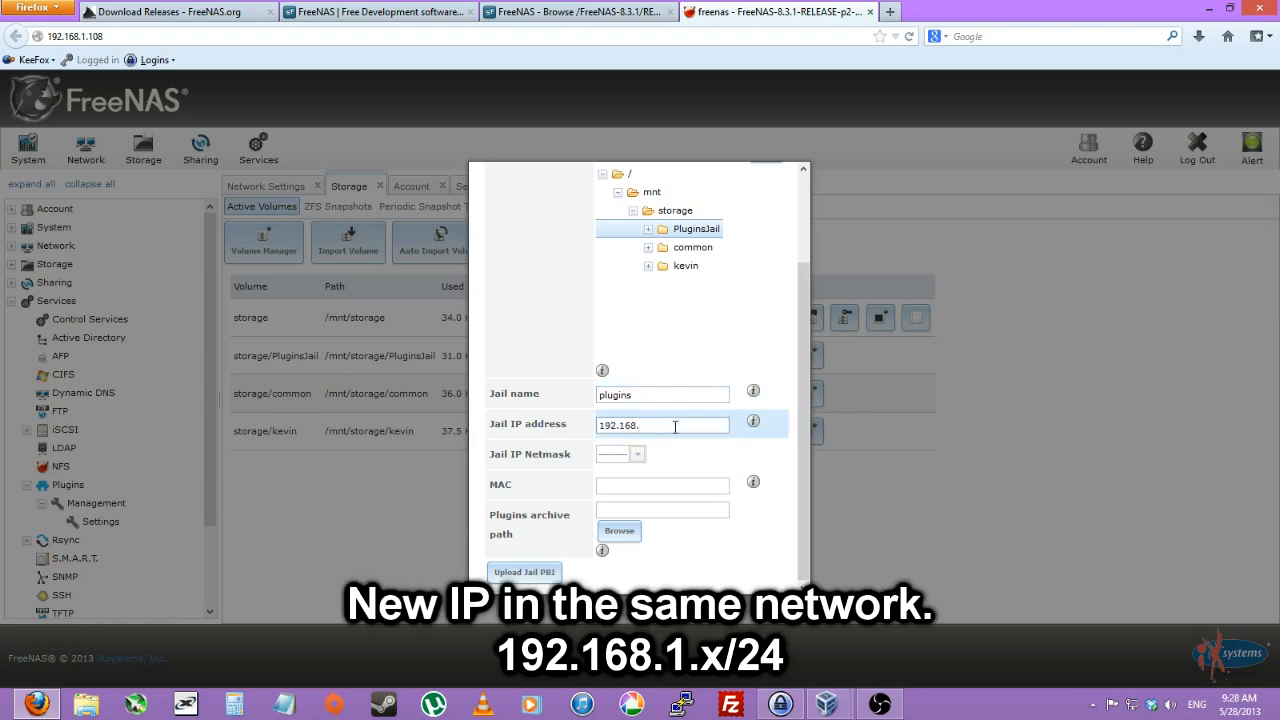
type("1.")
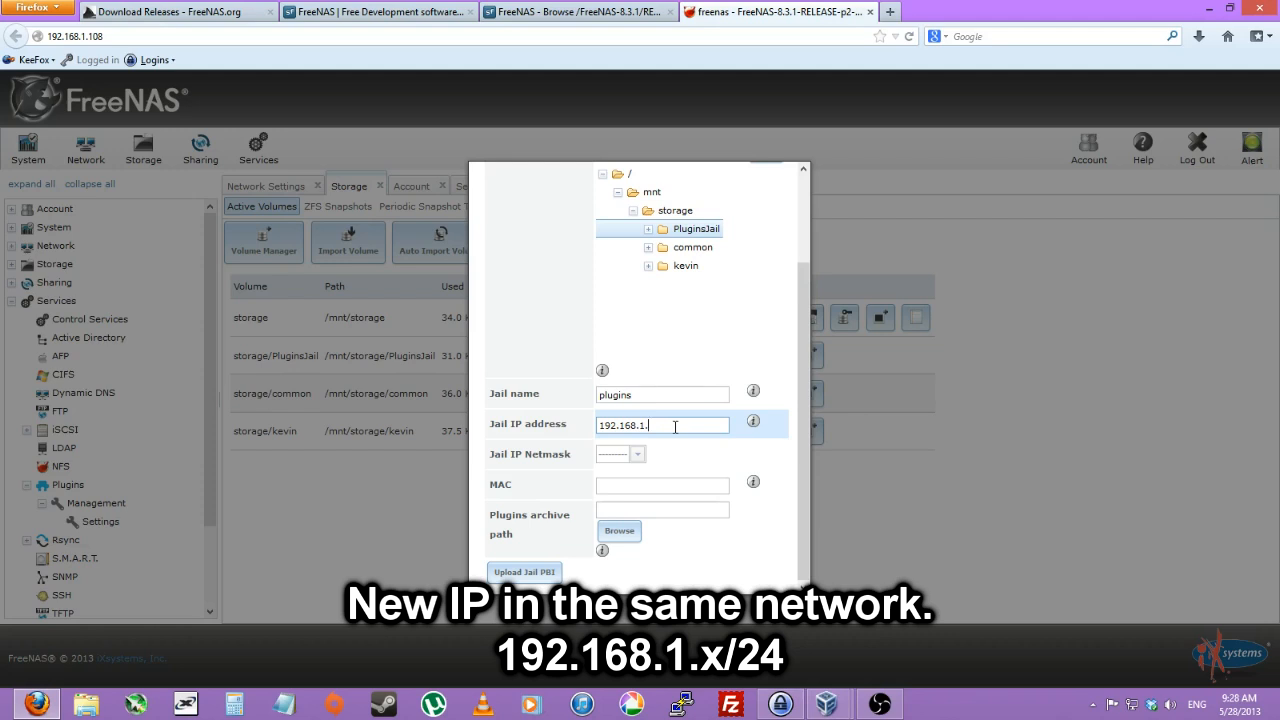
type("245")
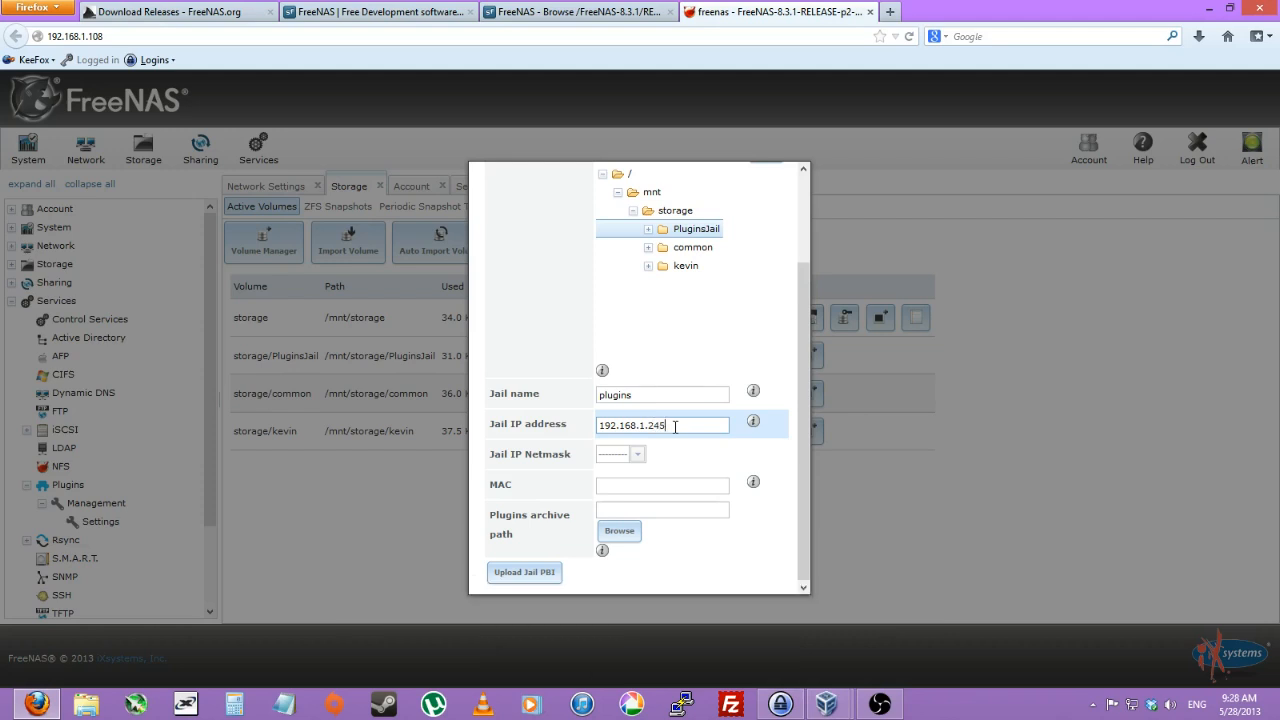
left_click(636, 452)
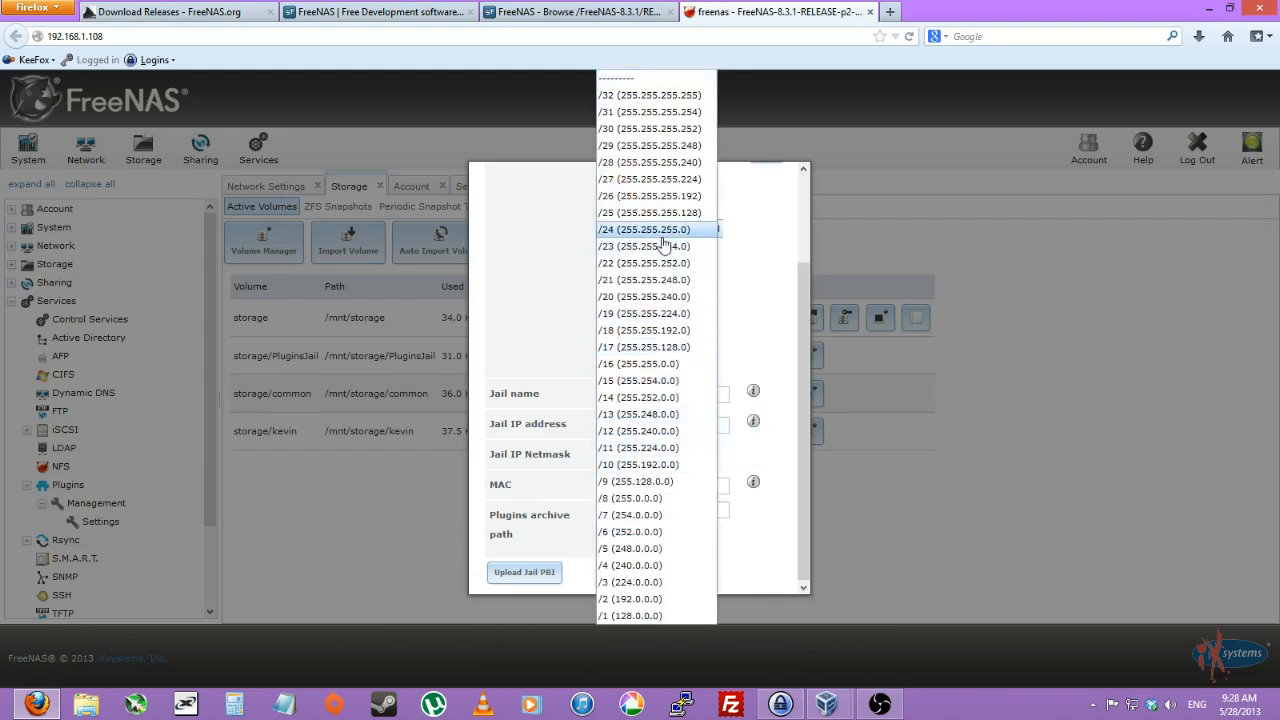
left_click(644, 228)
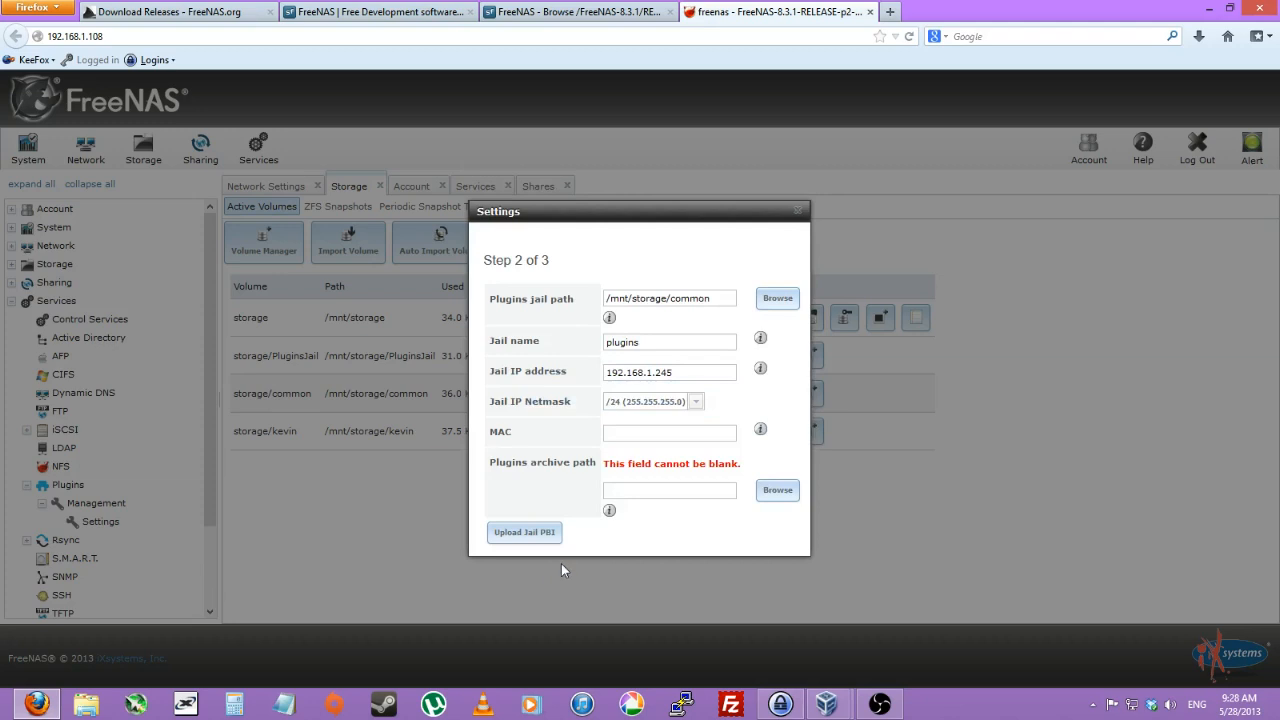
Step: Set the plugins archive path to storage/common and browse storage for the jail path
left_click(668, 490)
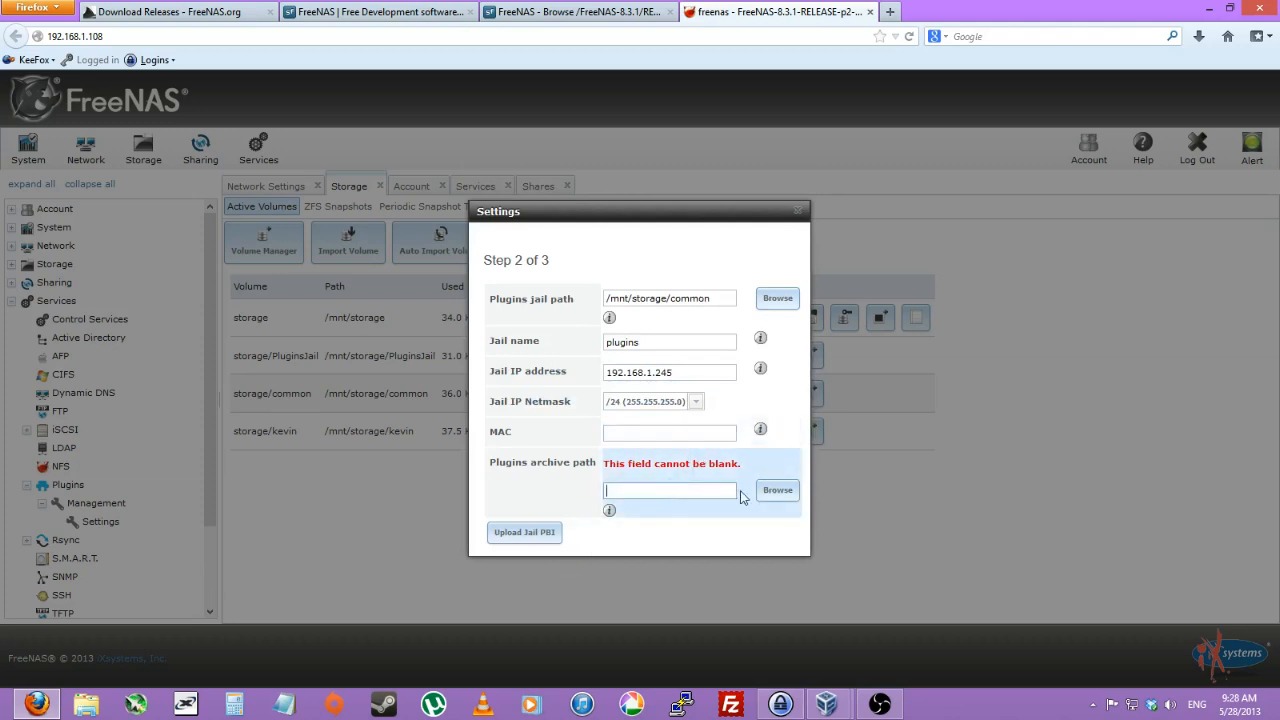
left_click(776, 490)
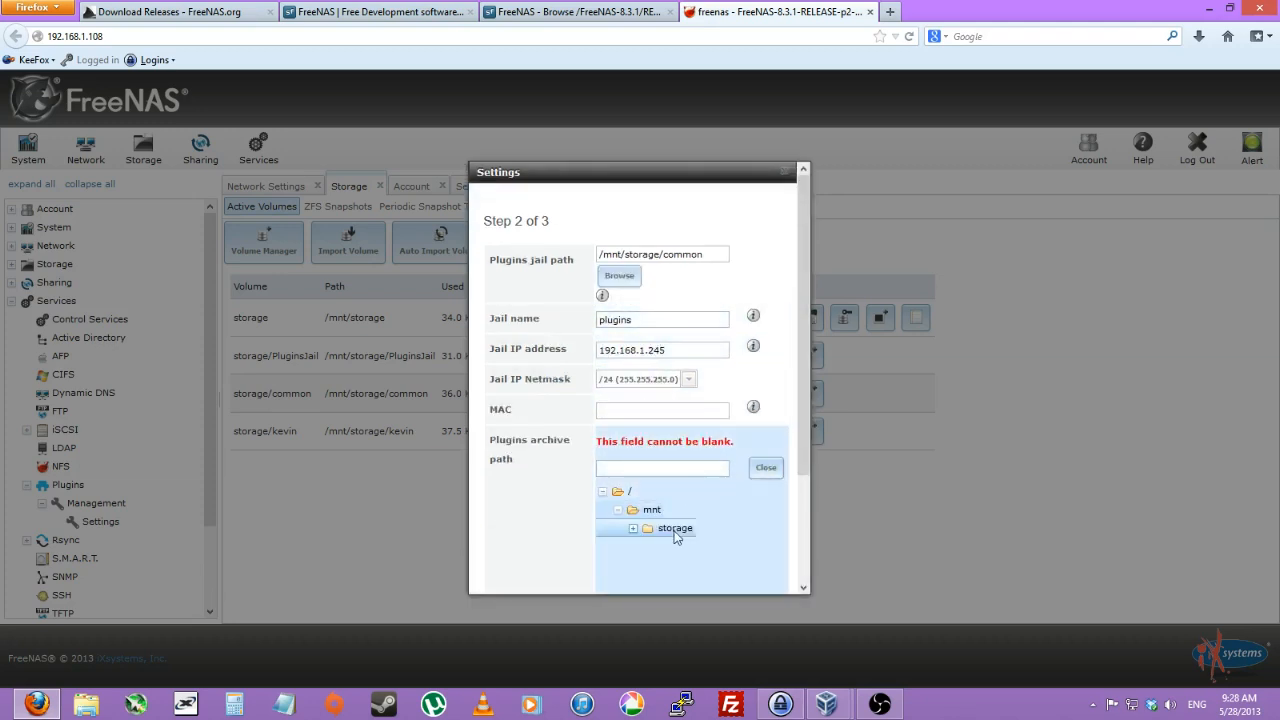
left_click(632, 528)
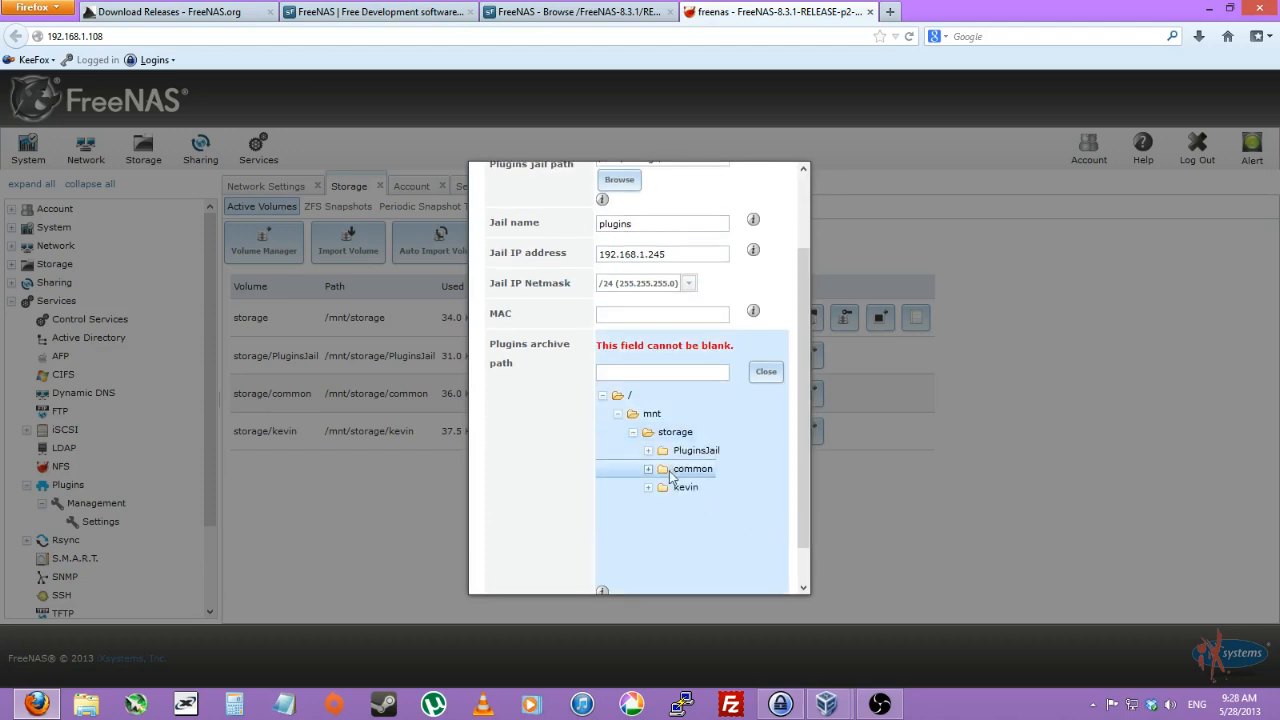
left_click(692, 468)
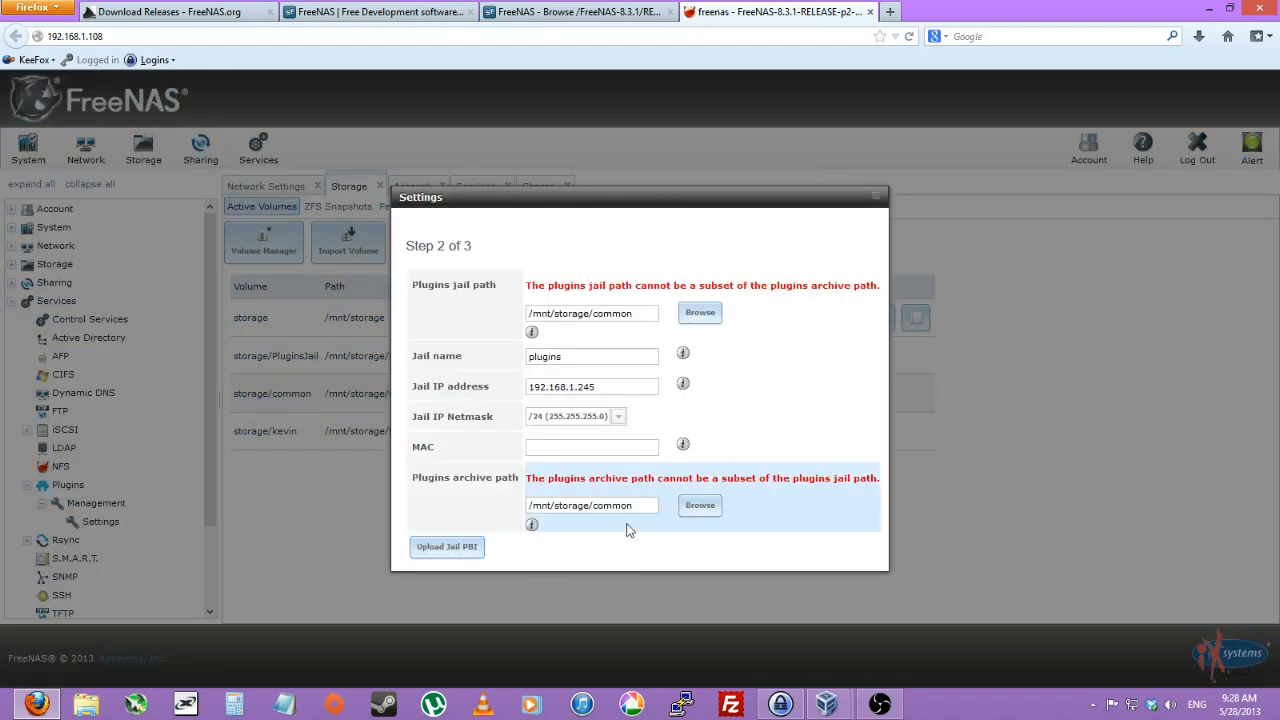
mouse_move(670, 316)
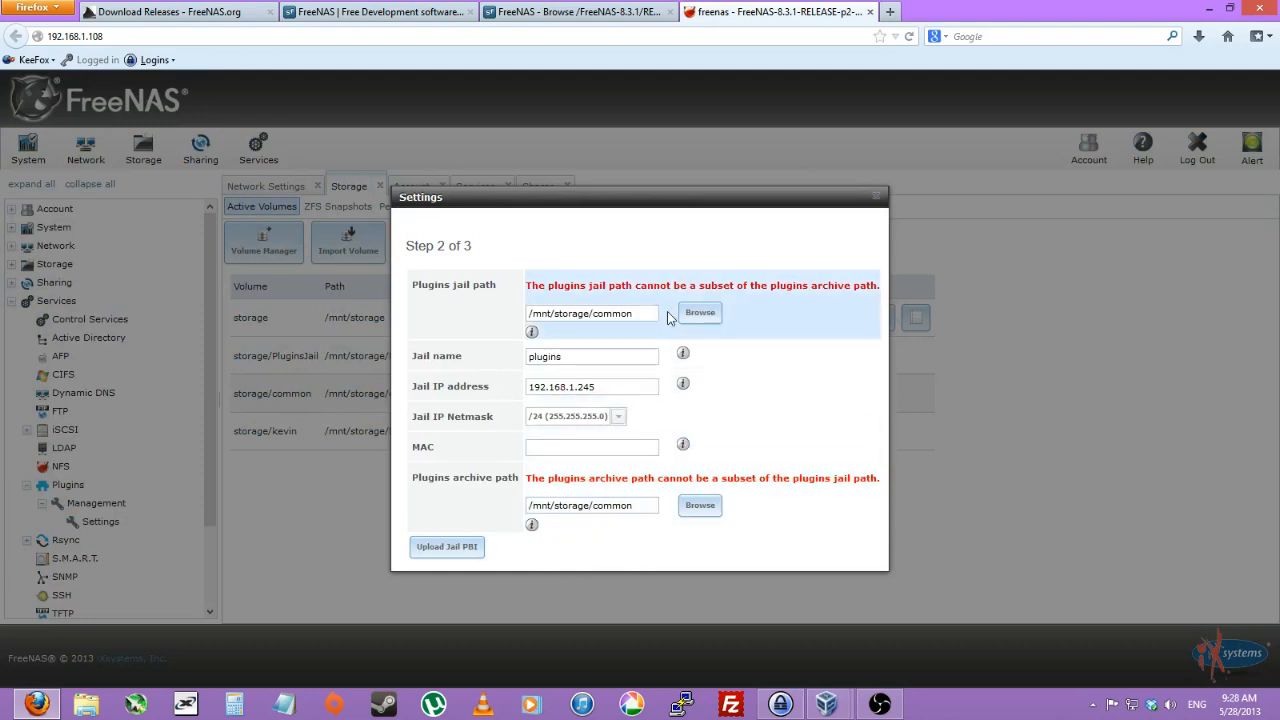
left_click(700, 312)
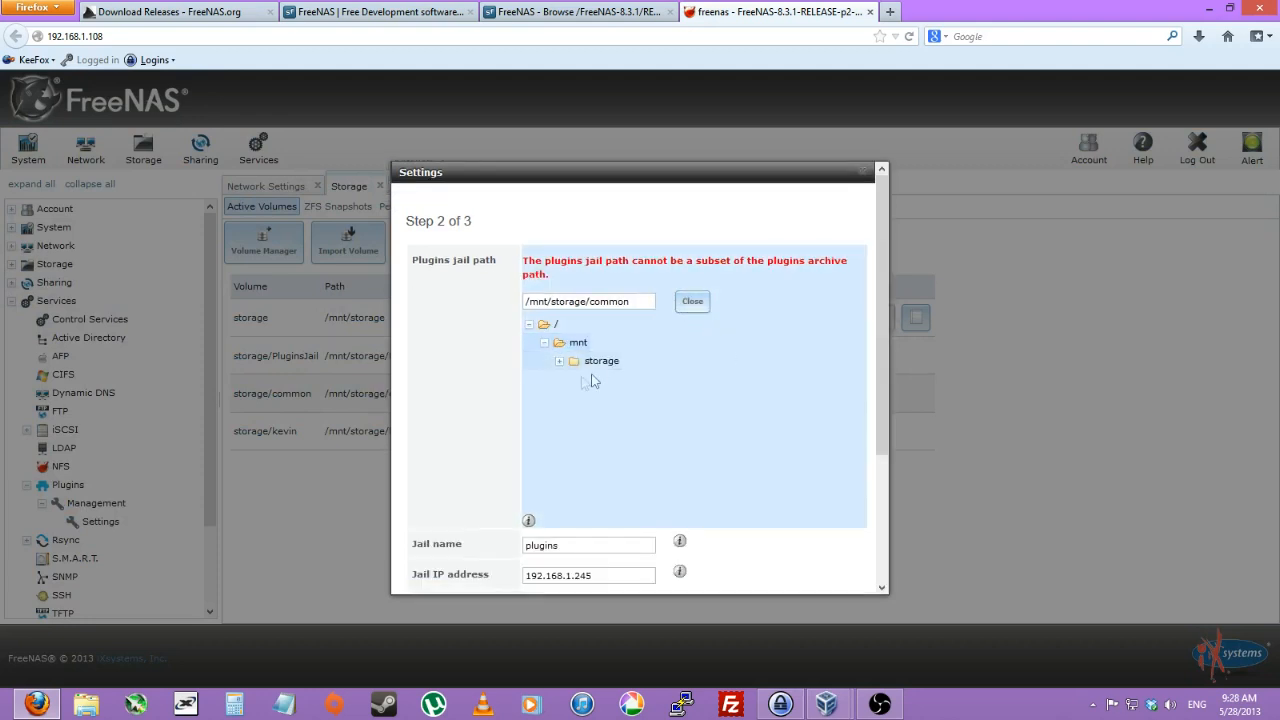
left_click(560, 360)
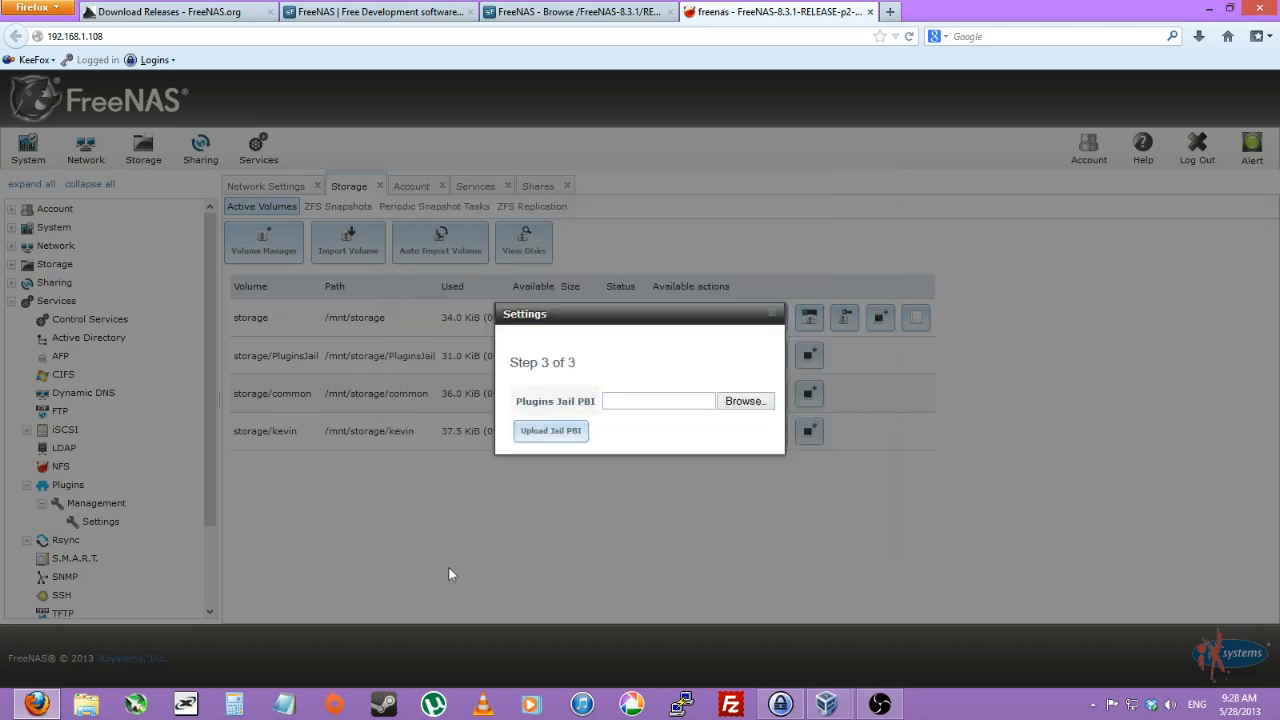
Step: Upload the plugins jail PBI from Documents > ISOs > FreeNAS 8.3.1 release folder
left_click(744, 400)
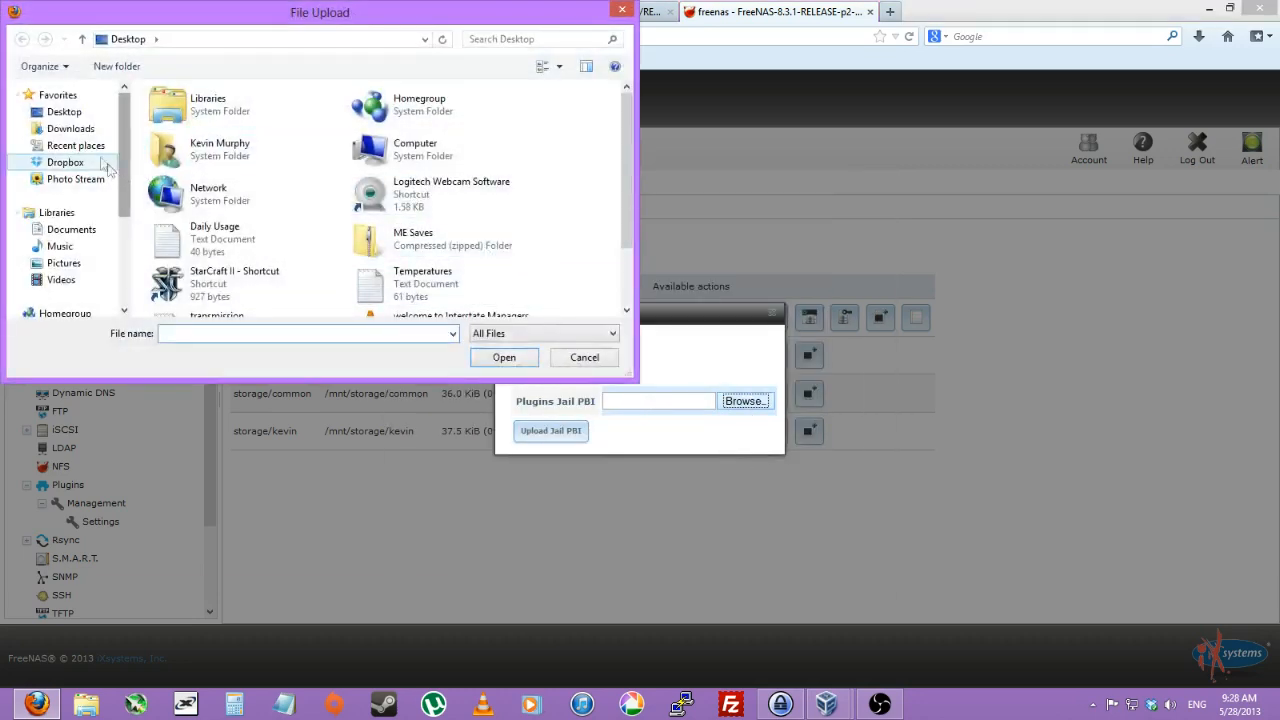
left_click(72, 228)
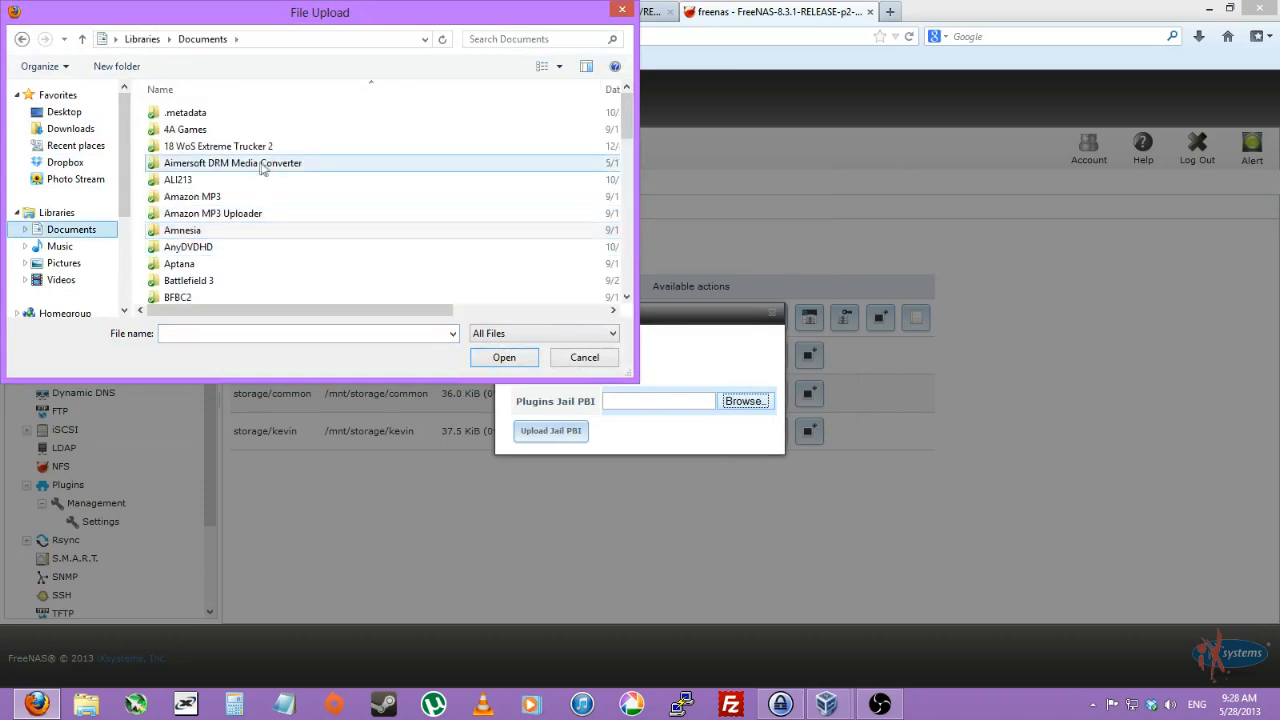
scroll("down", 3)
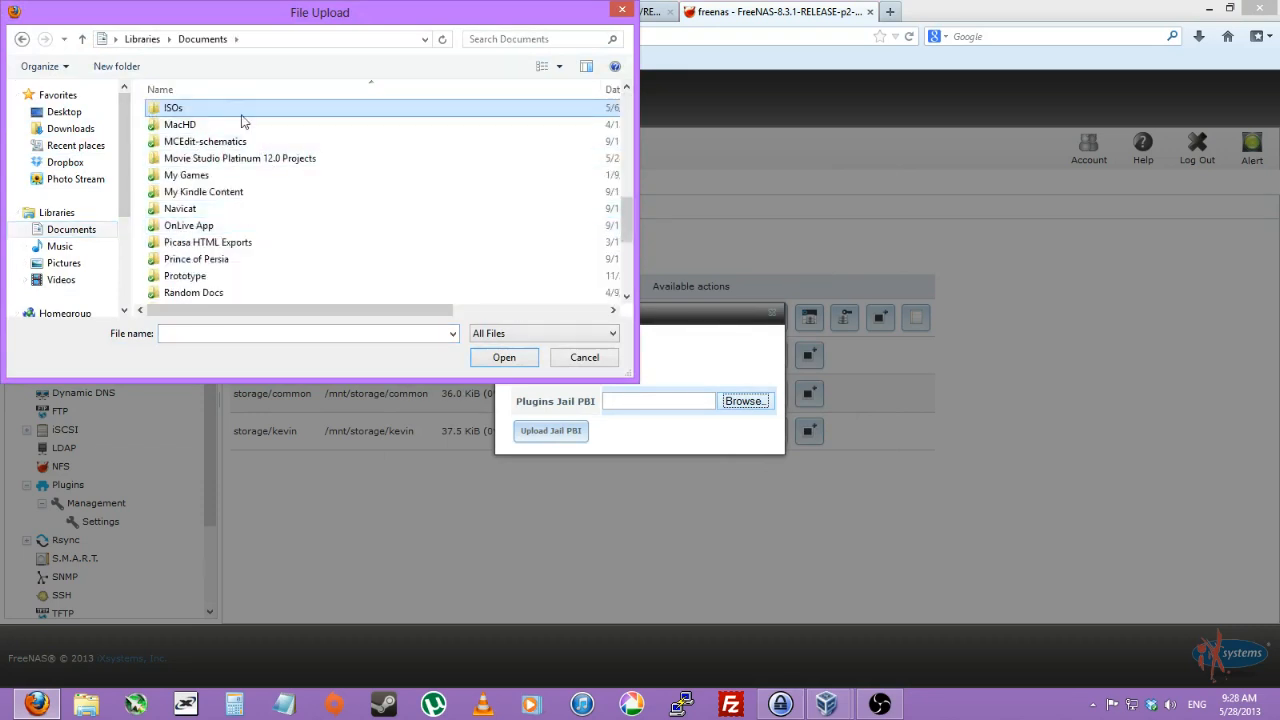
double_click(172, 108)
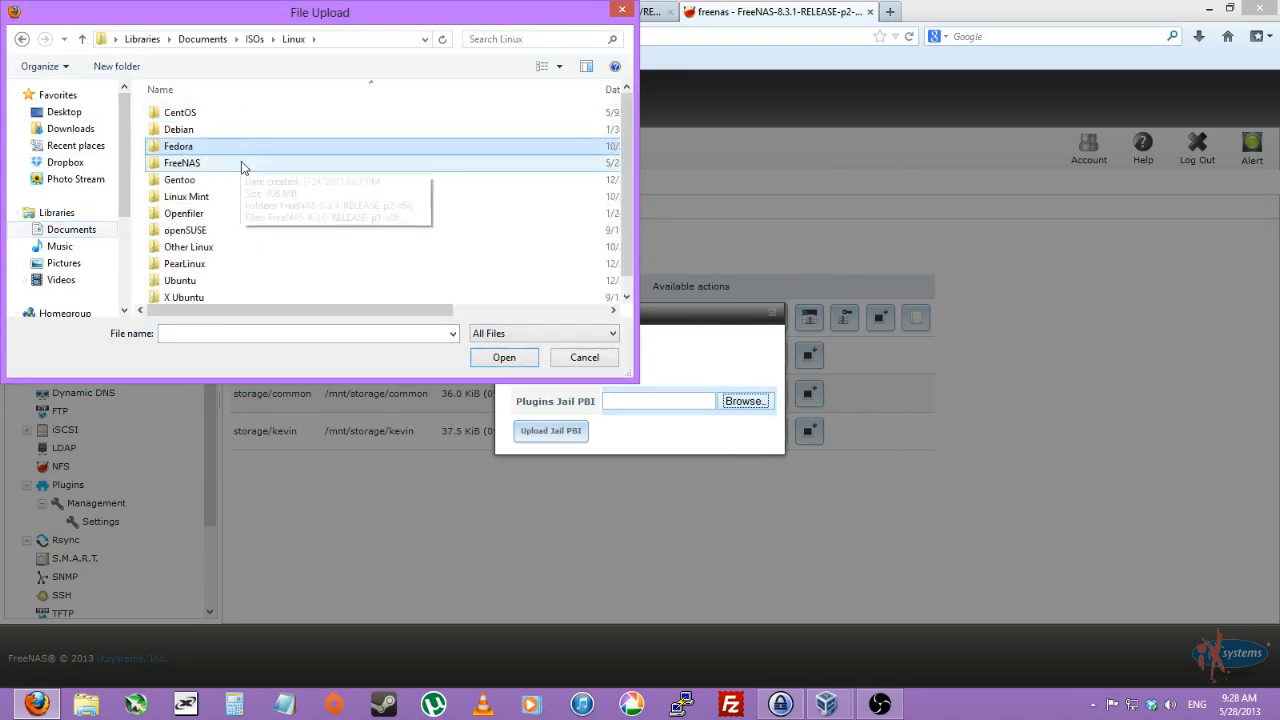
double_click(180, 162)
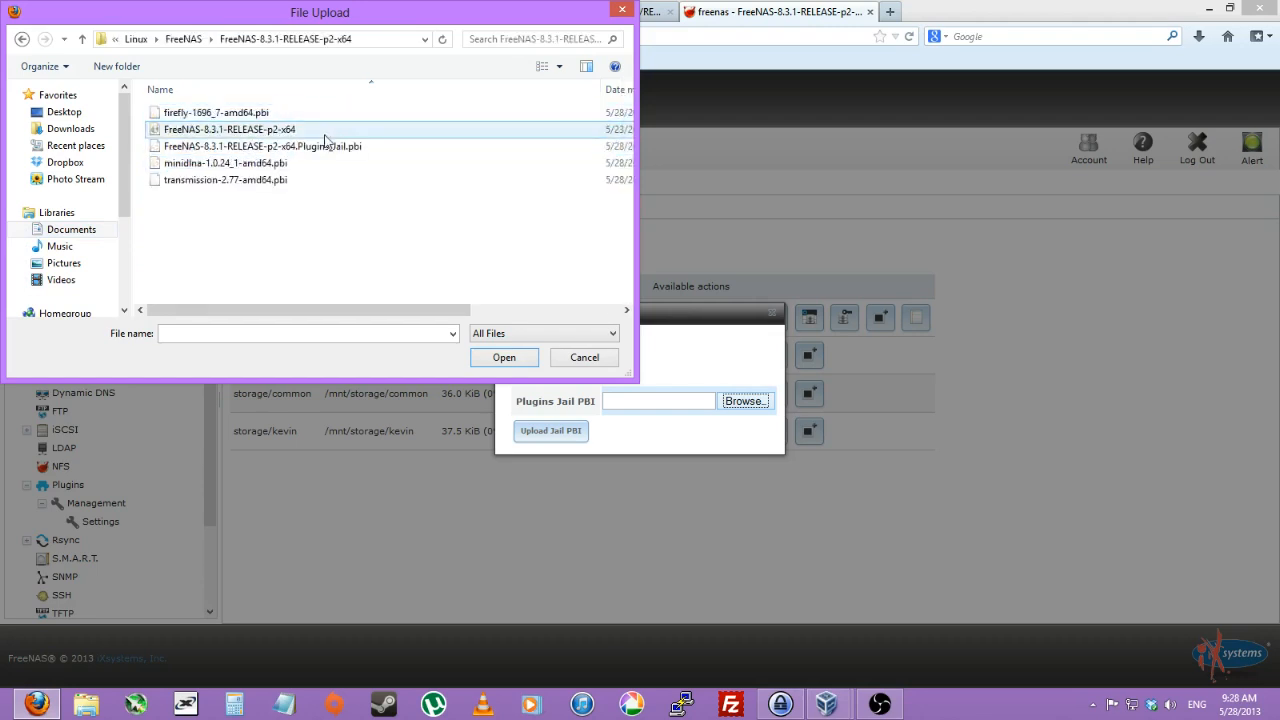
left_click(504, 356)
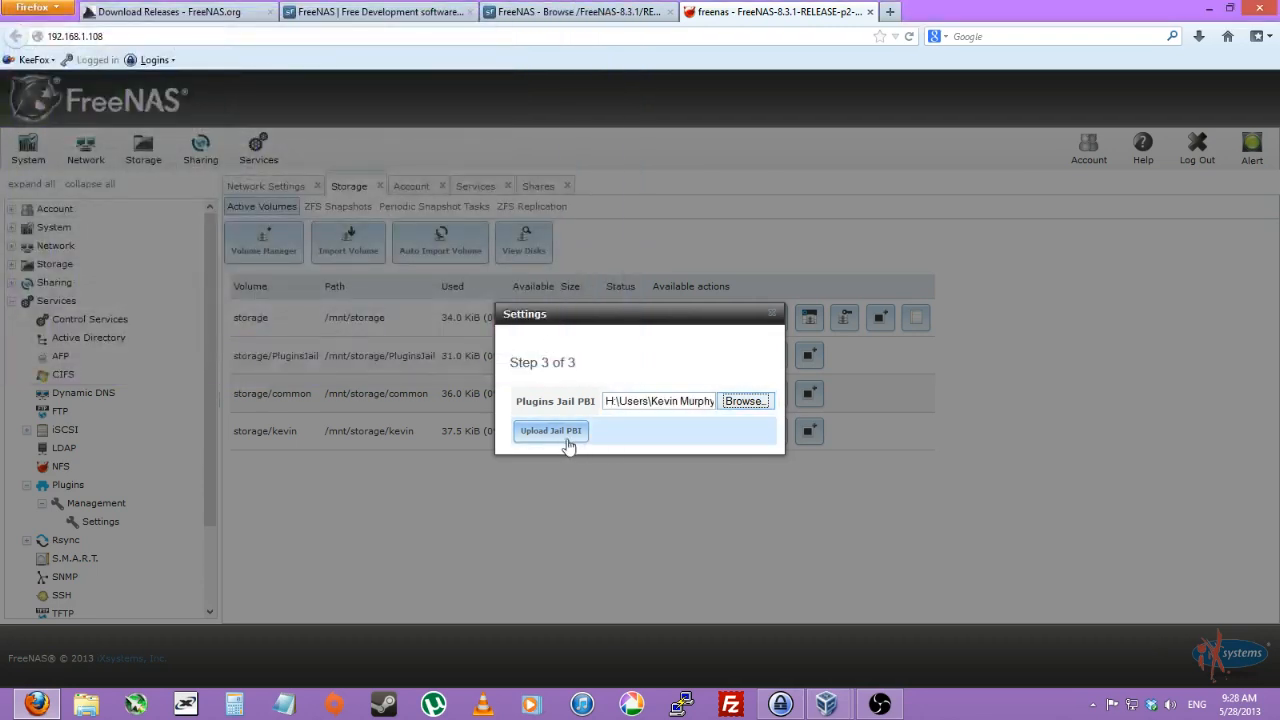
left_click(550, 430)
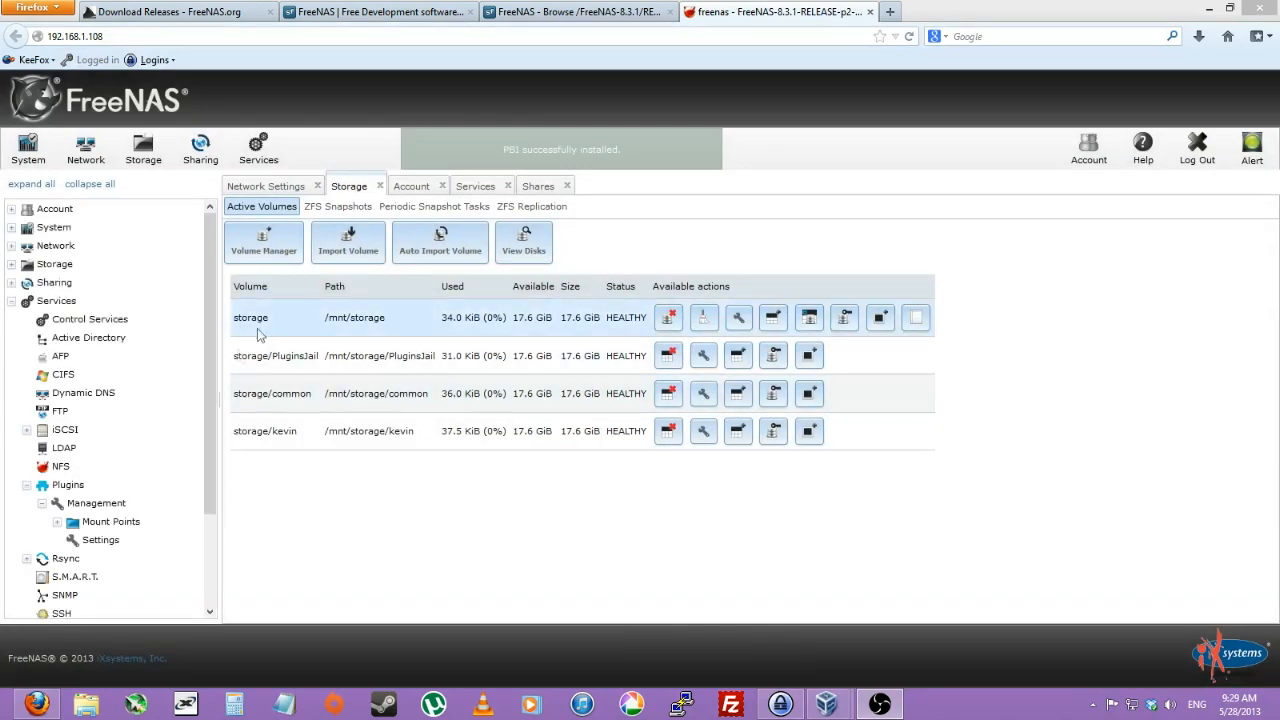
mouse_move(256, 148)
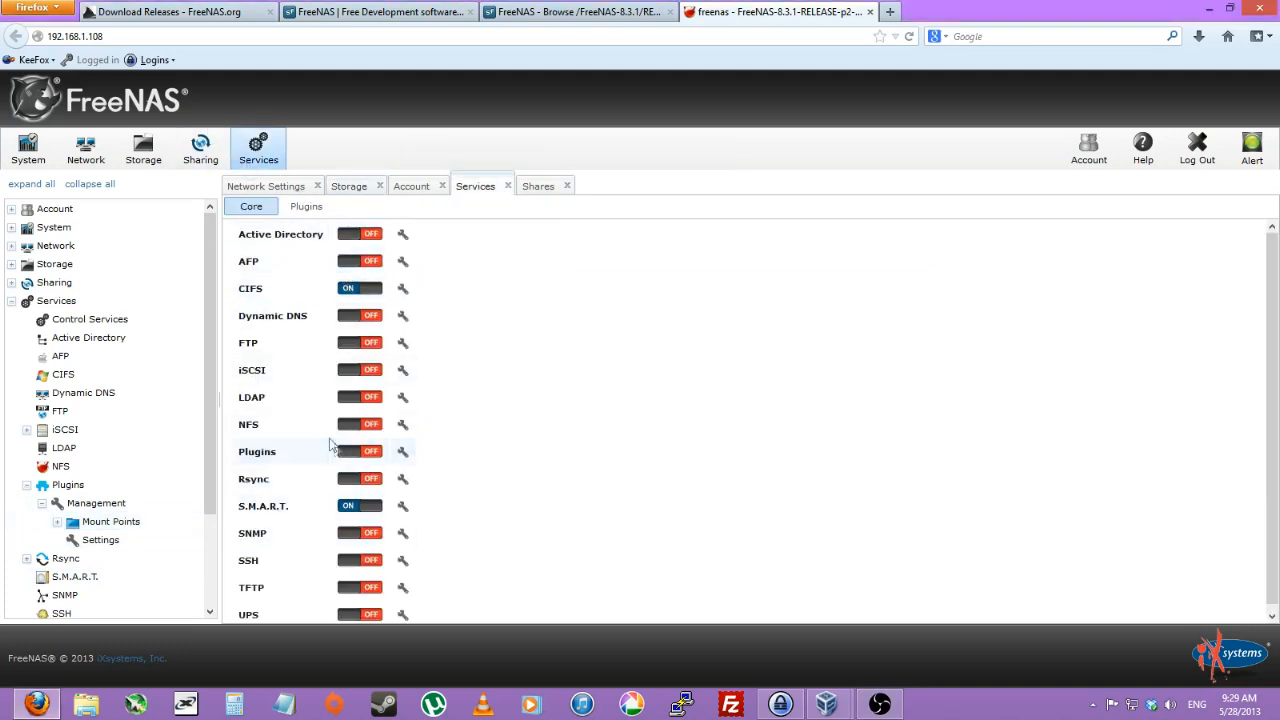
Step: Turn the Plugins service ON and dismiss the jail PBI install prompt
left_click(348, 452)
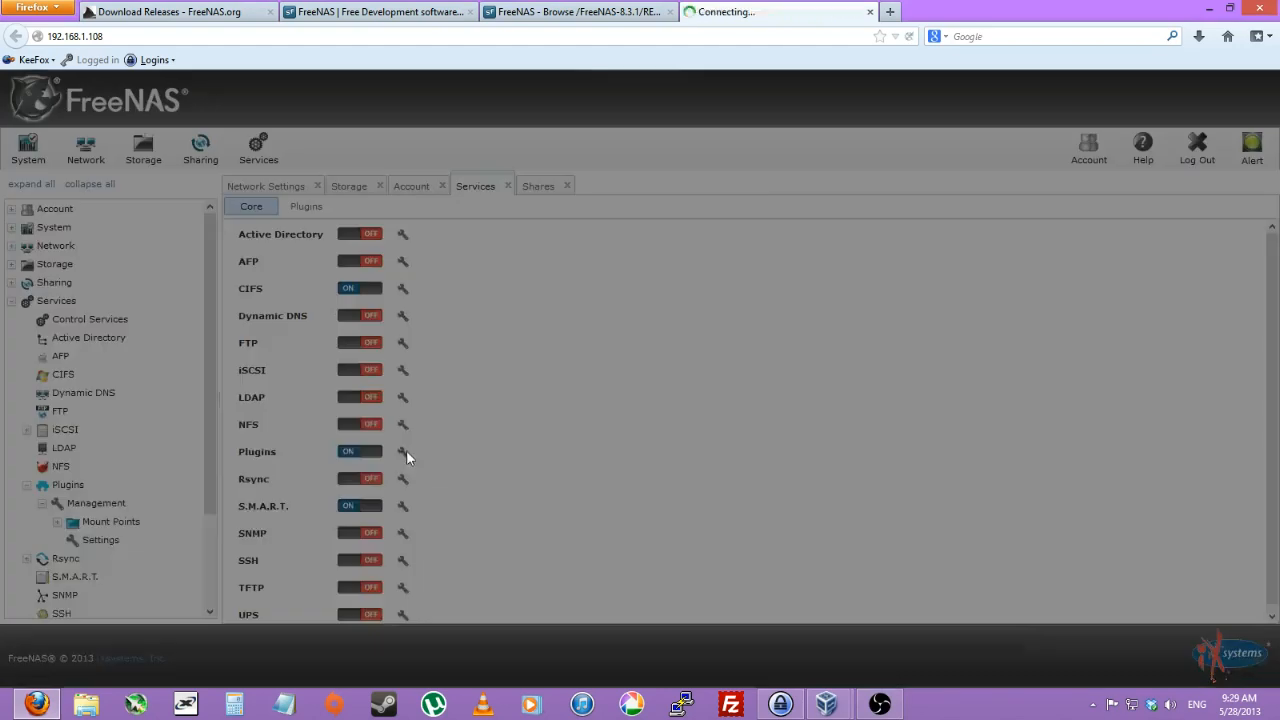
left_click(402, 452)
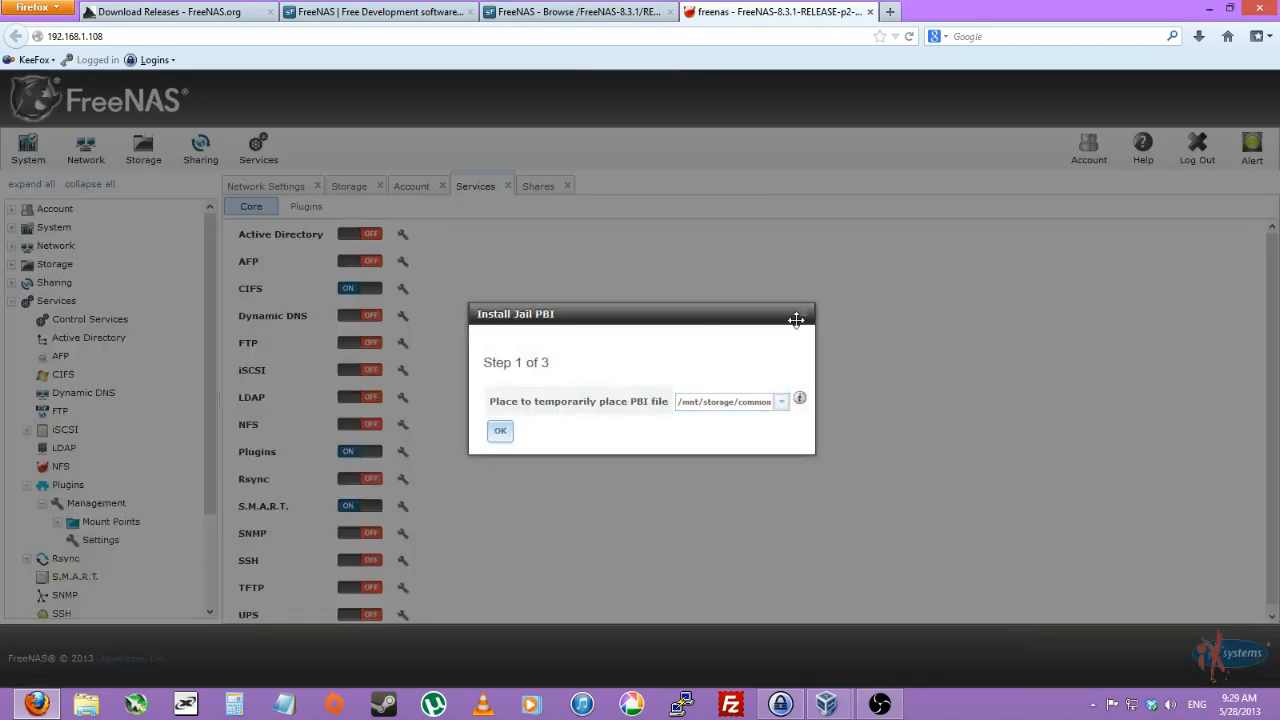
left_click(796, 320)
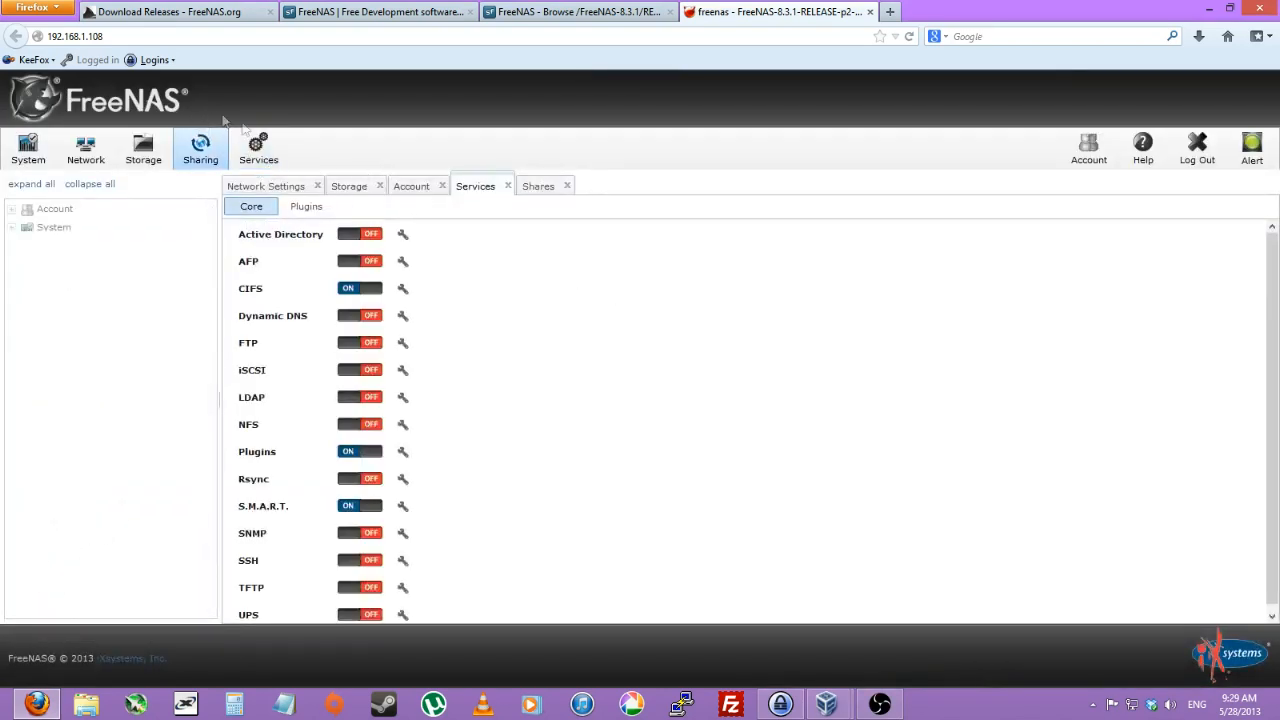
Step: Install the Transmission 2.77 plugin by uploading its .pbi file
left_click(306, 206)
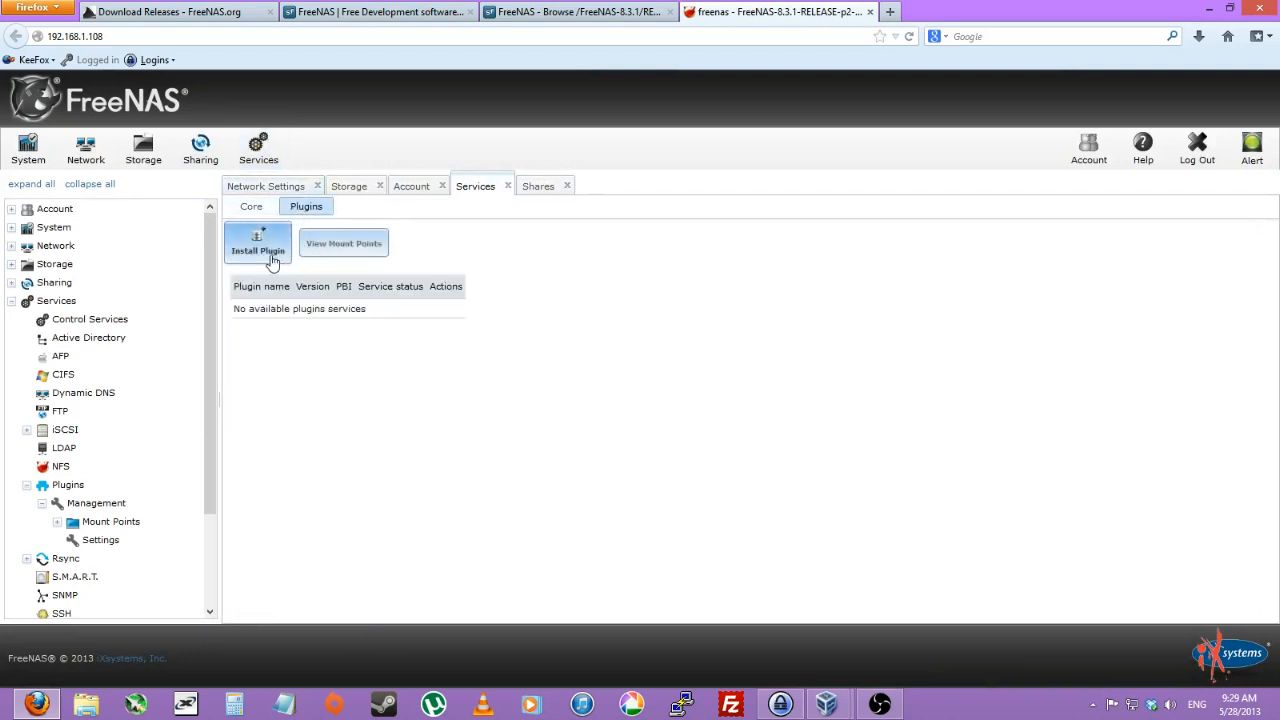
mouse_move(344, 244)
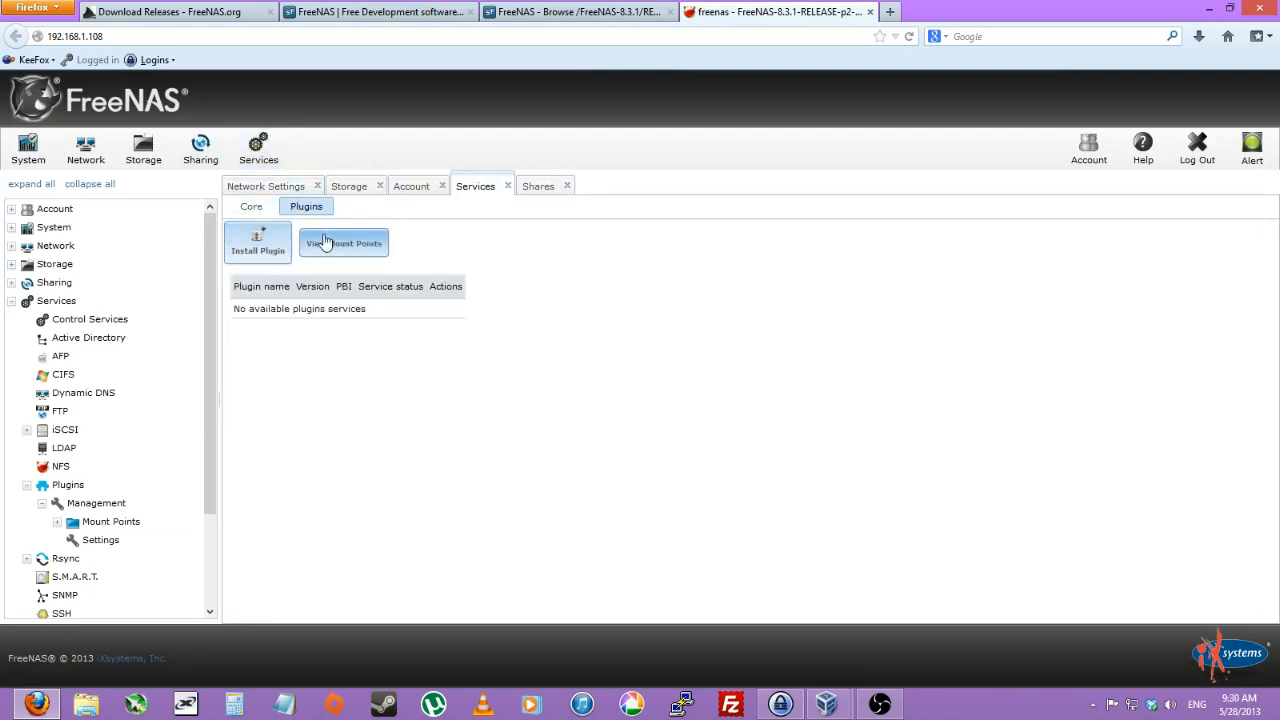
left_click(256, 242)
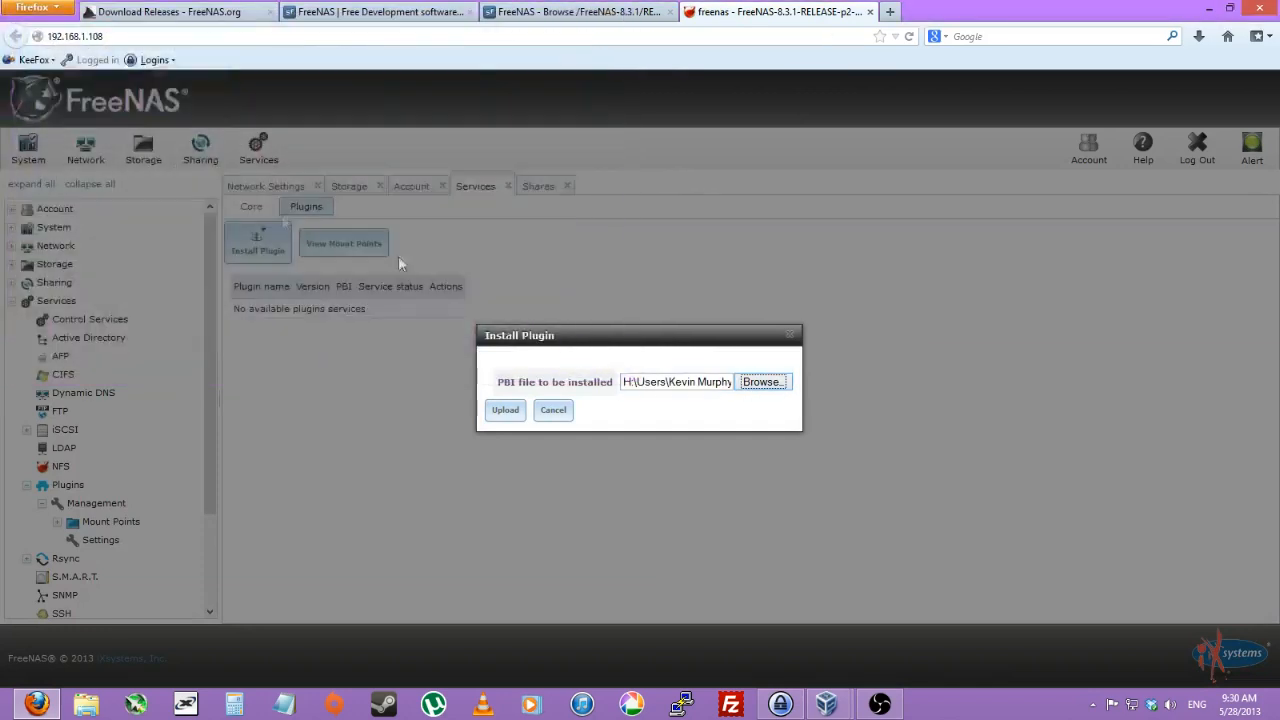
left_click(504, 408)
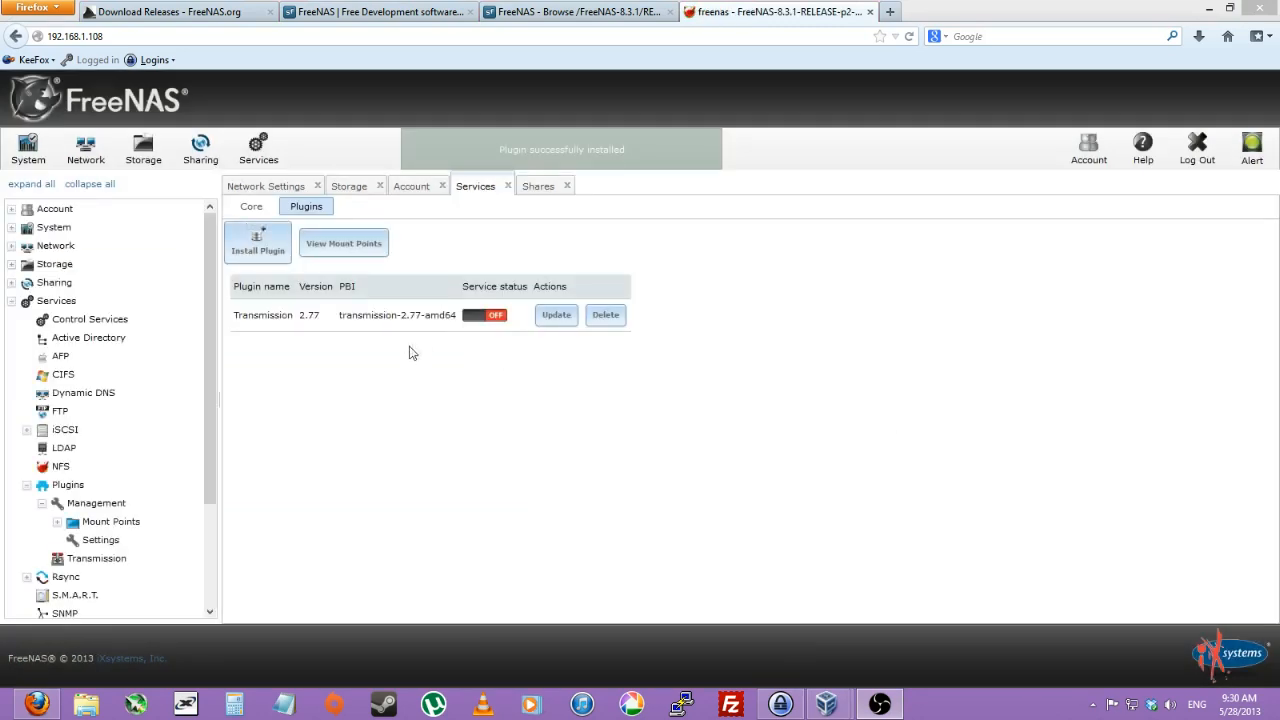
mouse_move(344, 244)
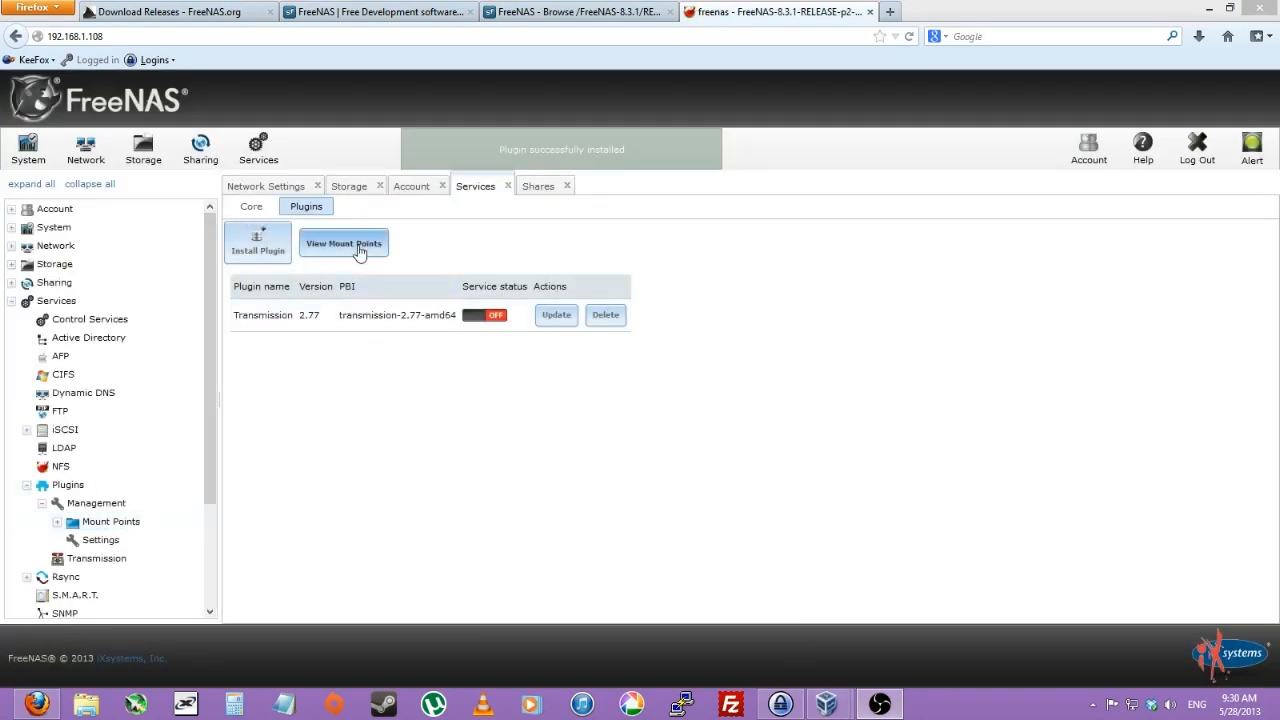
Step: Start a mount point with /mnt/storage/common/Downloads as source, then cancel it
left_click(344, 244)
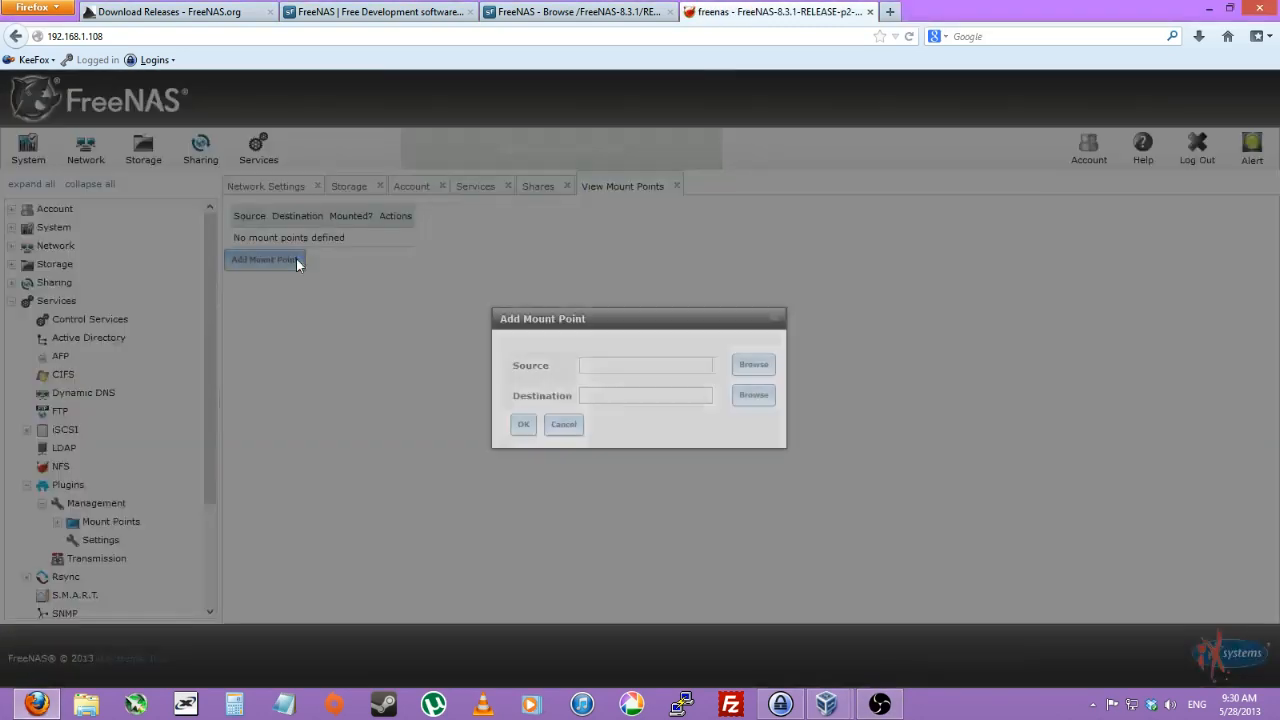
left_click(752, 364)
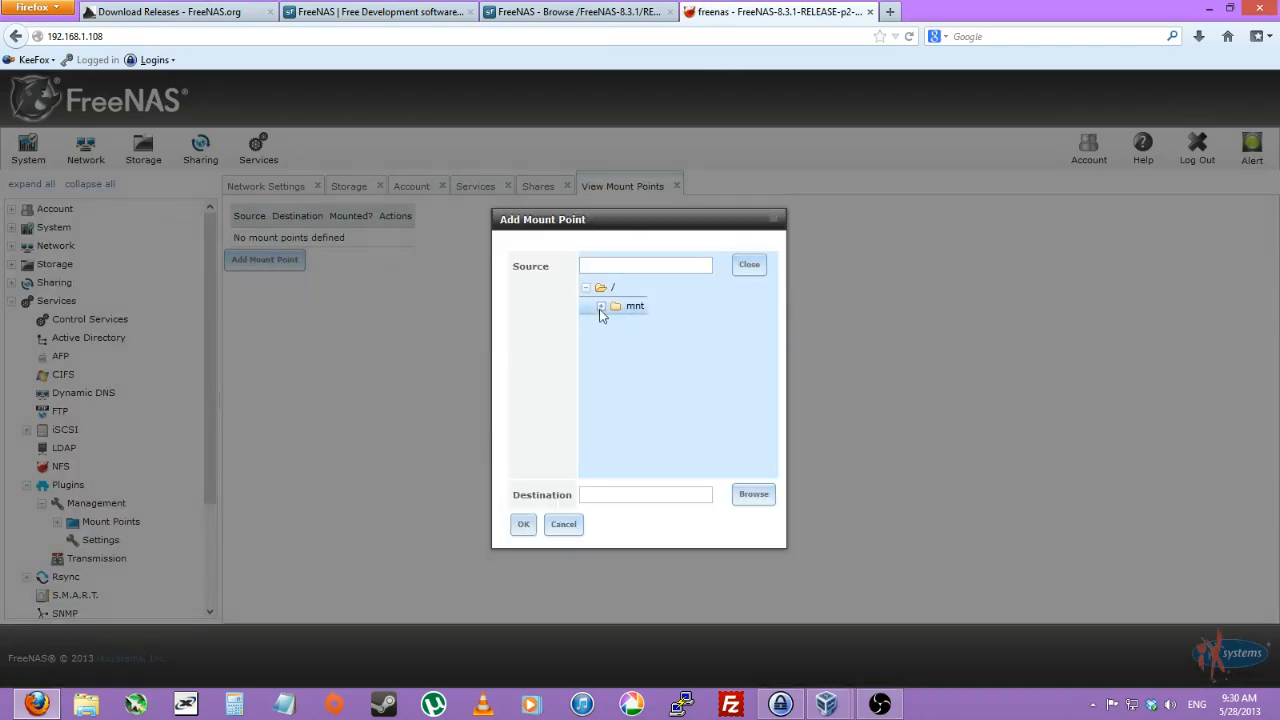
left_click(600, 304)
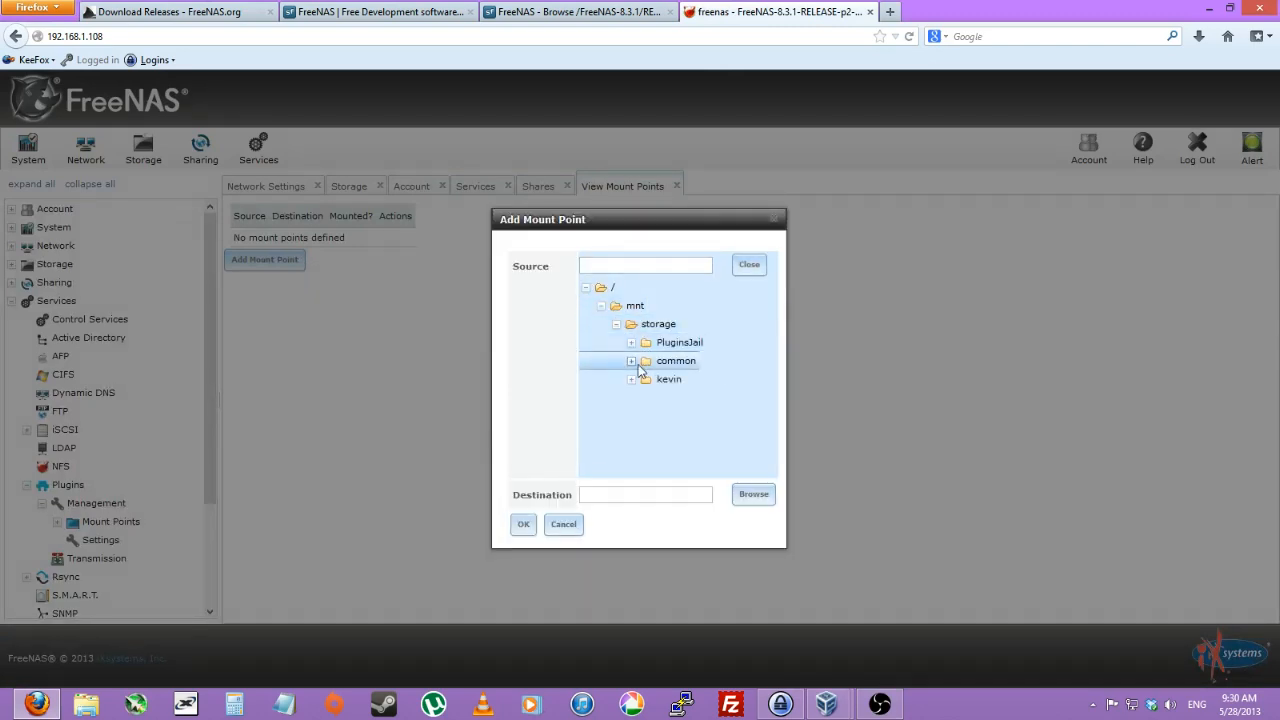
left_click(632, 360)
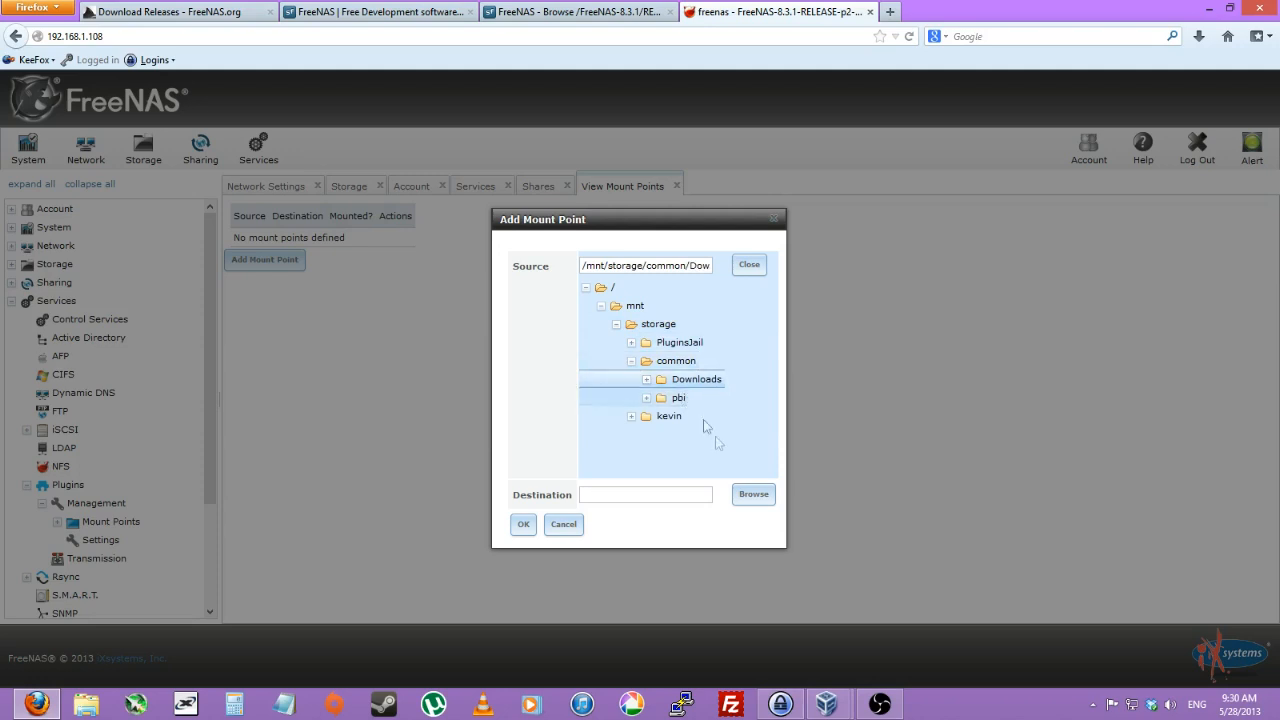
left_click(752, 494)
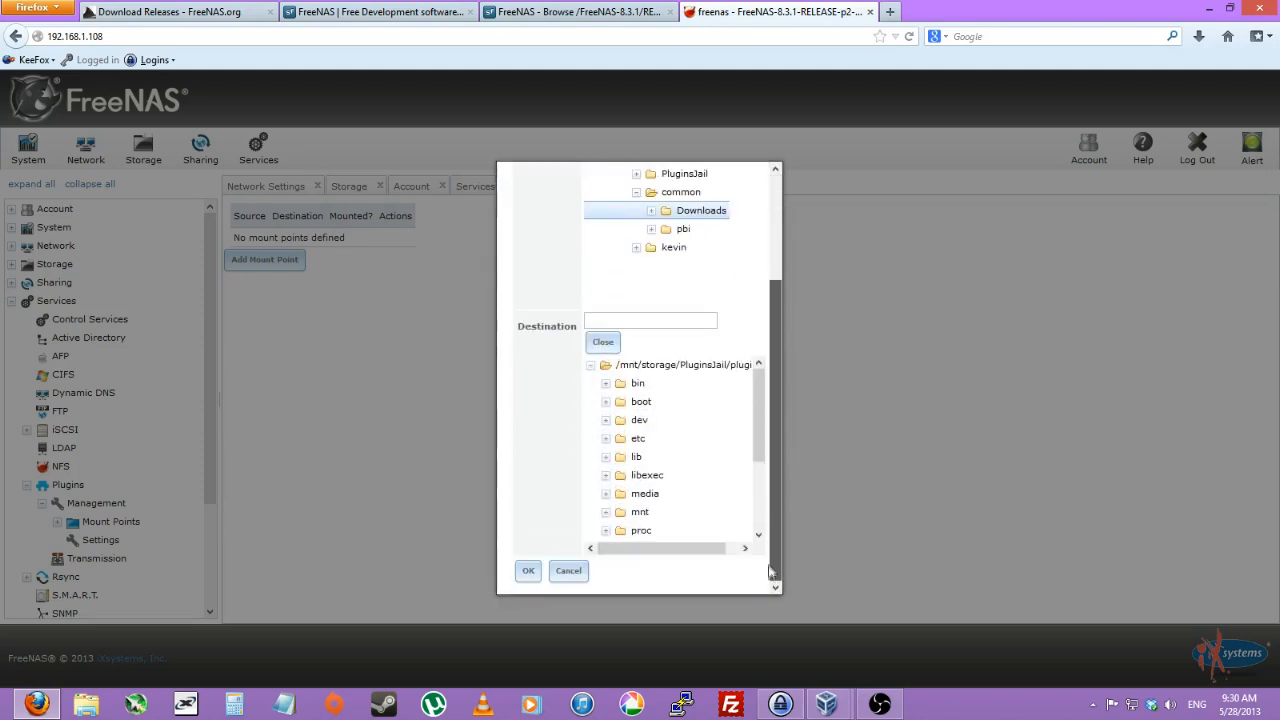
scroll("down", 3)
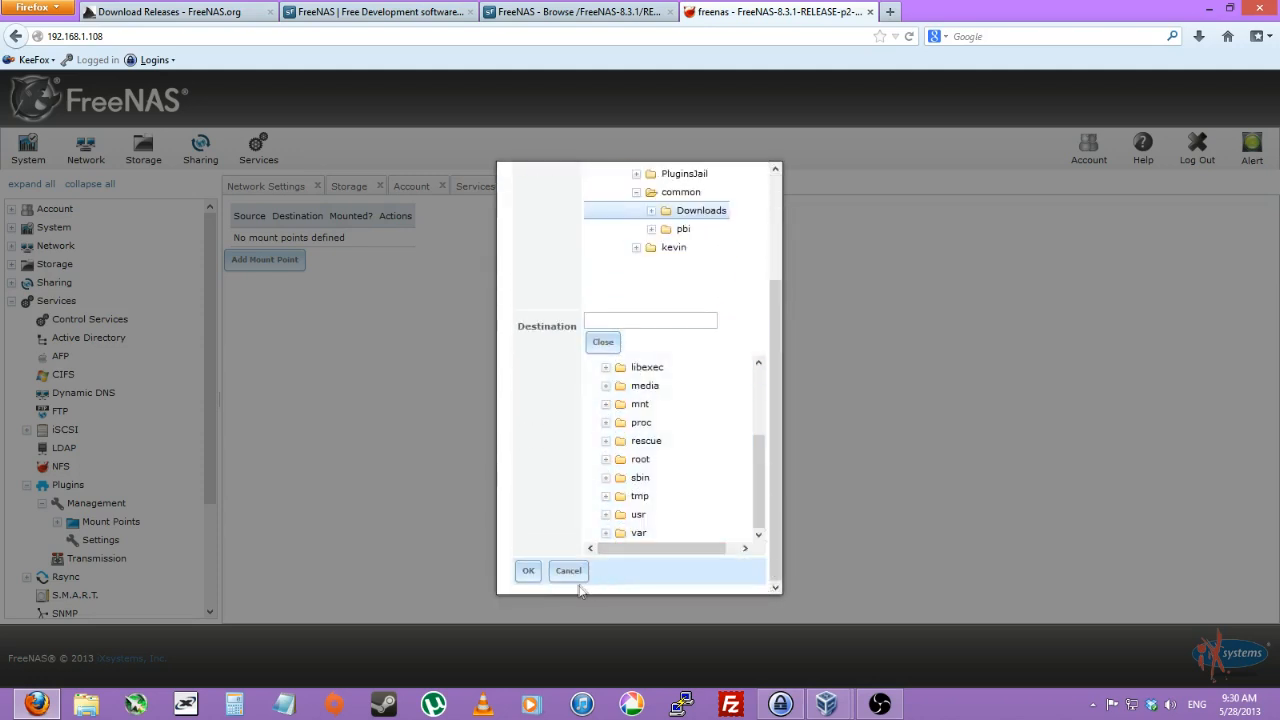
left_click(568, 570)
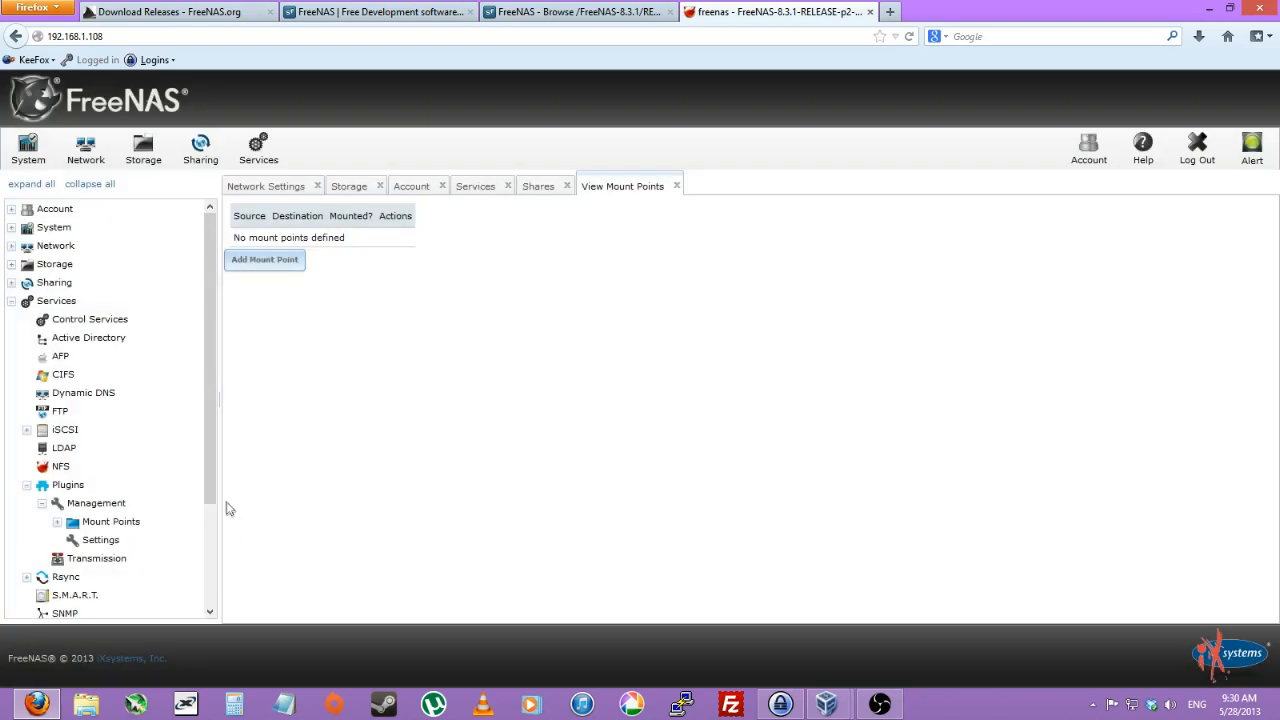
Step: In the Shell, enter the jail with jls and jexec 1 tcsh and create /usr/Downloads
scroll("down", 3)
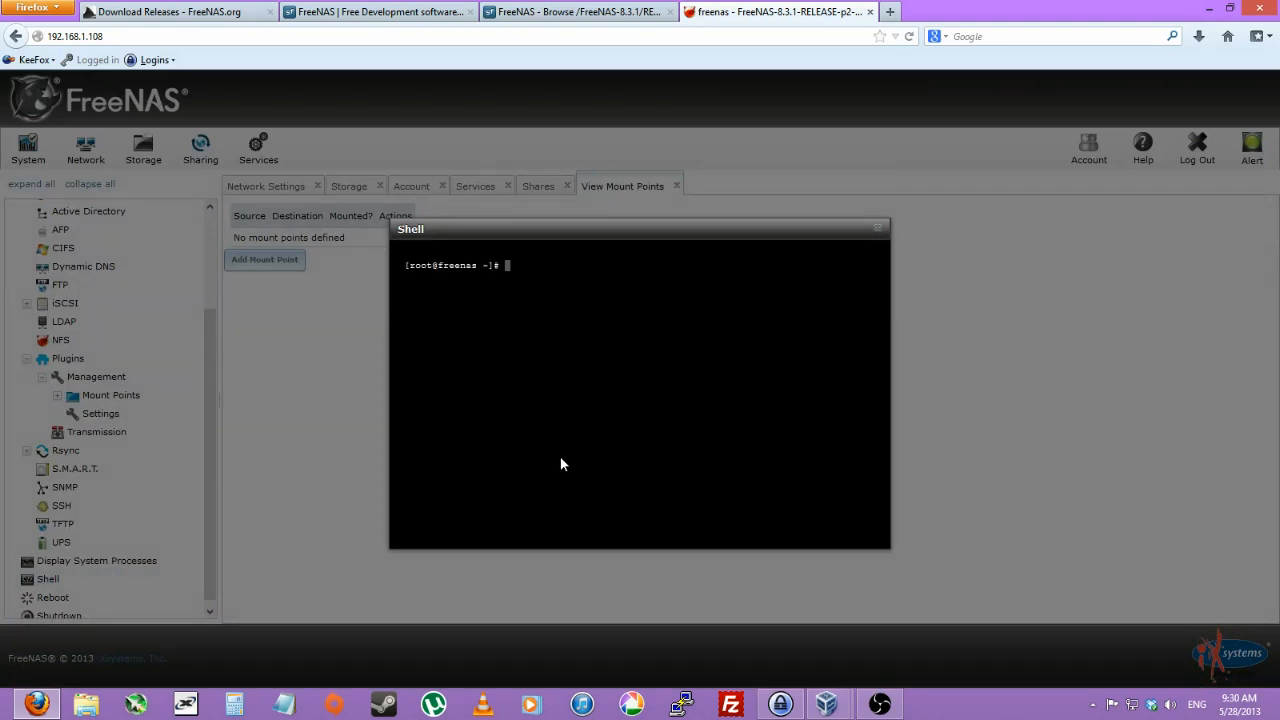
type("jls")
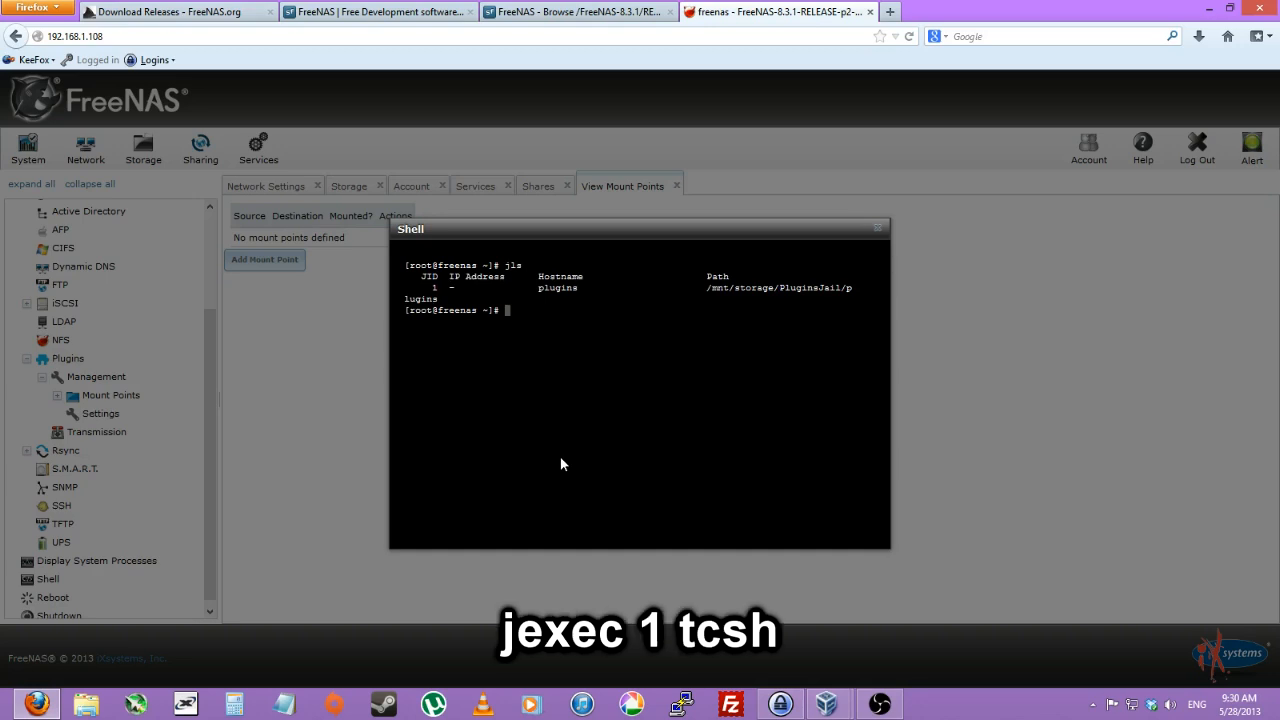
type("jexec")
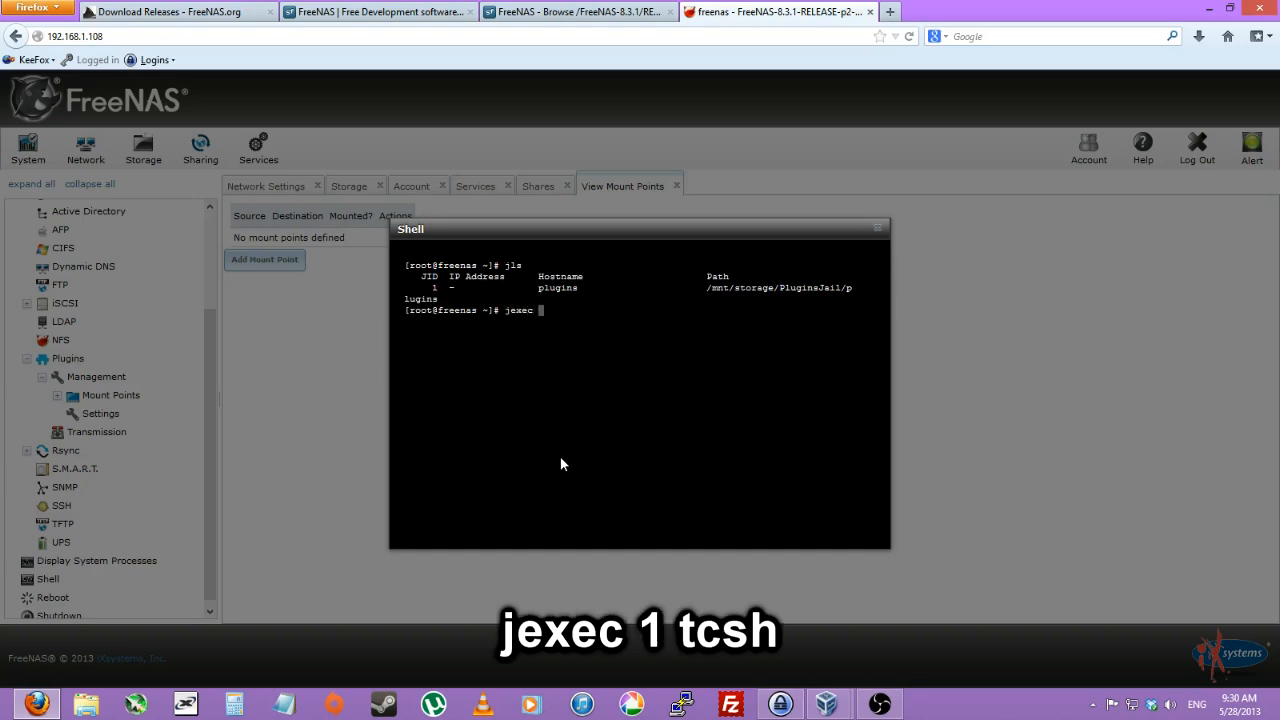
type("1")
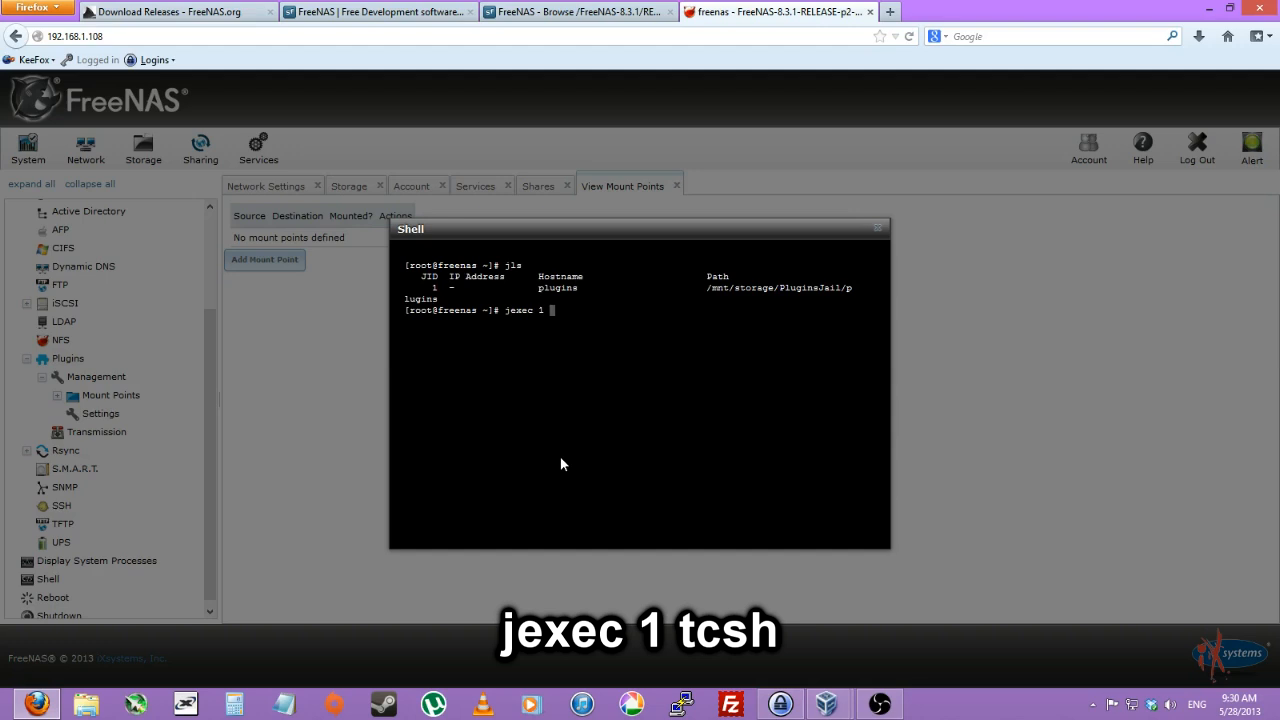
type("tcsh")
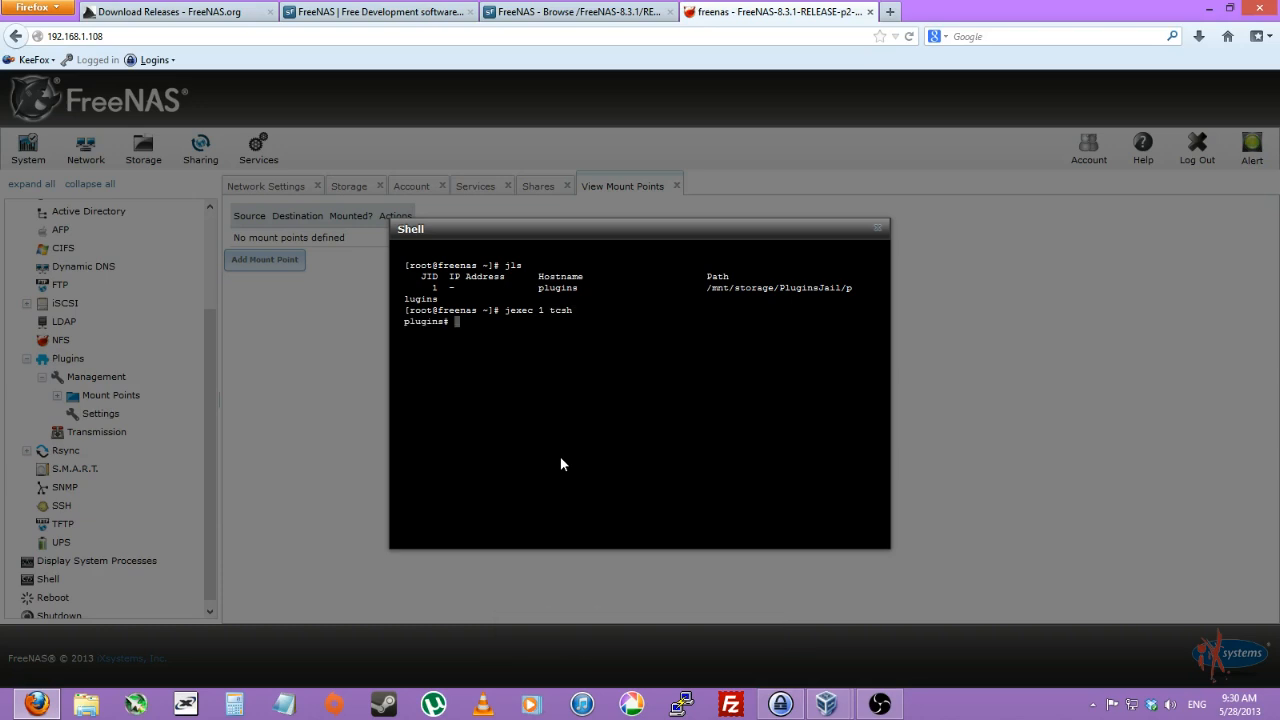
type("mkdir /usr/Dow")
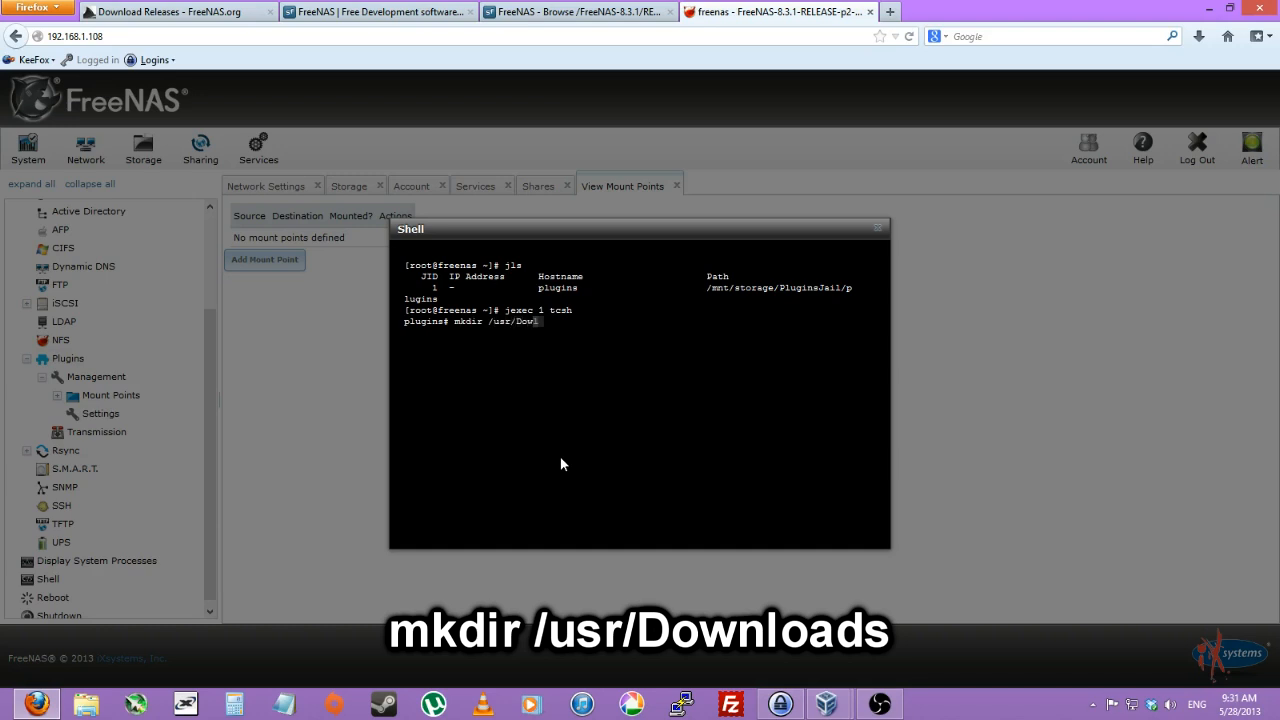
key("Return")
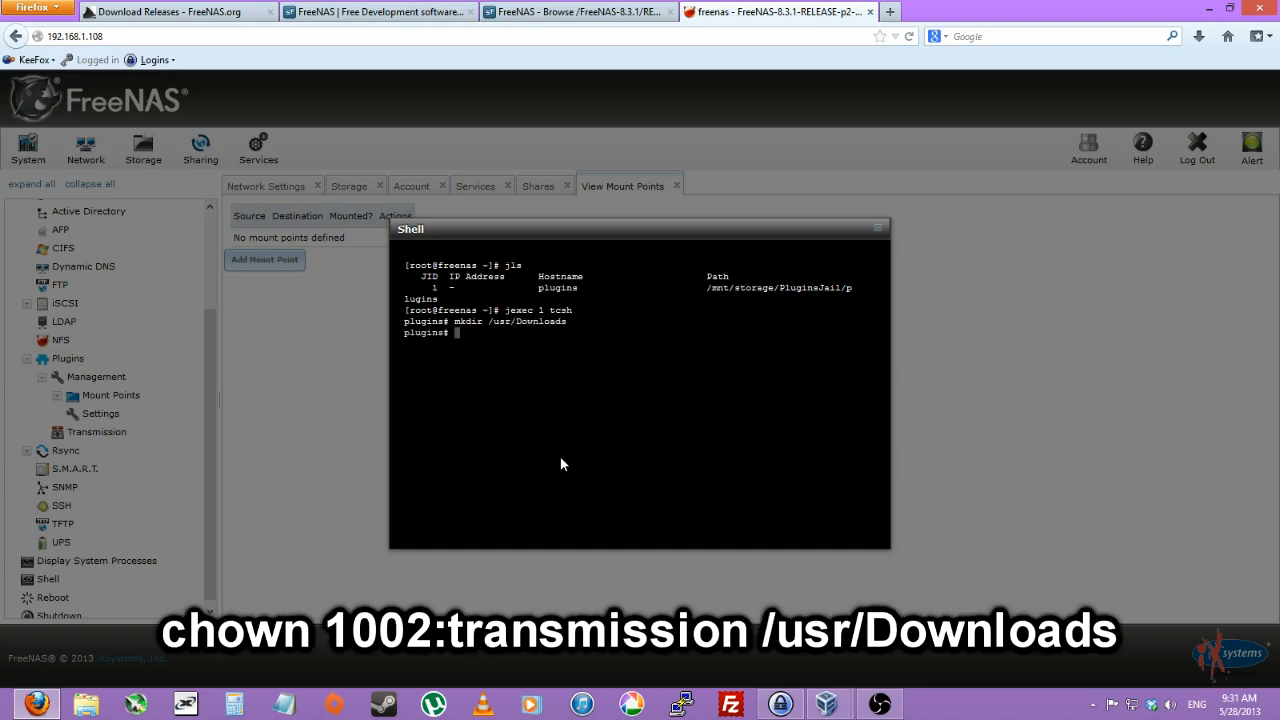
Step: Give /usr/Downloads ownership 1002:transmission and 775 permissions
type("chown")
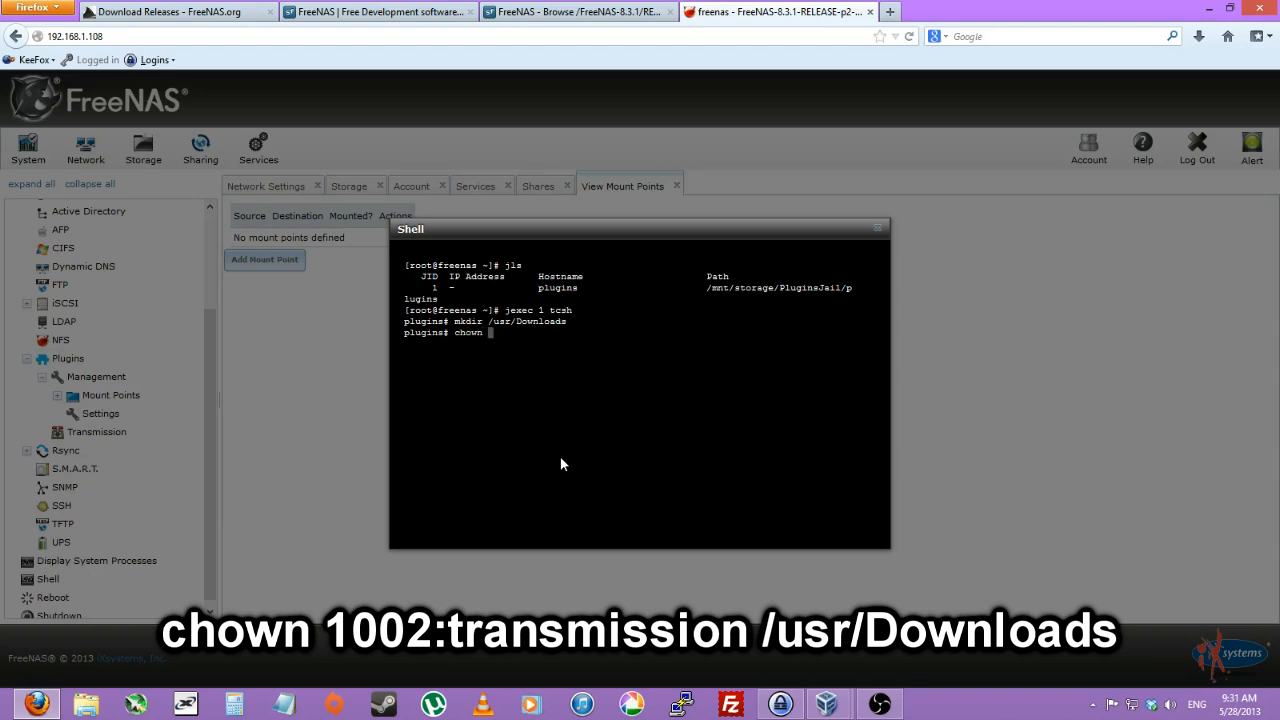
type("1002")
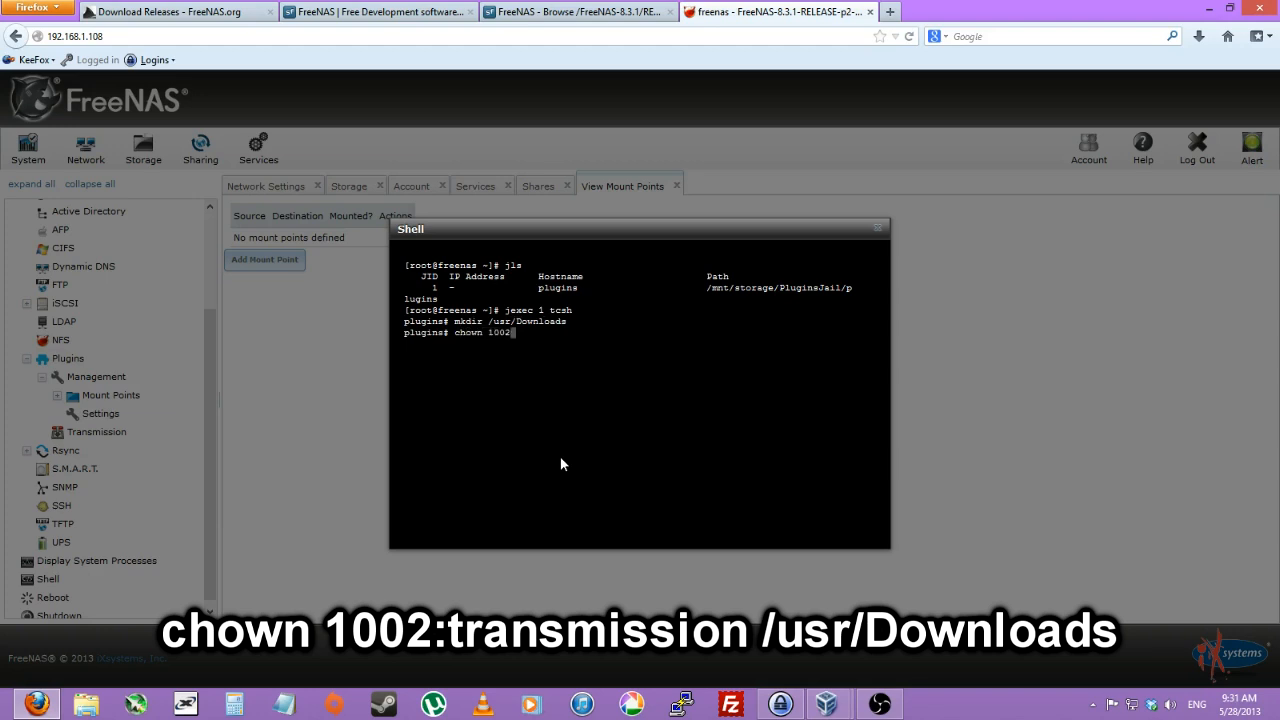
type(":")
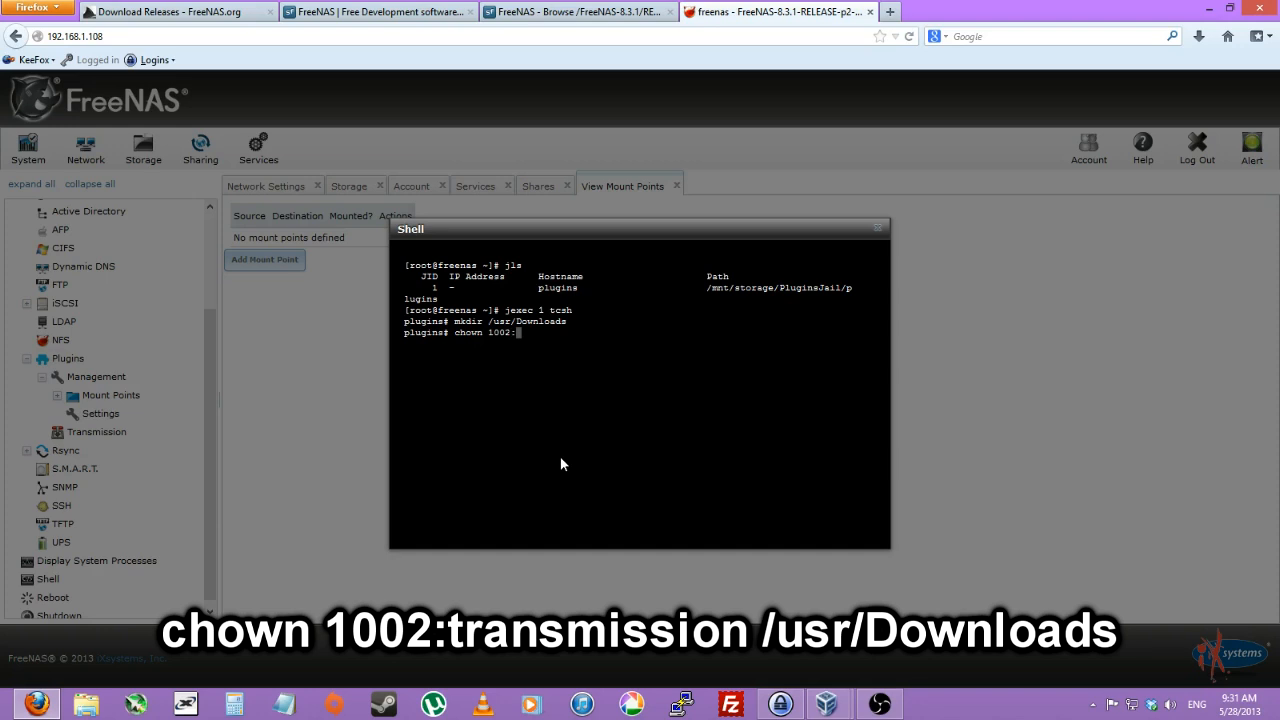
type("transmission /usr/Downloads/")
type("cmod")
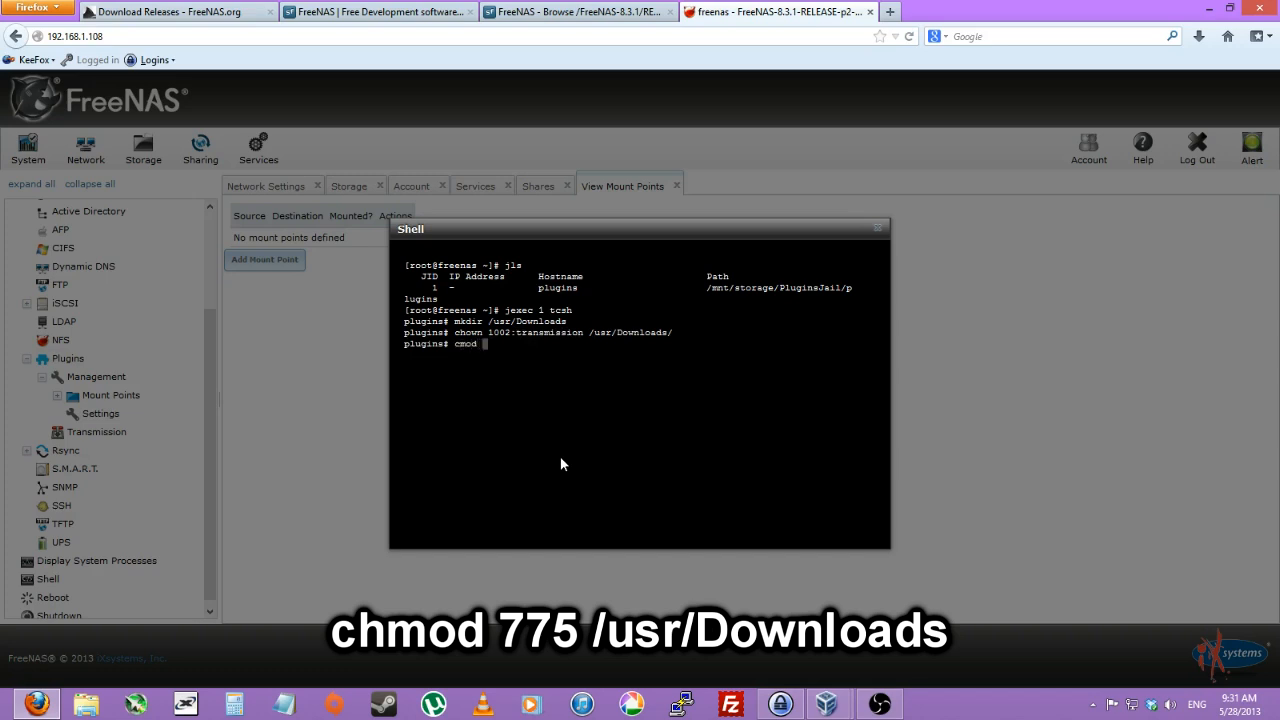
type("775")
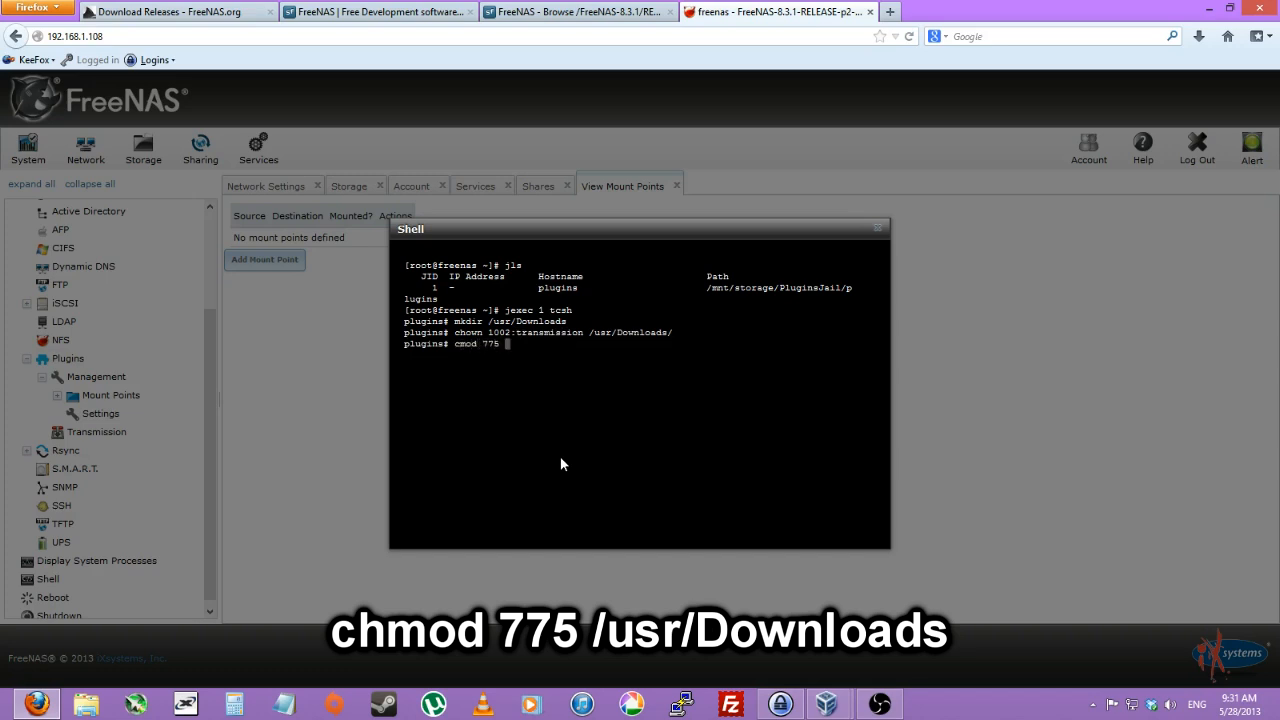
key("Return")
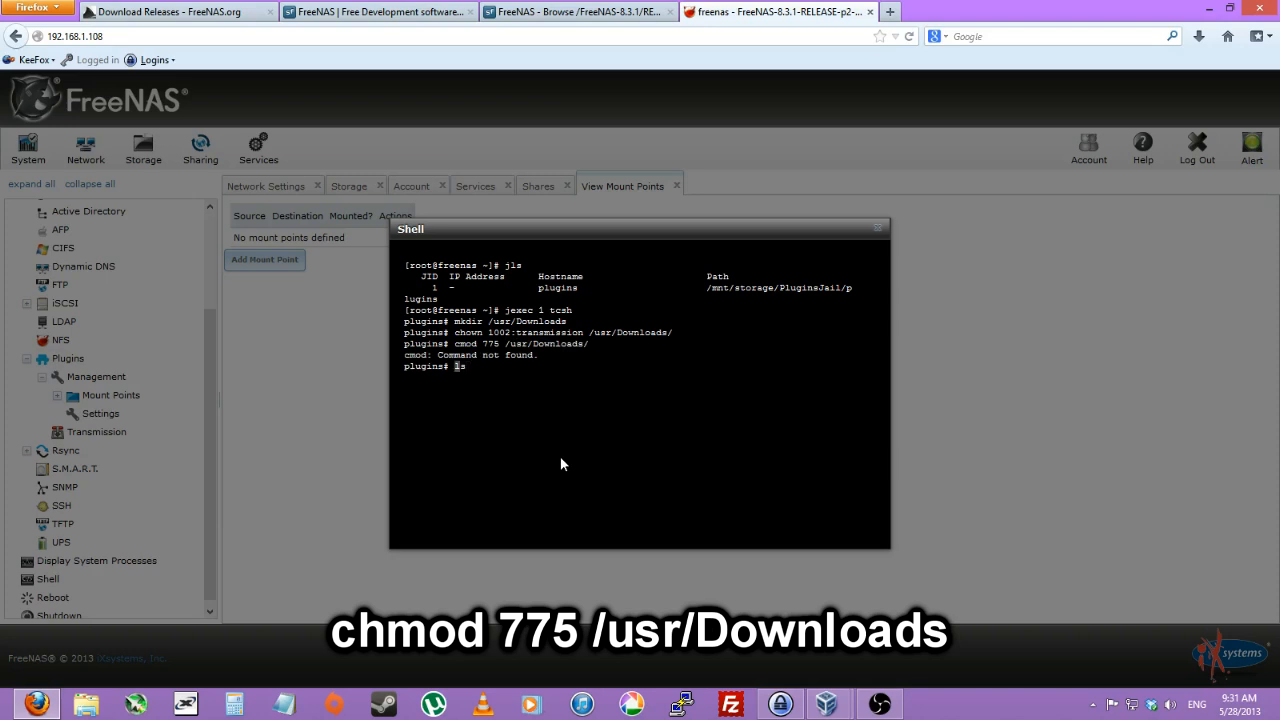
type("chmod 775 /usr/Downloads/")
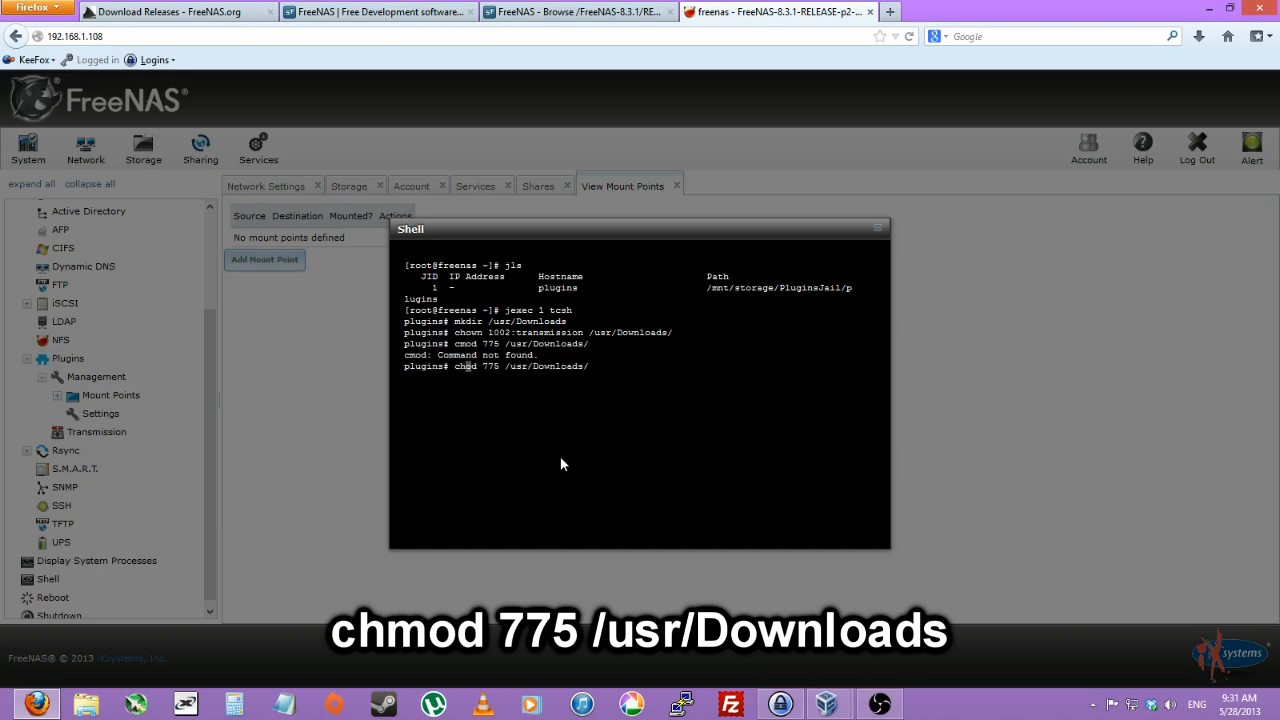
key("Return")
type("ls l")
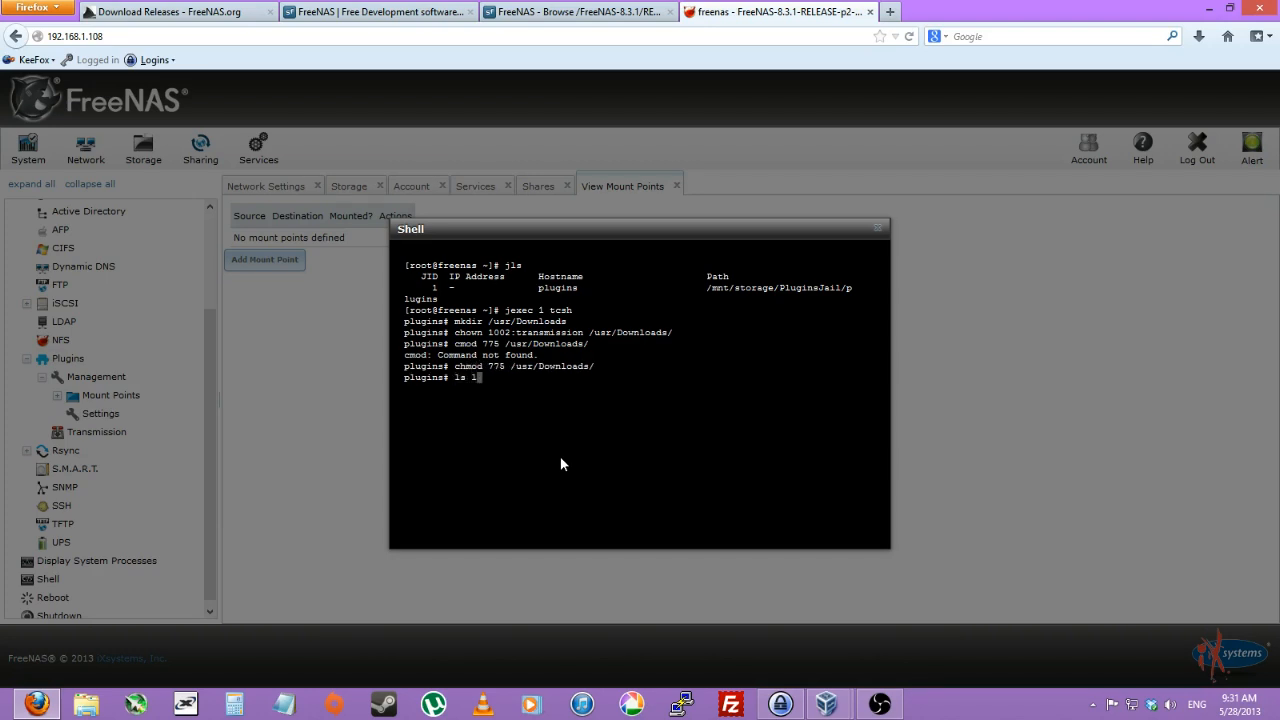
Step: Verify the folder with ls -l and close the shell session
key("Return")
type("cd /usr/")
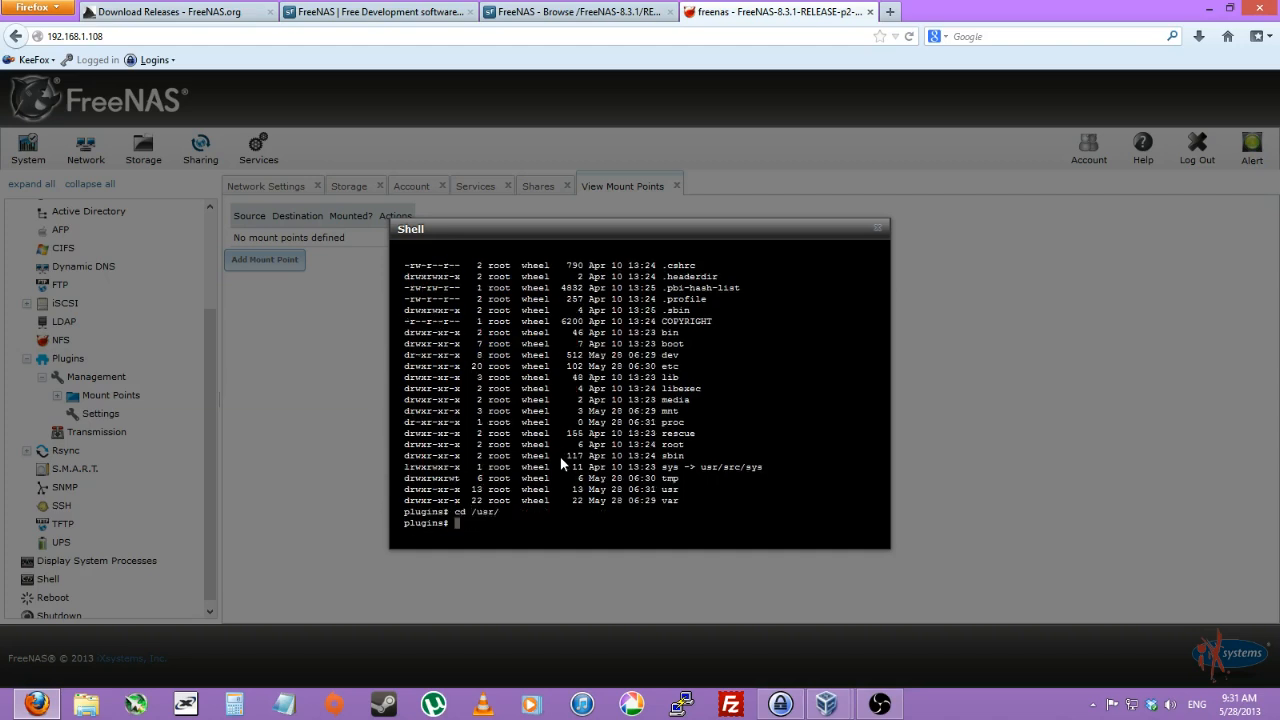
type("ls -l")
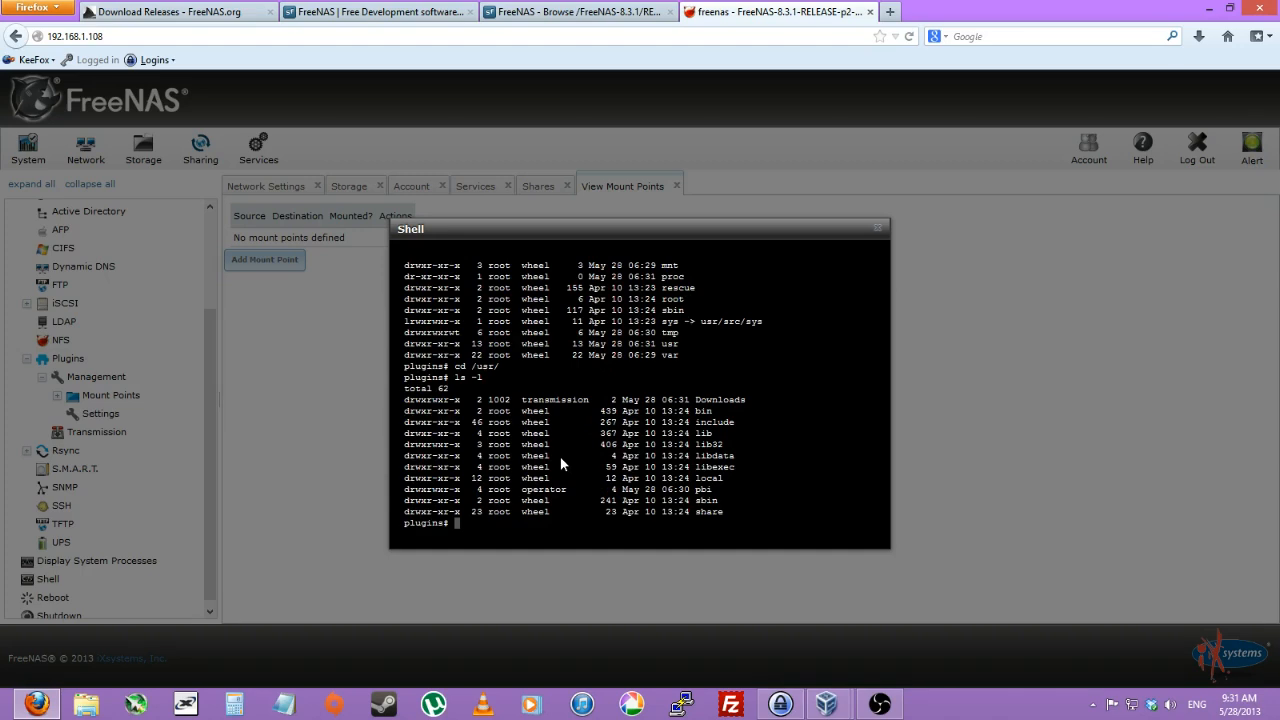
type("cd Downloads/")
type("exit")
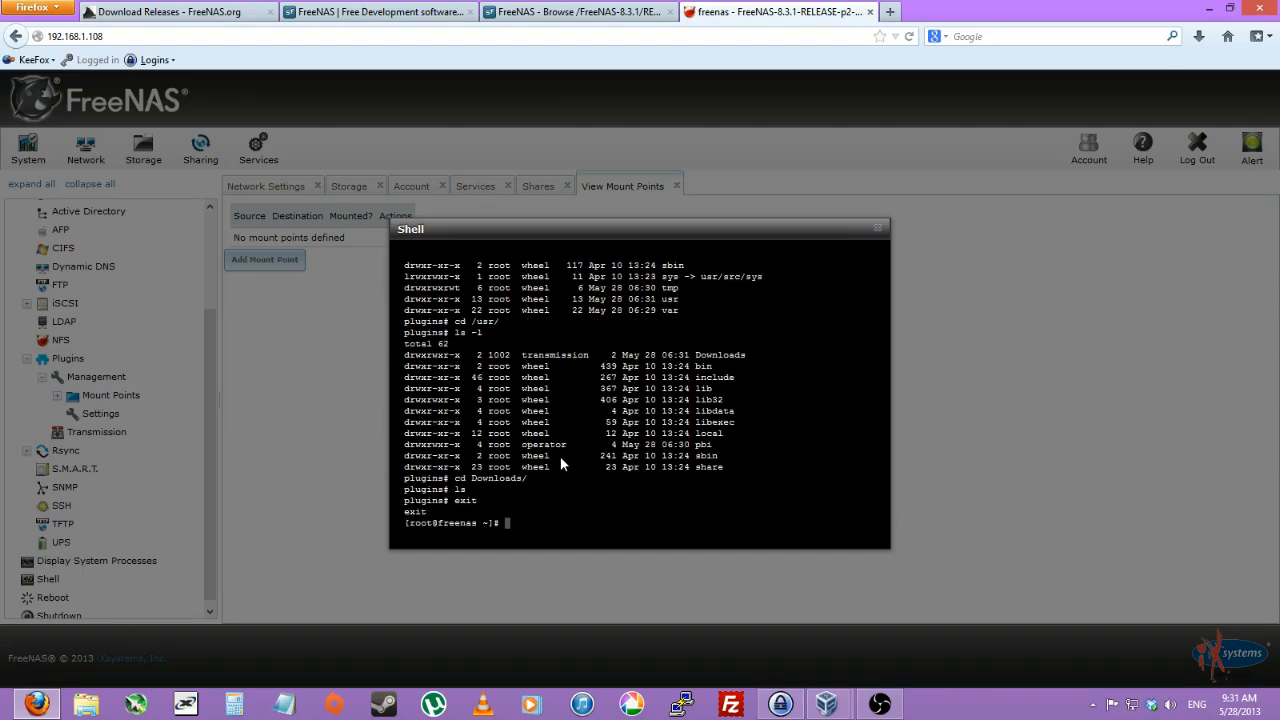
left_click(878, 228)
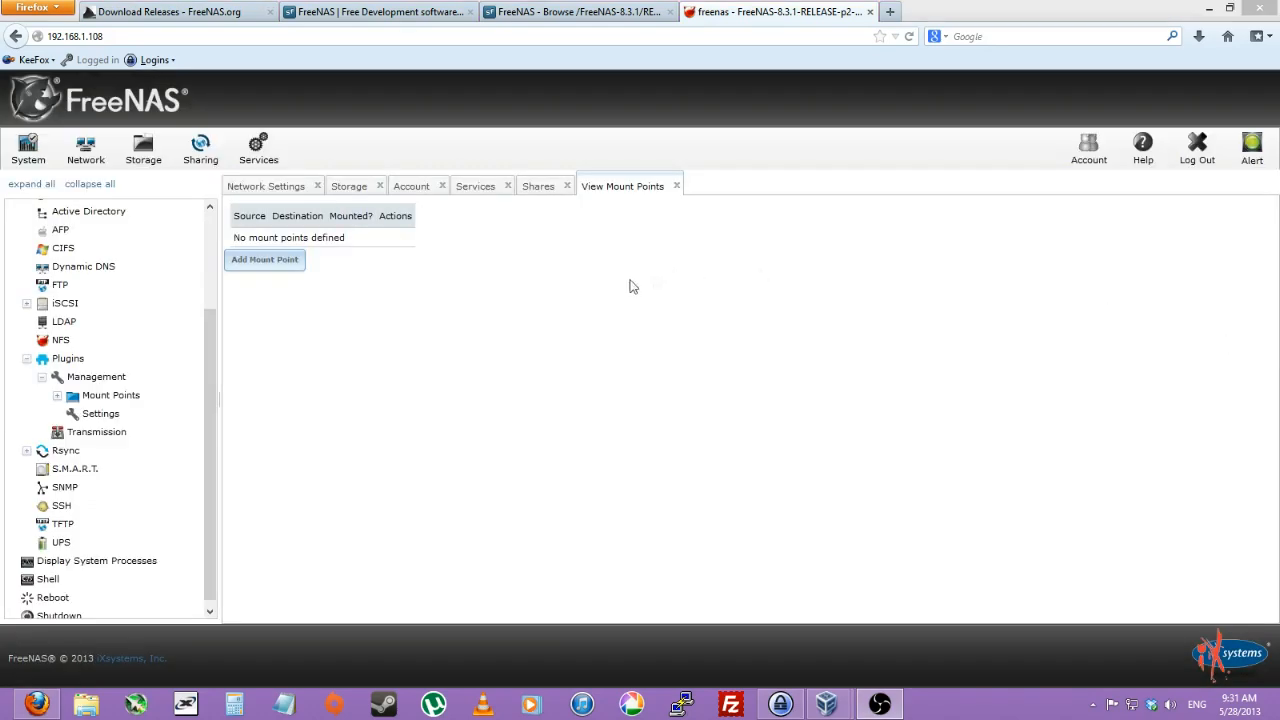
Step: Add a mount point from /mnt/storage/common/Downloads to the jail's /usr/Downloads
left_click(264, 260)
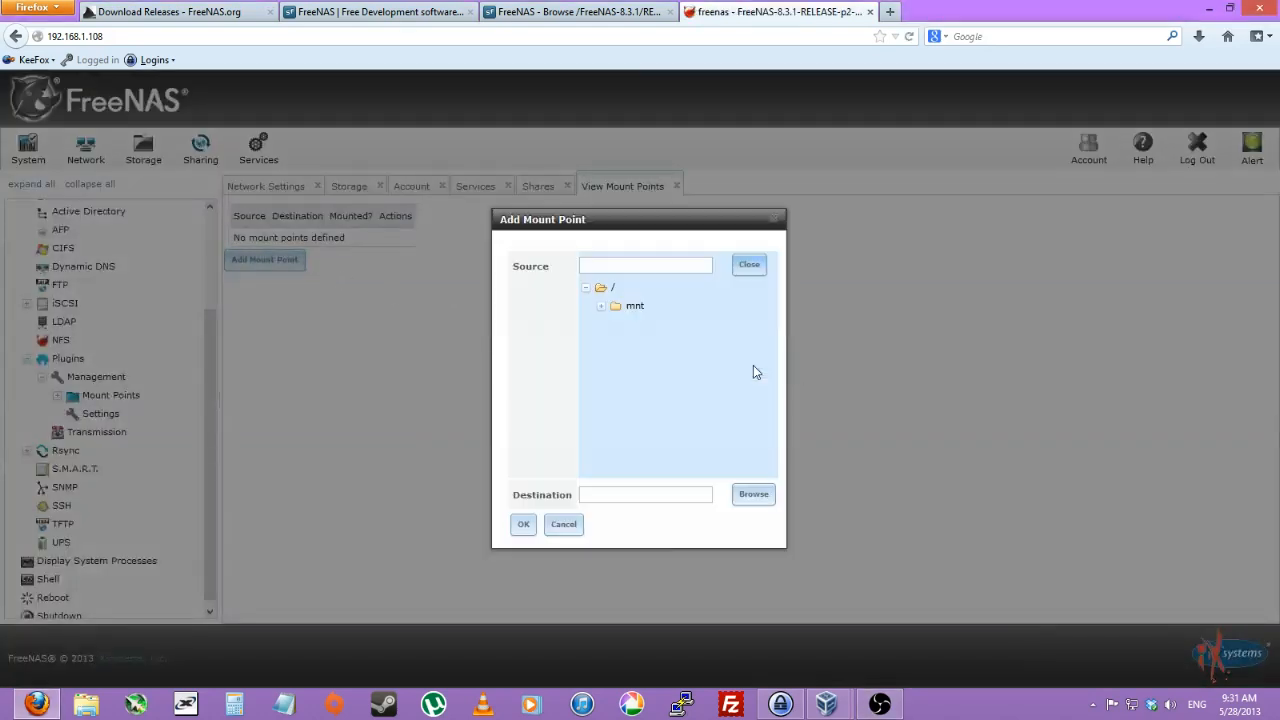
left_click(600, 304)
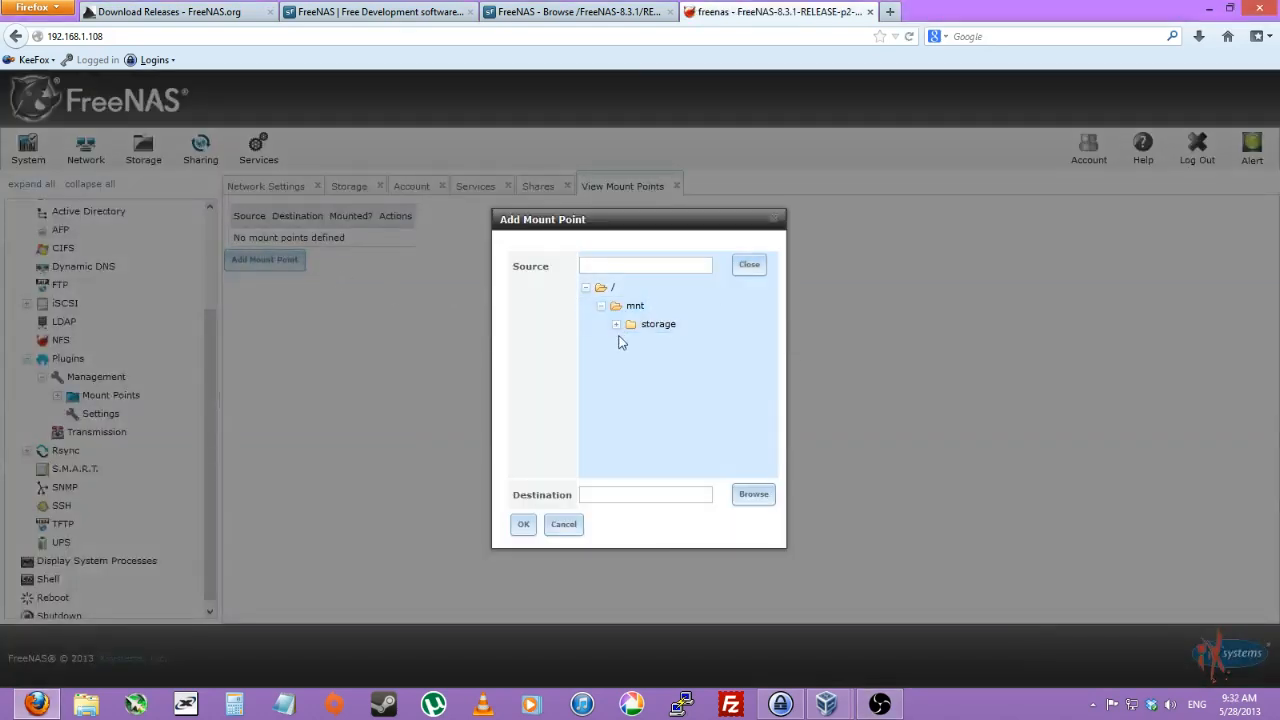
left_click(676, 360)
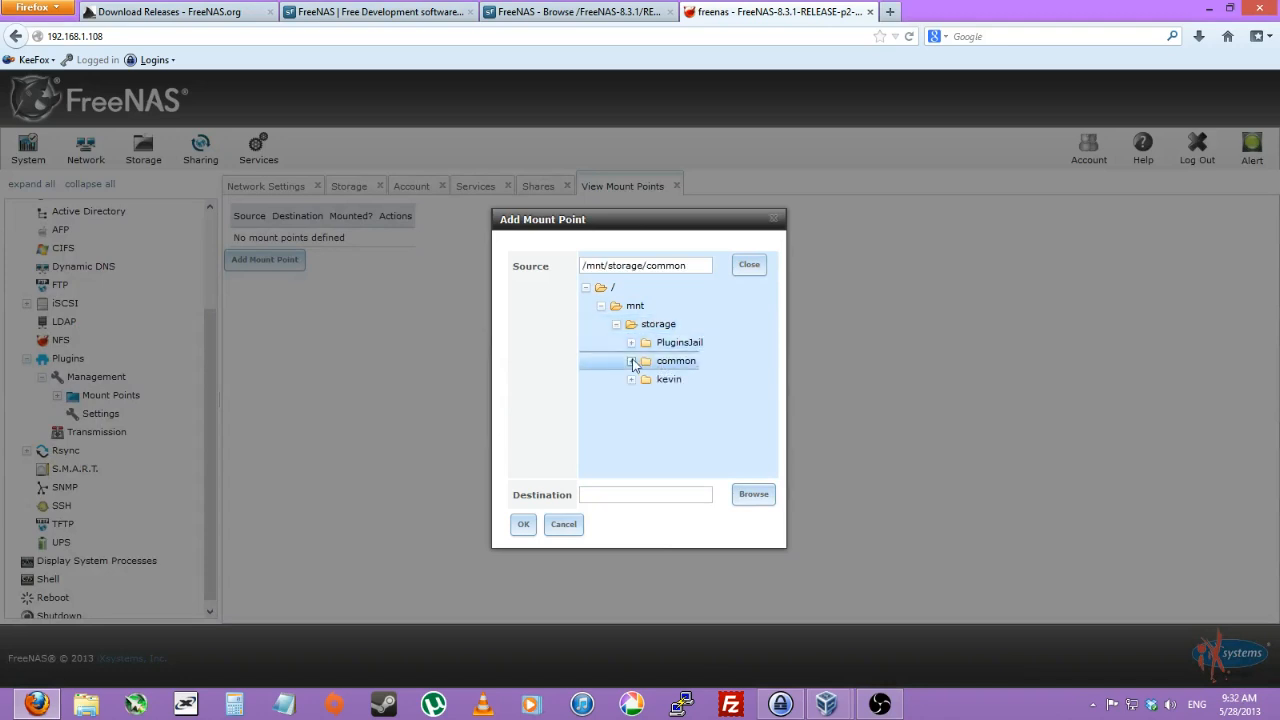
left_click(752, 494)
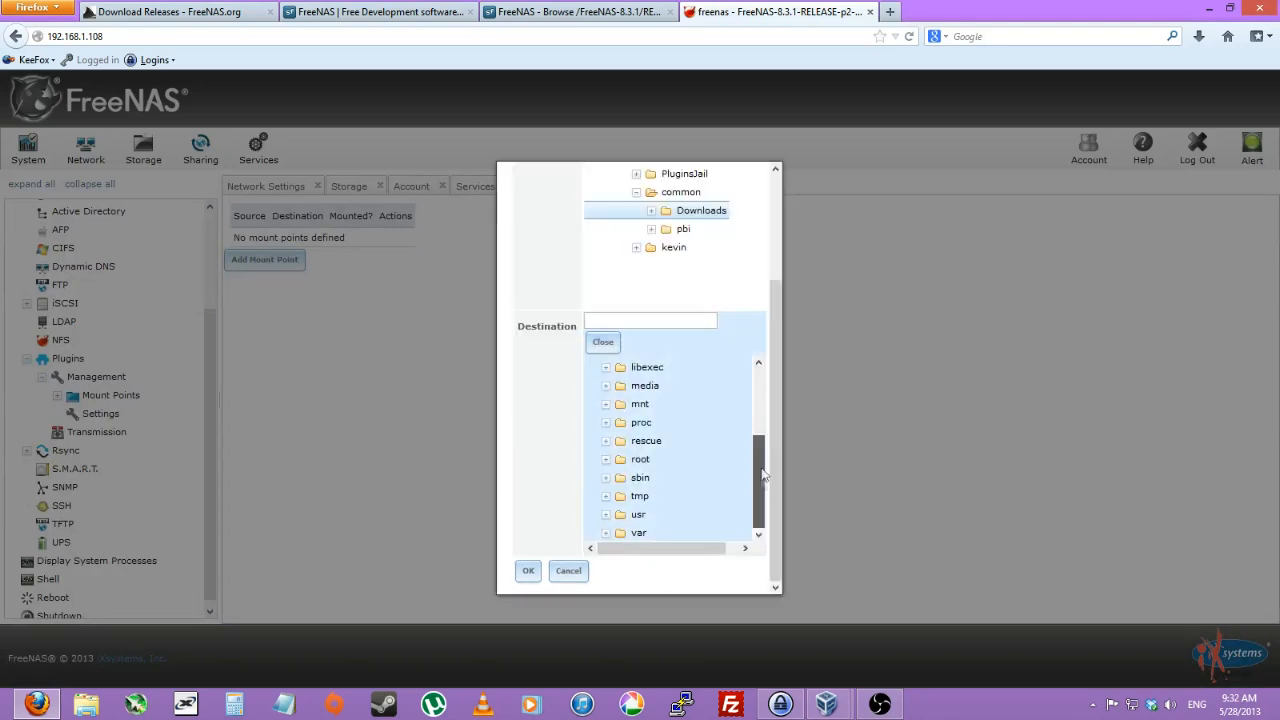
left_click(606, 514)
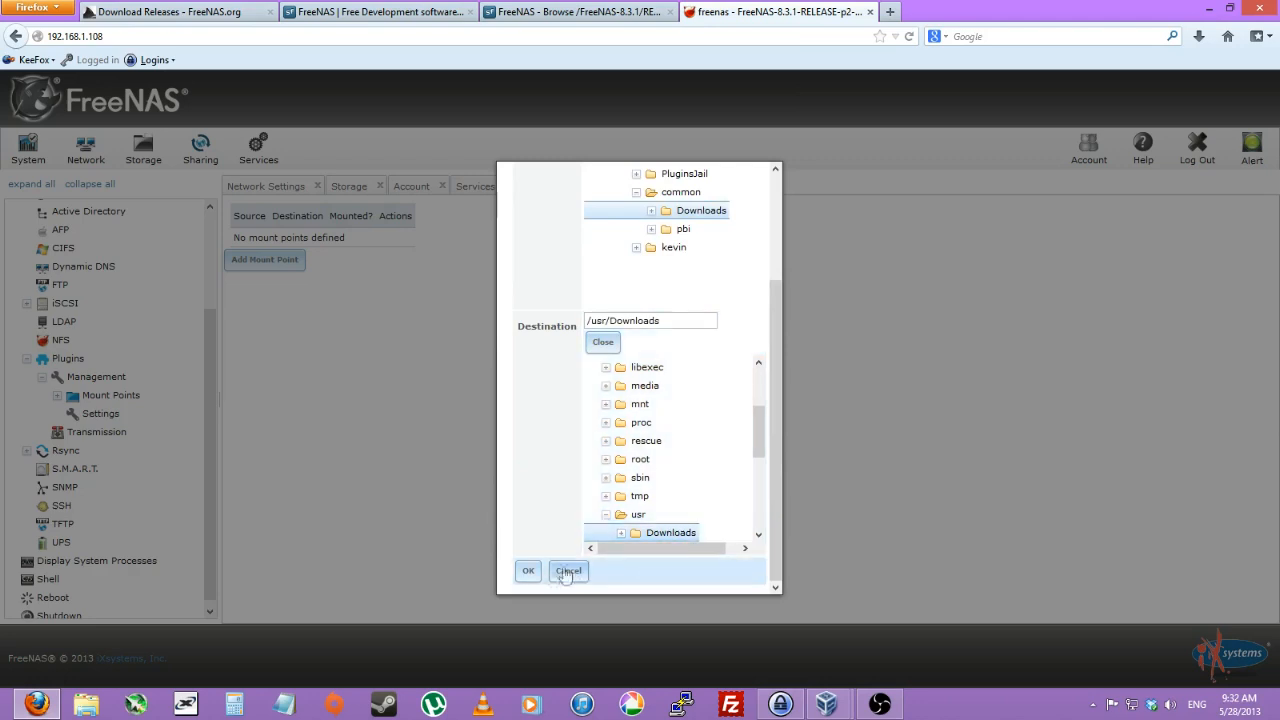
left_click(528, 570)
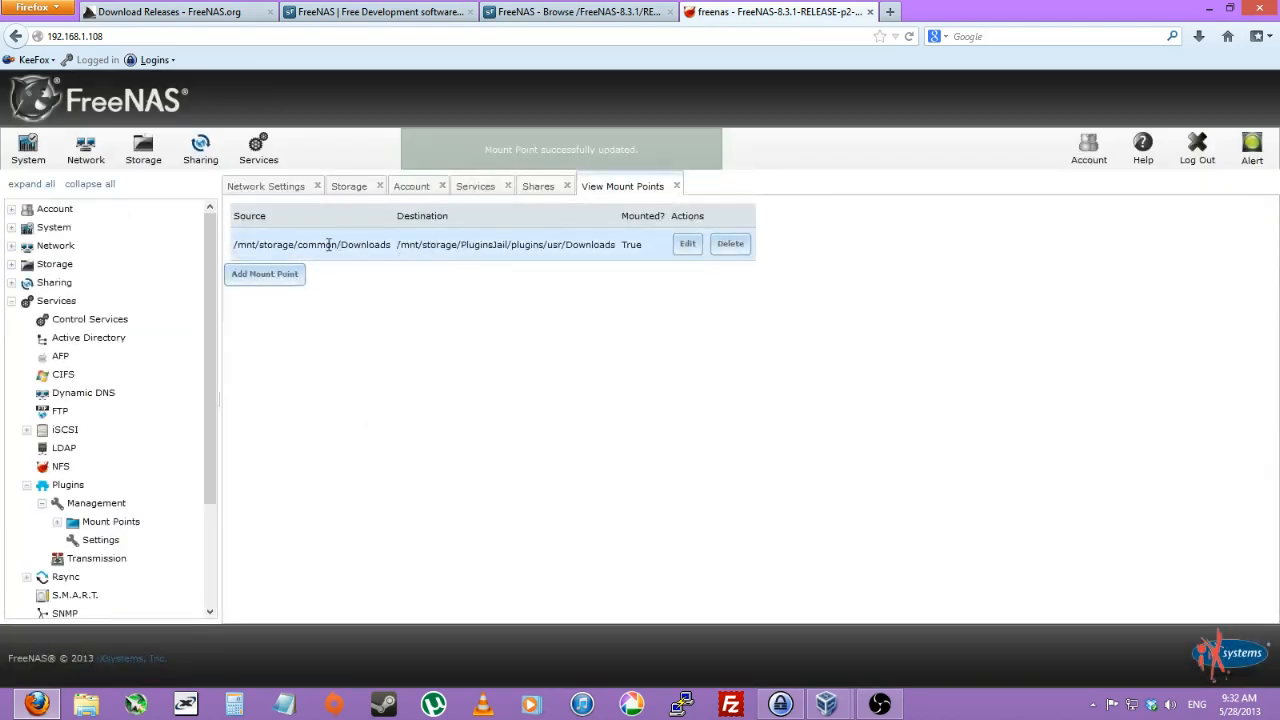
mouse_move(508, 248)
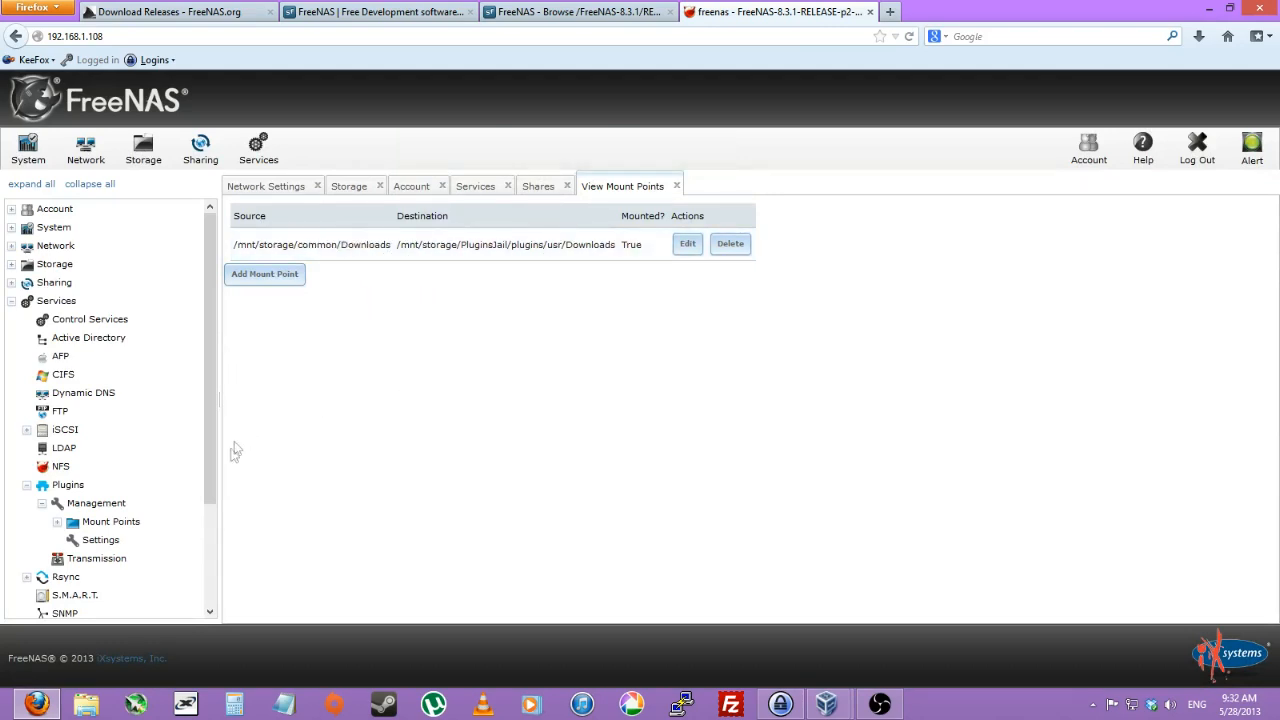
Step: Go to the Transmission plugin's settings in the services tree
left_click(110, 520)
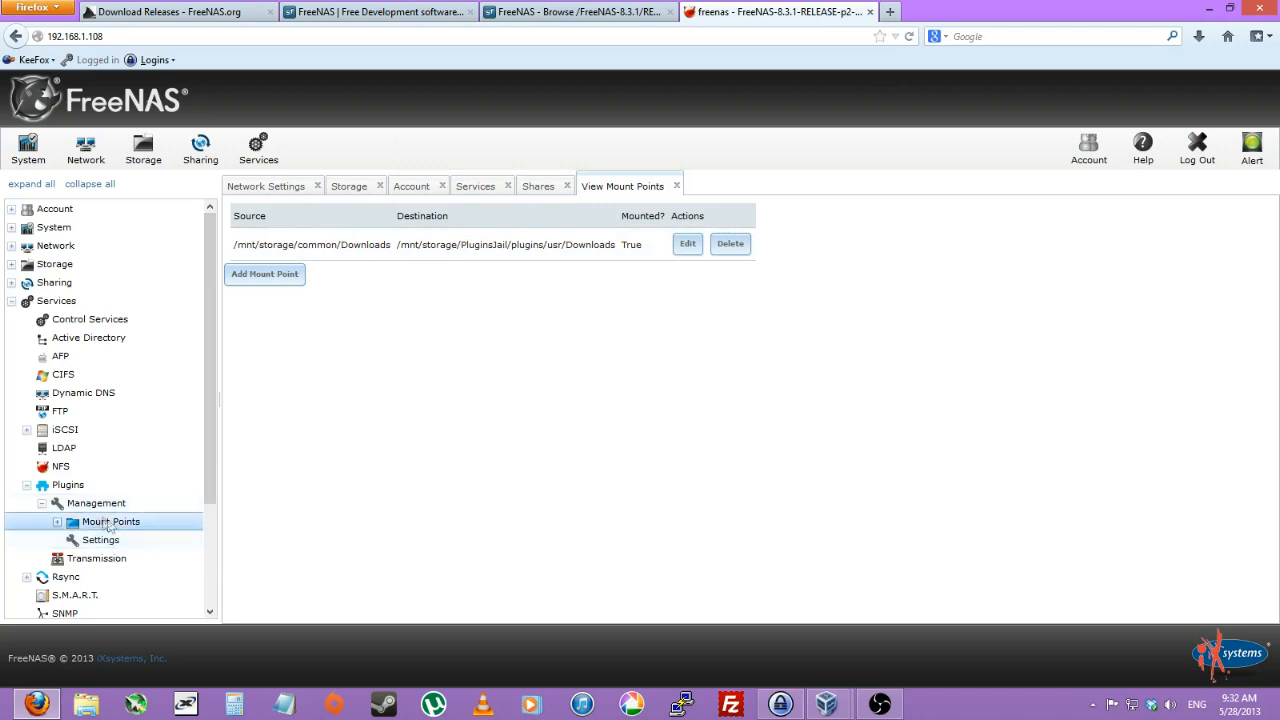
left_click(100, 540)
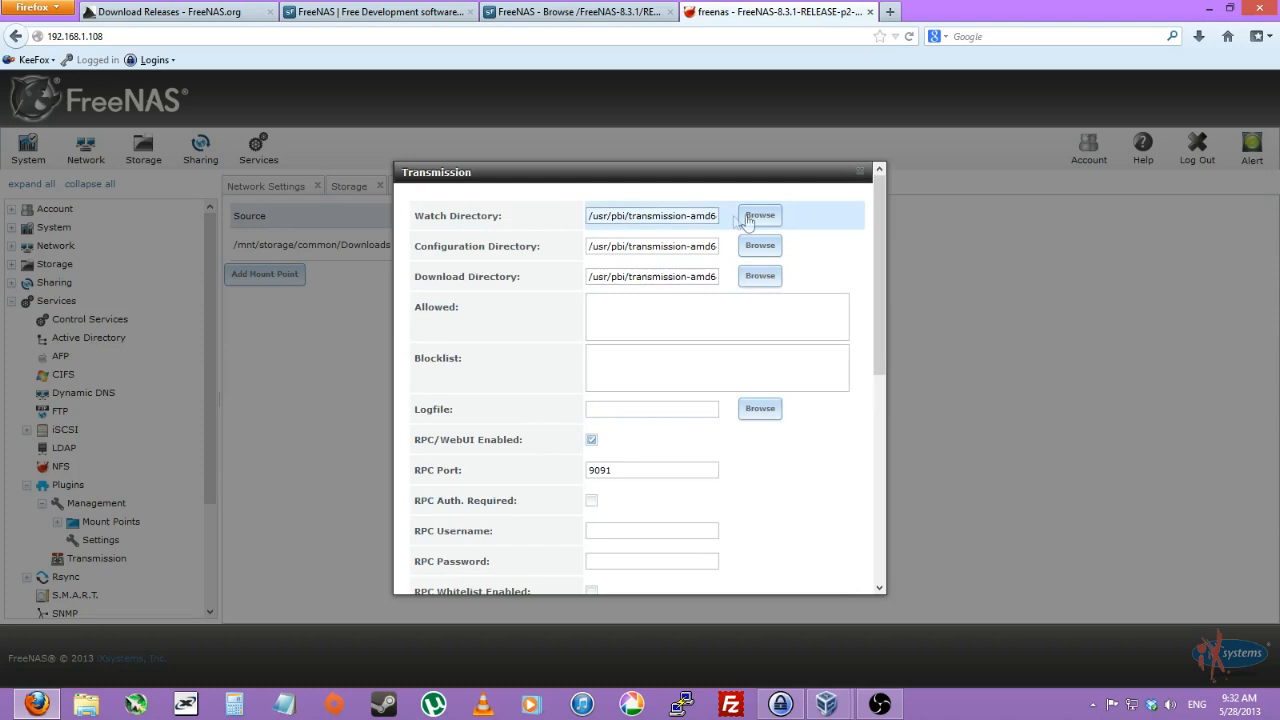
left_click(760, 216)
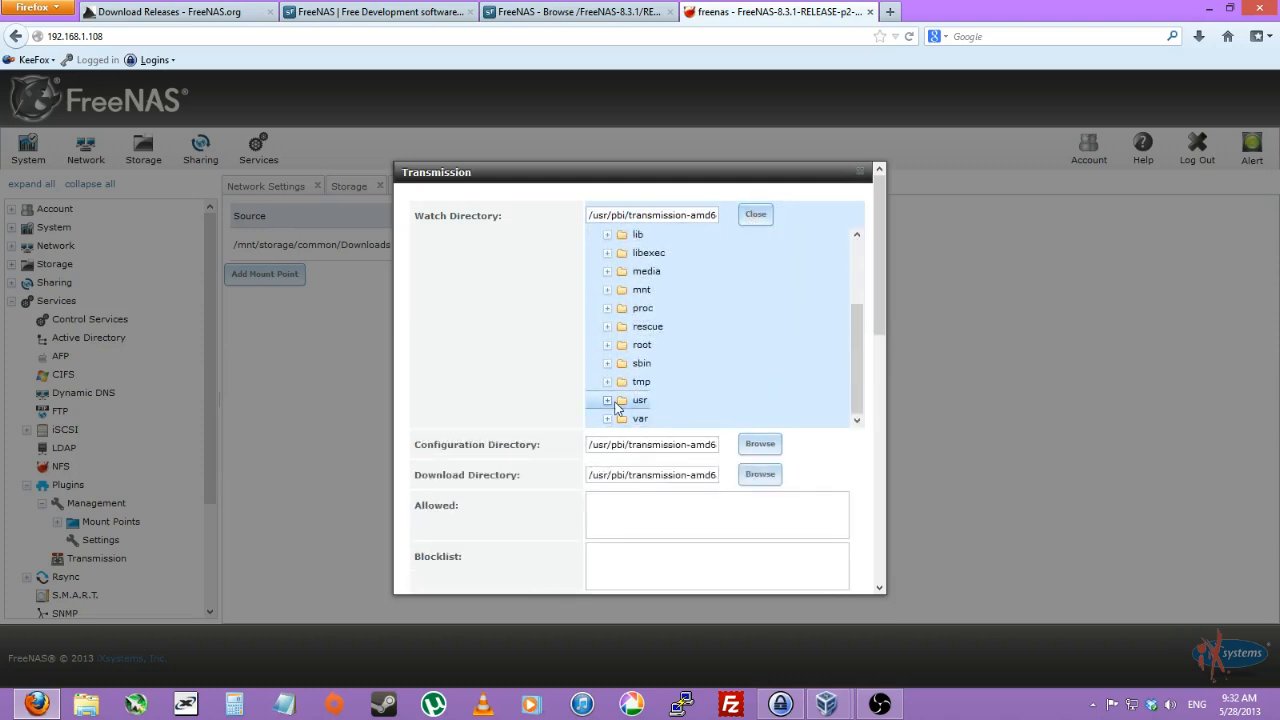
left_click(608, 400)
type("/usr/Downloads")
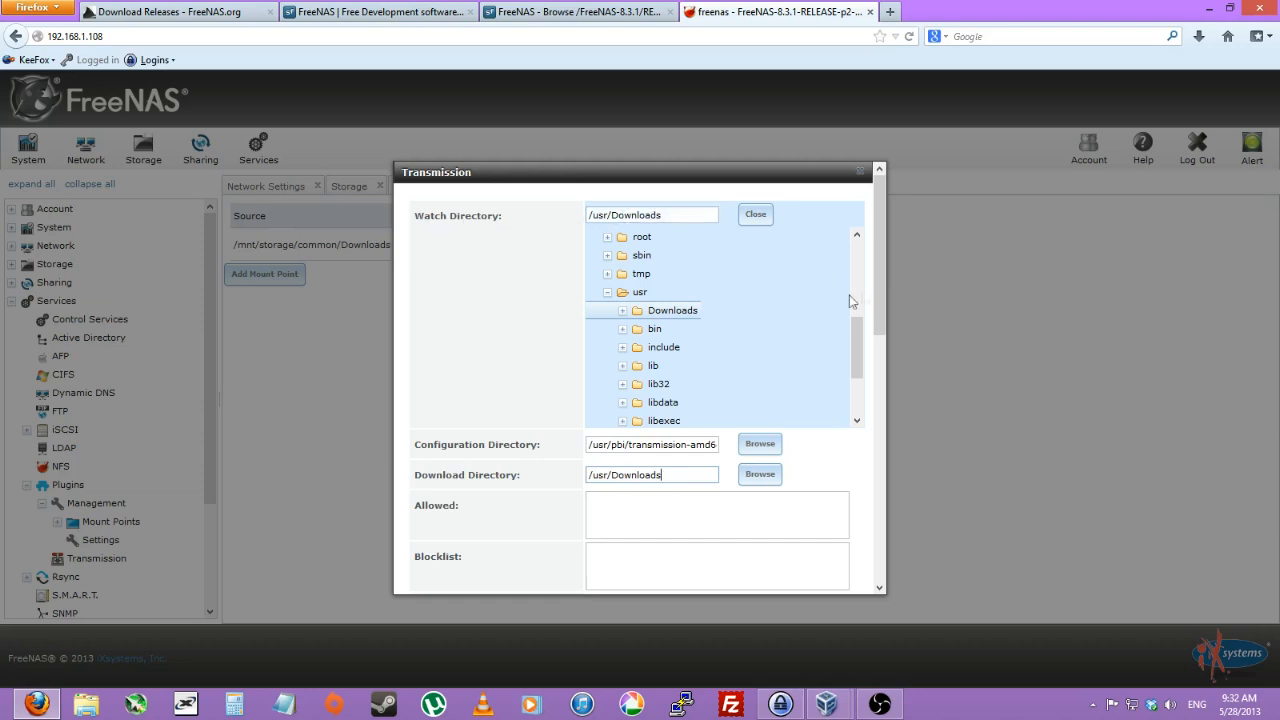
scroll("down", 3)
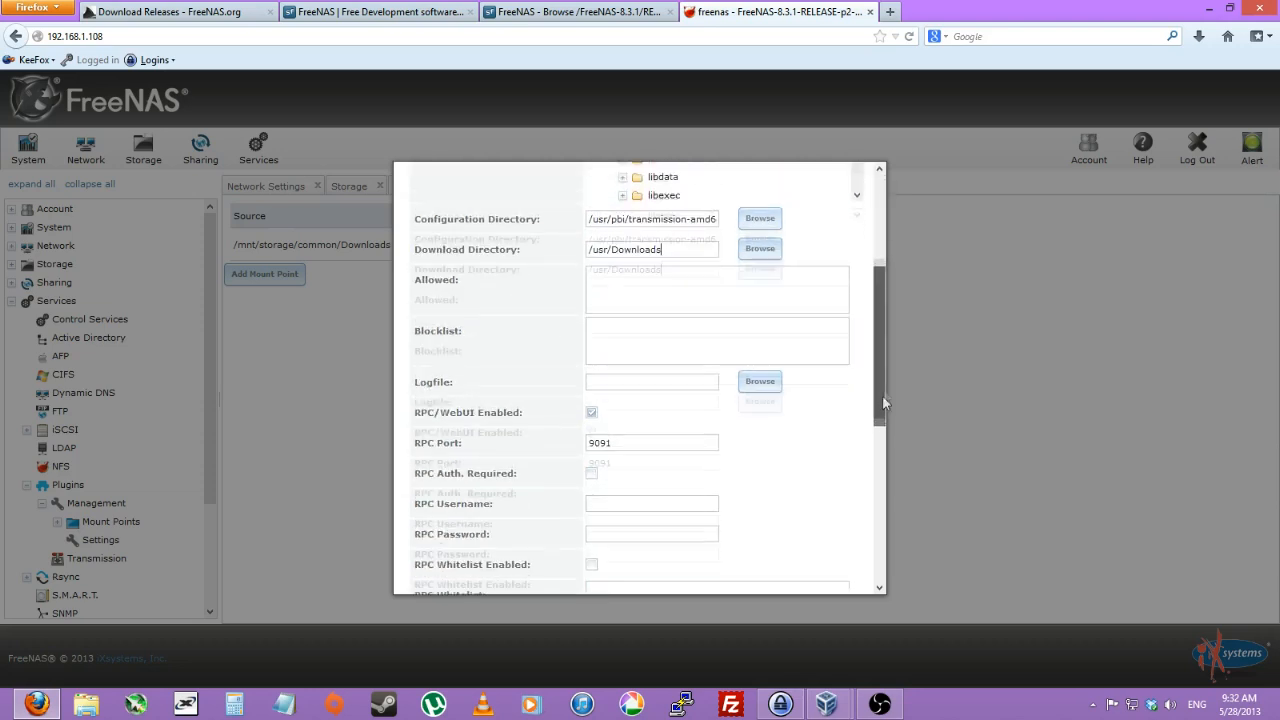
scroll("down", 3)
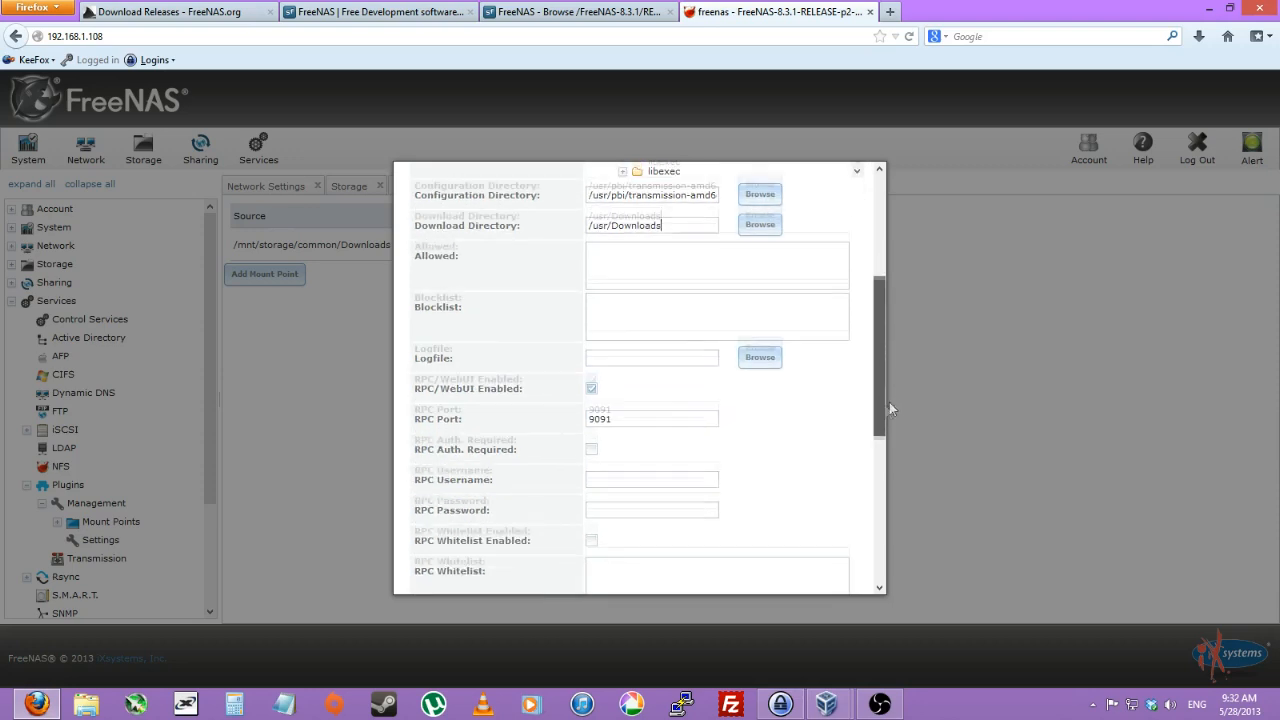
left_click(760, 356)
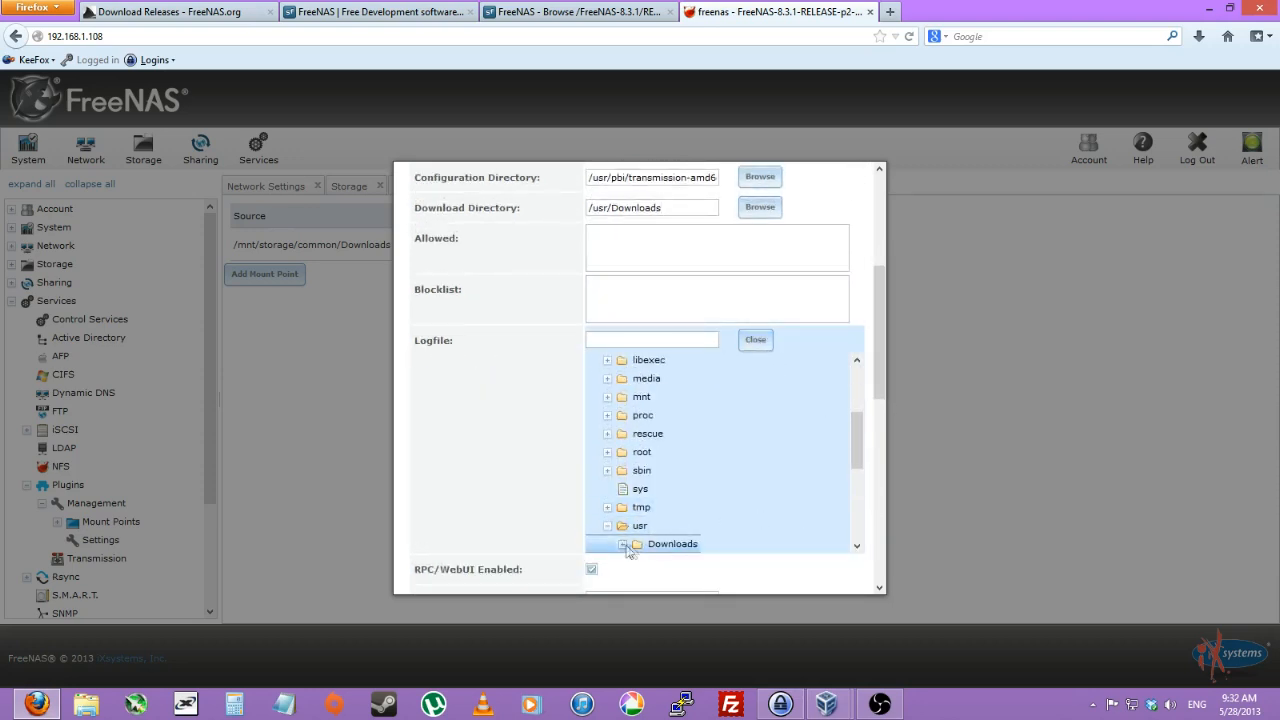
left_click(624, 544)
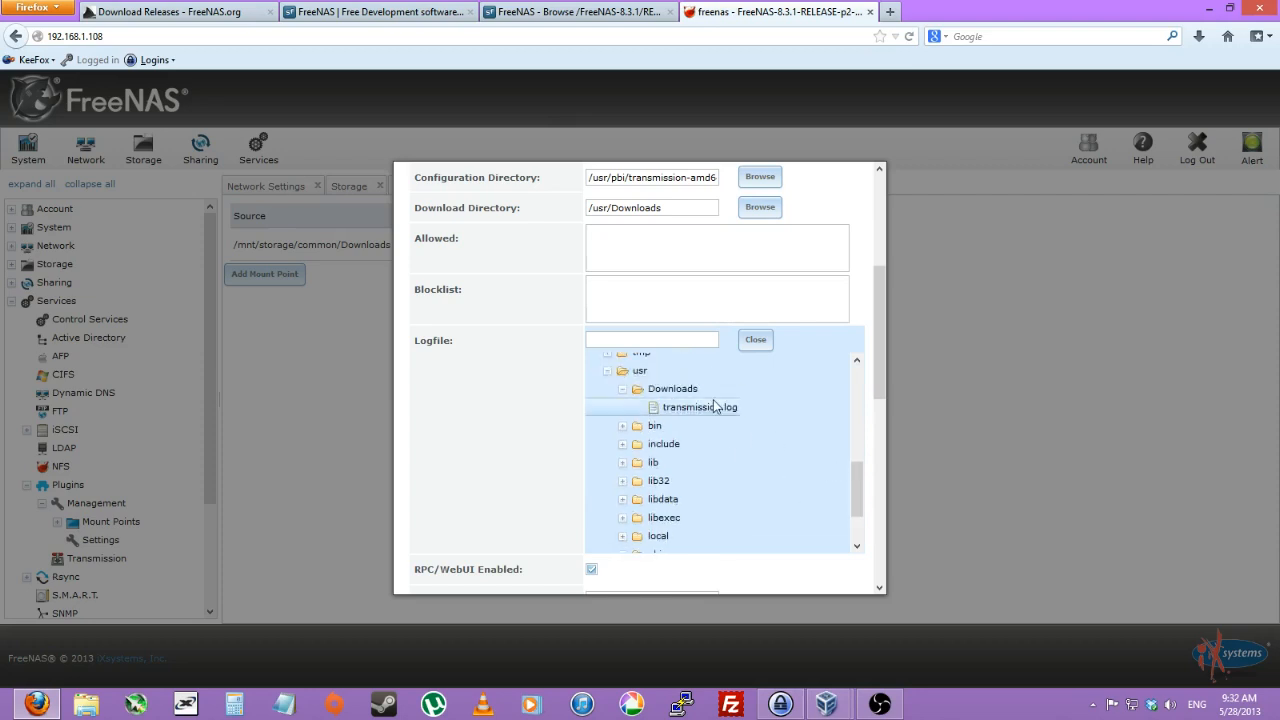
Step: Require RPC login with username 'kef' and save the Transmission settings
scroll("down", 3)
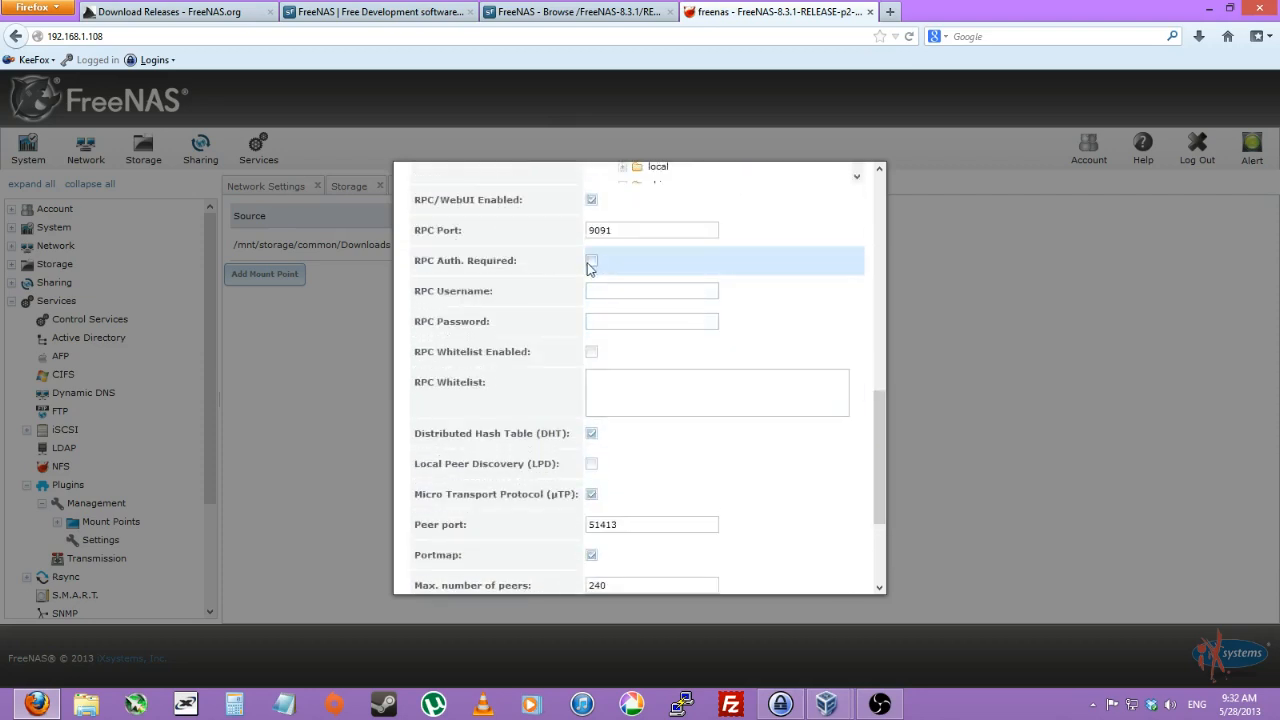
left_click(592, 260)
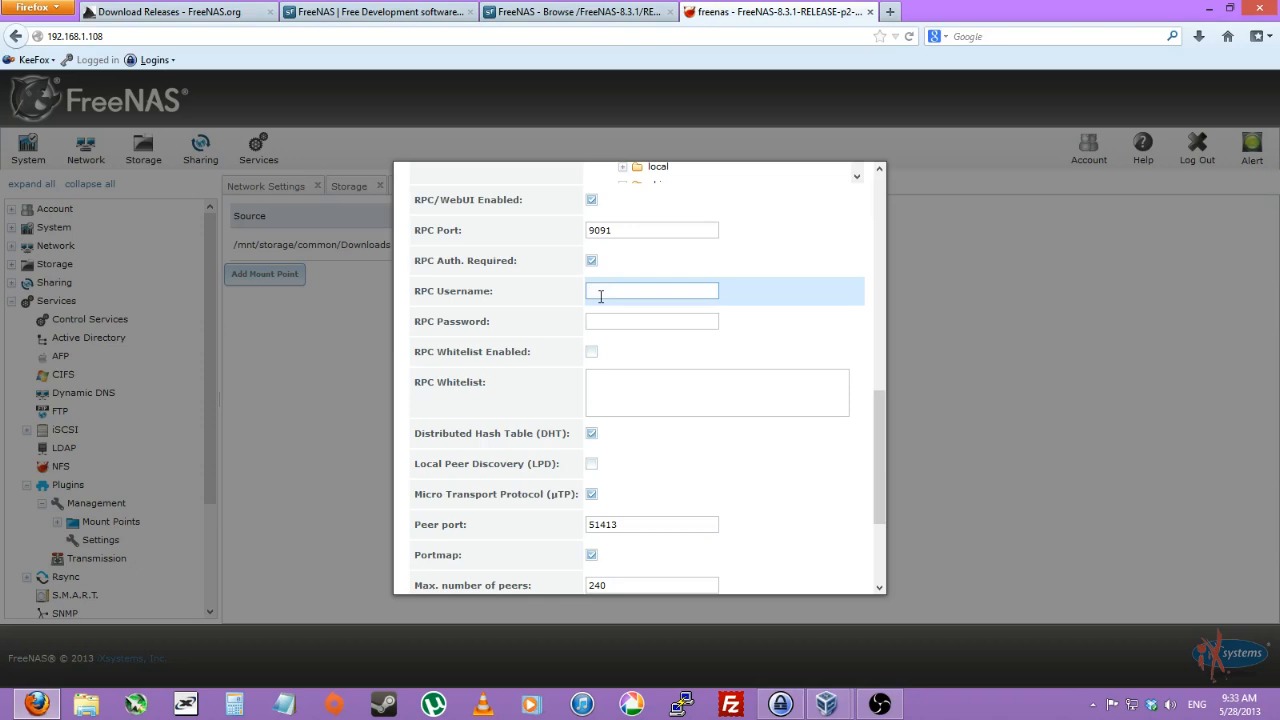
type("kef")
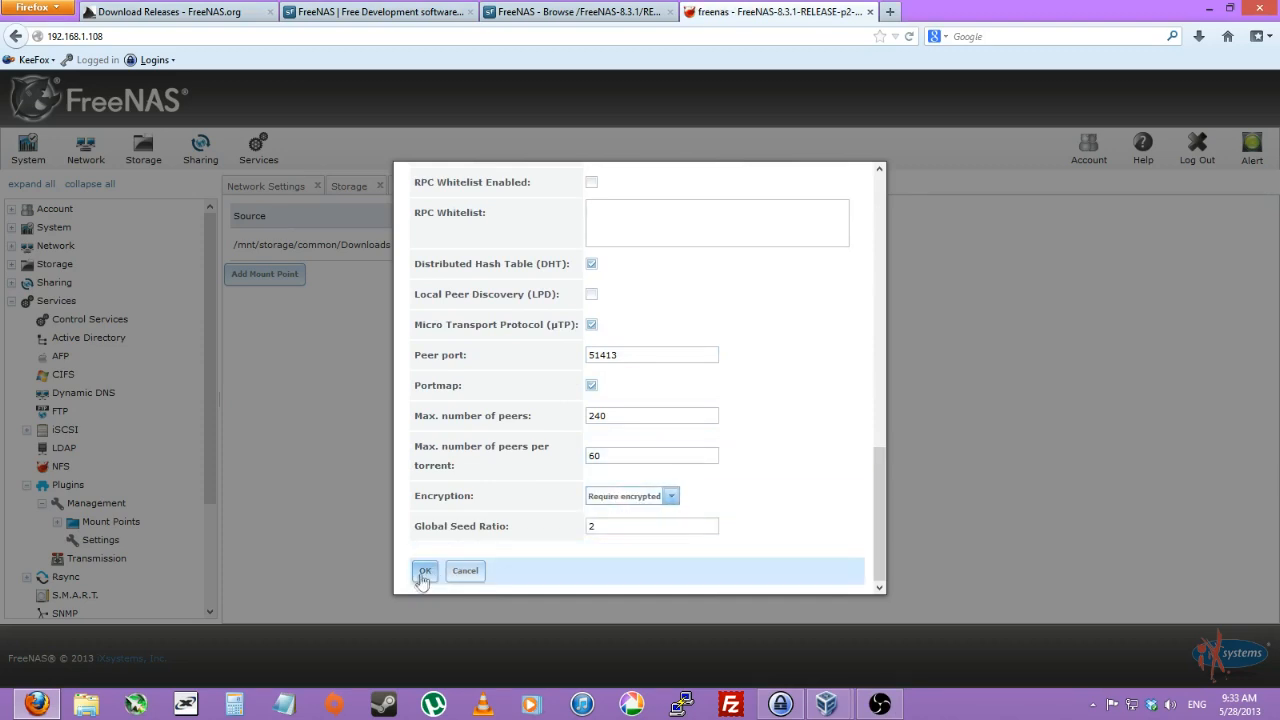
left_click(424, 570)
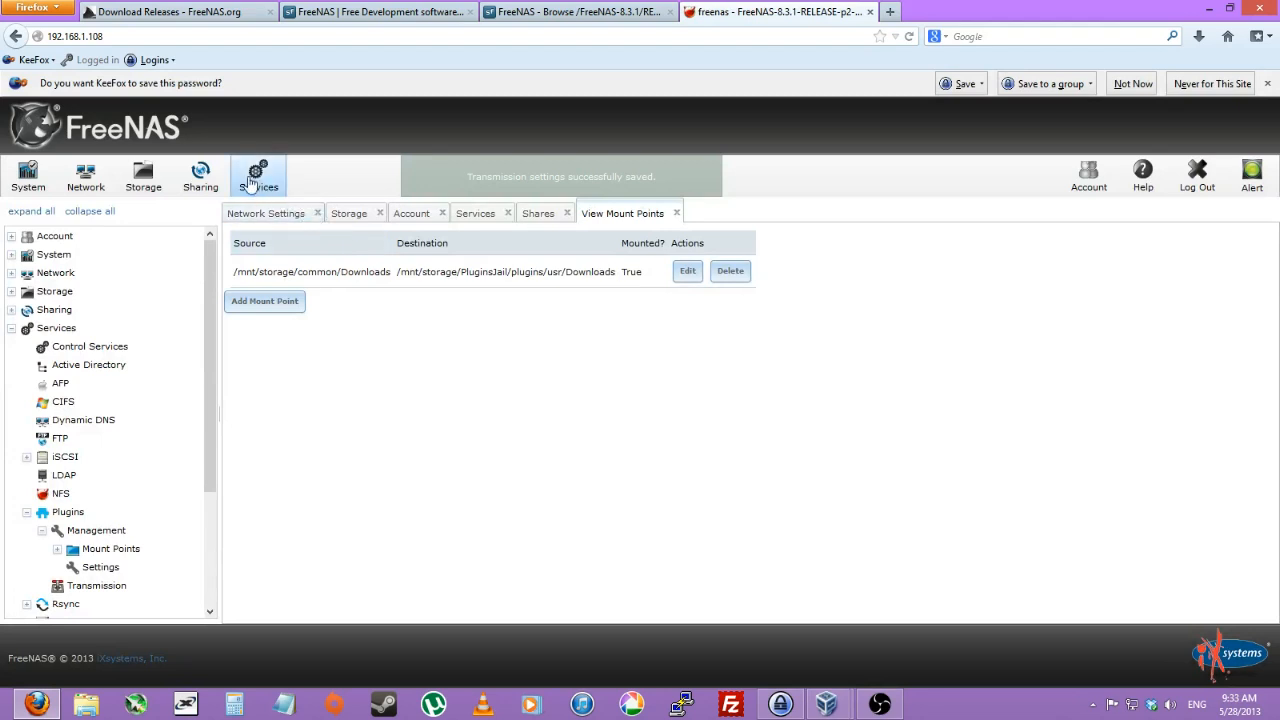
Step: Switch the Transmission service on in the installed plugins list
left_click(476, 212)
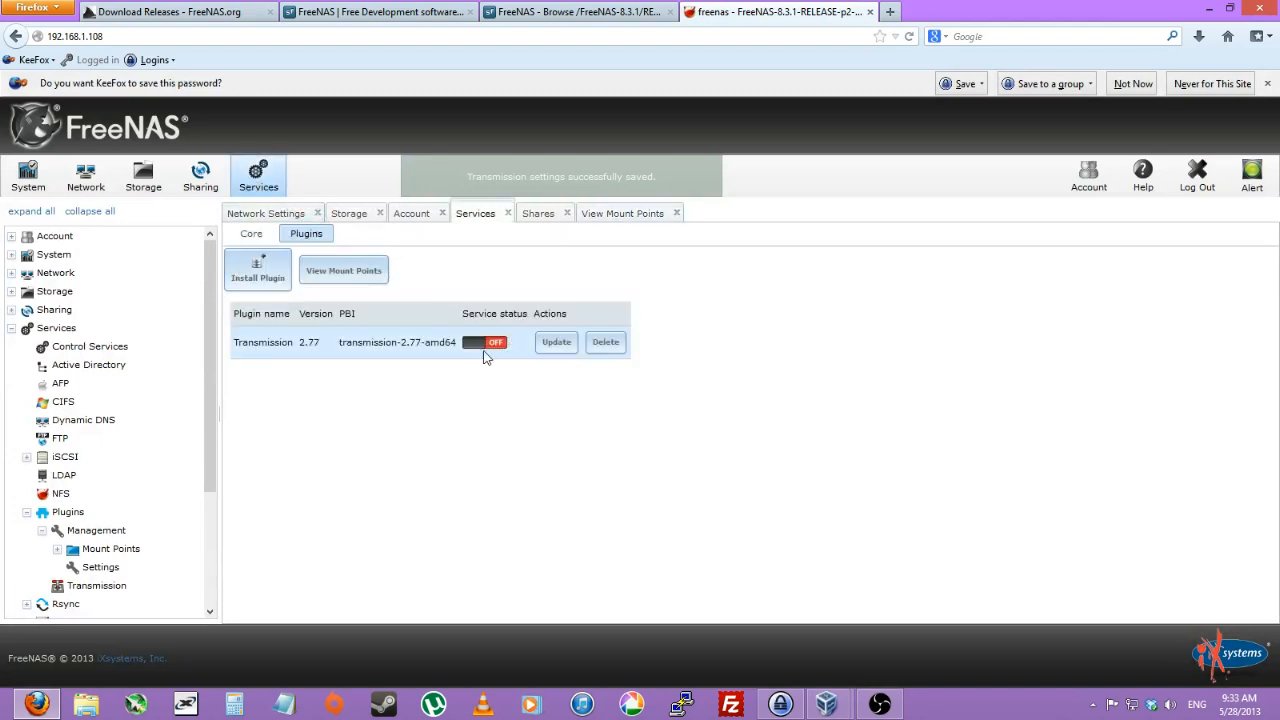
left_click(484, 342)
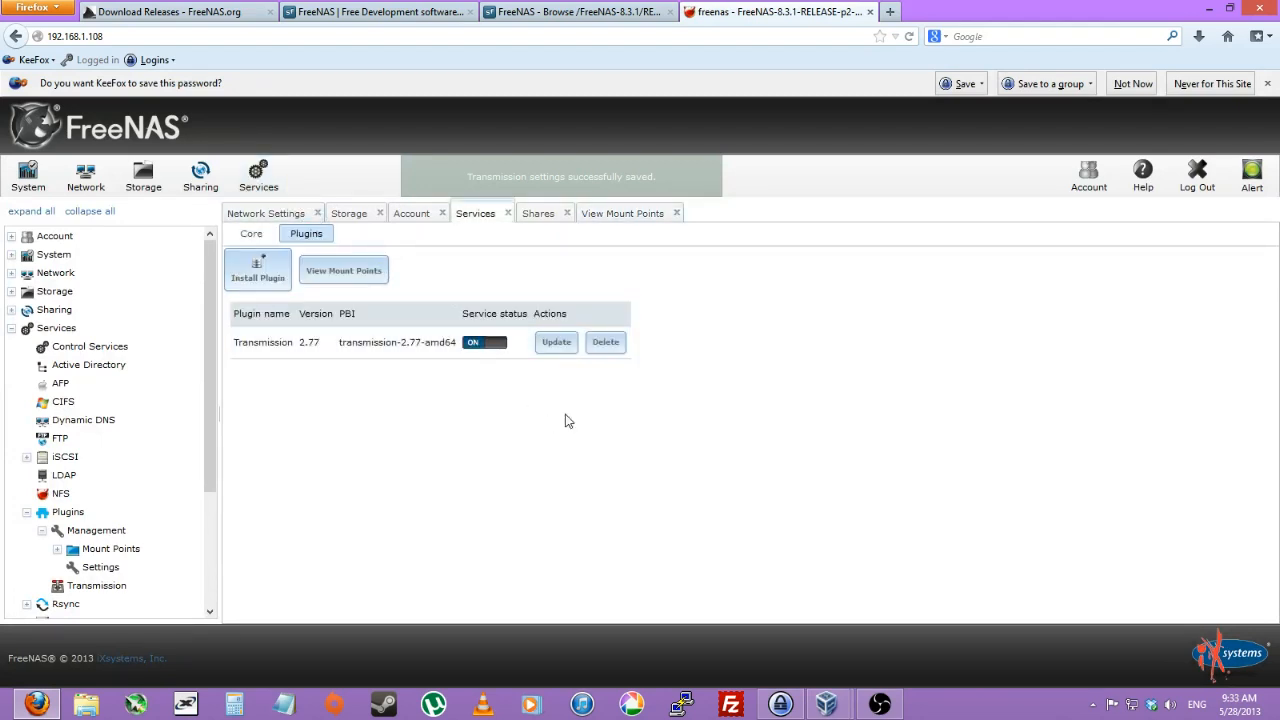
left_click(96, 584)
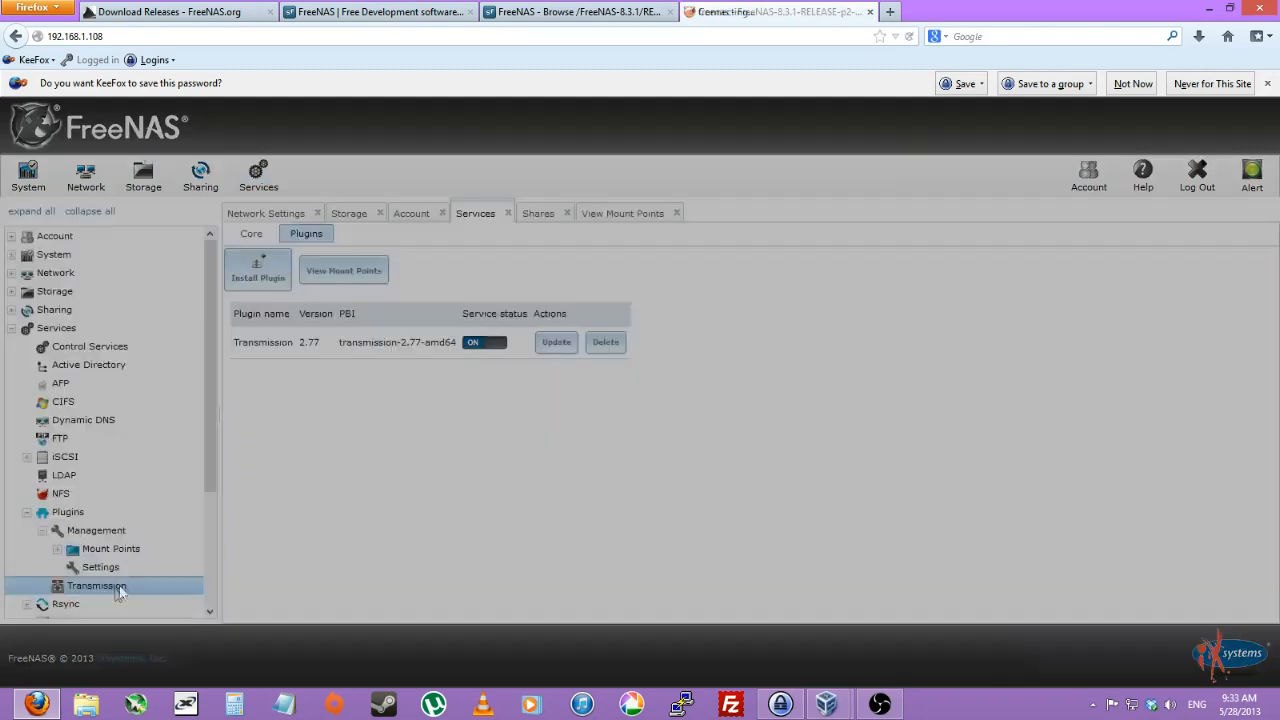
Step: Log into the Transmission web client at 192.168.1.245:9091 as kevin
left_click(96, 584)
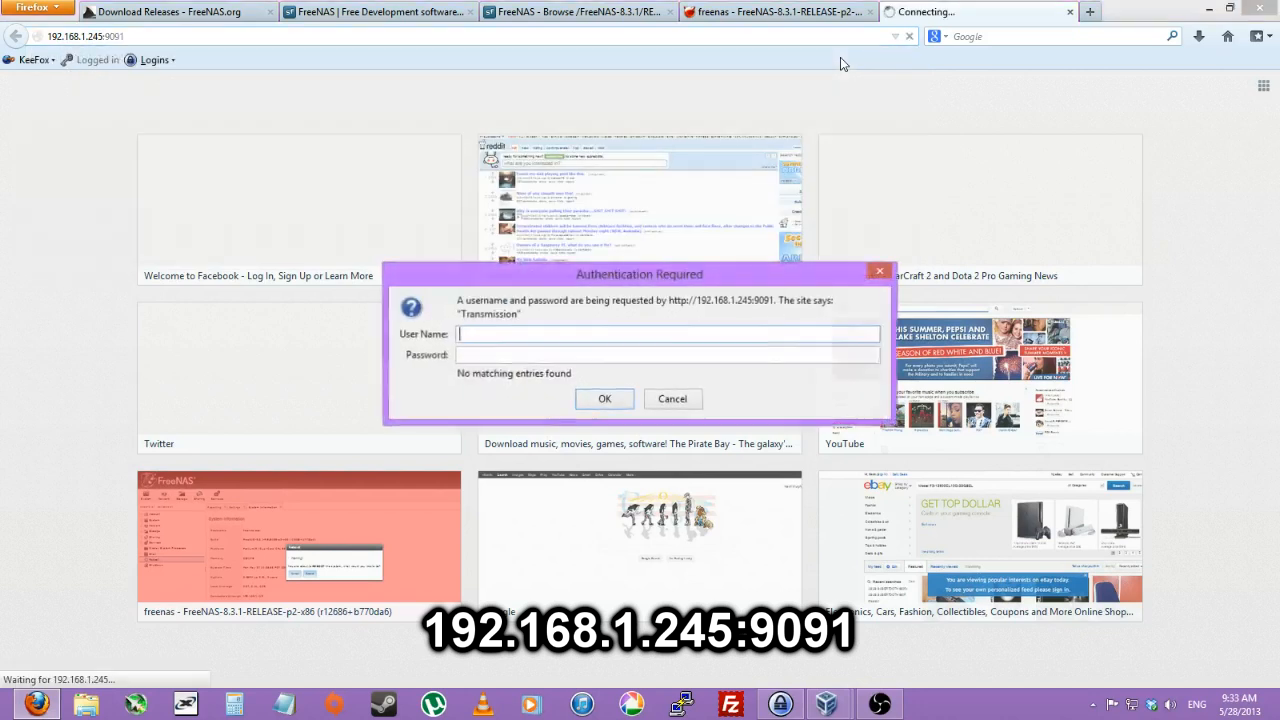
type("a")
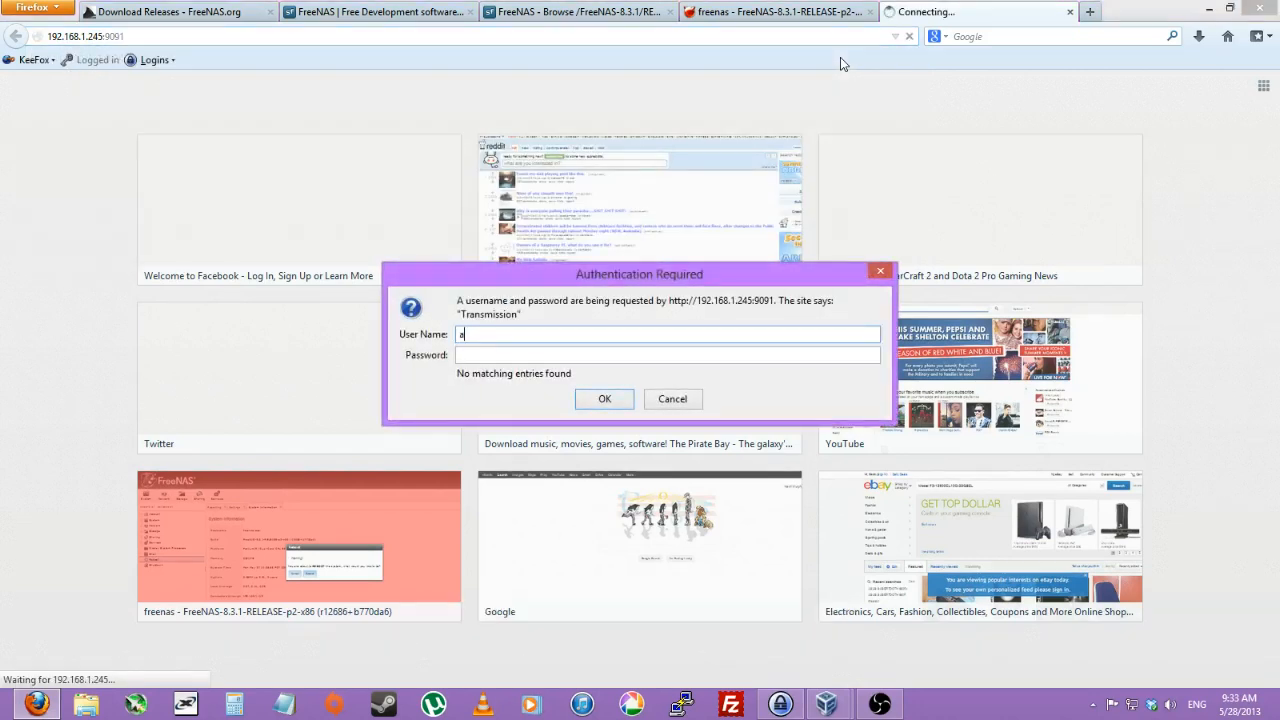
type("kevin")
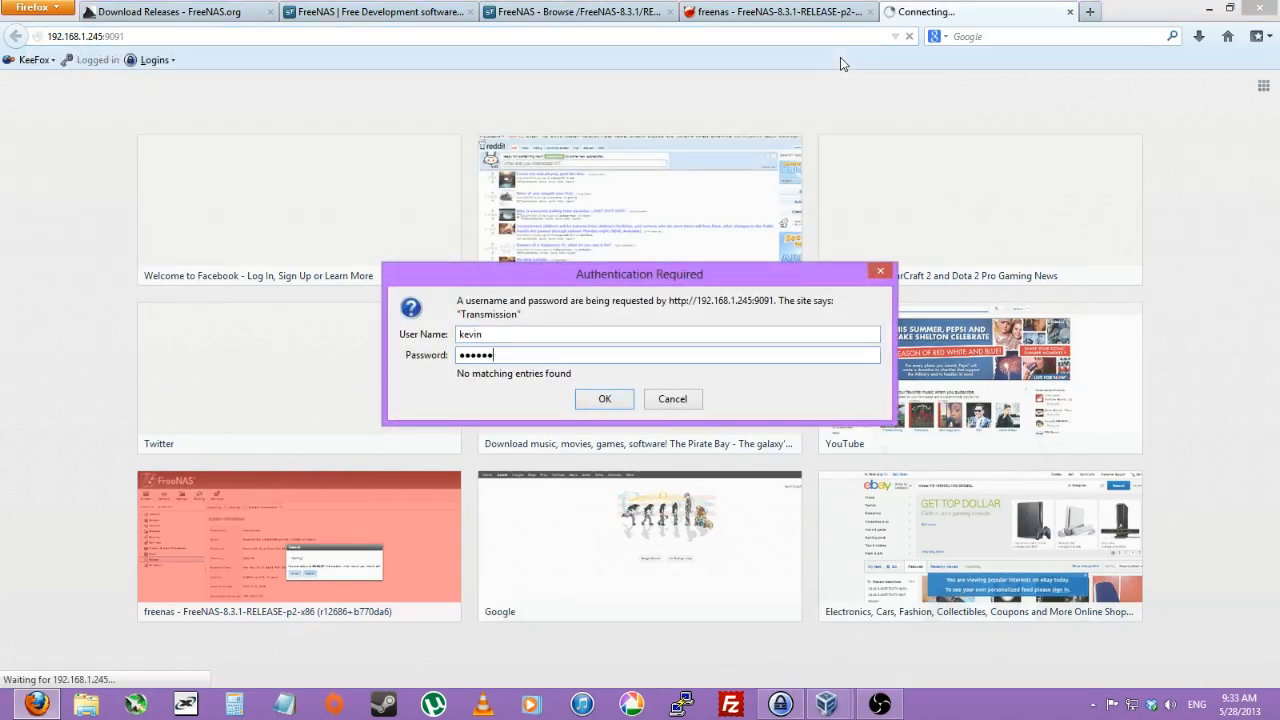
type("•")
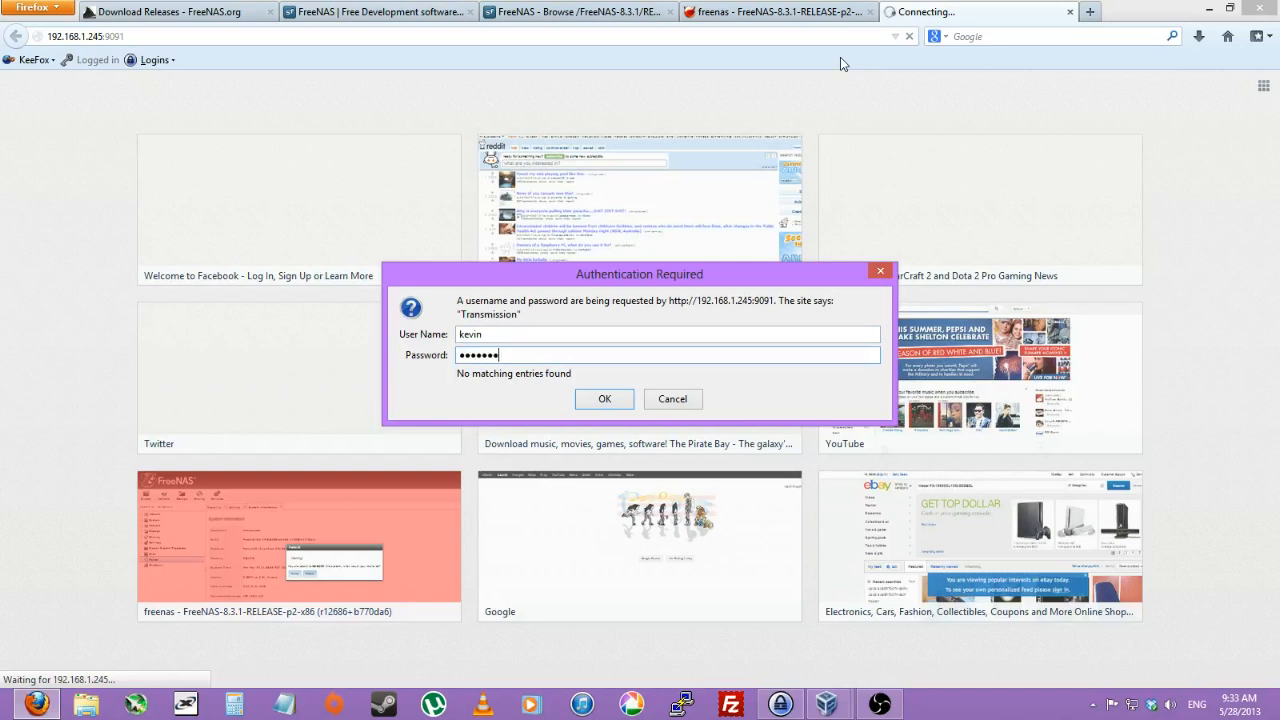
left_click(604, 398)
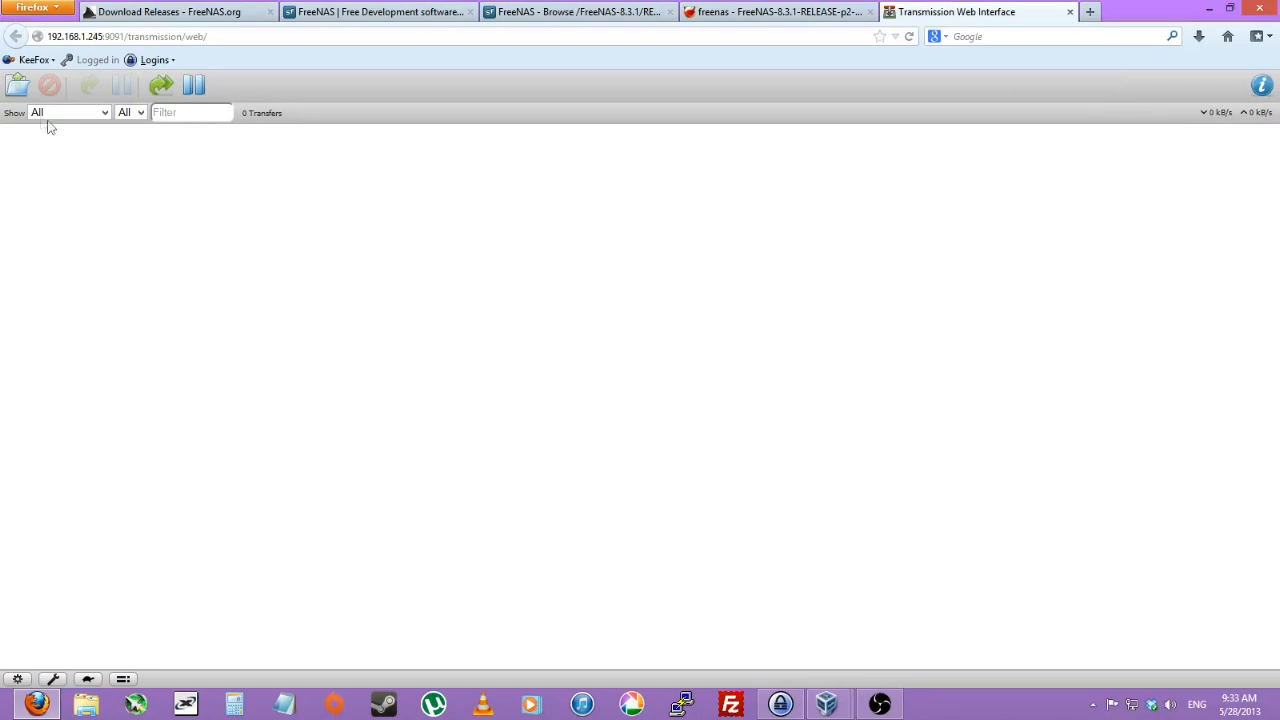
mouse_move(212, 332)
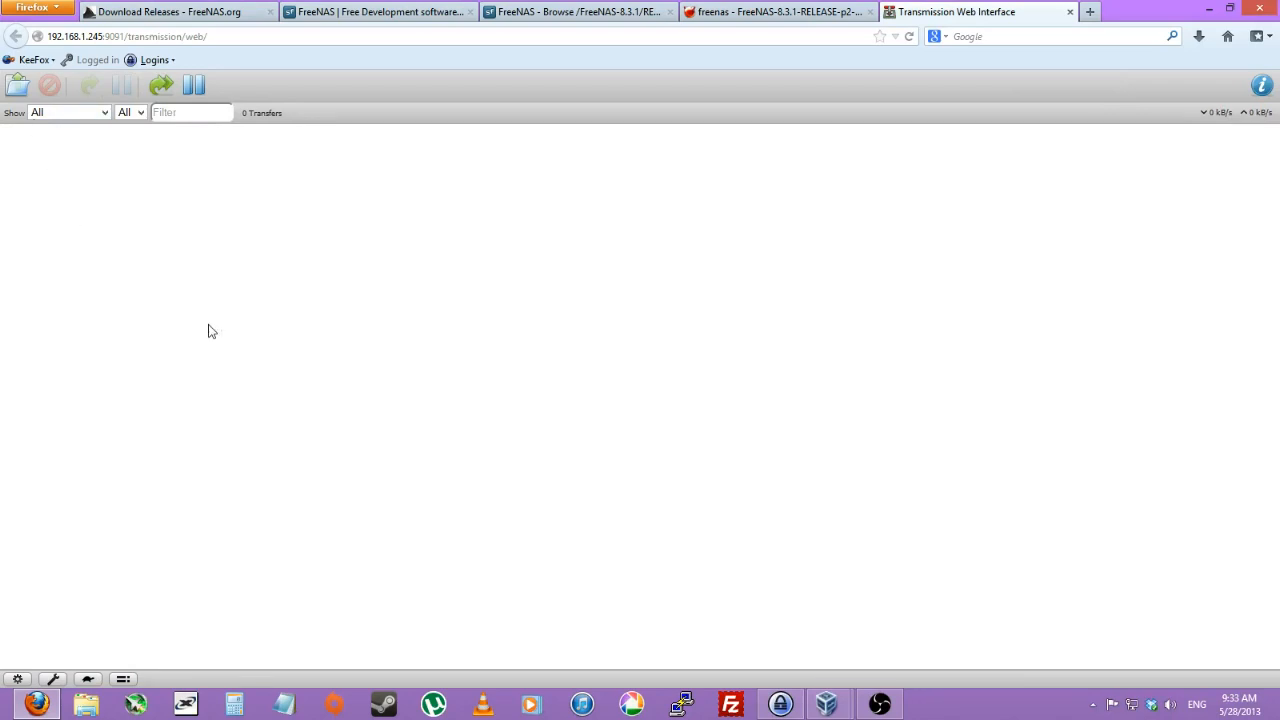
Step: Bring up the add-torrent dialog and cancel it, leaving an empty transfer list
left_click(16, 84)
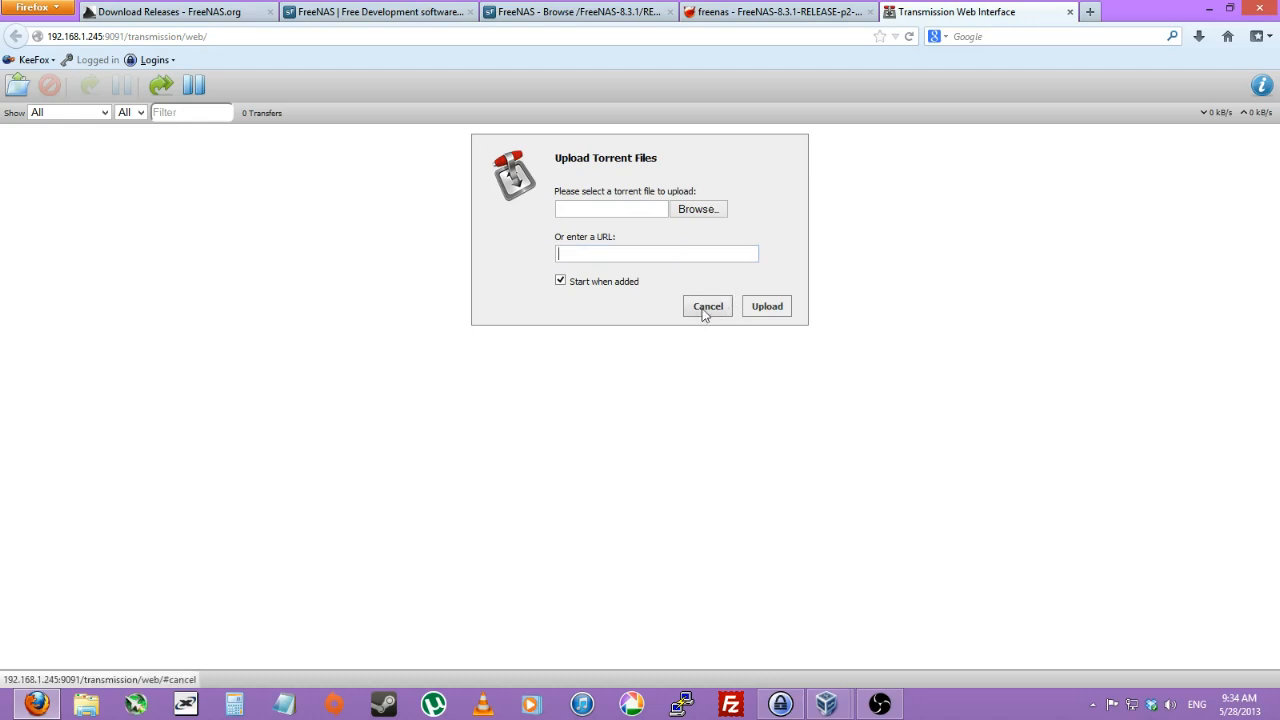
left_click(708, 306)
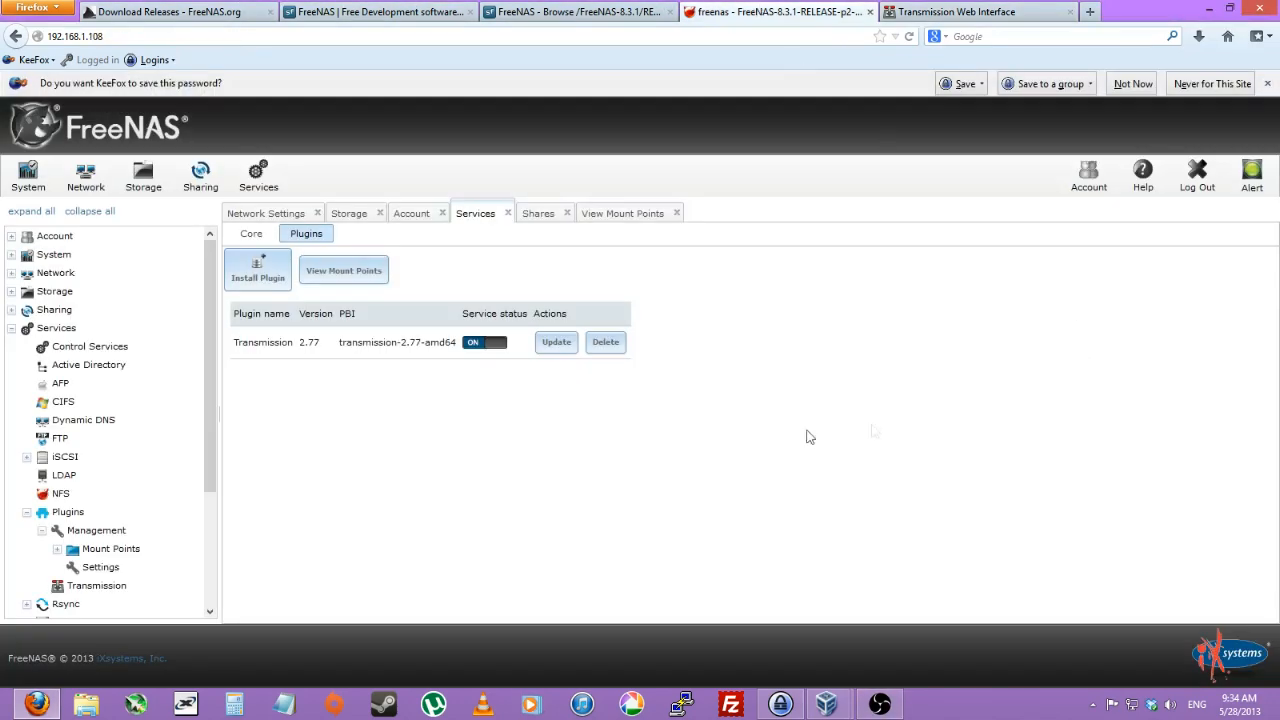
Step: Install the Firefly PBI so it appears beside Transmission, then reach its settings form
left_click(258, 270)
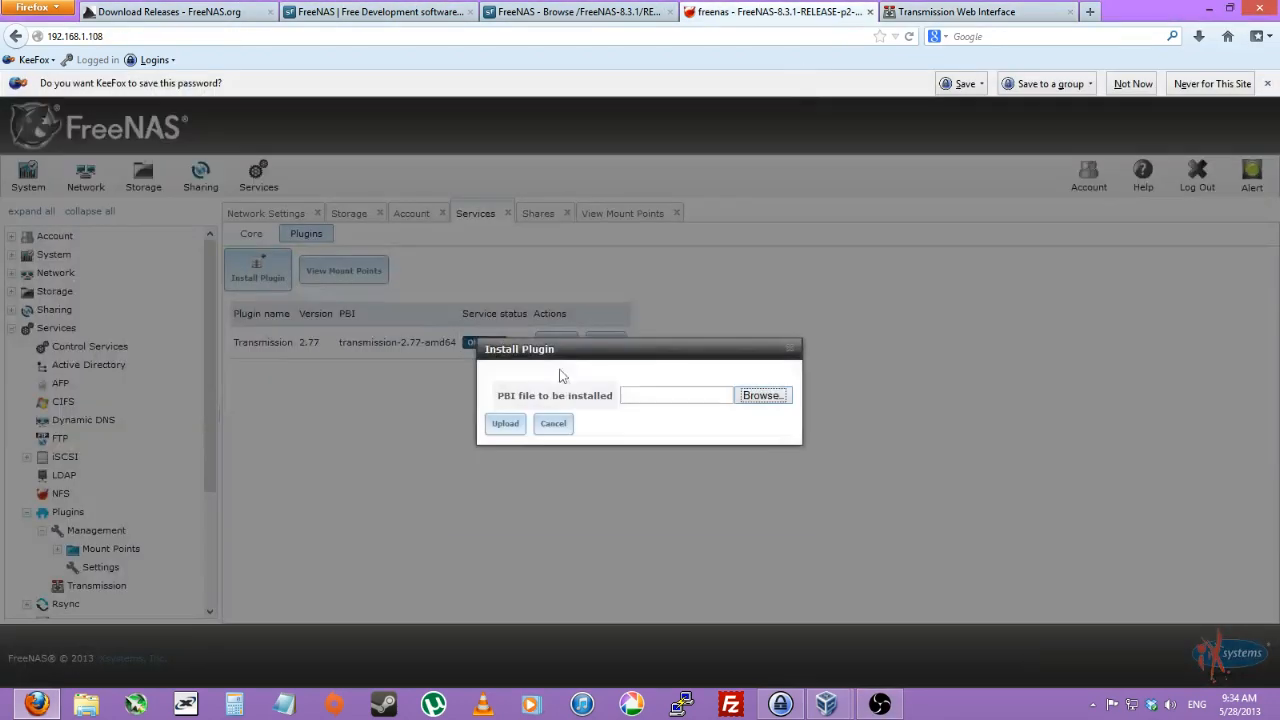
left_click(762, 396)
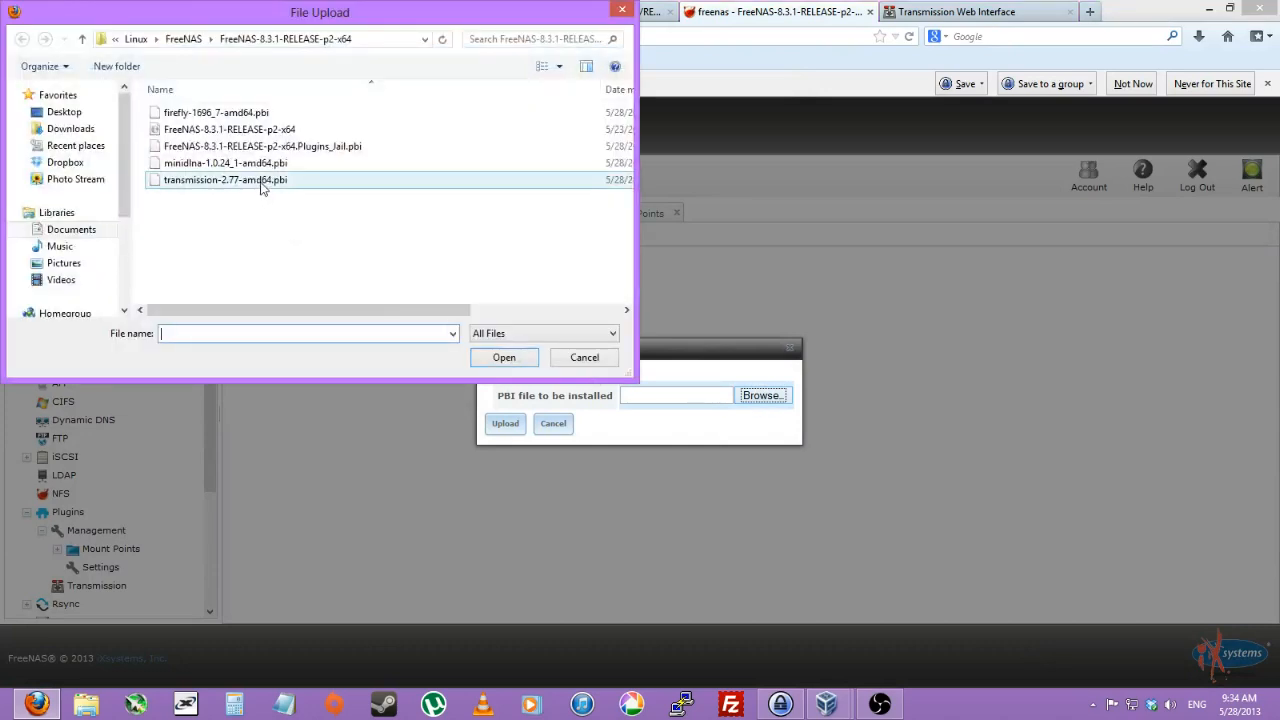
left_click(504, 356)
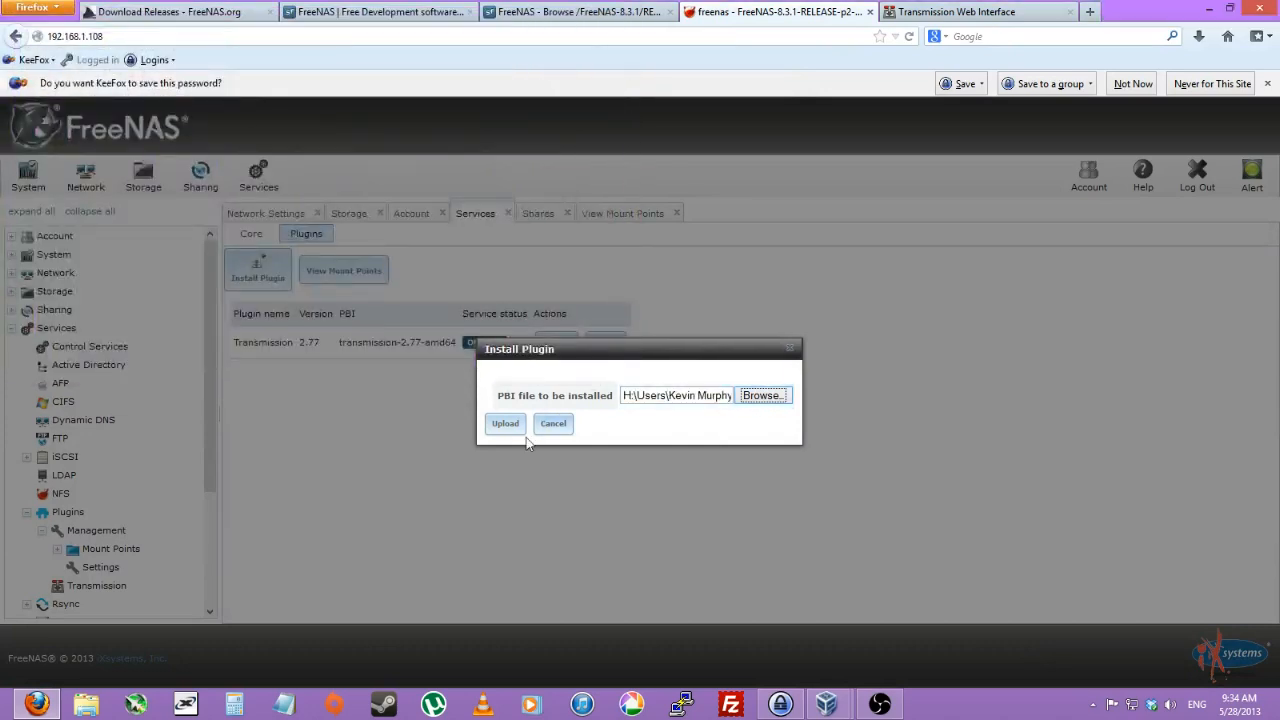
left_click(504, 424)
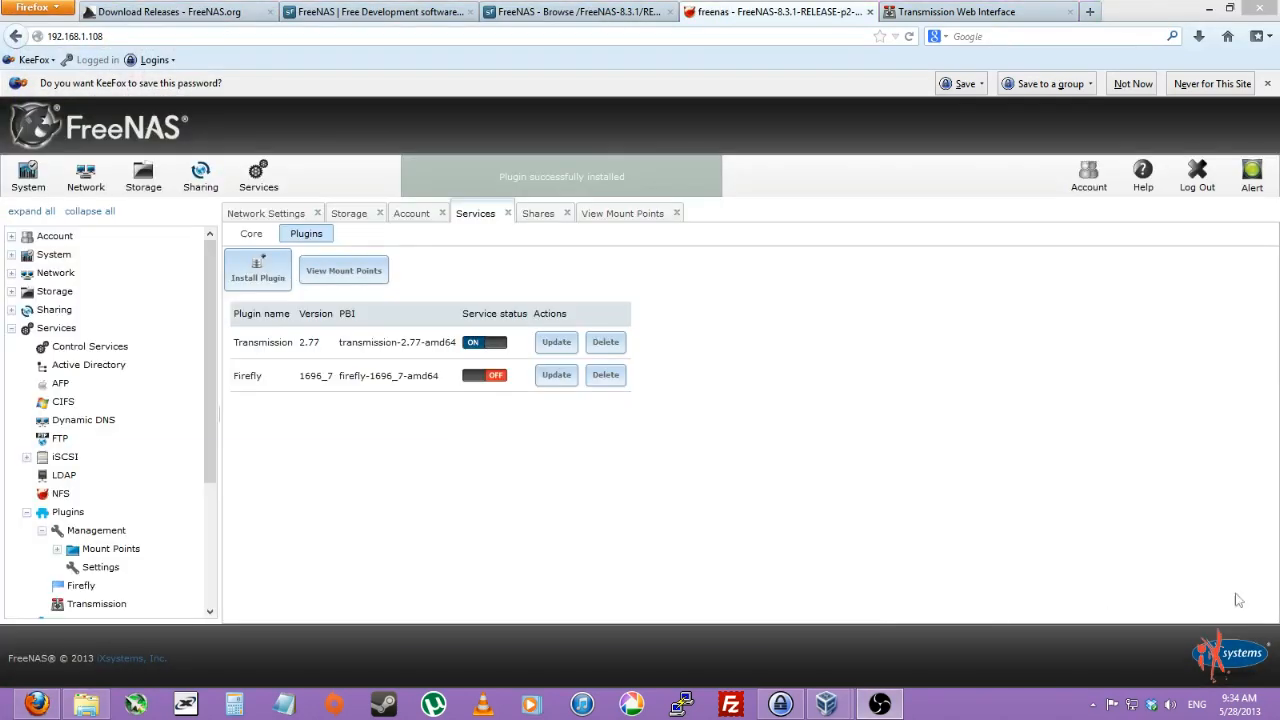
left_click(604, 376)
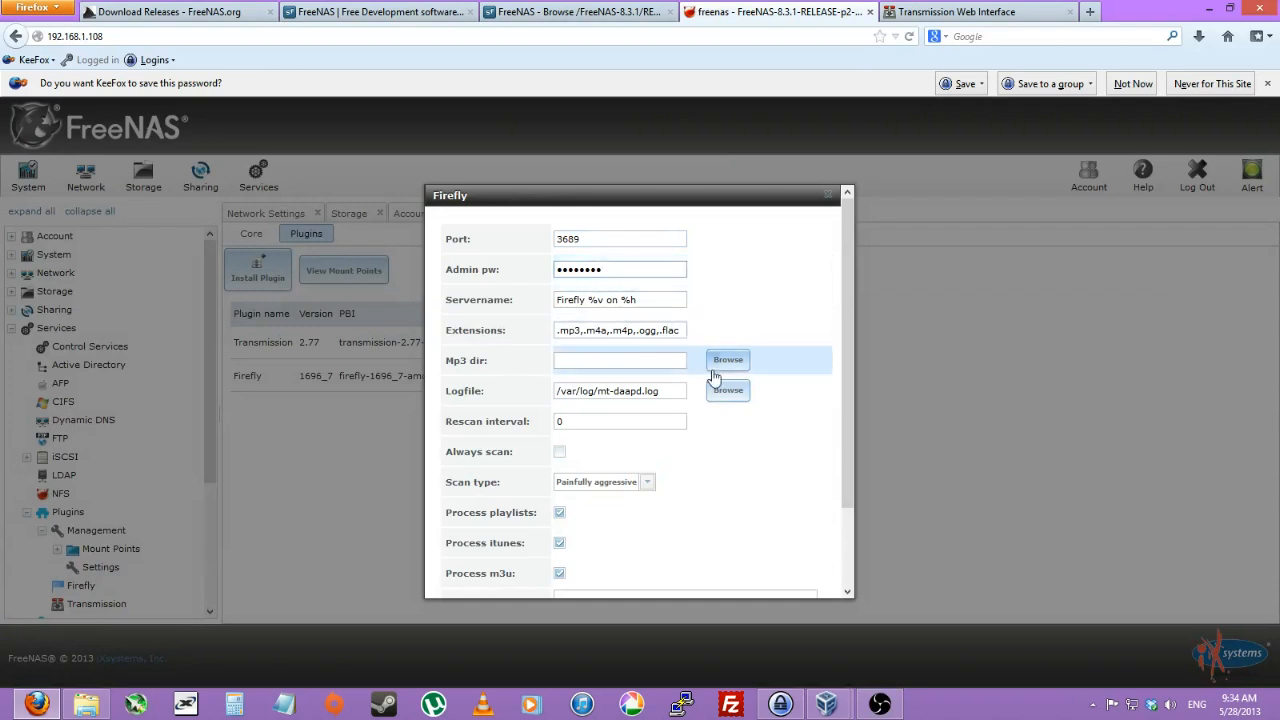
Step: Set Firefly's music folder to /usr/Downloads with Aggressive scan type and save the settings
left_click(728, 360)
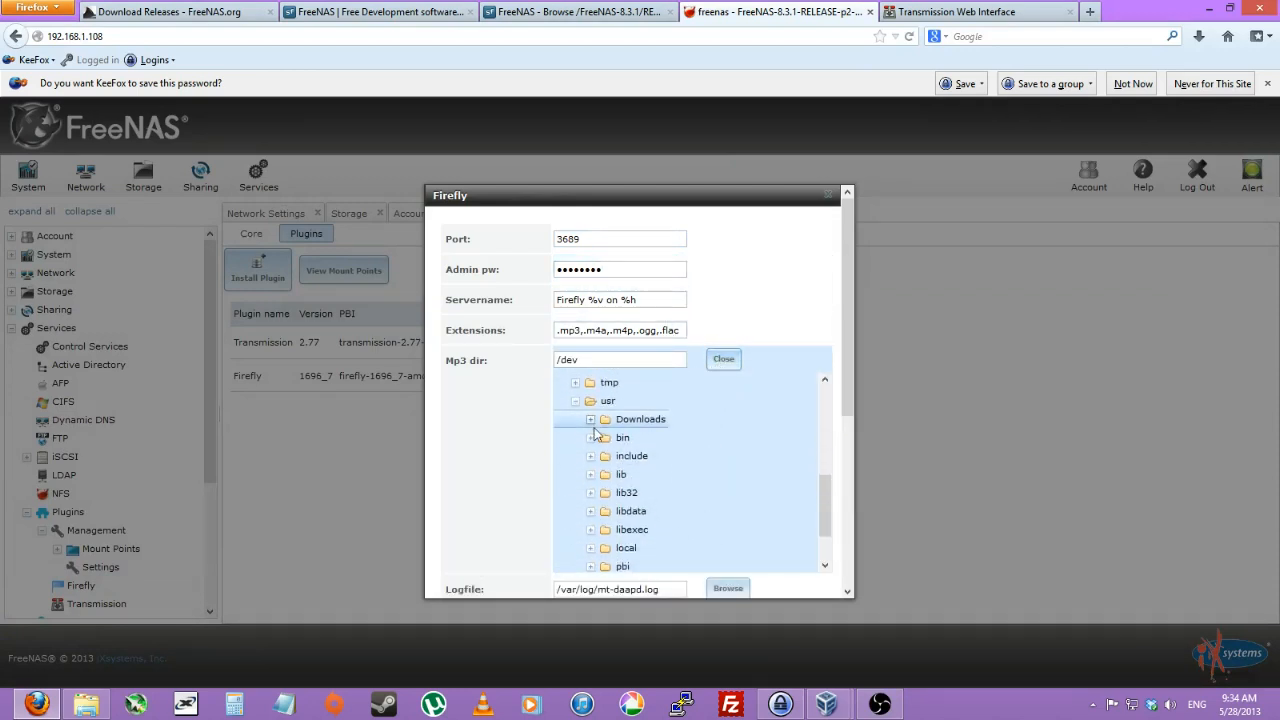
left_click(640, 420)
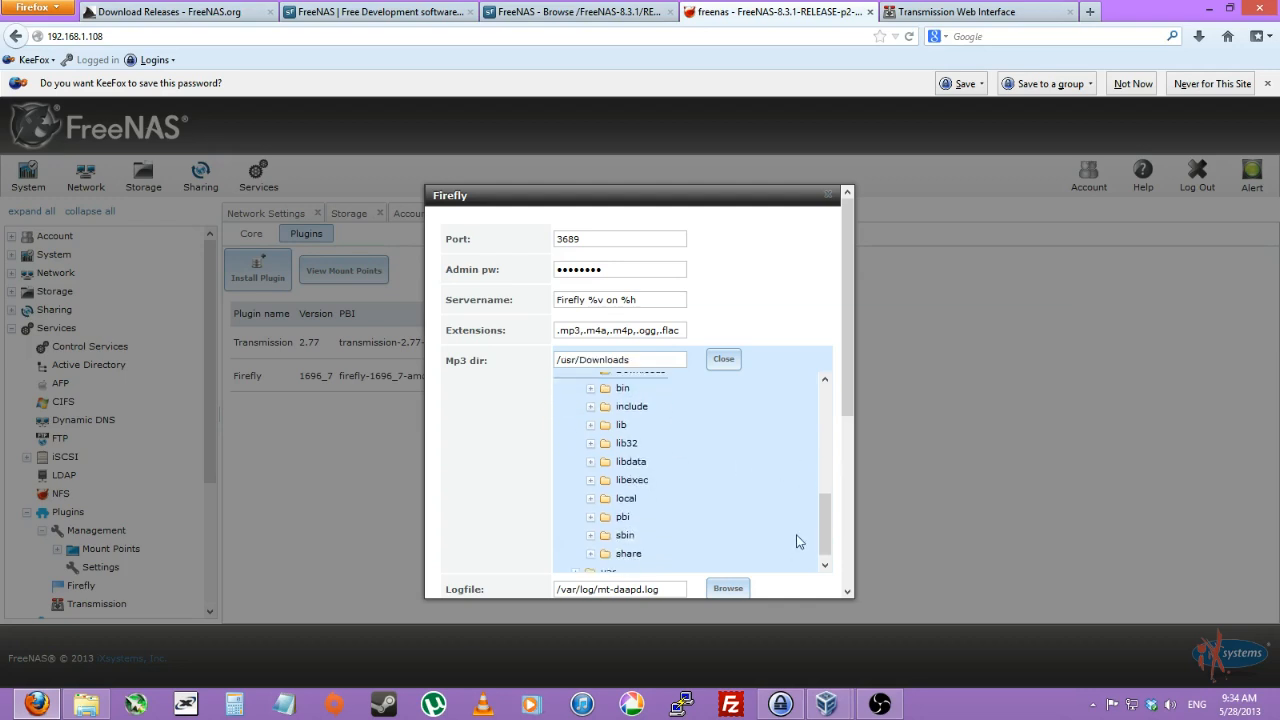
scroll("down", 3)
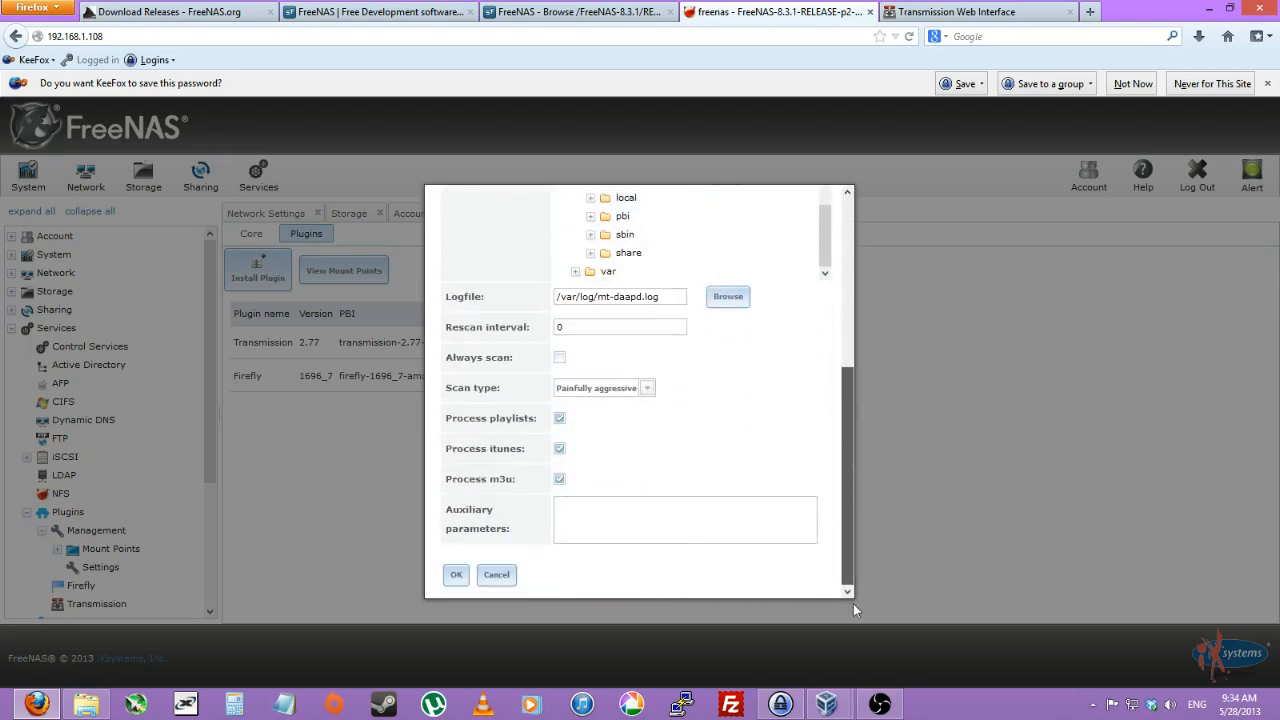
left_click(648, 388)
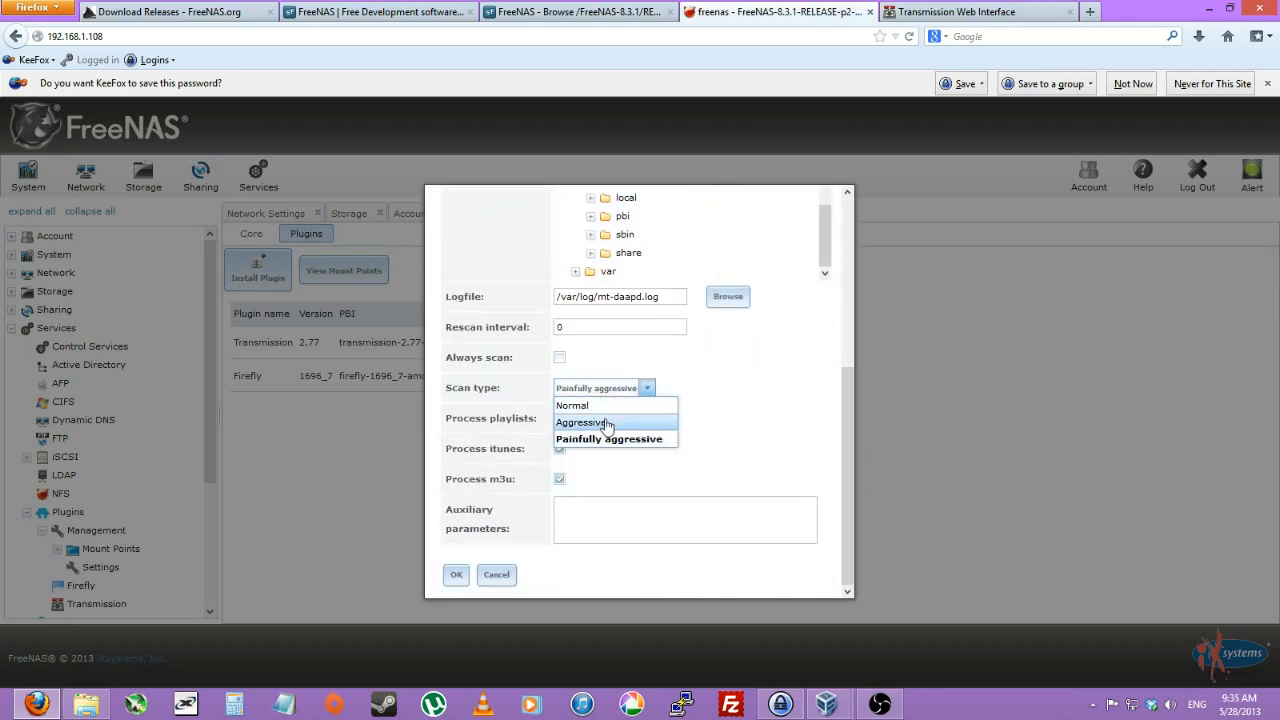
left_click(608, 438)
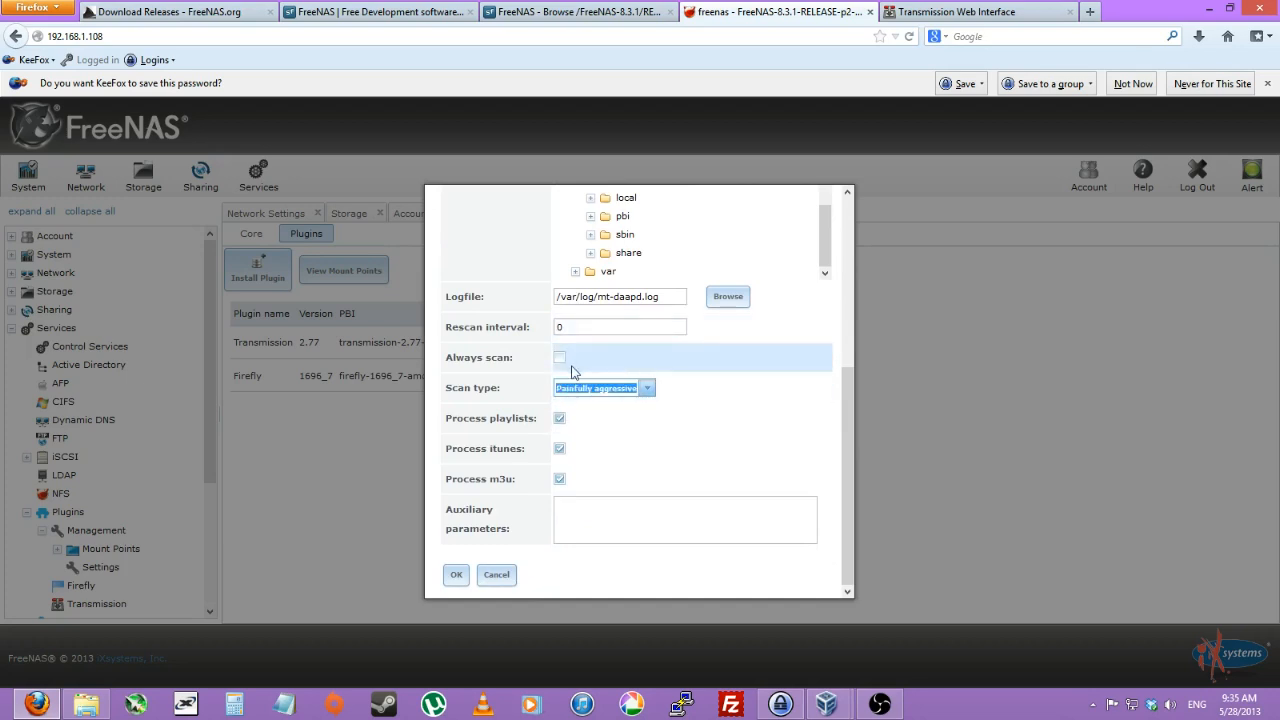
left_click(584, 388)
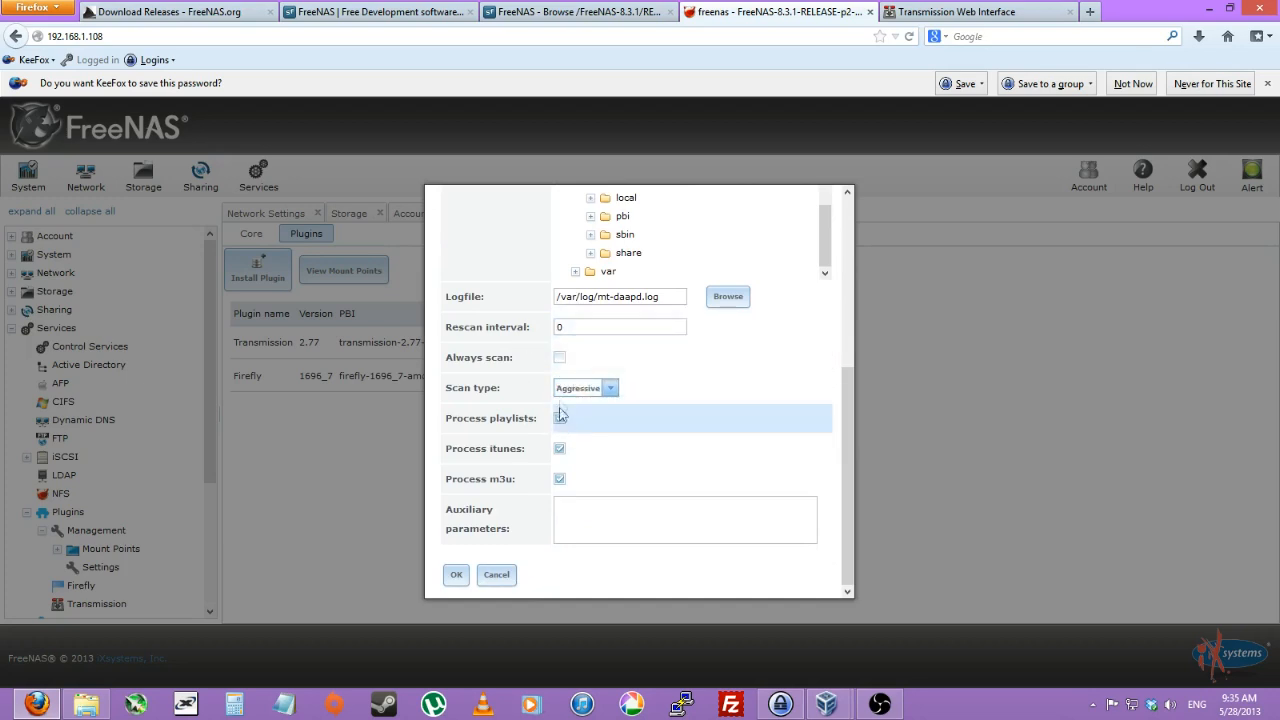
left_click(560, 418)
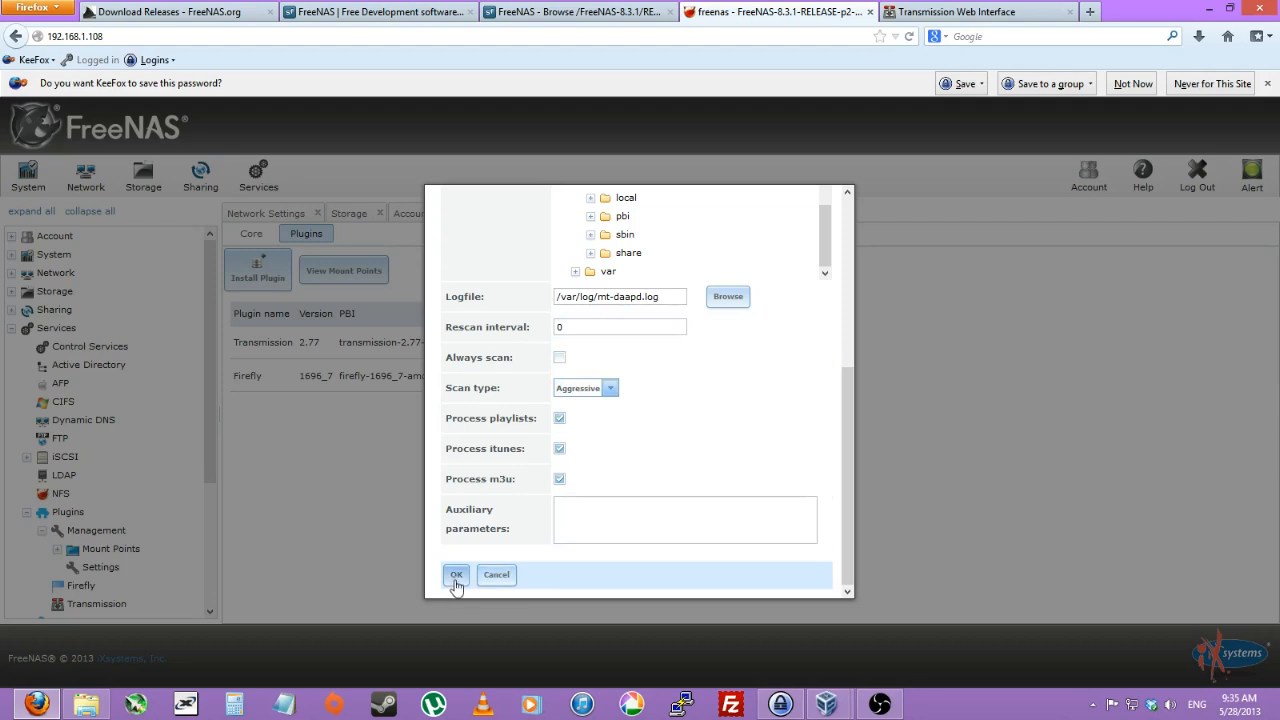
left_click(456, 574)
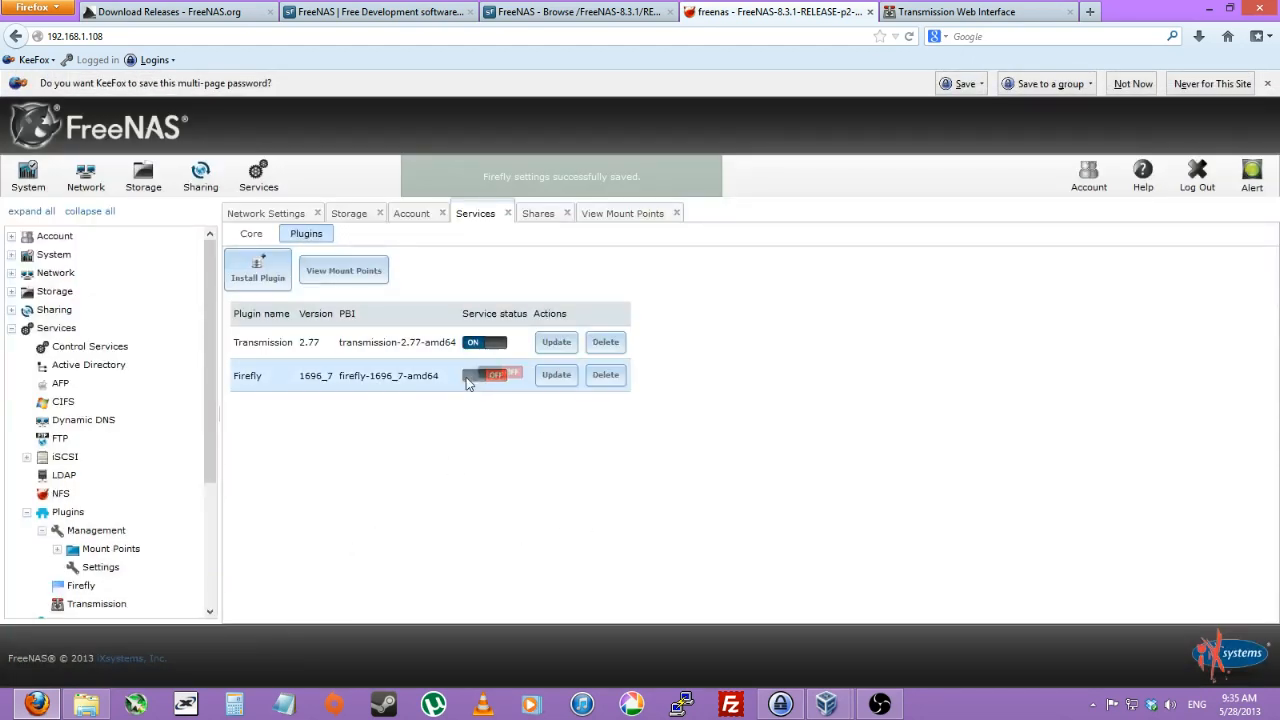
Step: Switch the Firefly service on from the plugins list
left_click(488, 376)
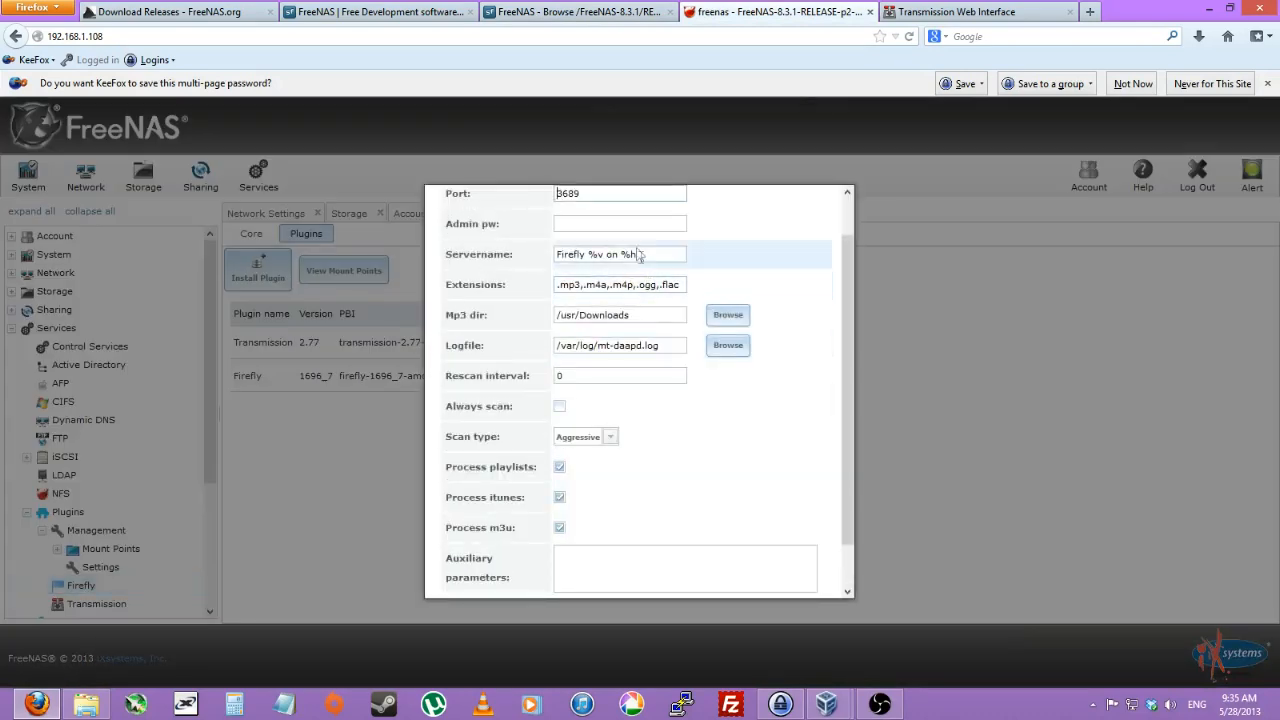
left_click(976, 12)
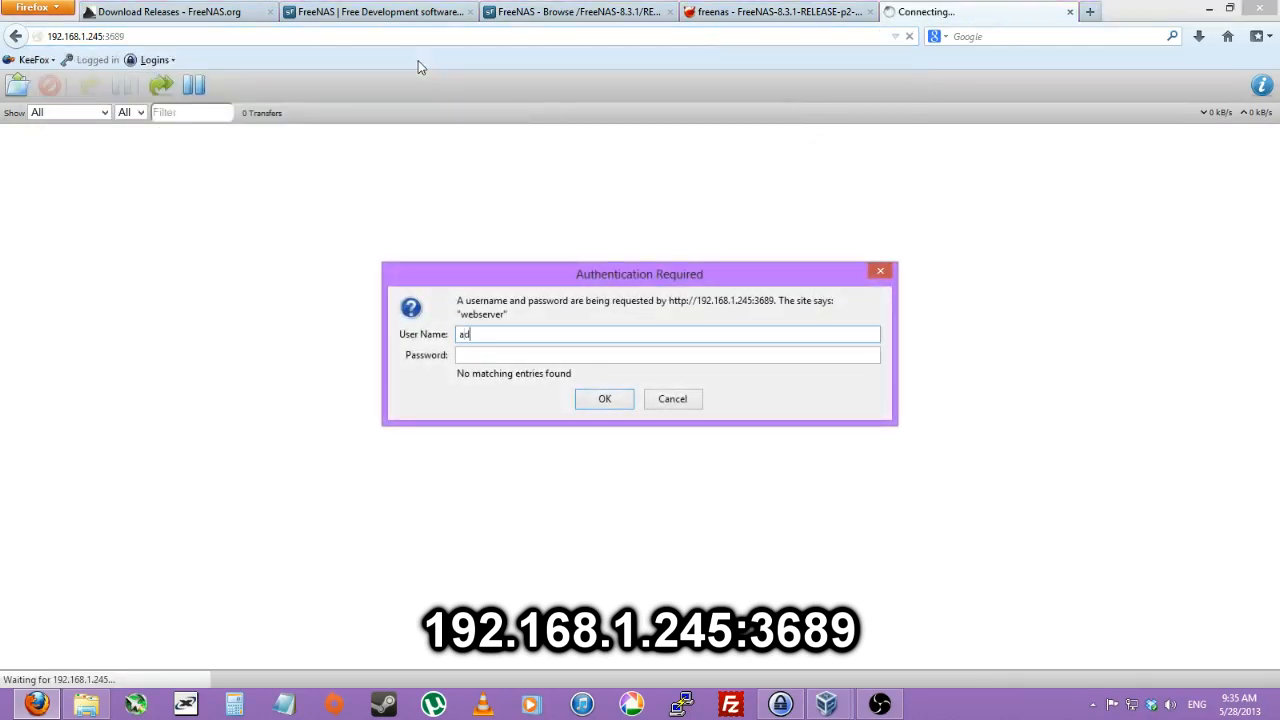
Step: Log into the Firefly web server at 192.168.1.245:3689 as admin
type("admin")
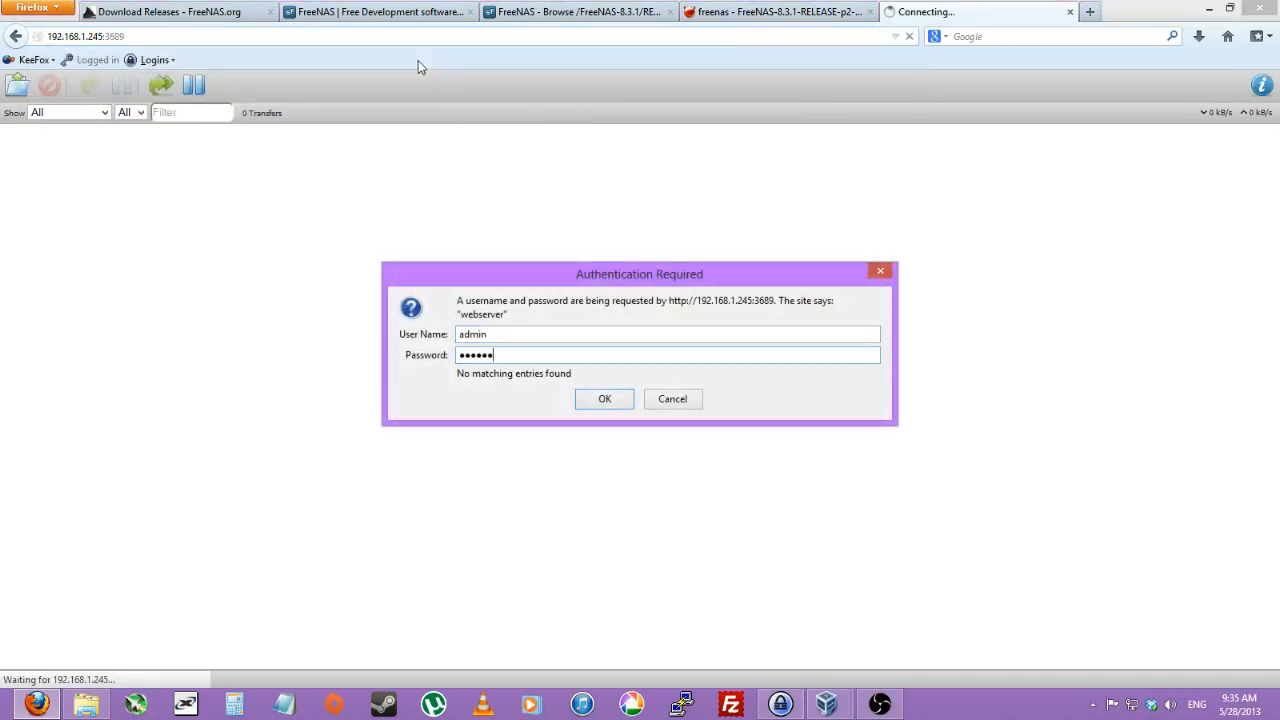
left_click(604, 398)
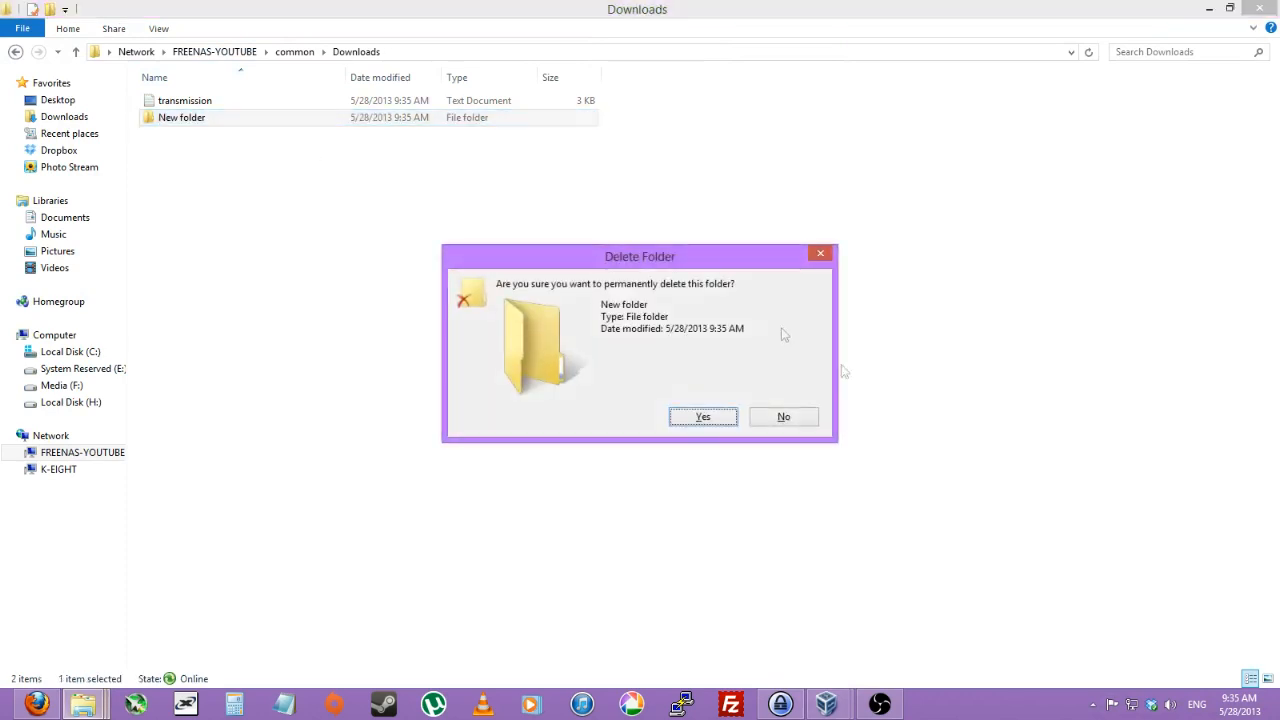
Step: Permanently delete New folder from the share's Downloads and paste the copied item there
left_click(702, 416)
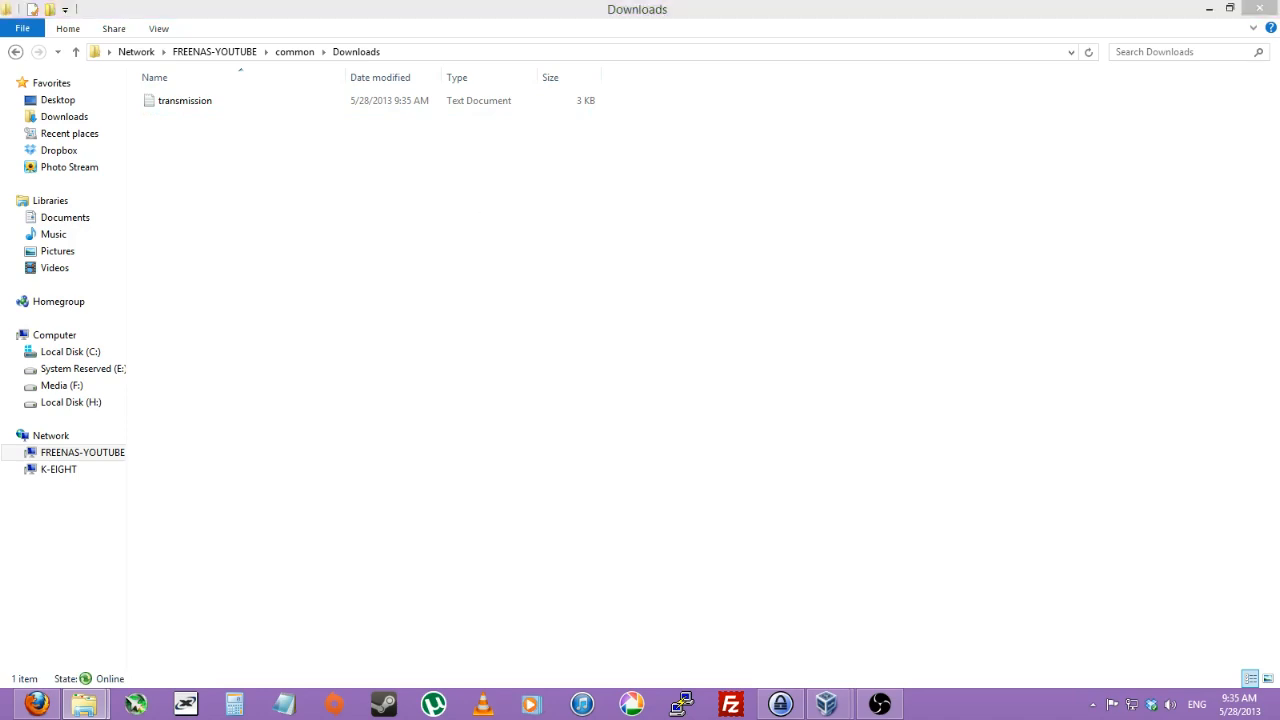
mouse_move(232, 160)
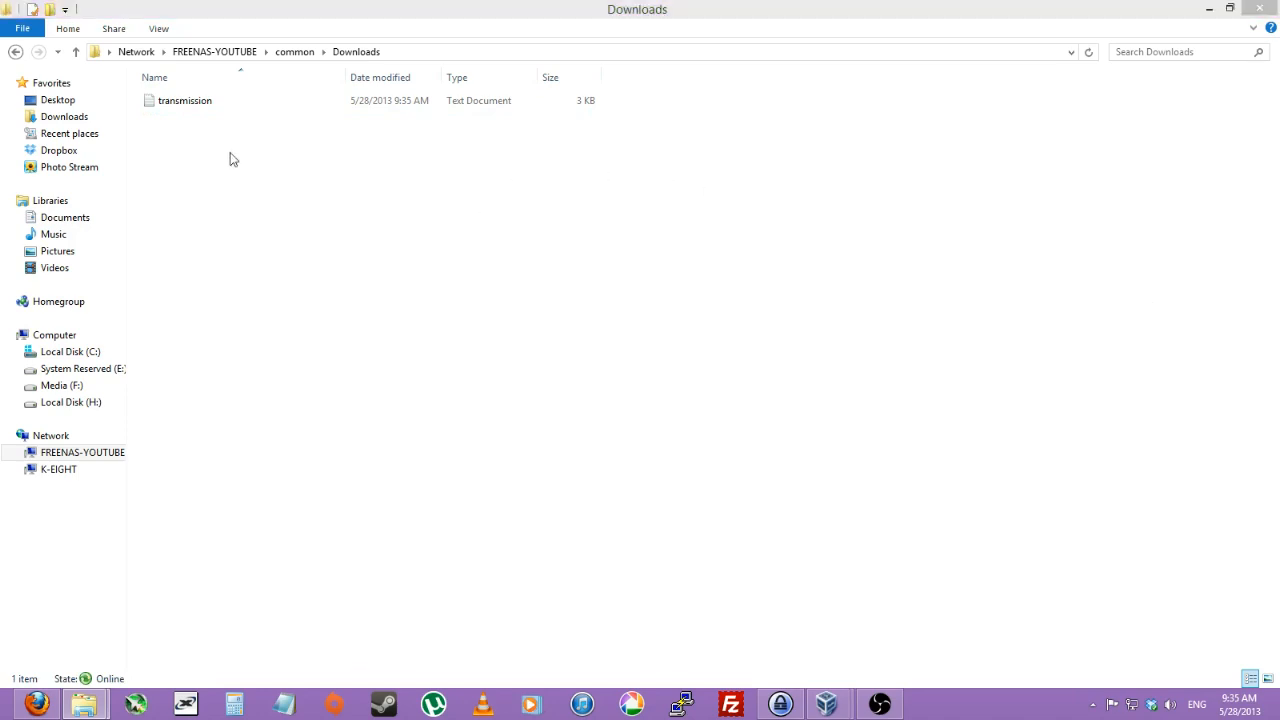
right_click(232, 160)
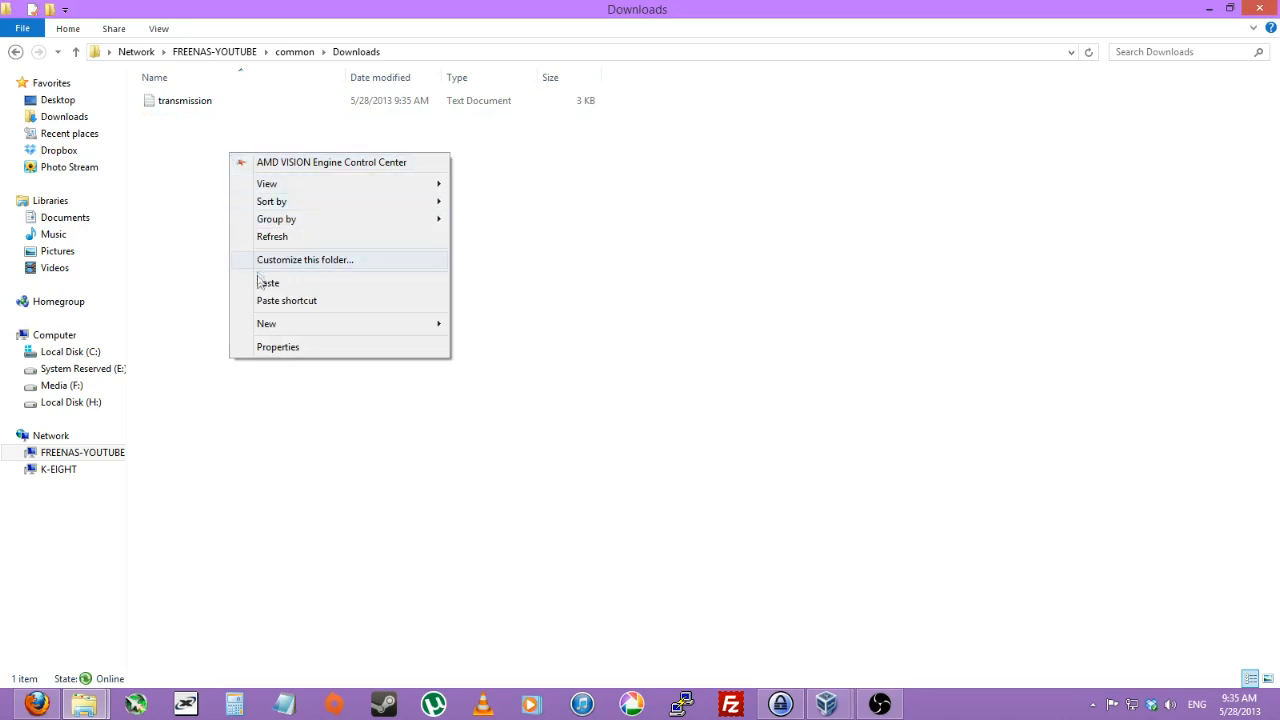
left_click(268, 284)
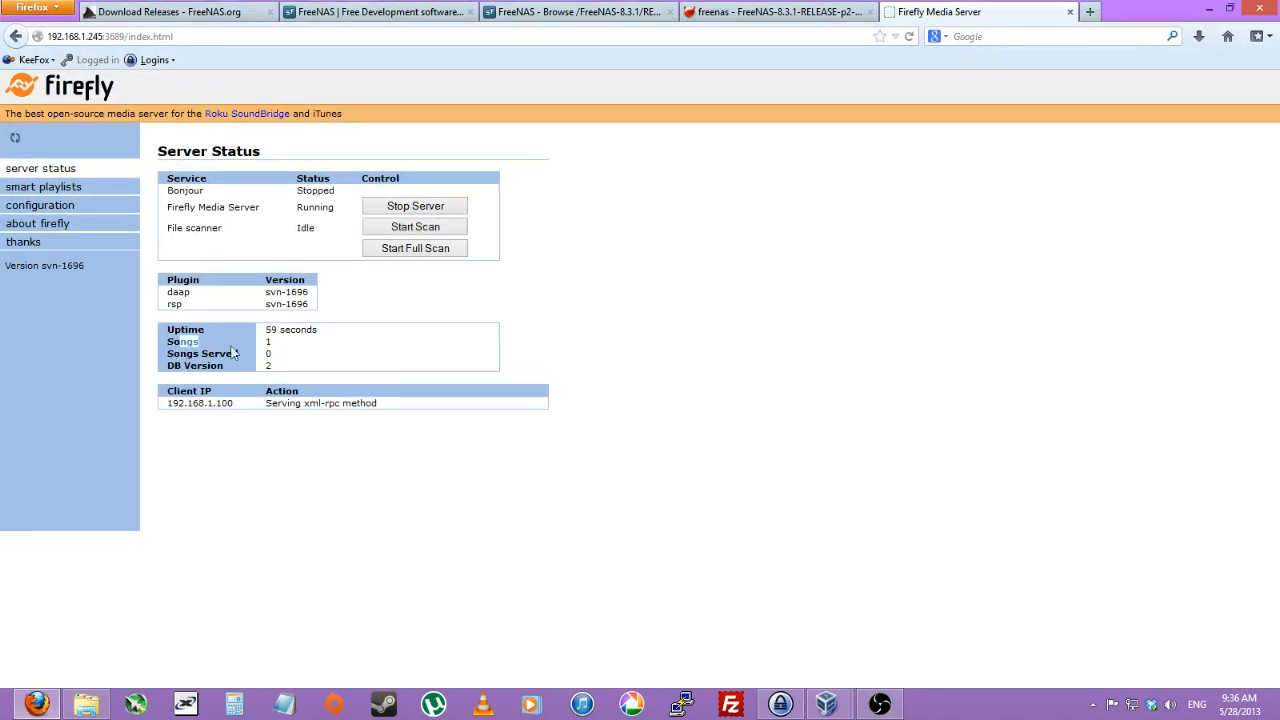
mouse_move(320, 348)
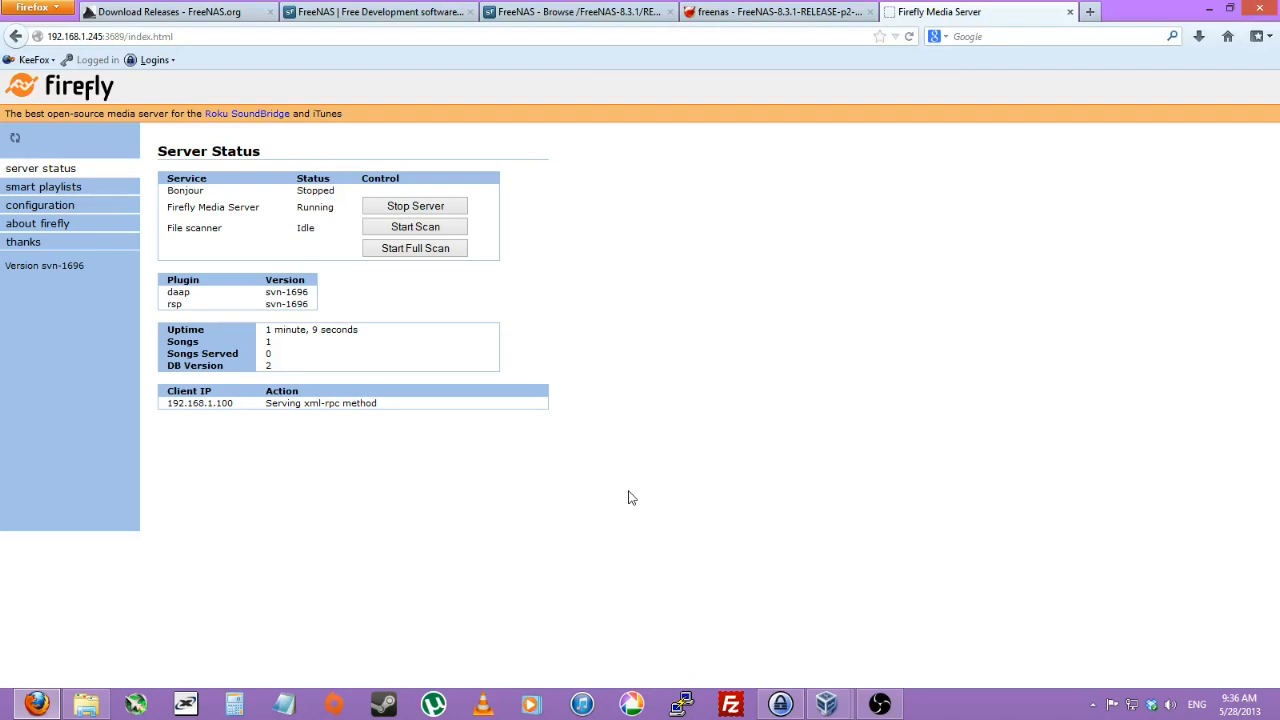
mouse_move(720, 352)
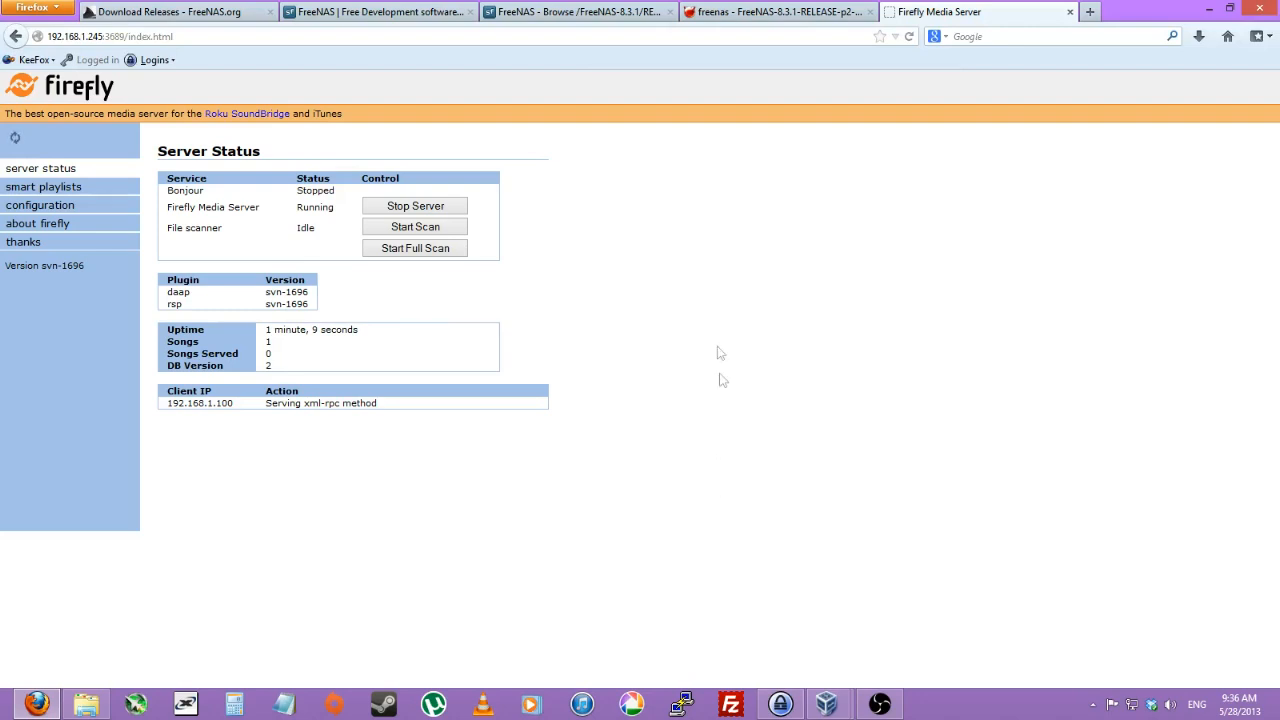
mouse_move(556, 132)
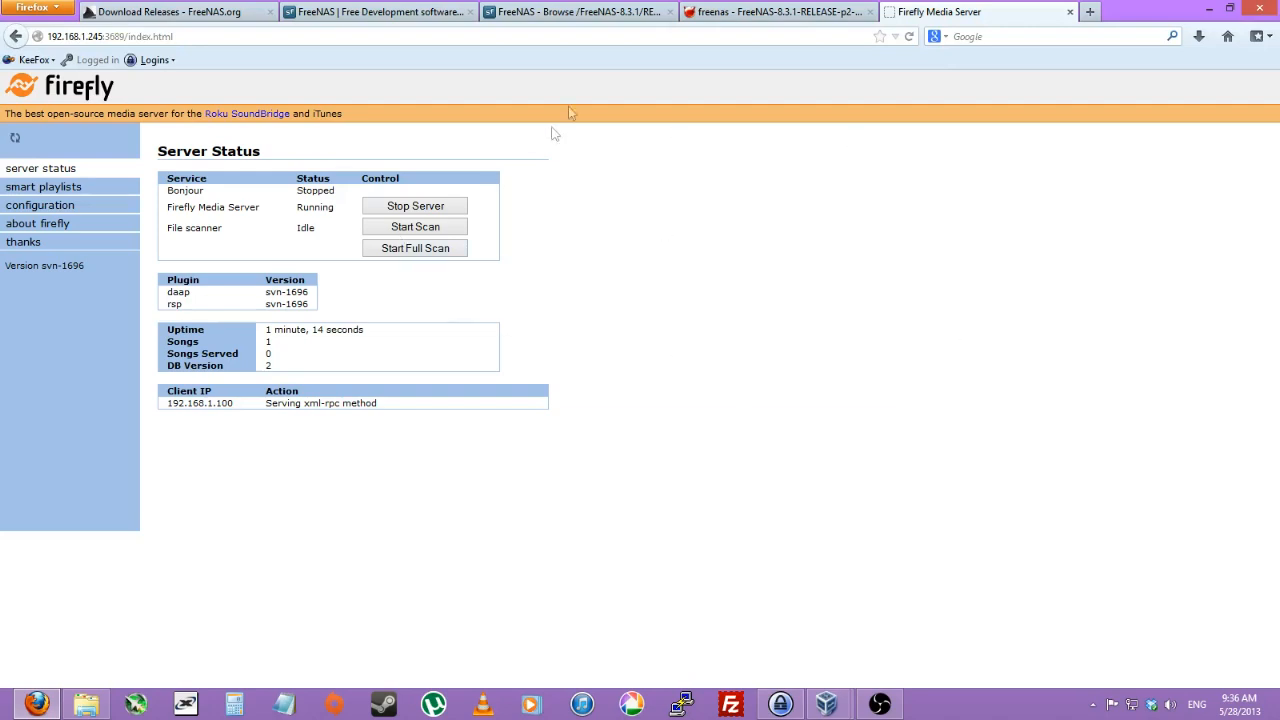
Step: Upload the MiniDLNA PBI so it installs alongside Transmission and Firefly
left_click(780, 12)
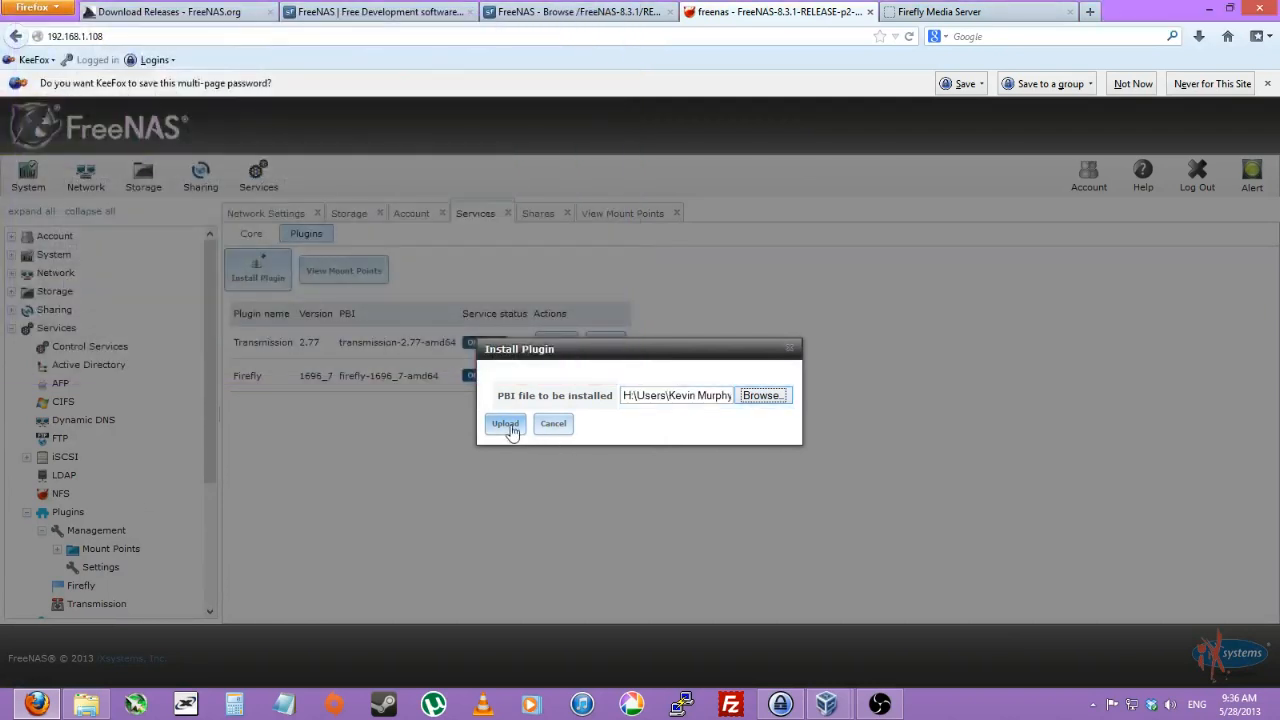
left_click(504, 424)
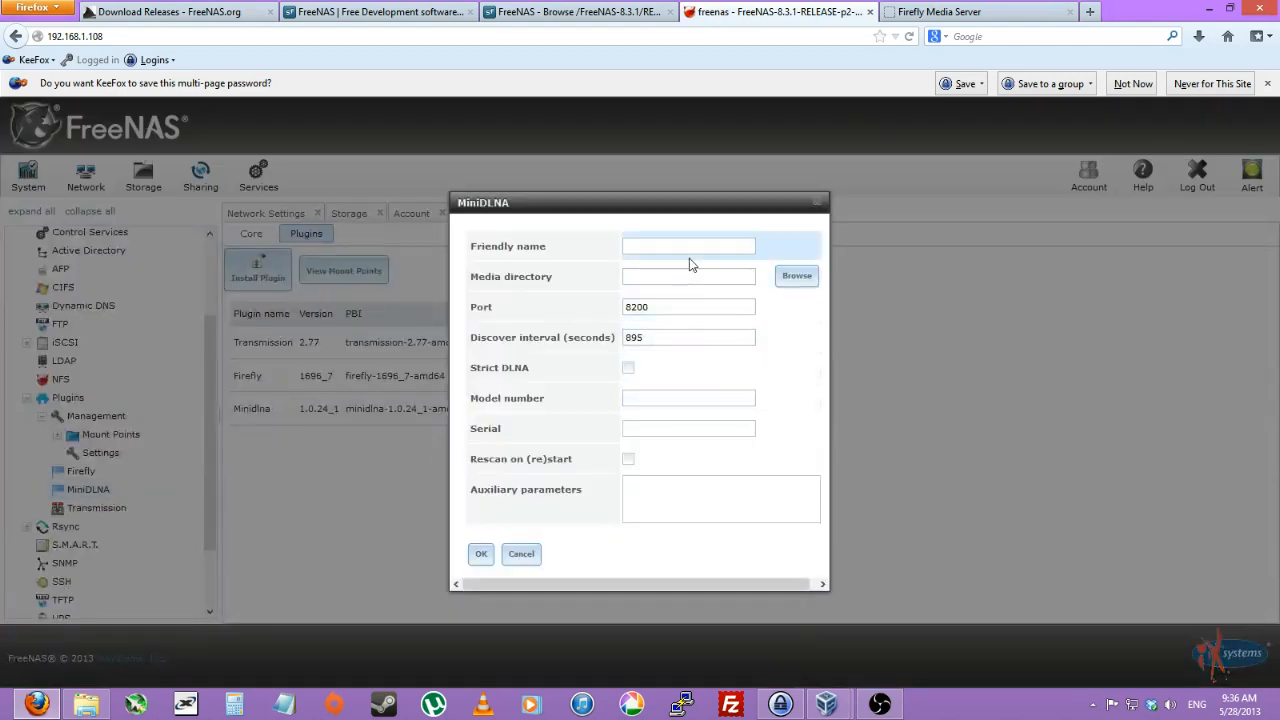
Step: Name the MiniDLNA server 'YouTube-' and choose its media directory
left_click(688, 246)
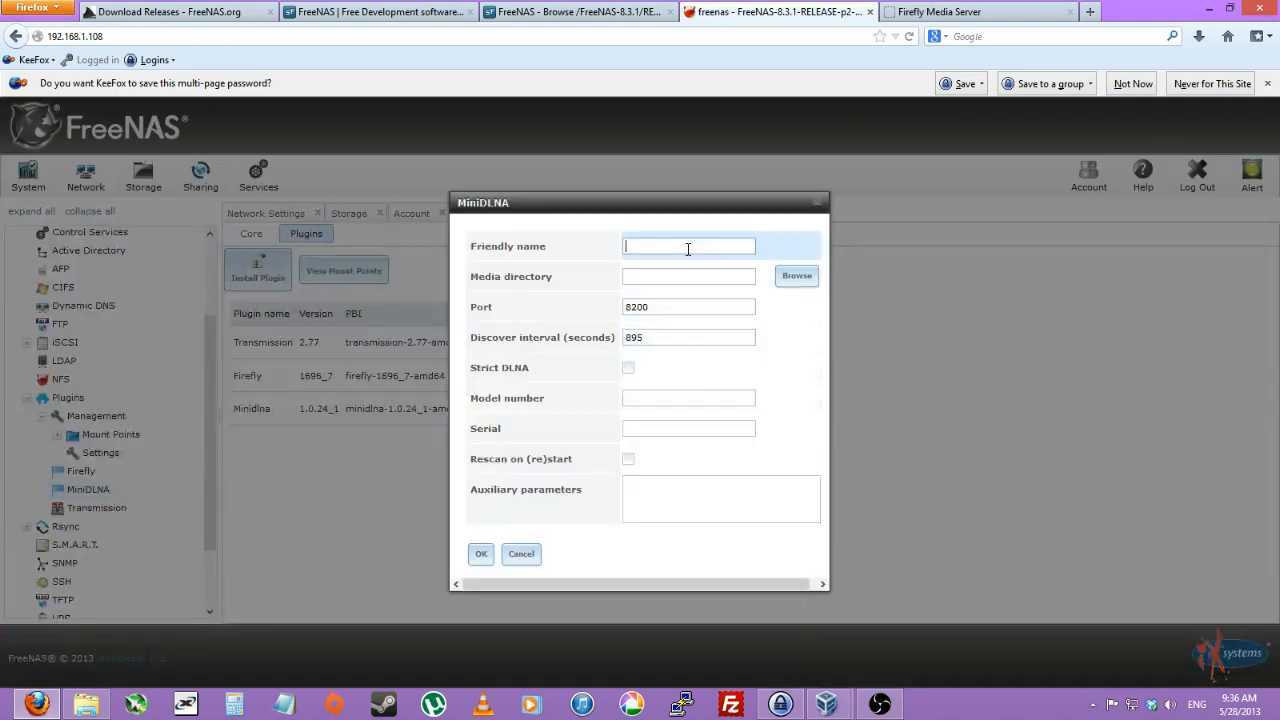
type("YouTube-")
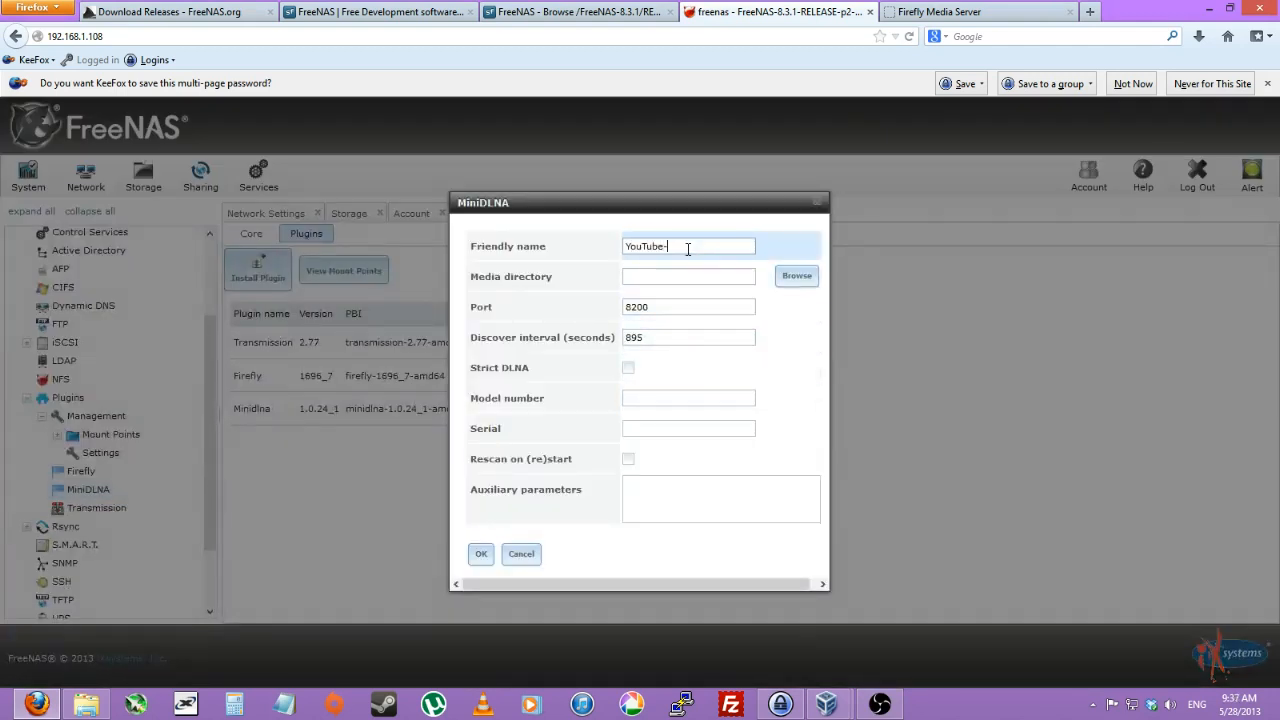
left_click(796, 276)
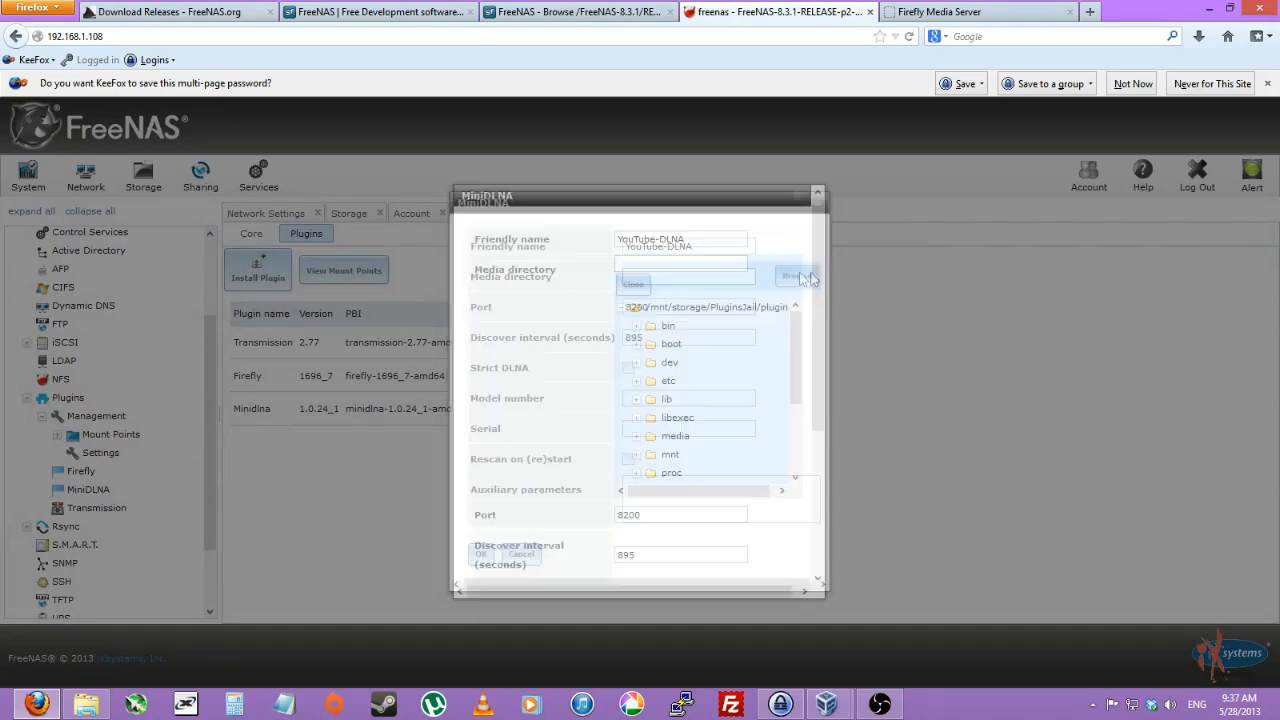
scroll("down", 3)
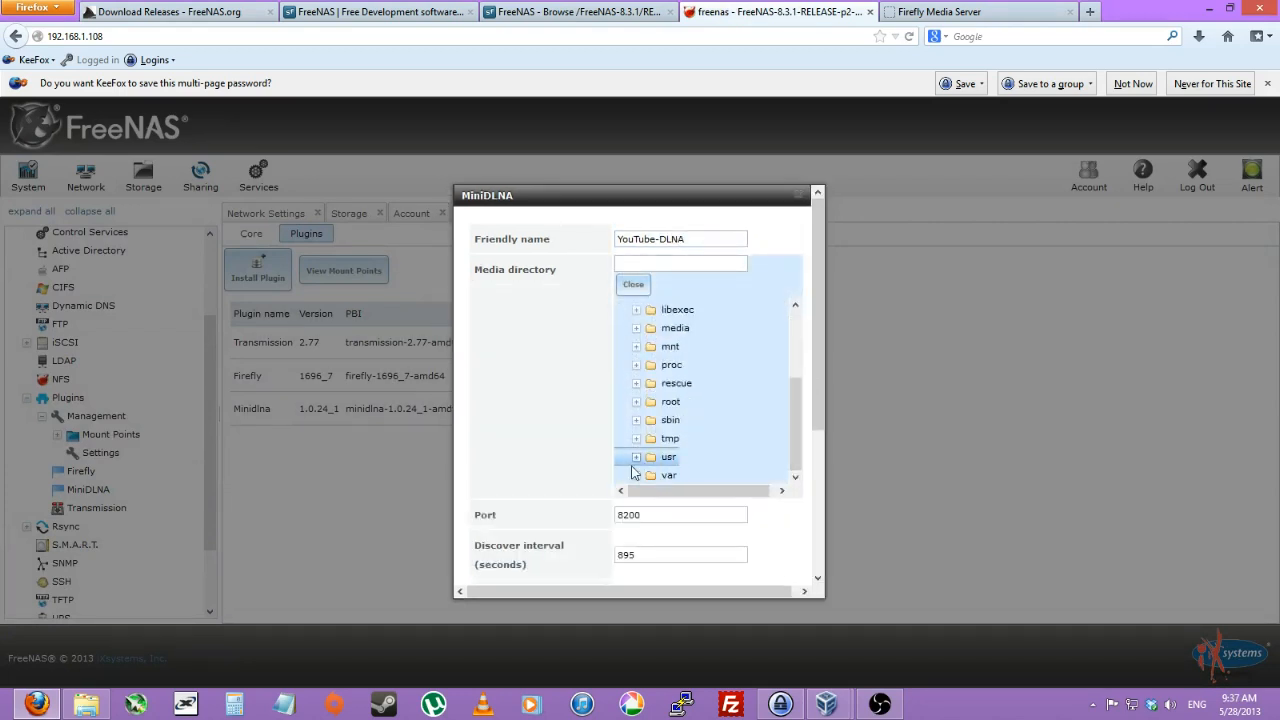
left_click(636, 456)
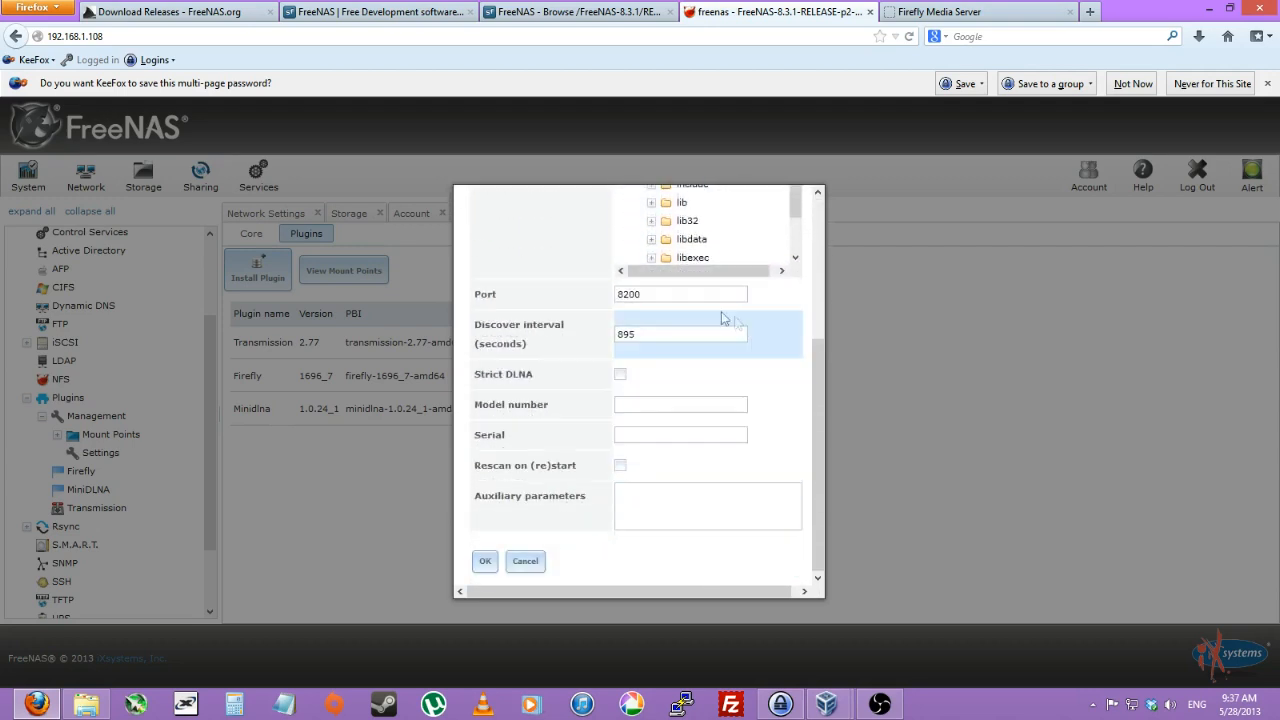
Step: Set the port to 8200, enable rescan on restart and save the MiniDLNA settings
triple_click(680, 294)
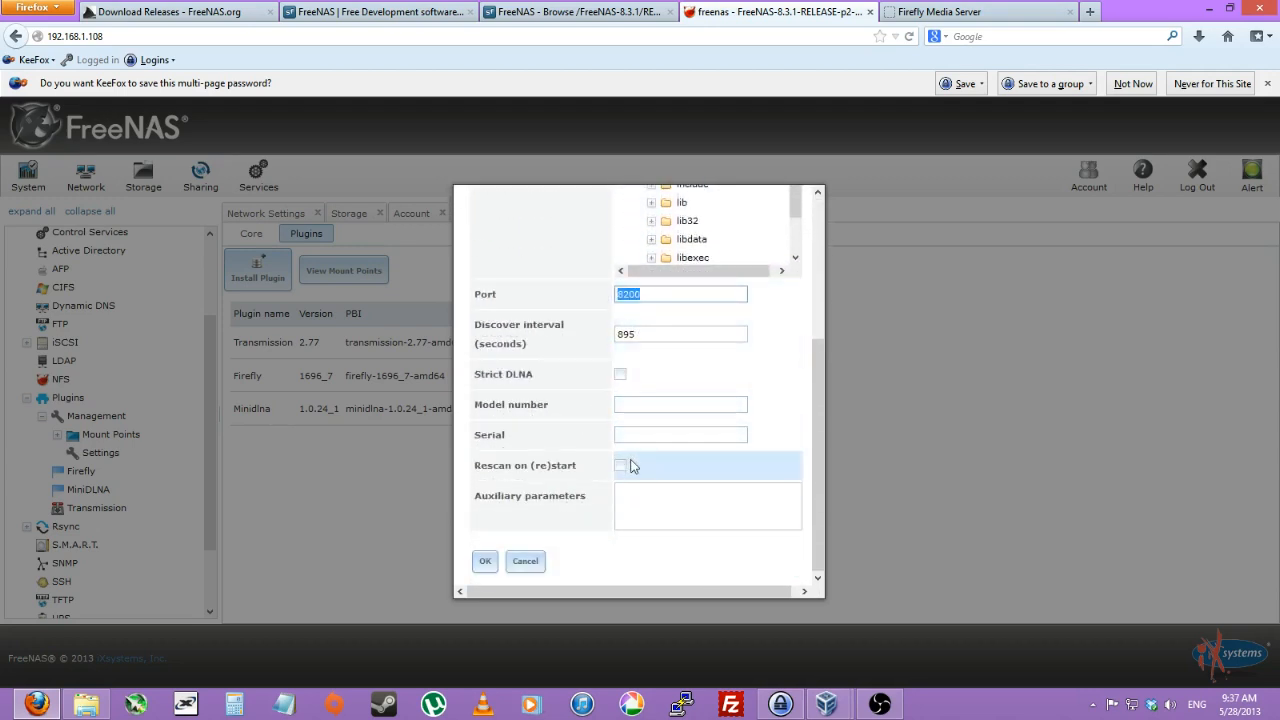
left_click(620, 464)
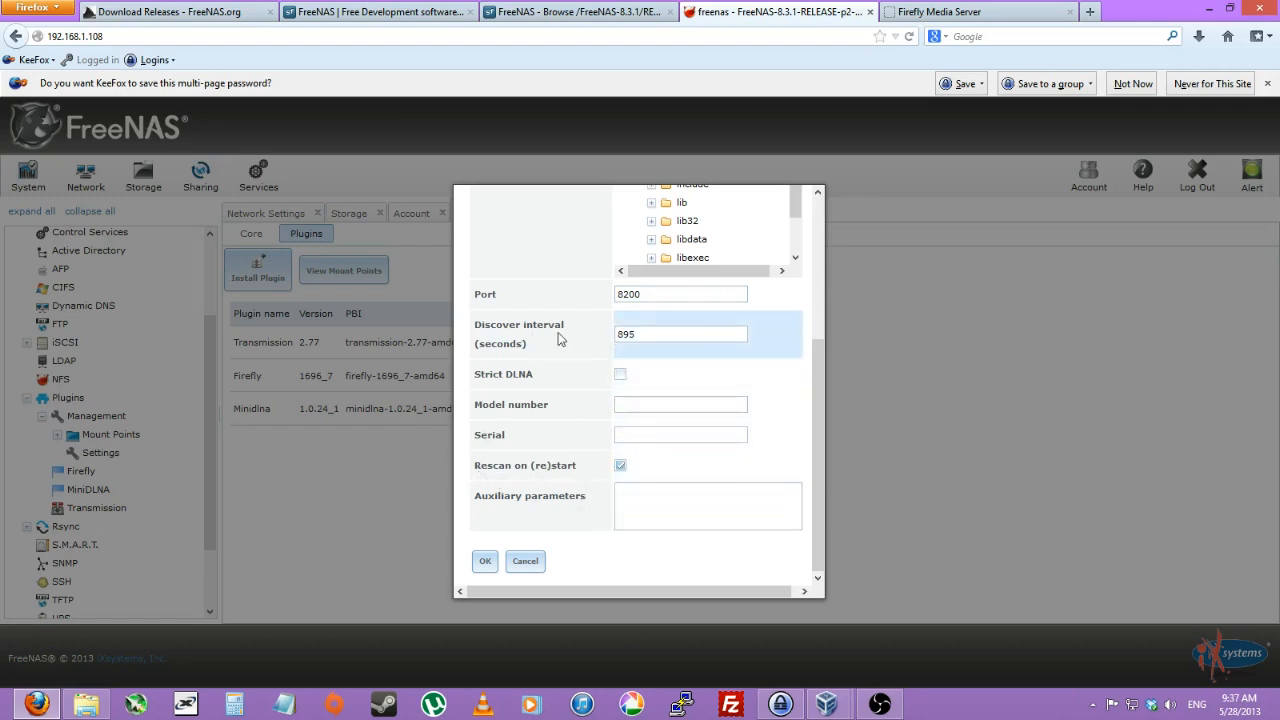
mouse_move(658, 350)
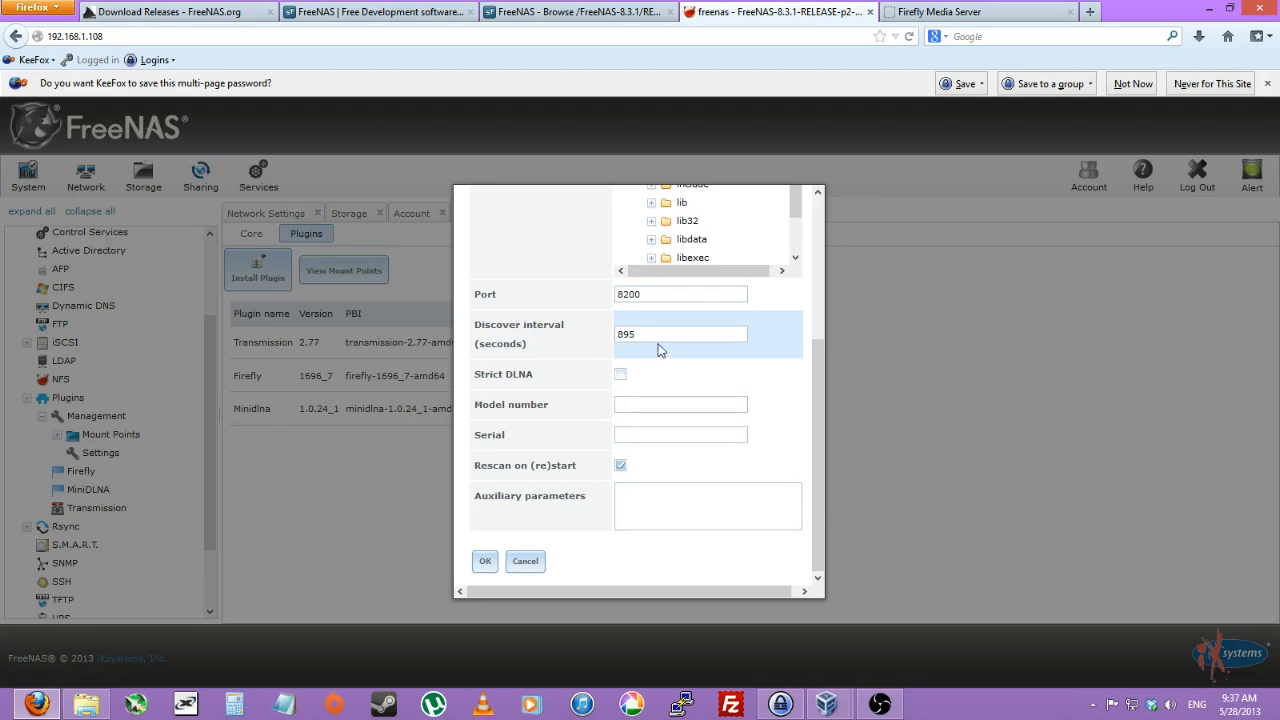
mouse_move(650, 360)
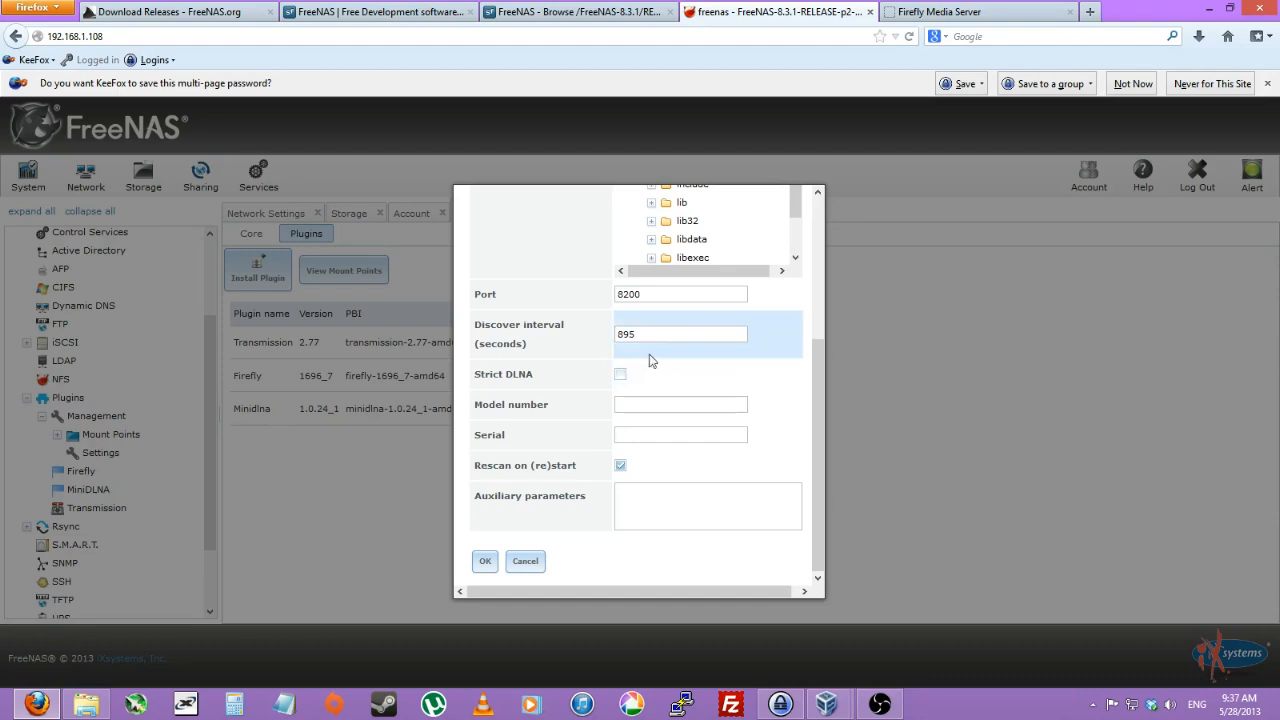
left_click(484, 560)
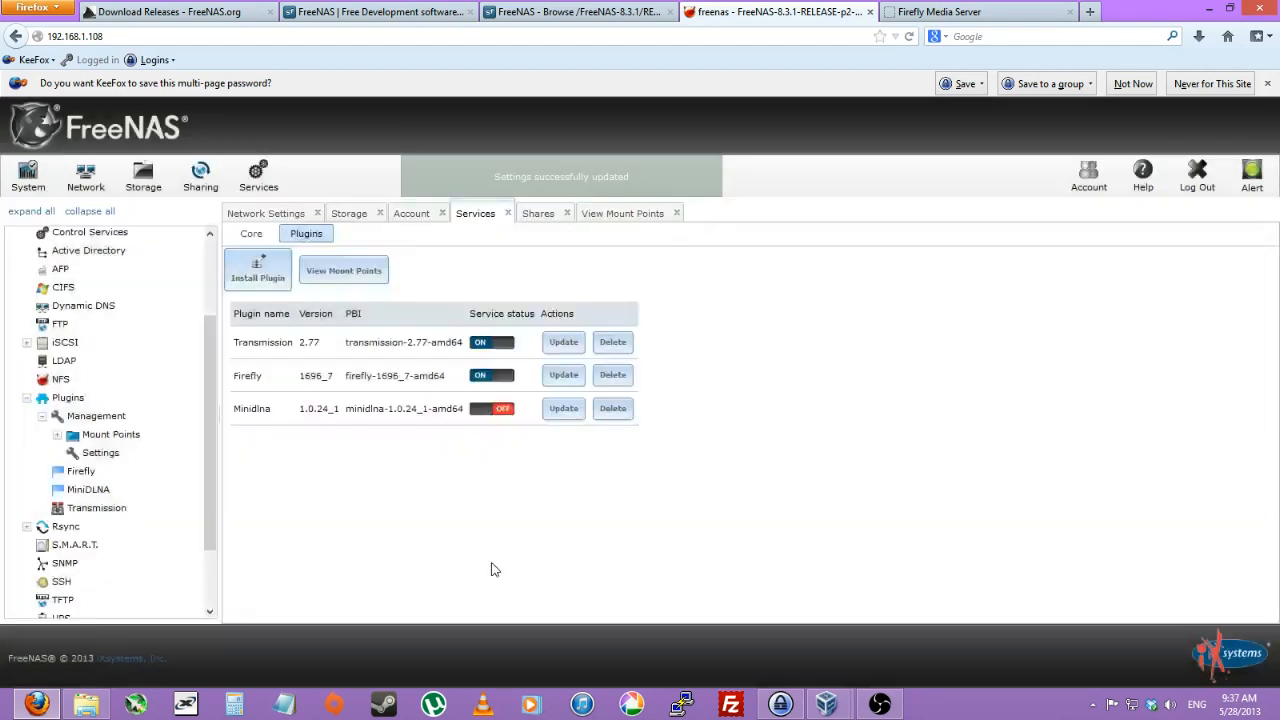
mouse_move(476, 448)
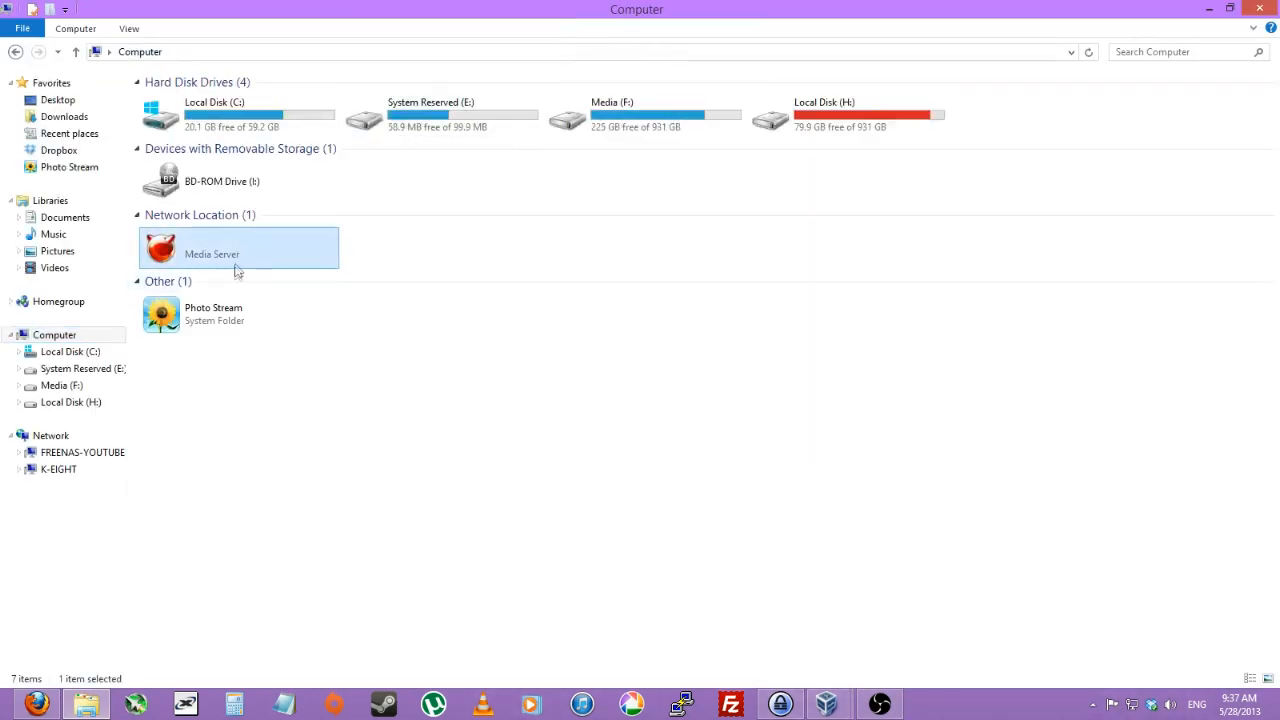
Step: Browse the Media Server network location, then view the MiniDLNA status page counting one audio file
double_click(238, 248)
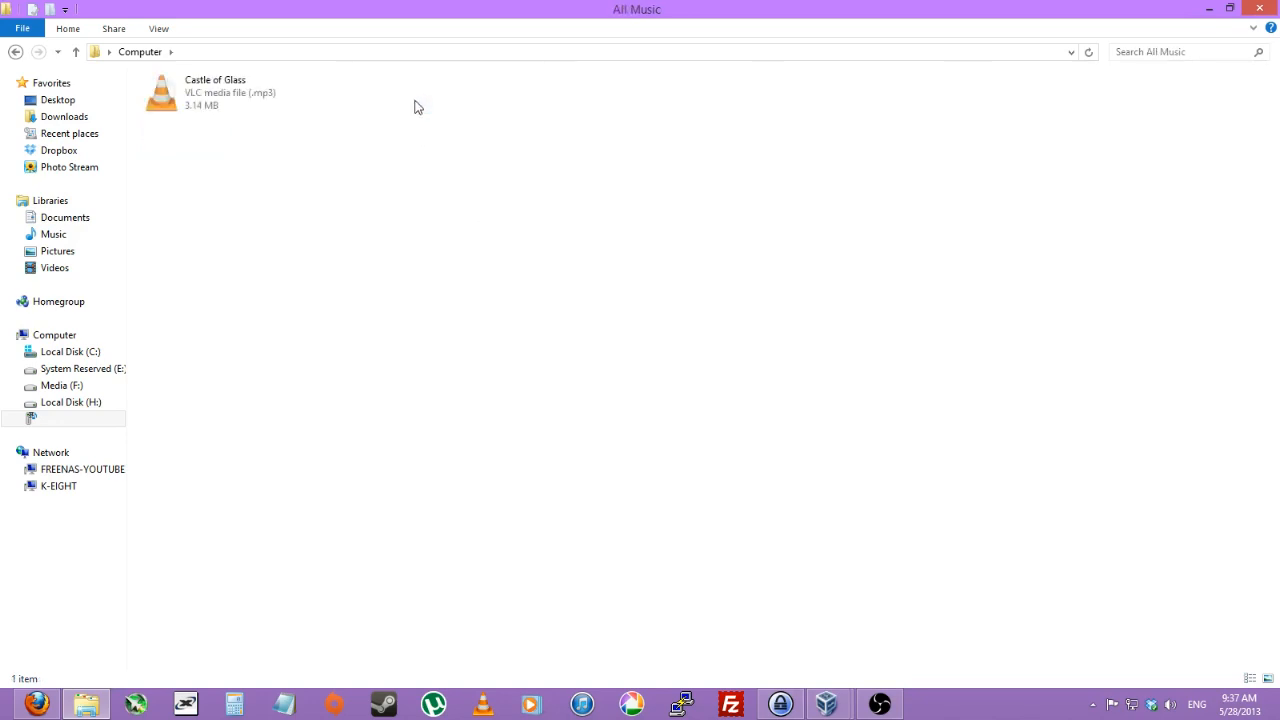
left_click(238, 92)
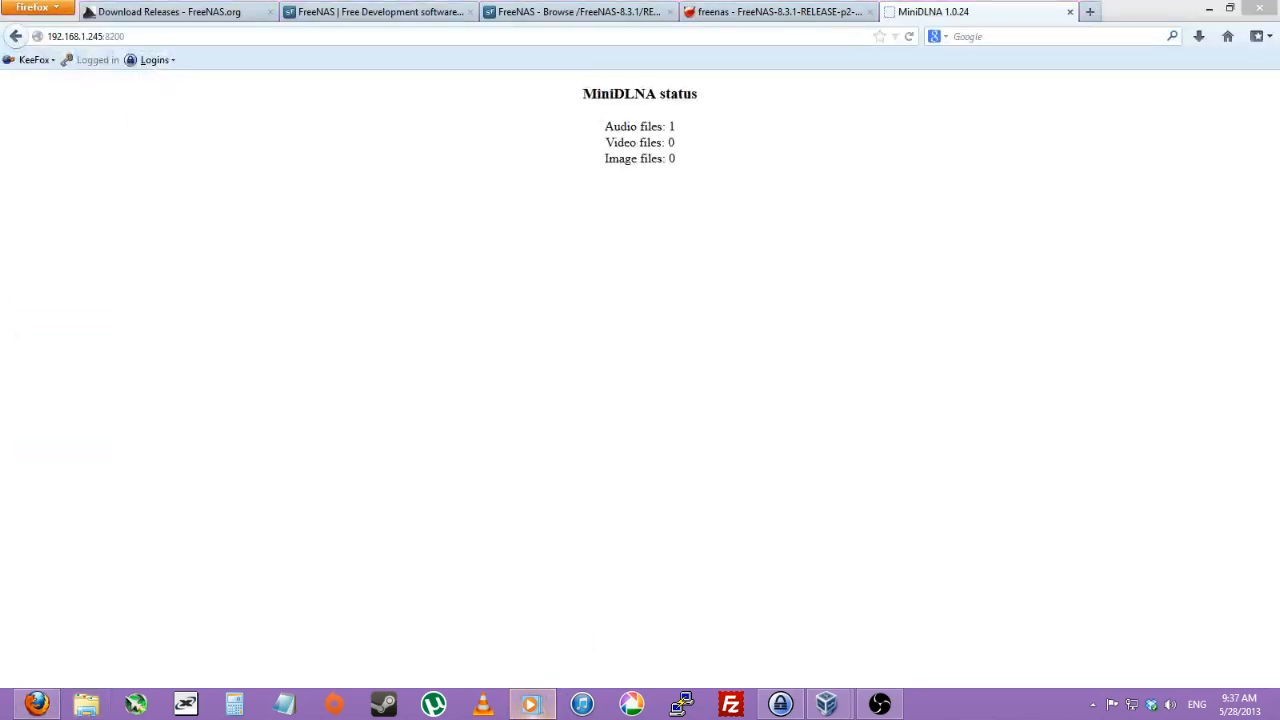
Step: Browse the YouTube-DLNA library's music and videos in Windows Media Player, then return to Explorer's Libraries
left_click(532, 704)
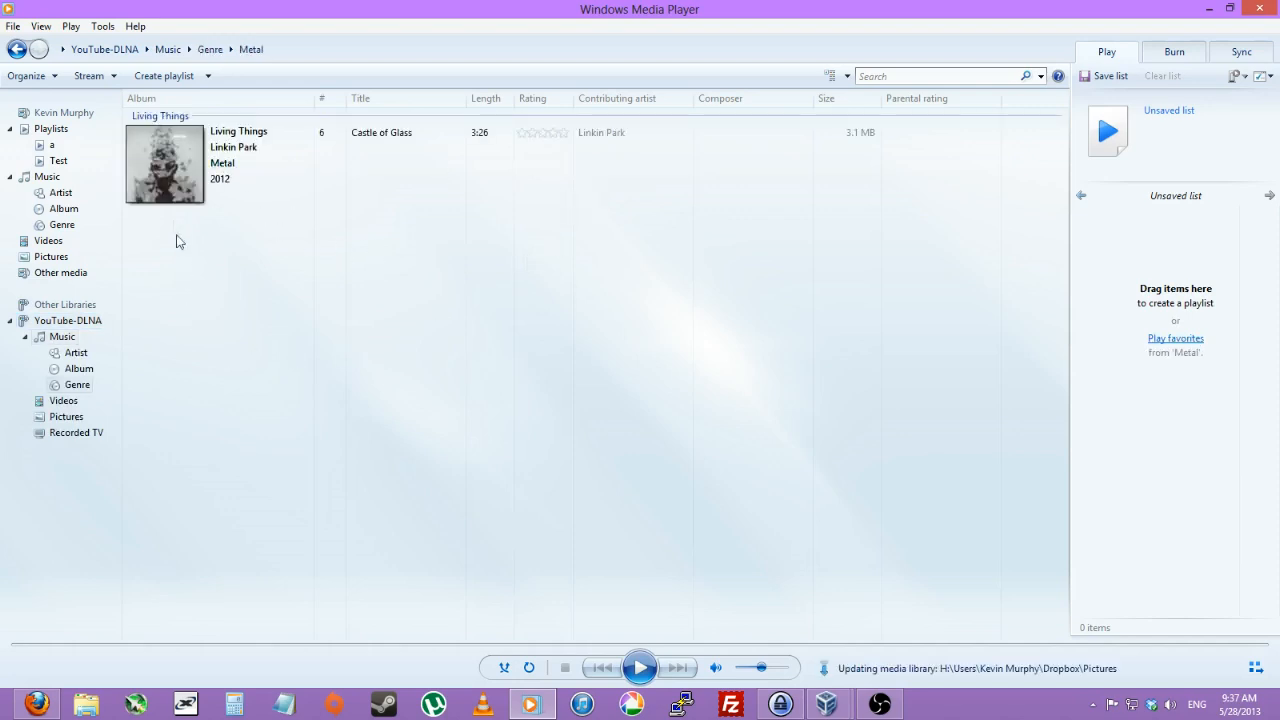
mouse_move(180, 448)
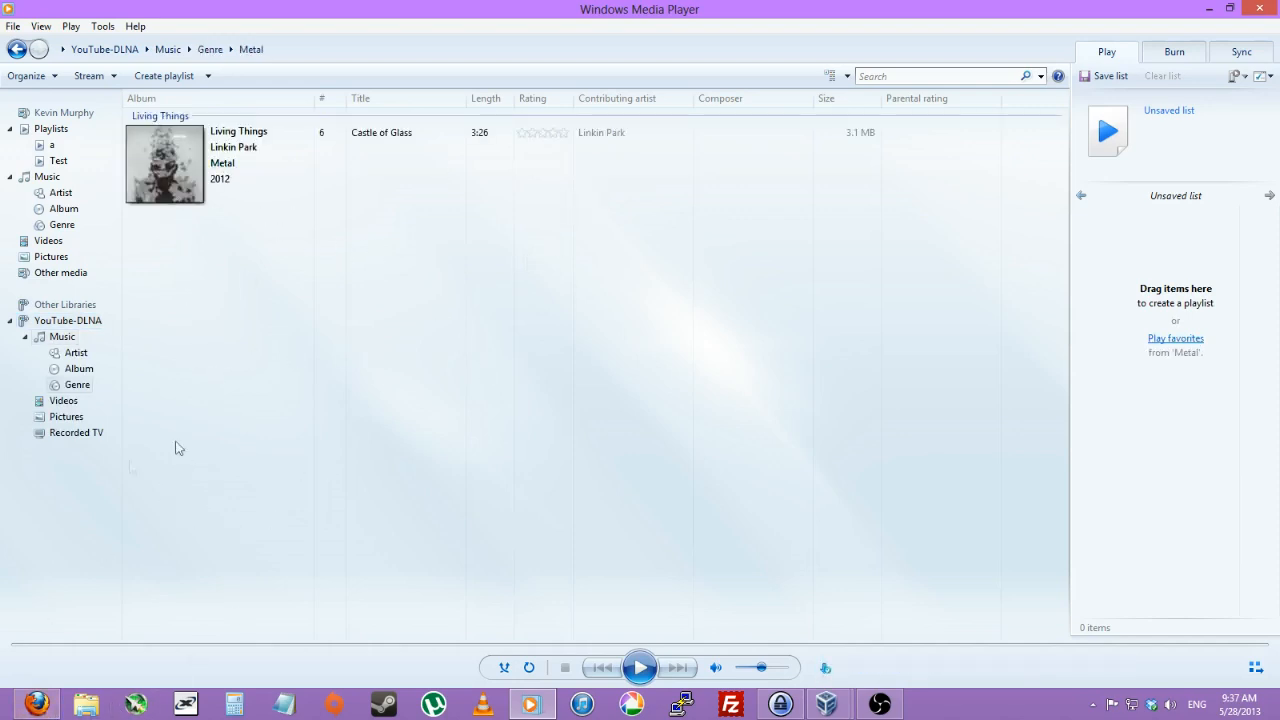
left_click(64, 400)
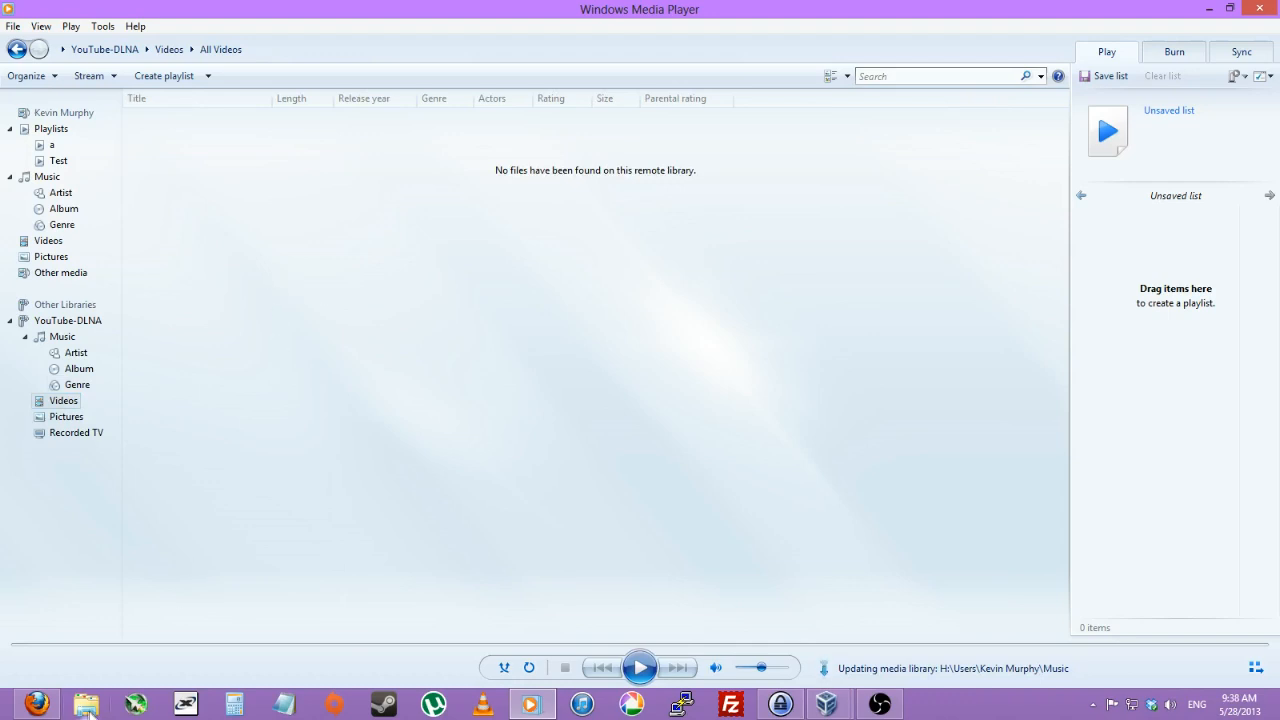
left_click(36, 704)
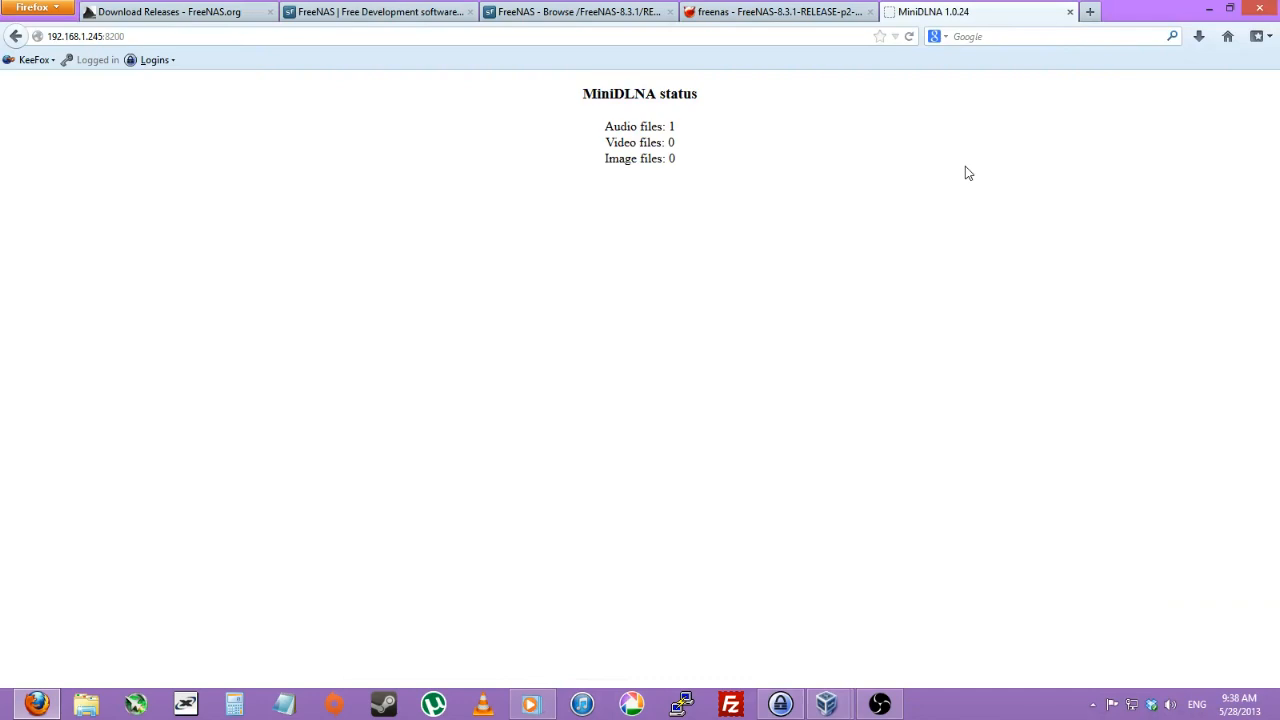
mouse_move(148, 636)
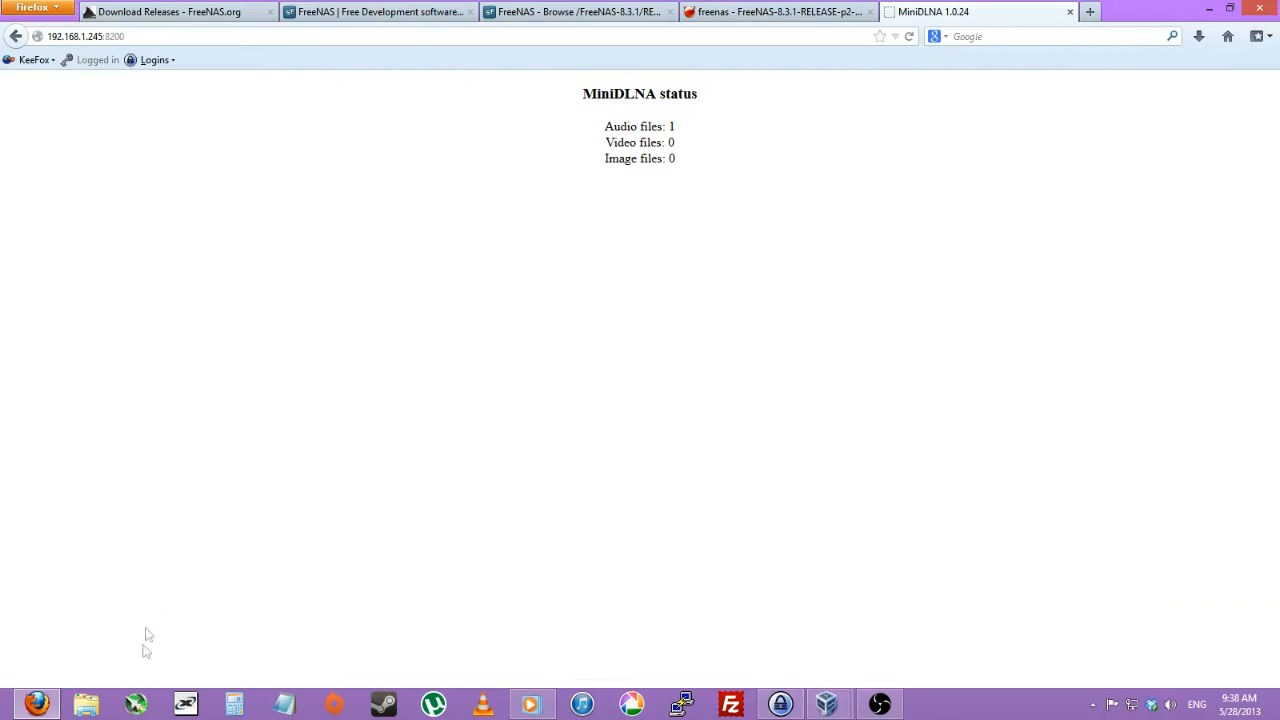
left_click(84, 704)
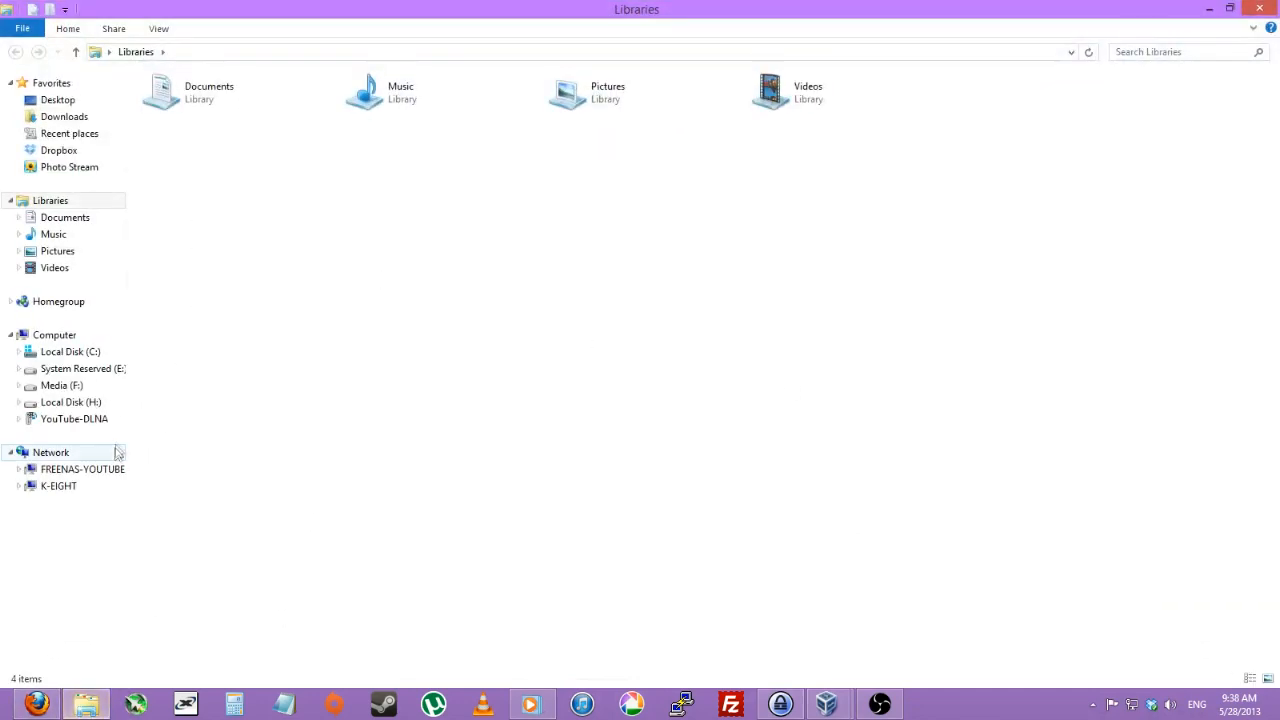
Step: Browse the FreeNAS share into common > Downloads and select the Castle of Glass file
double_click(82, 468)
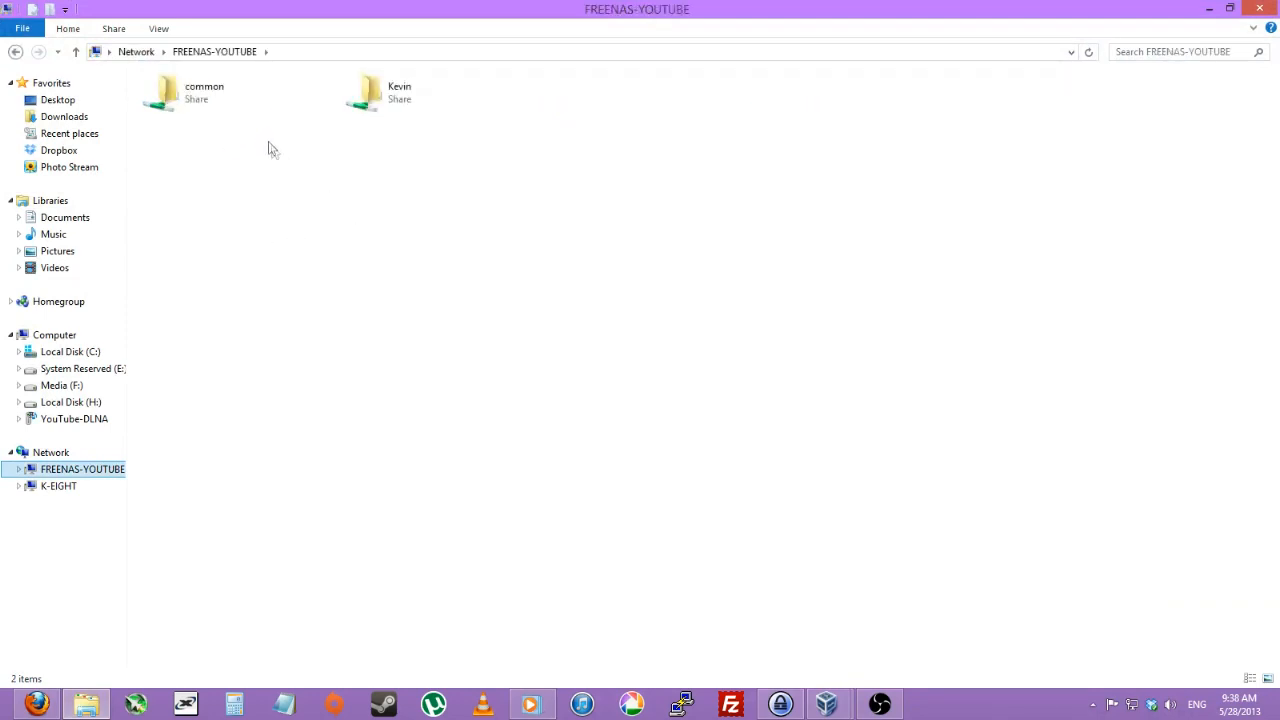
left_click(204, 92)
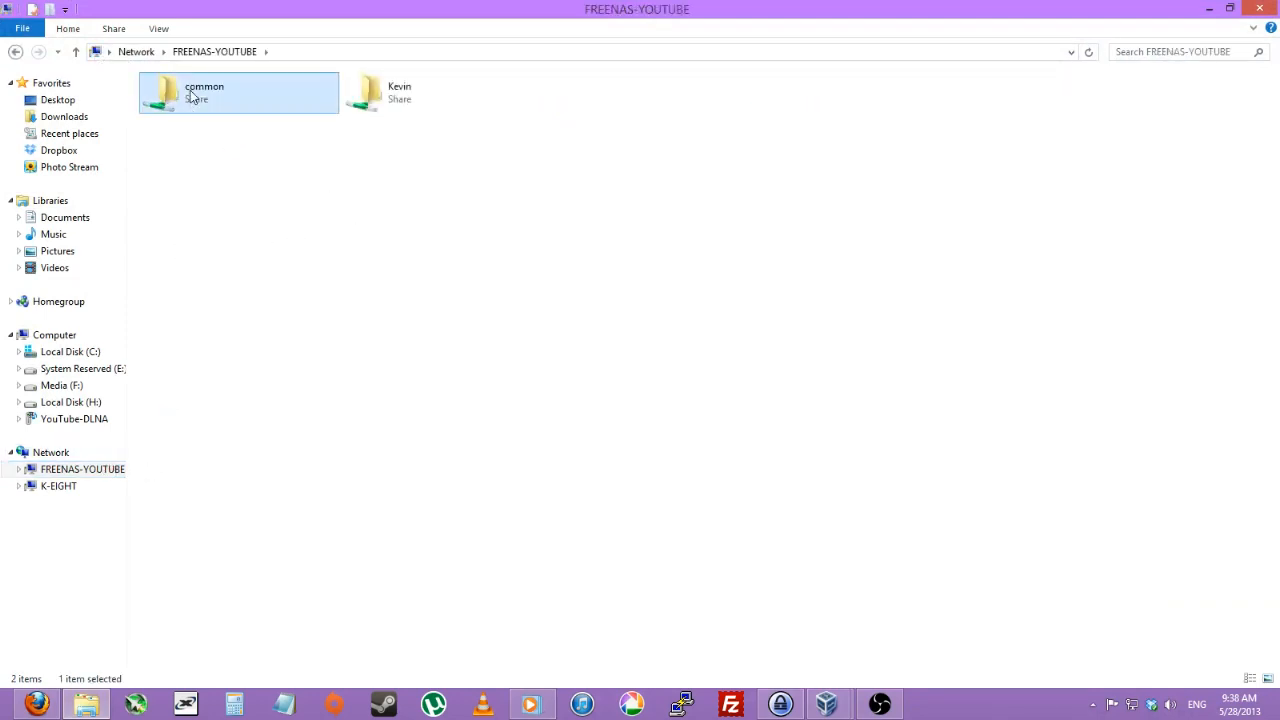
double_click(204, 92)
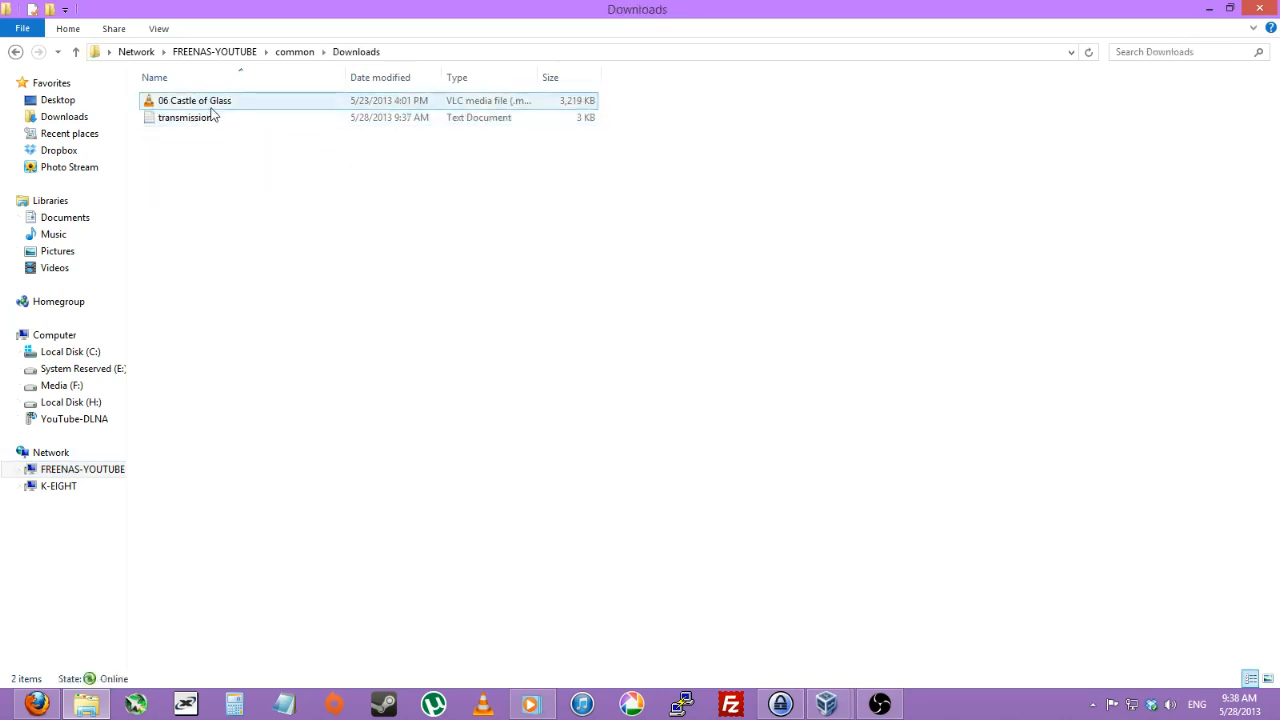
left_click(194, 100)
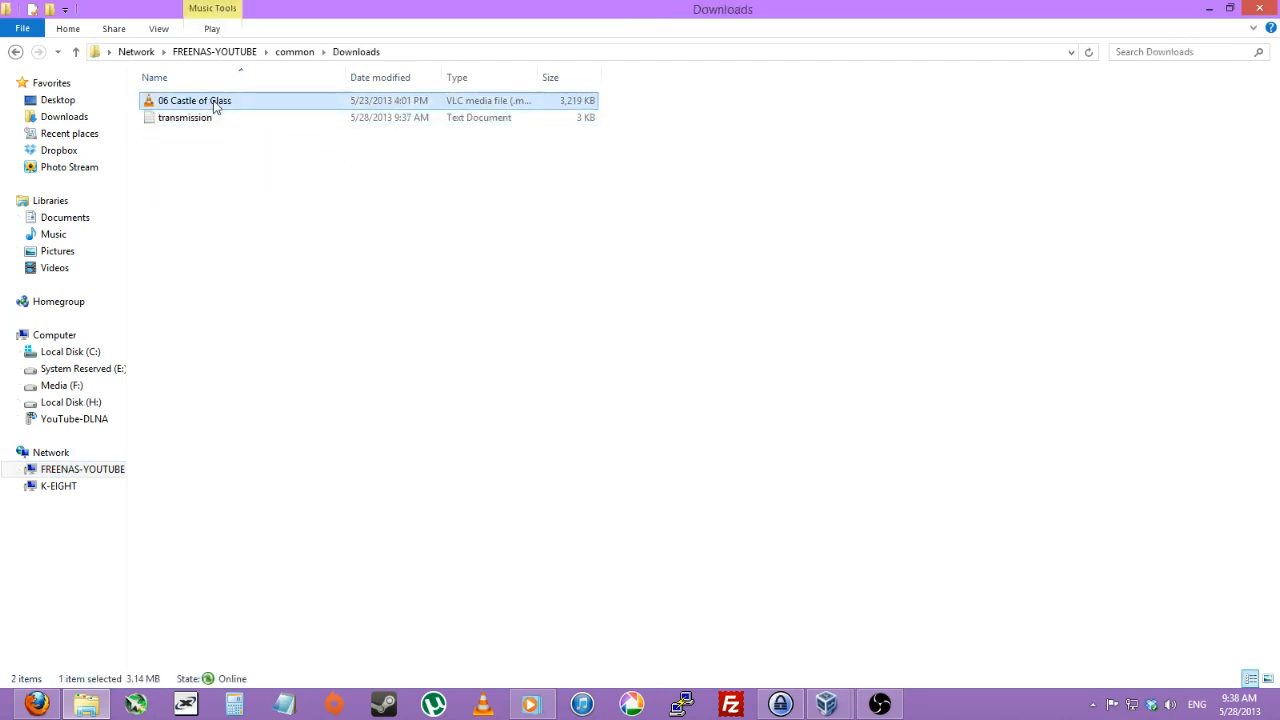
Step: View the transmission log text file, then close it and the Downloads window
left_click(364, 132)
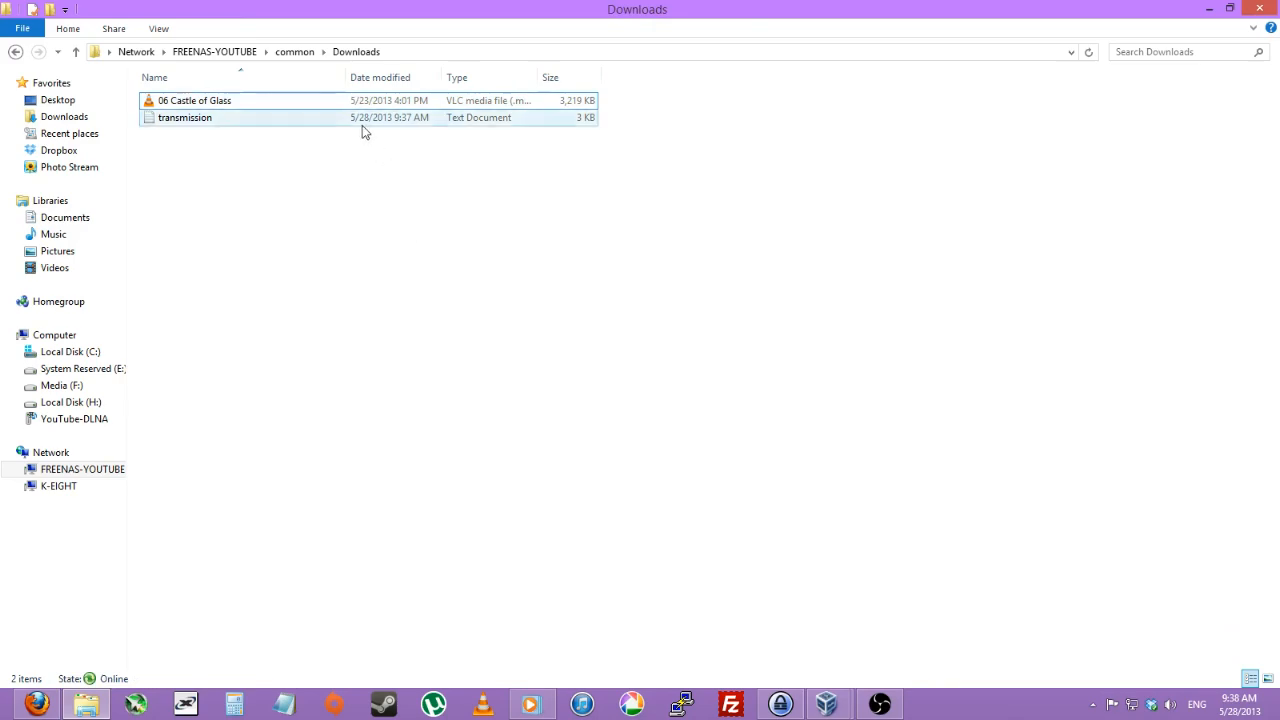
double_click(184, 116)
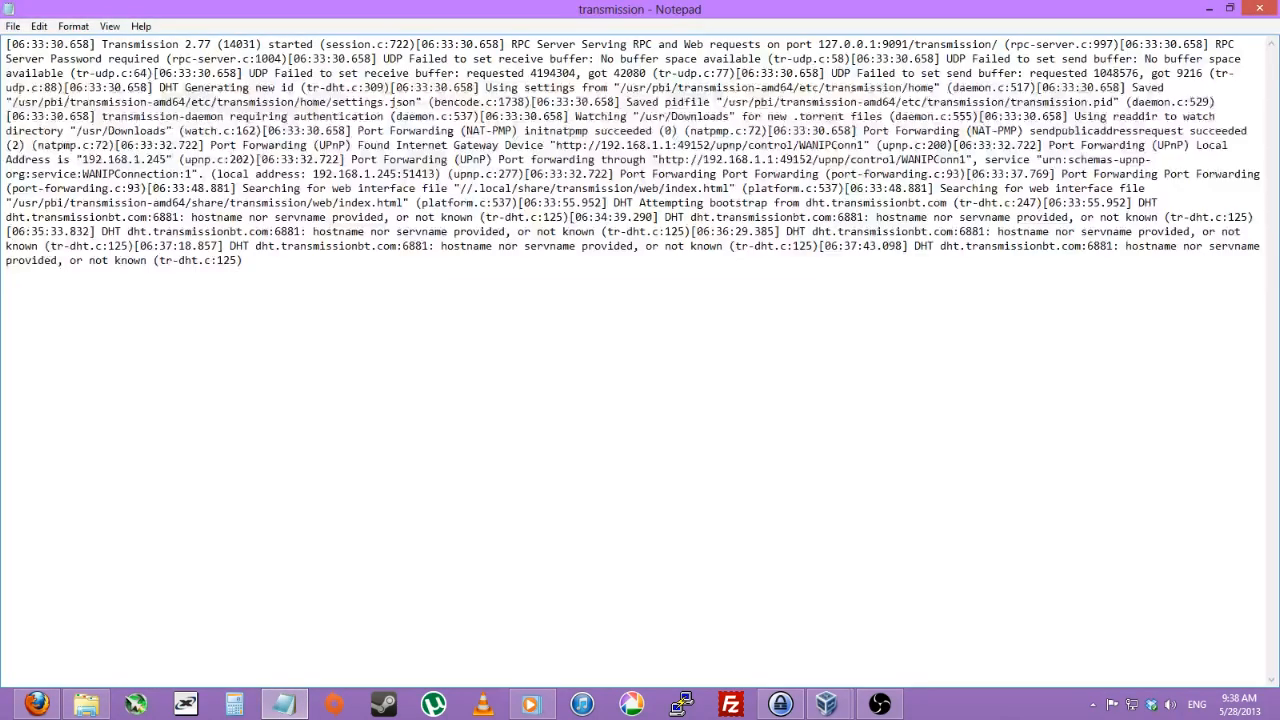
left_click(84, 704)
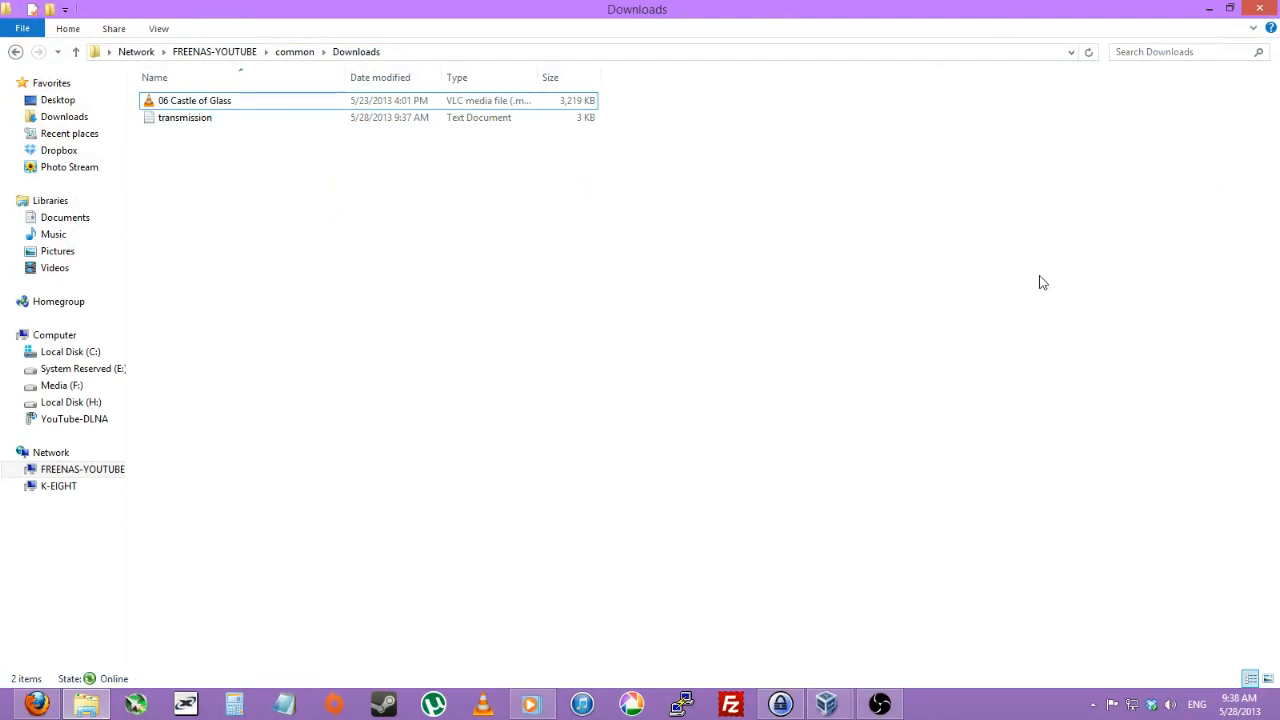
mouse_move(296, 208)
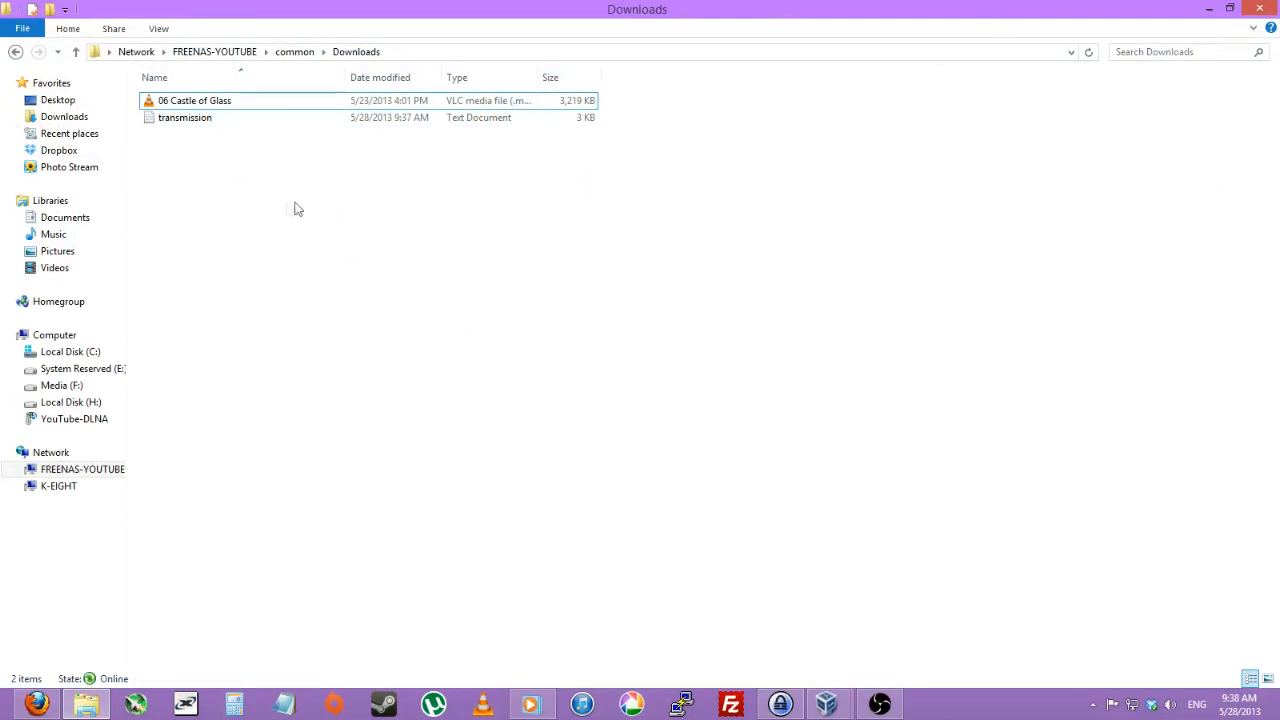
mouse_move(1144, 30)
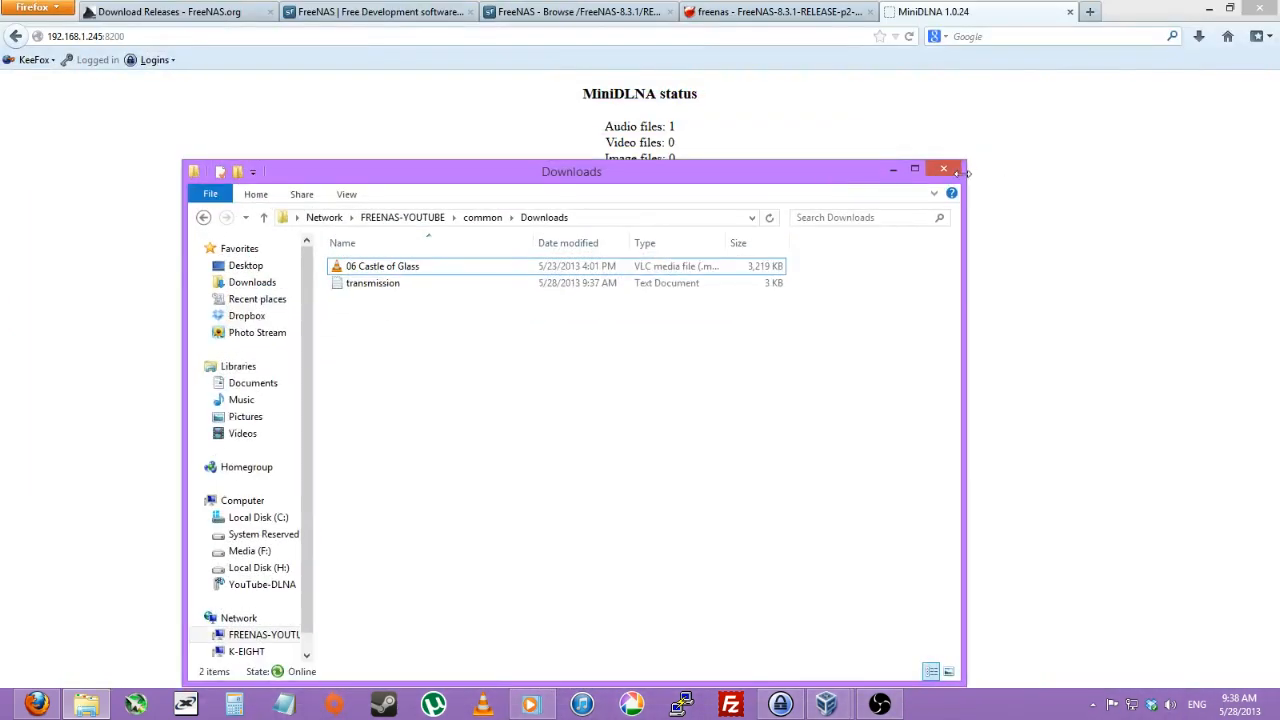
left_click(942, 168)
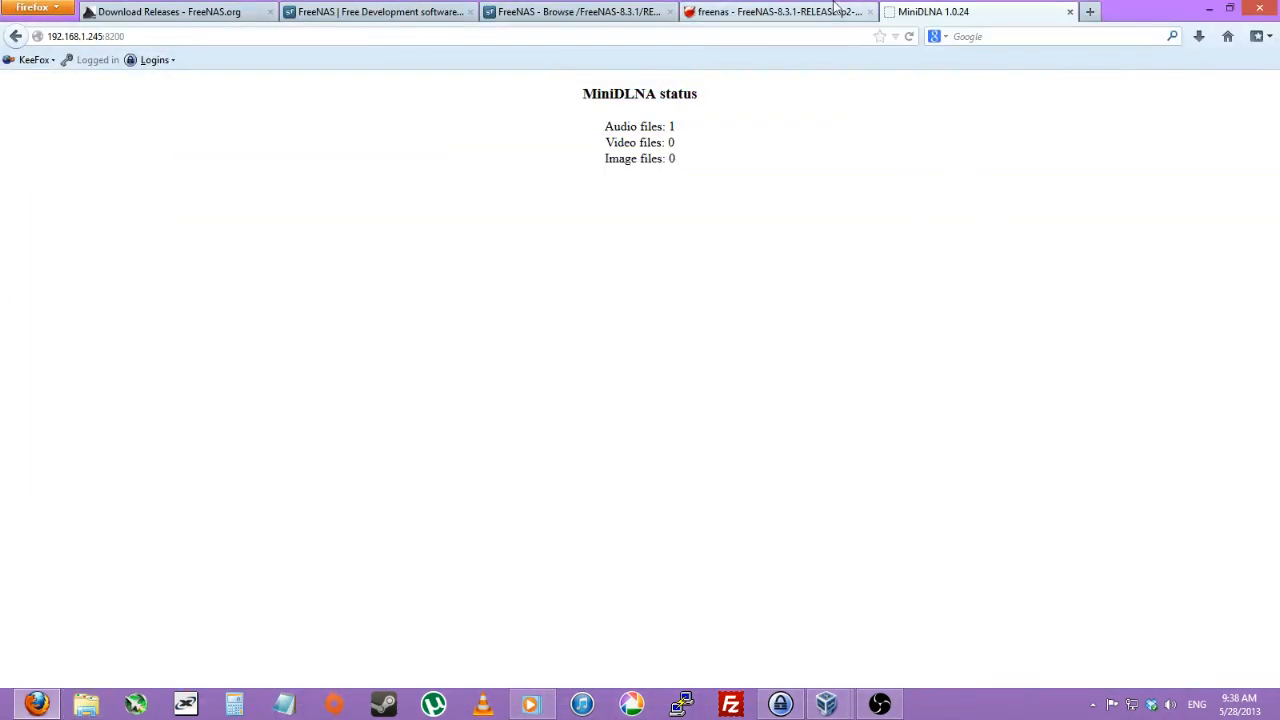
Step: Return to the FreeNAS Plugins page showing Transmission, Firefly and MiniDLNA services on
left_click(780, 12)
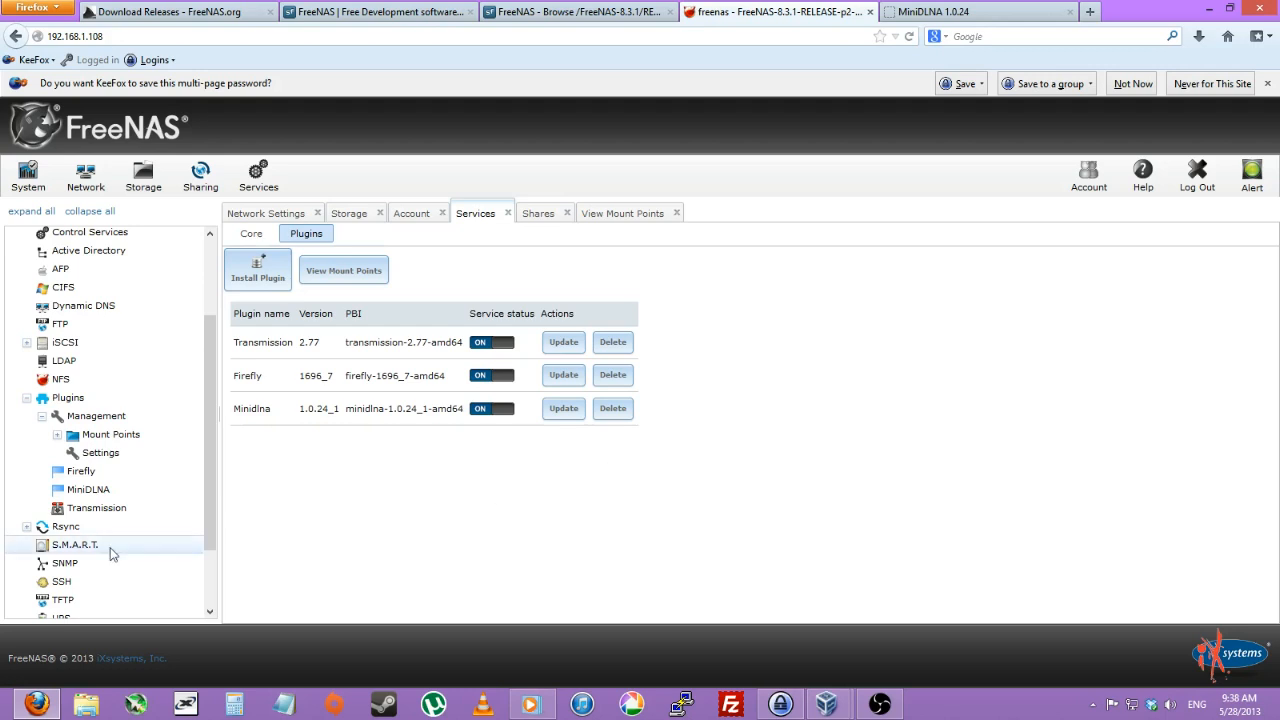
scroll("down", 3)
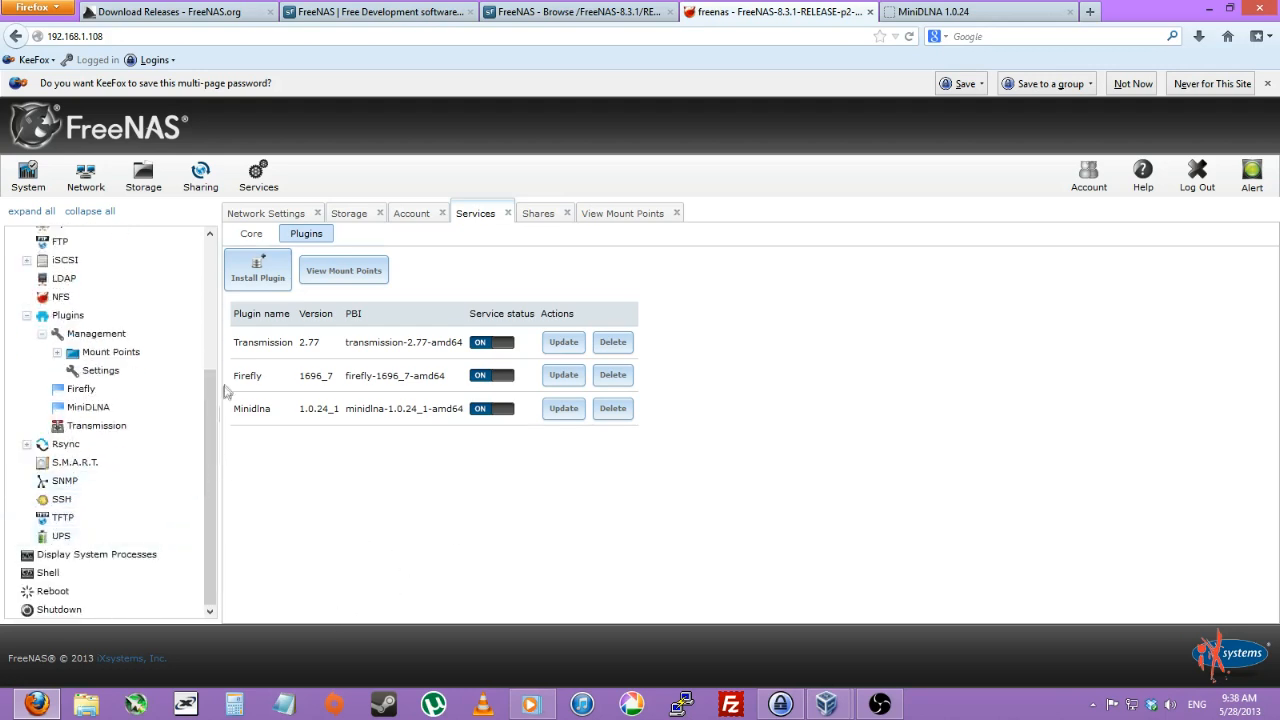
scroll("up", 3)
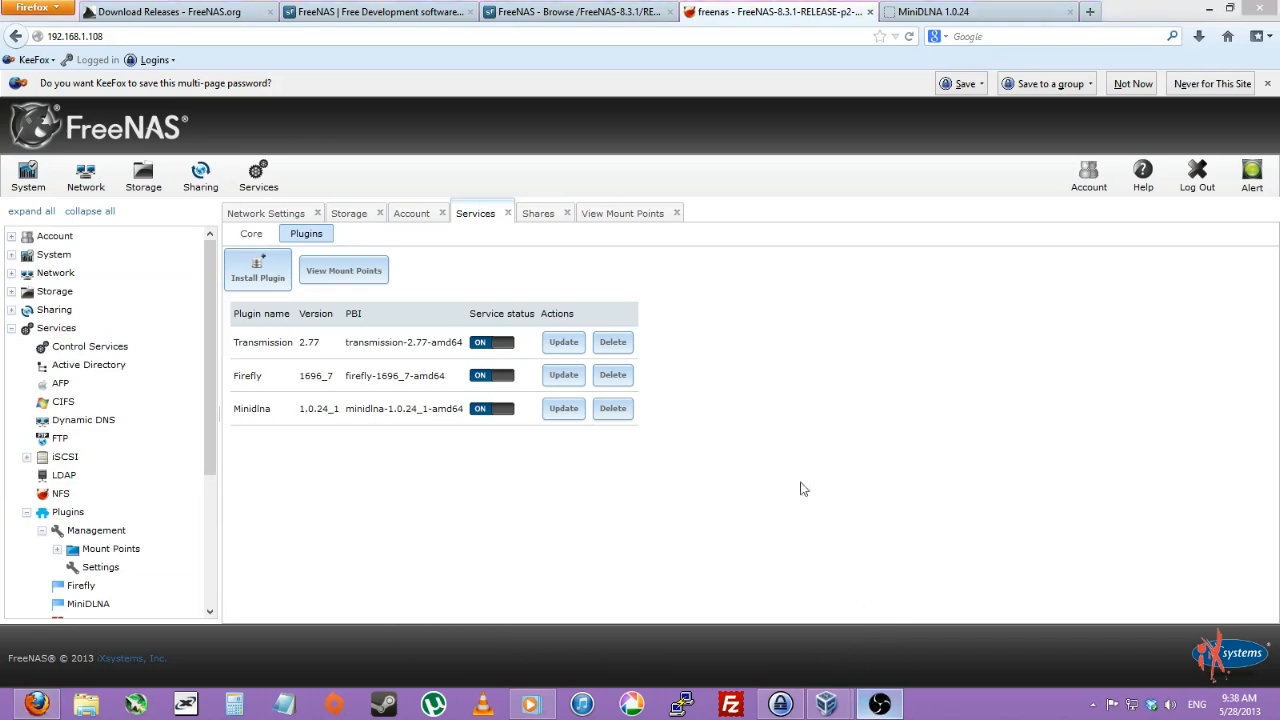